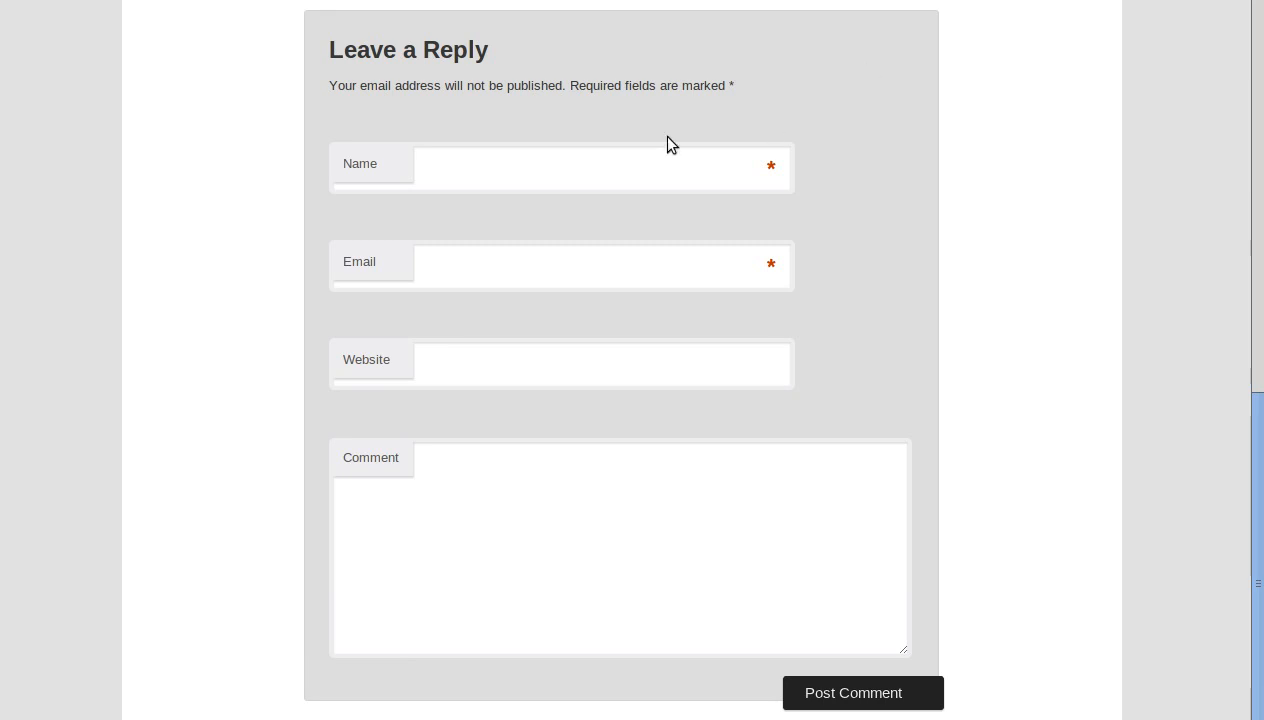
{"action": "mouse_move", "coordinate": [894, 220]}
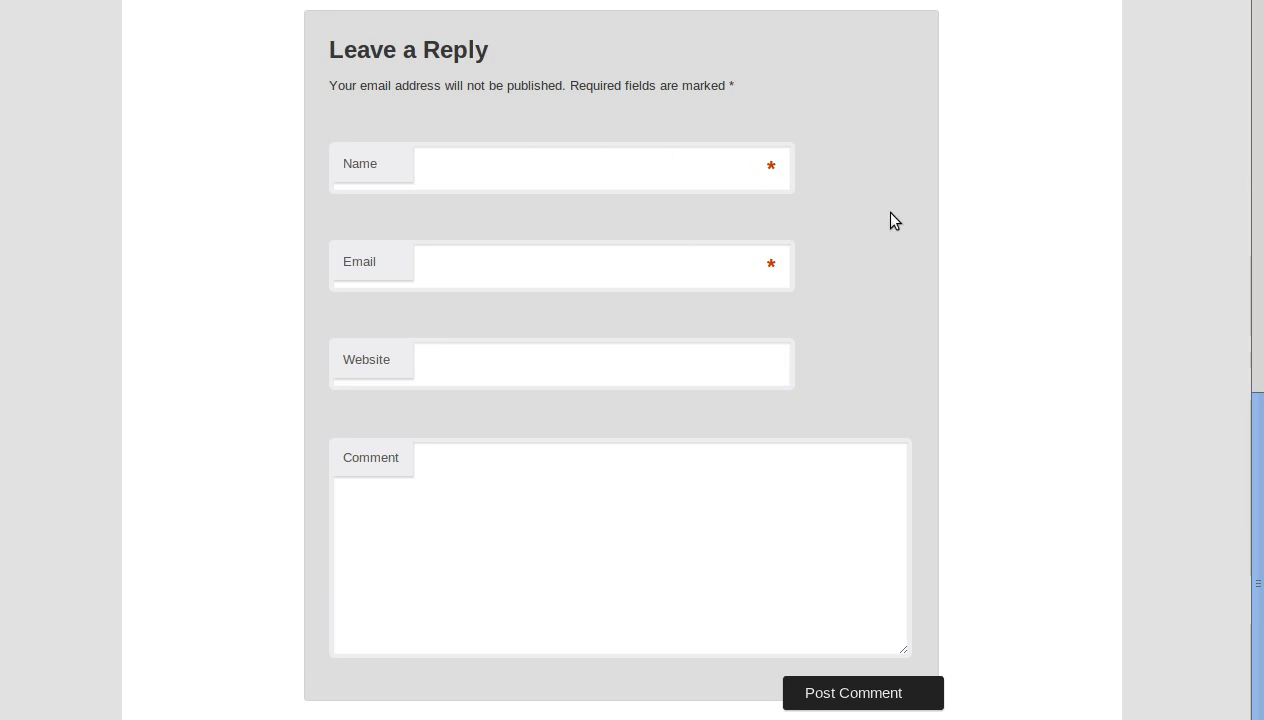
{"action": "mouse_move", "coordinate": [996, 298]}
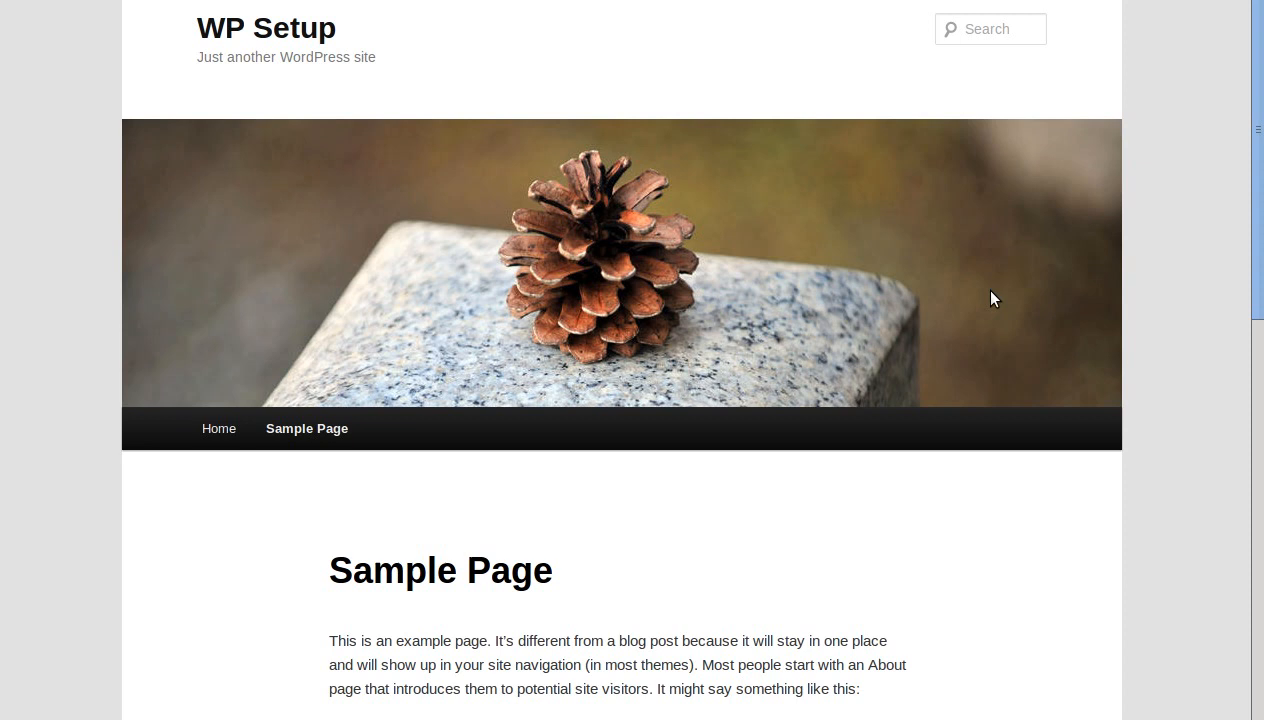
{"action": "scroll", "scroll_direction": "down", "scroll_amount": 3}
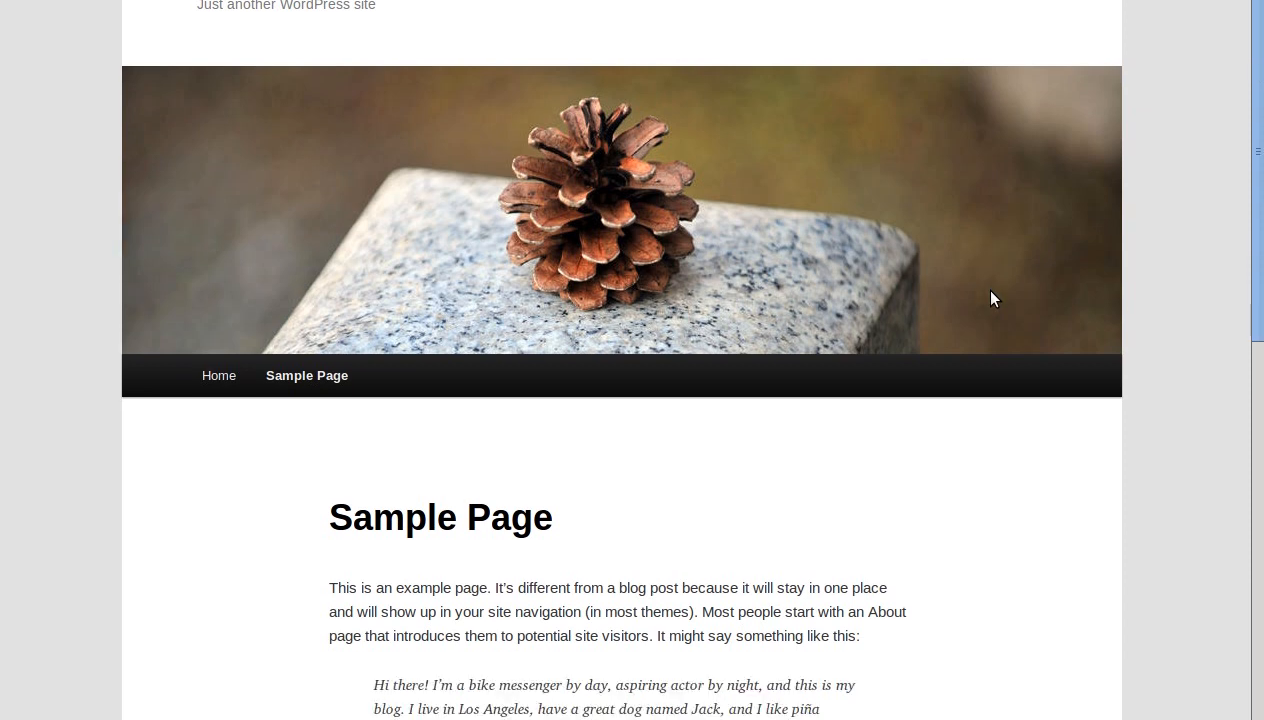
{"action": "scroll", "scroll_direction": "down", "scroll_amount": 3}
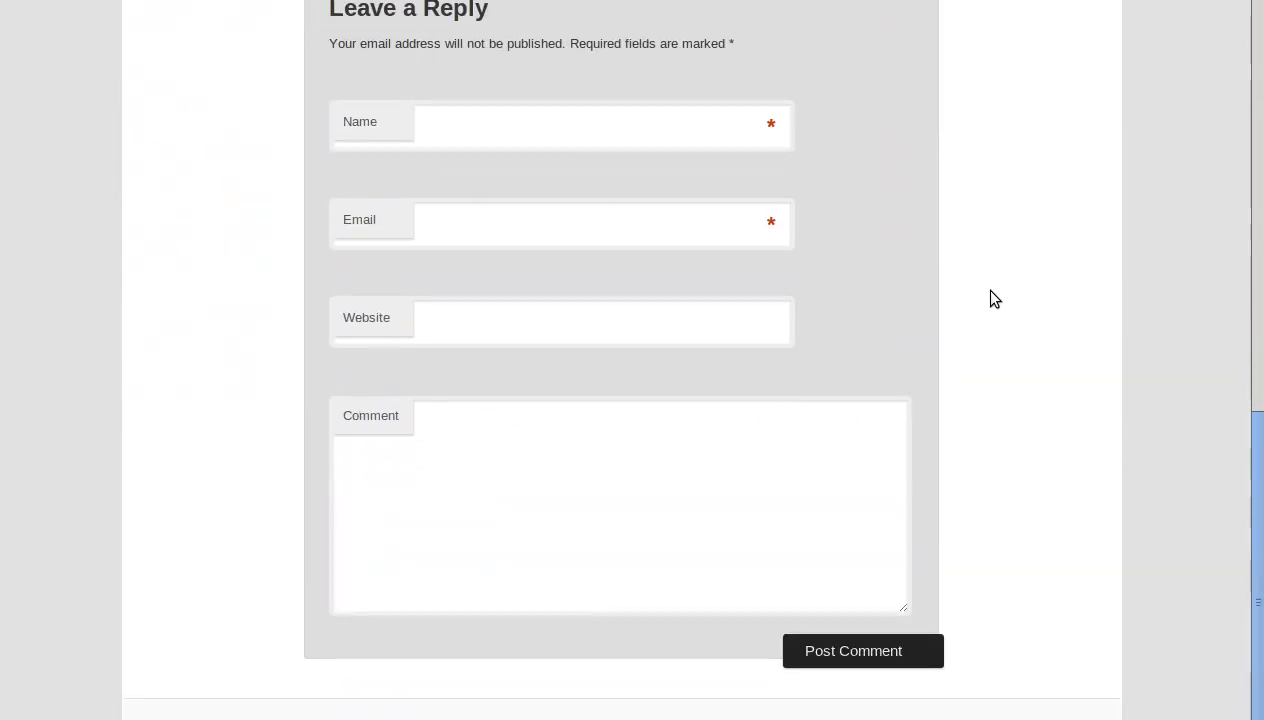
{"action": "scroll", "scroll_direction": "up", "scroll_amount": 3}
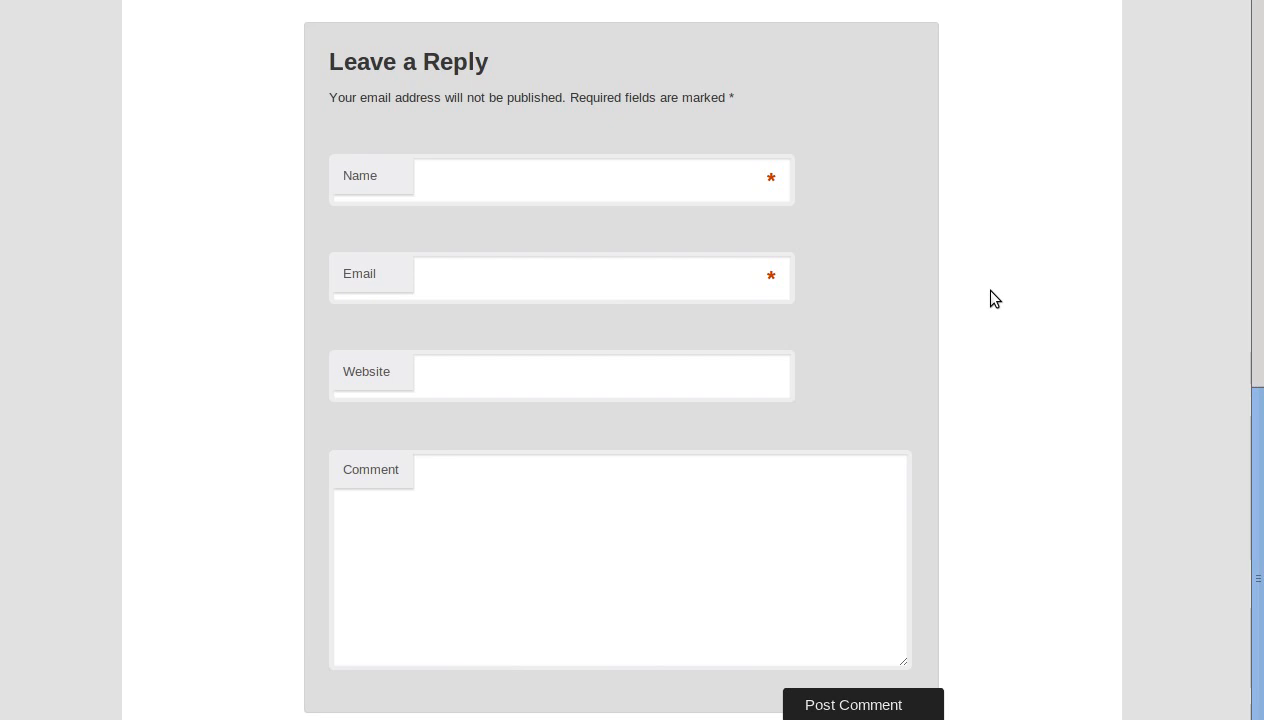
{"action": "mouse_move", "coordinate": [1002, 296]}
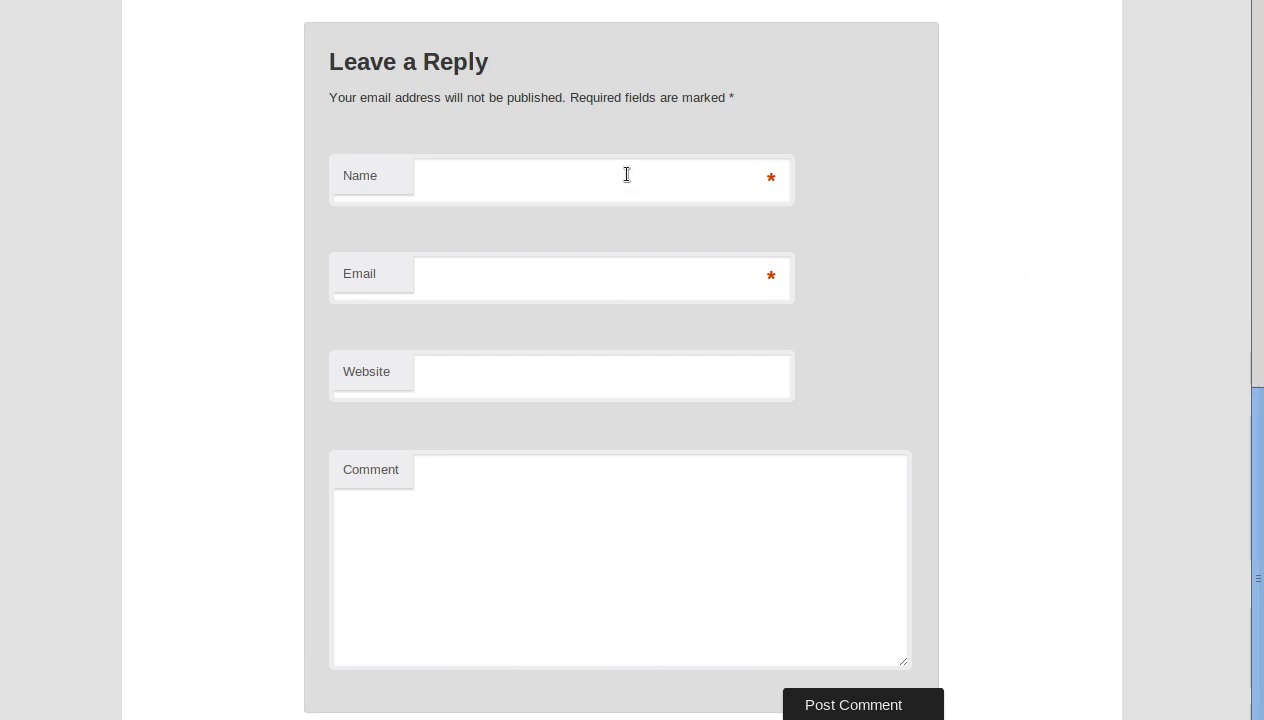
{"action": "mouse_move", "coordinate": [480, 84]}
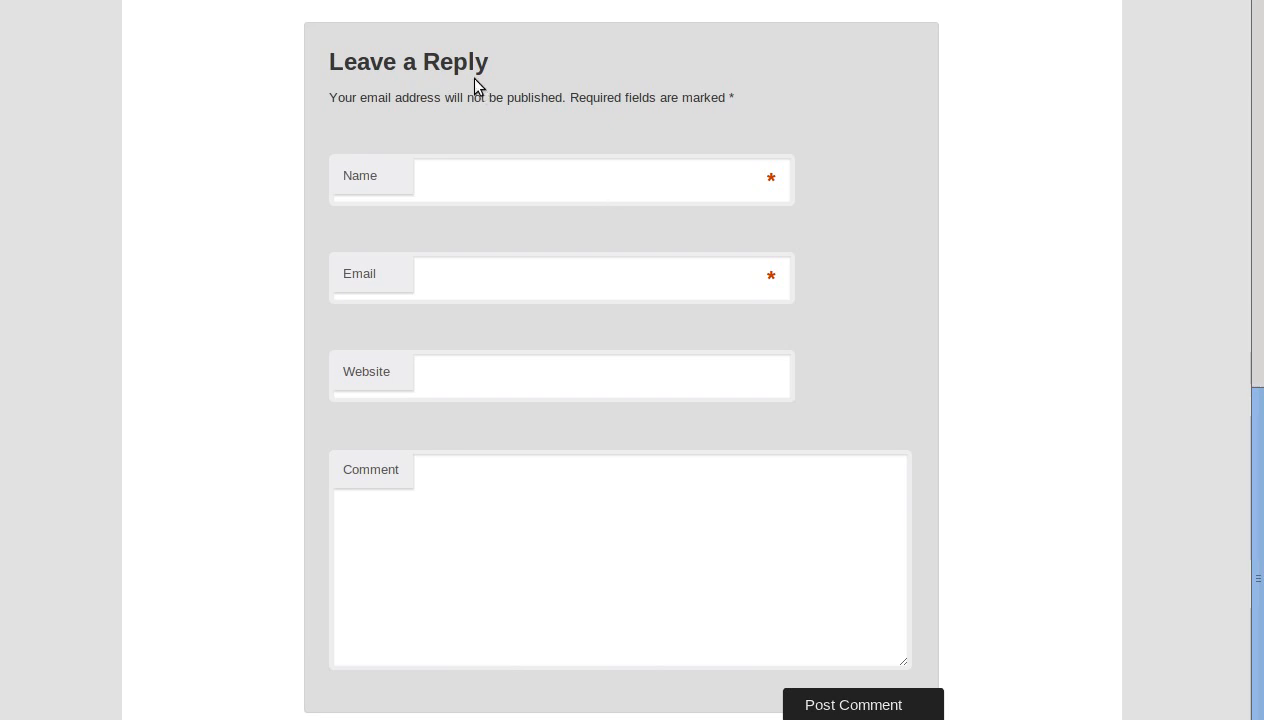
{"action": "mouse_move", "coordinate": [600, 182]}
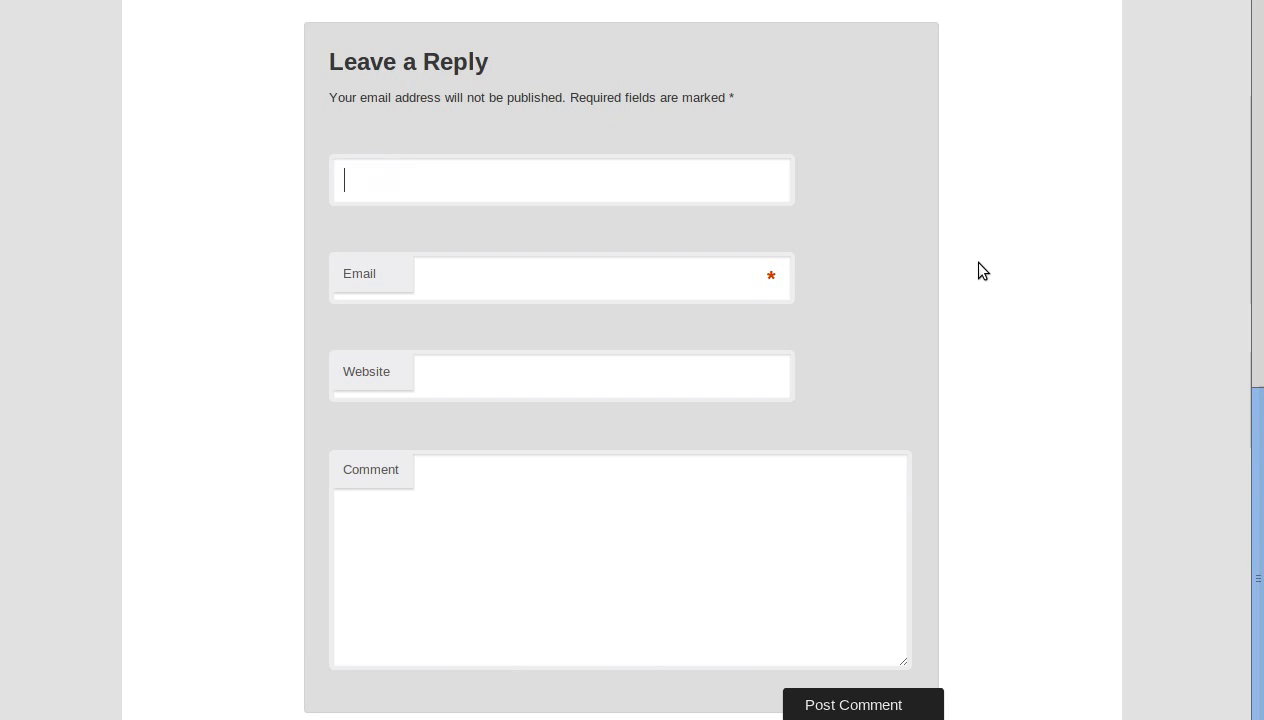
{"action": "type", "text": "Fred"}
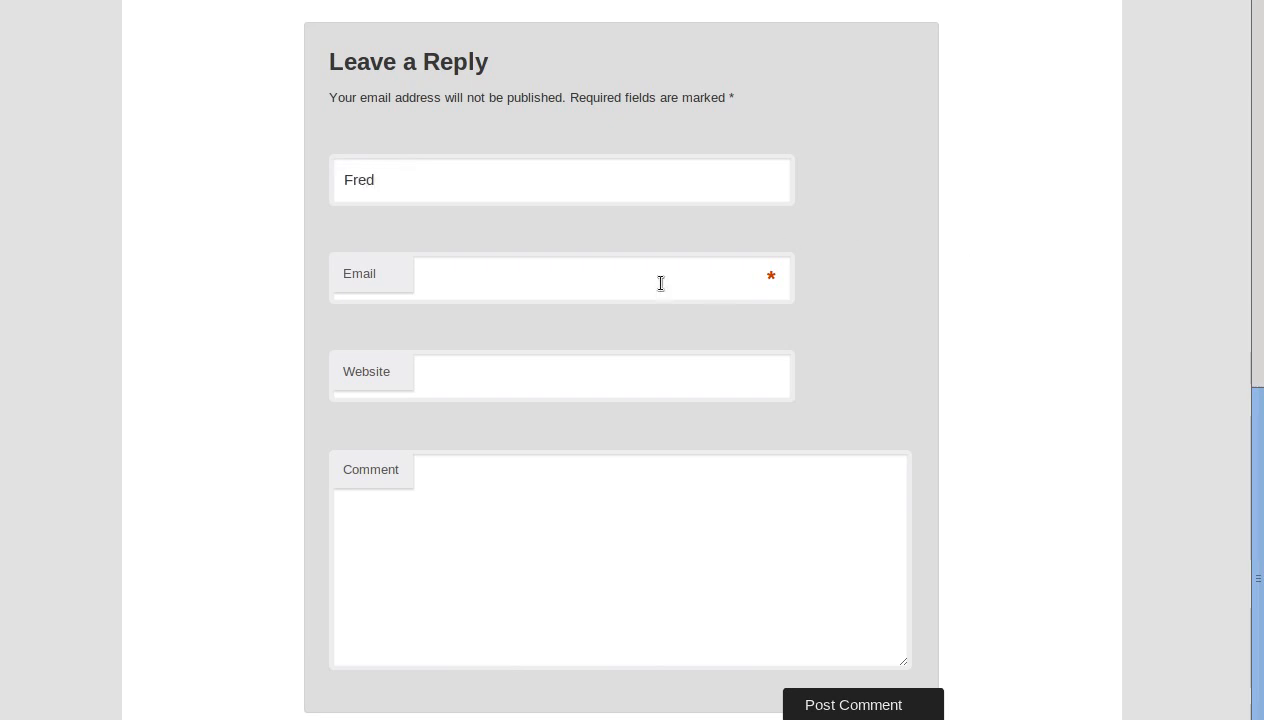
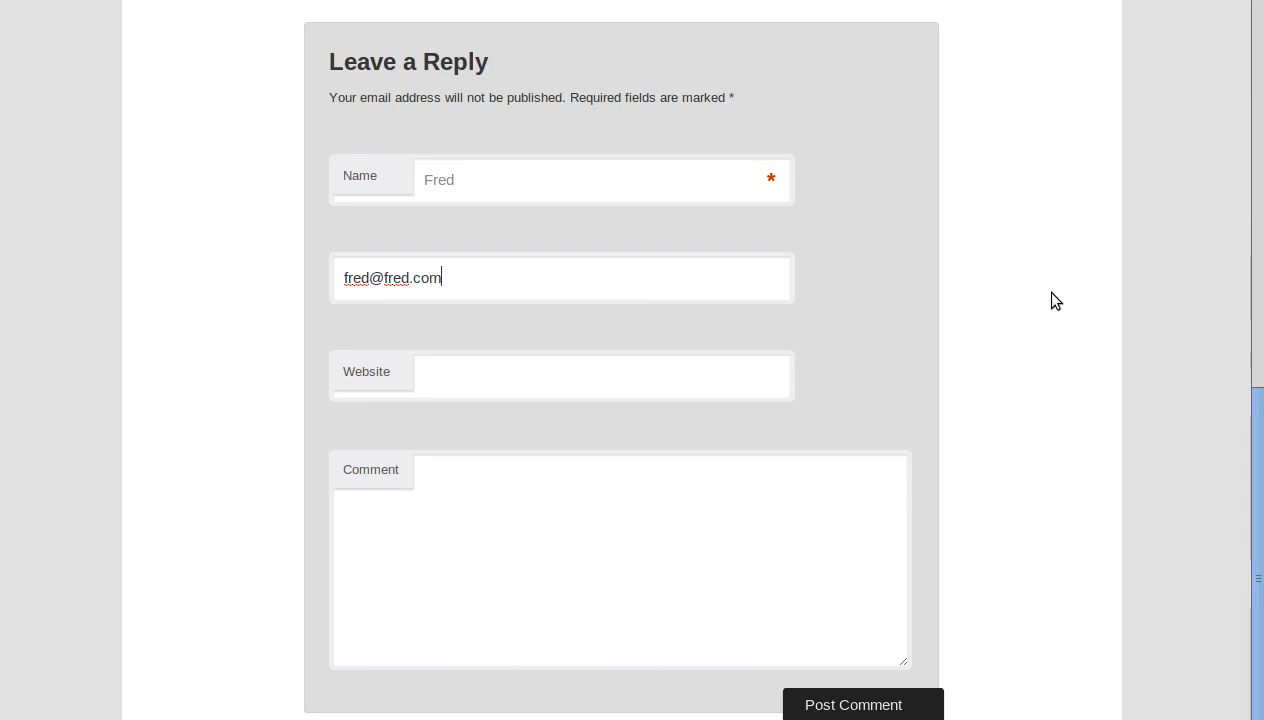
{"action": "left_click", "coordinate": [560, 376]}
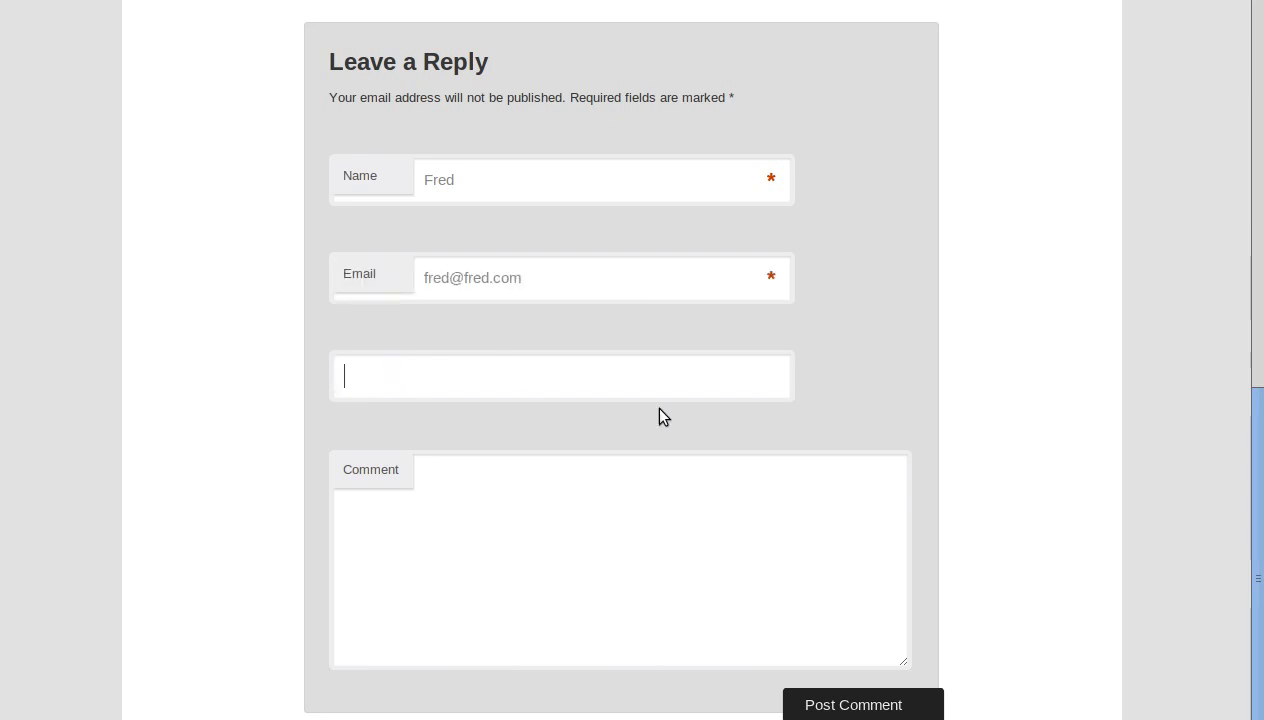
{"action": "mouse_move", "coordinate": [872, 400]}
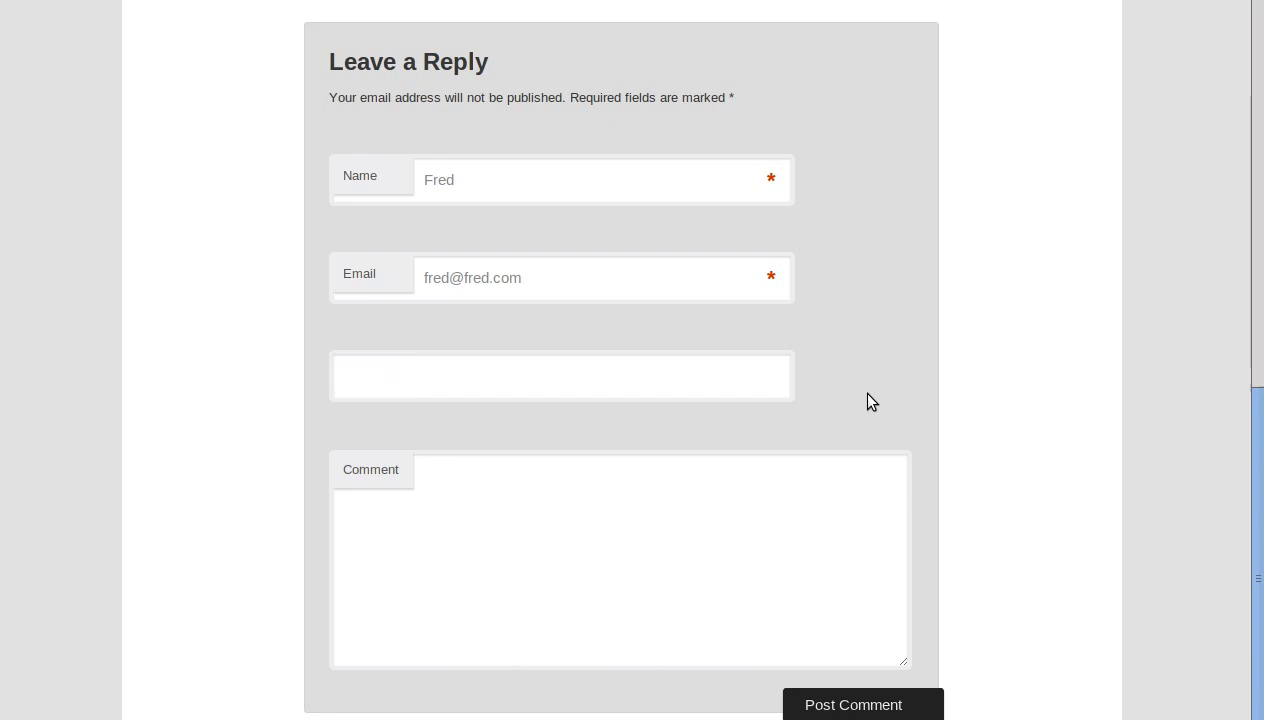
{"action": "type", "text": "www"}
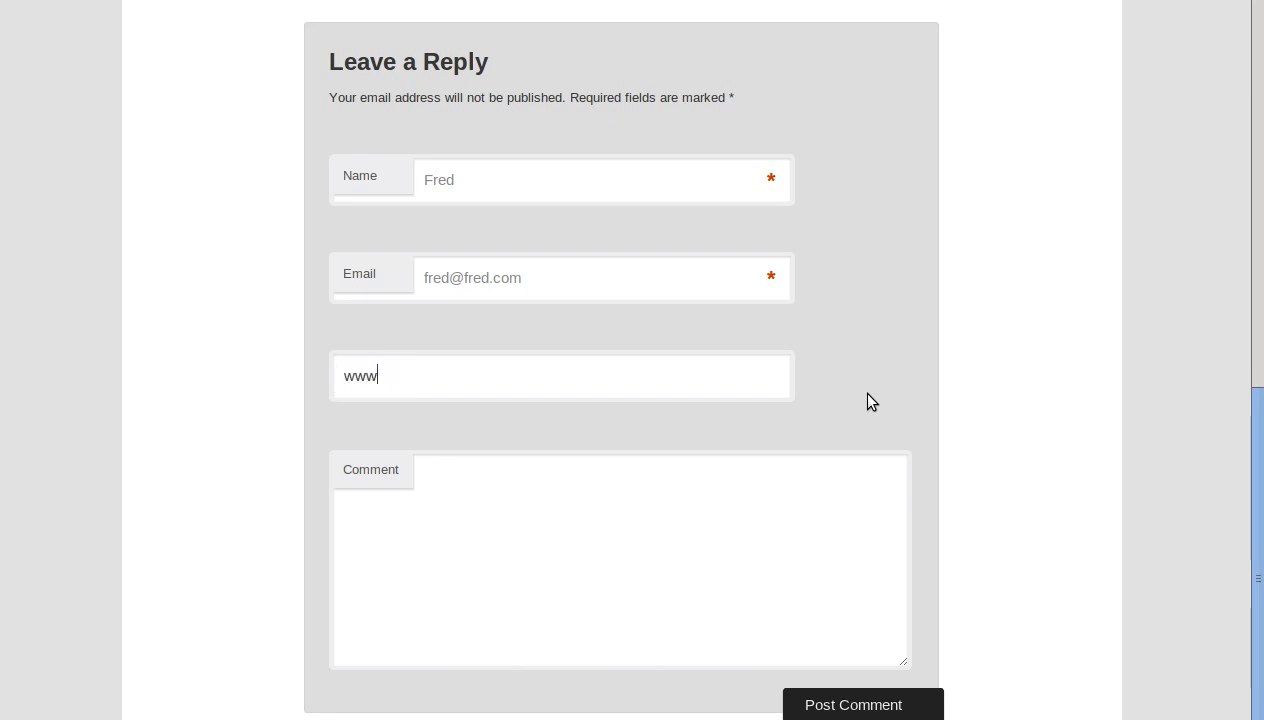
{"action": "type", "text": "."}
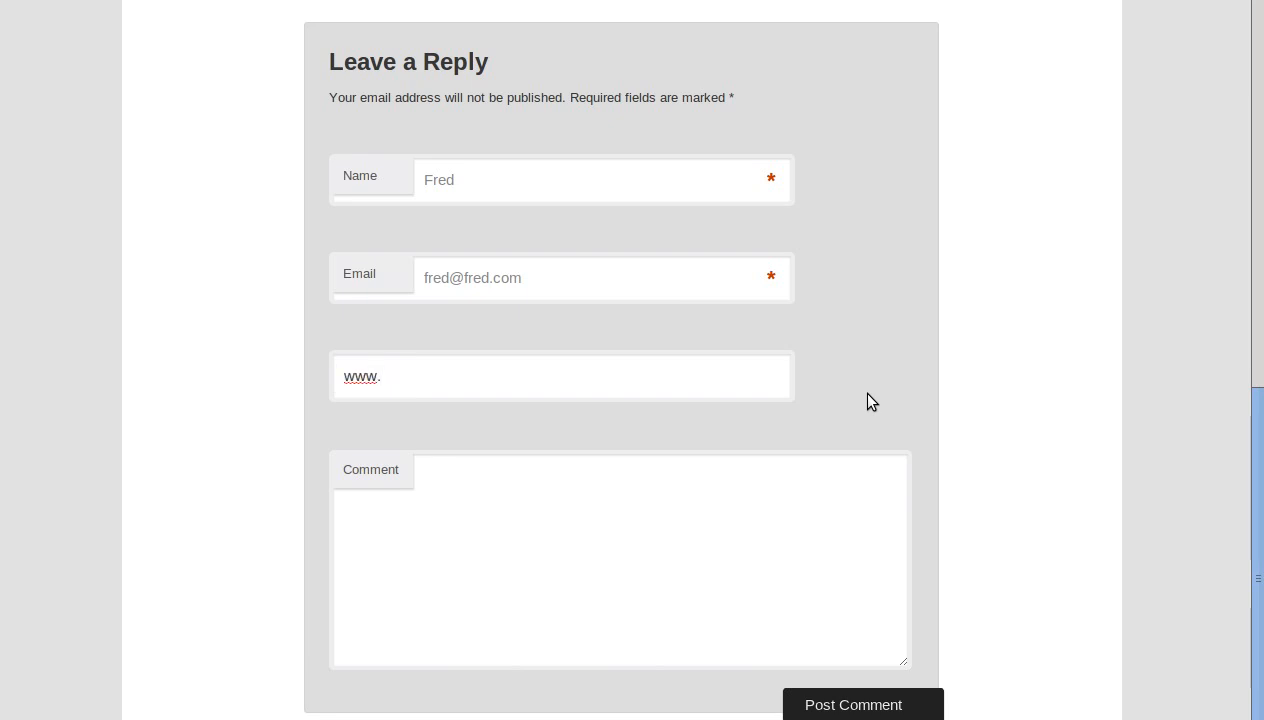
{"action": "type", "text": "fred.com"}
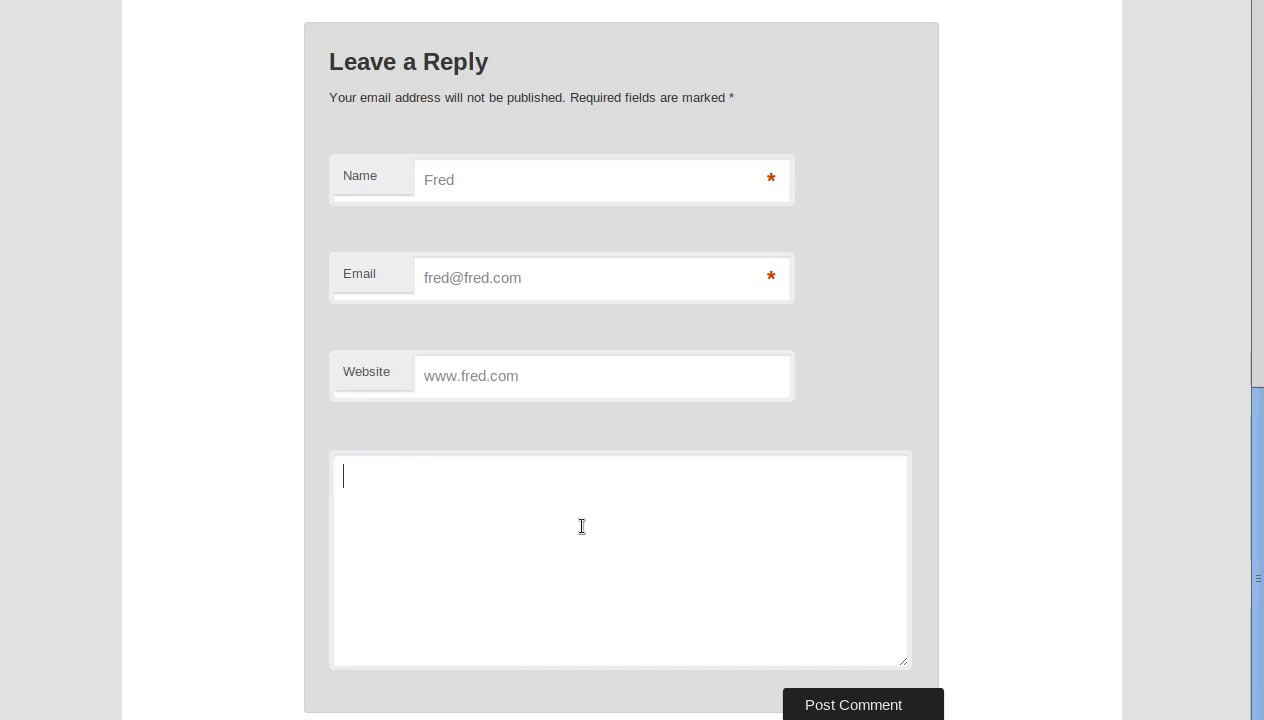
Step: Write the comment text 'Hello I love your site.'
{"action": "type", "text": "Hello"}
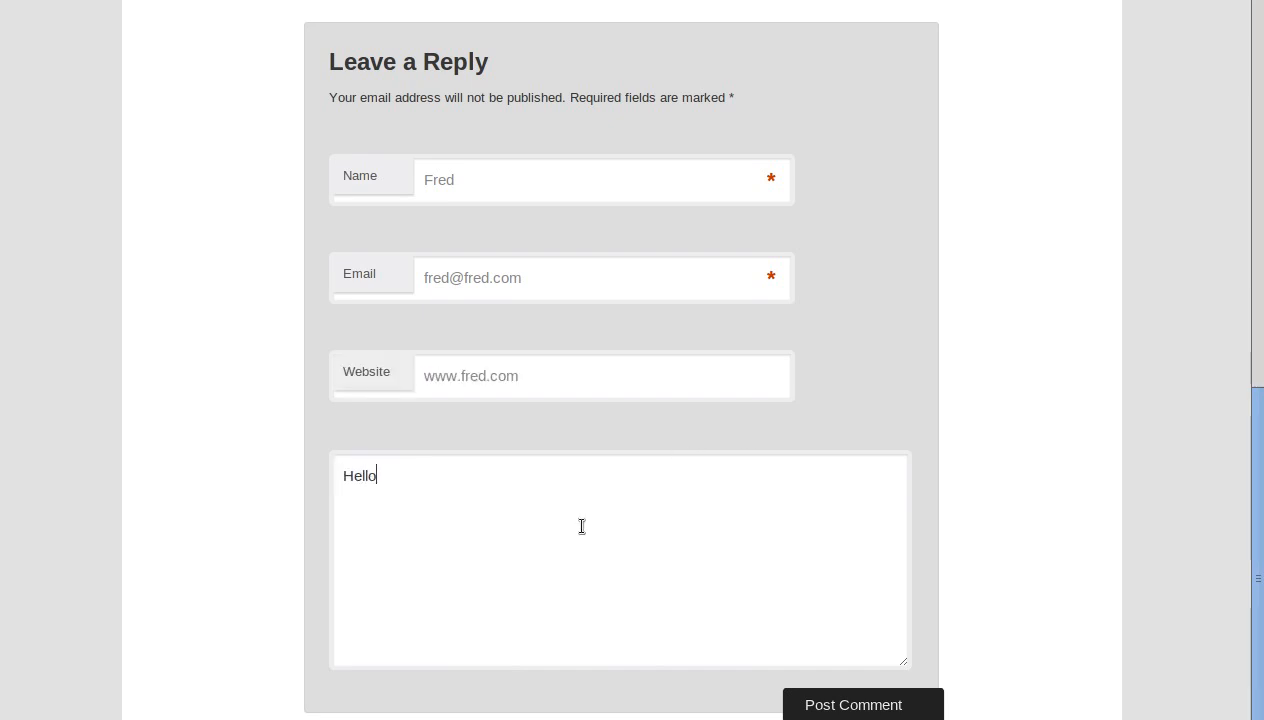
{"action": "type", "text": "I lo"}
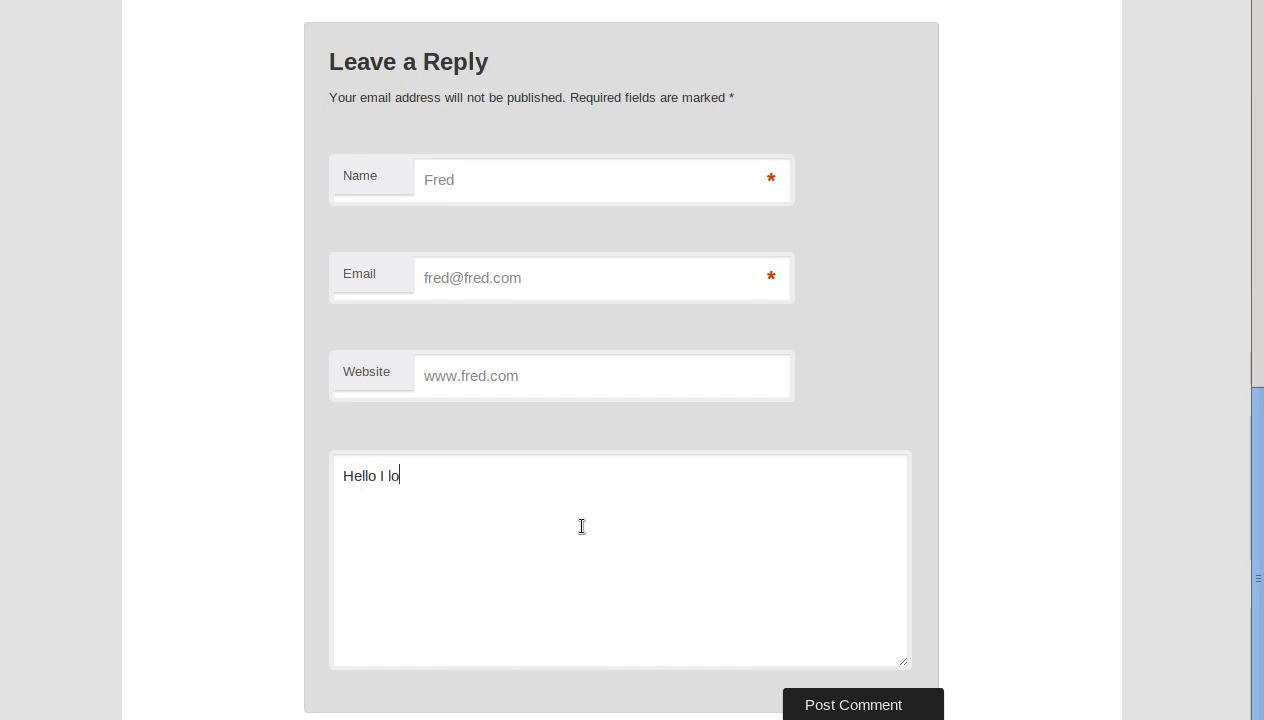
{"action": "type", "text": "ve your"}
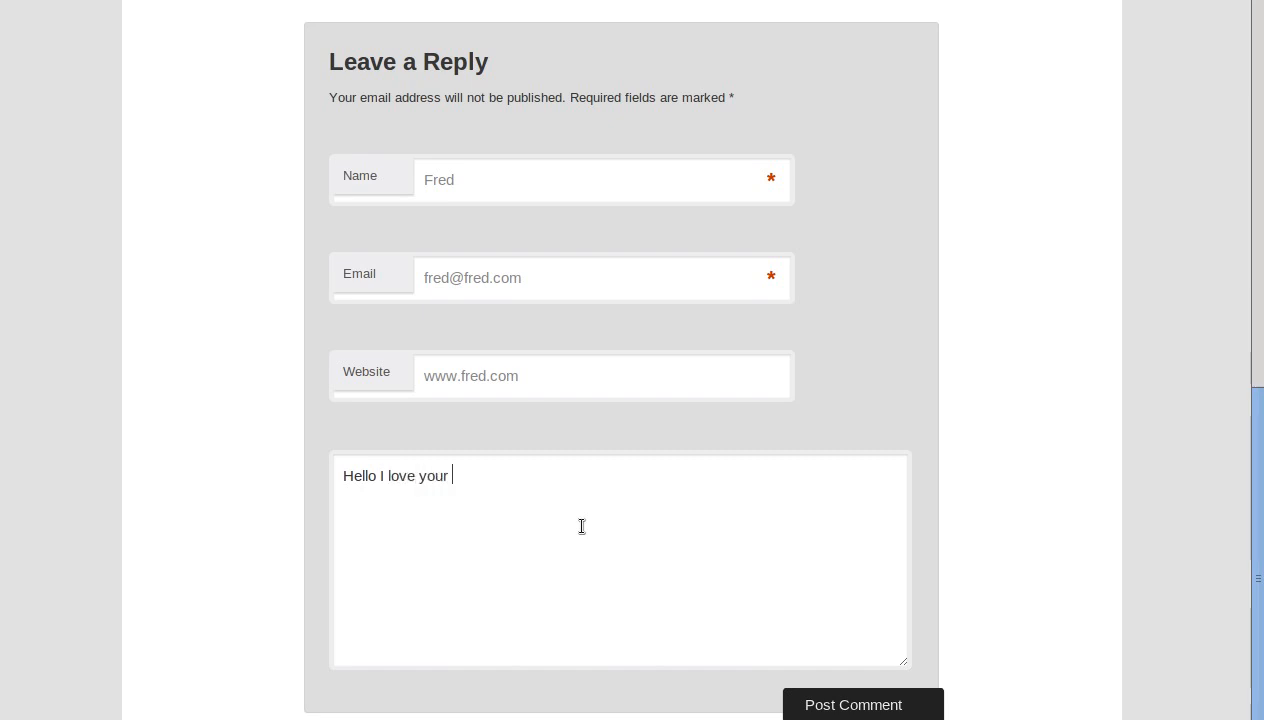
{"action": "type", "text": "s"}
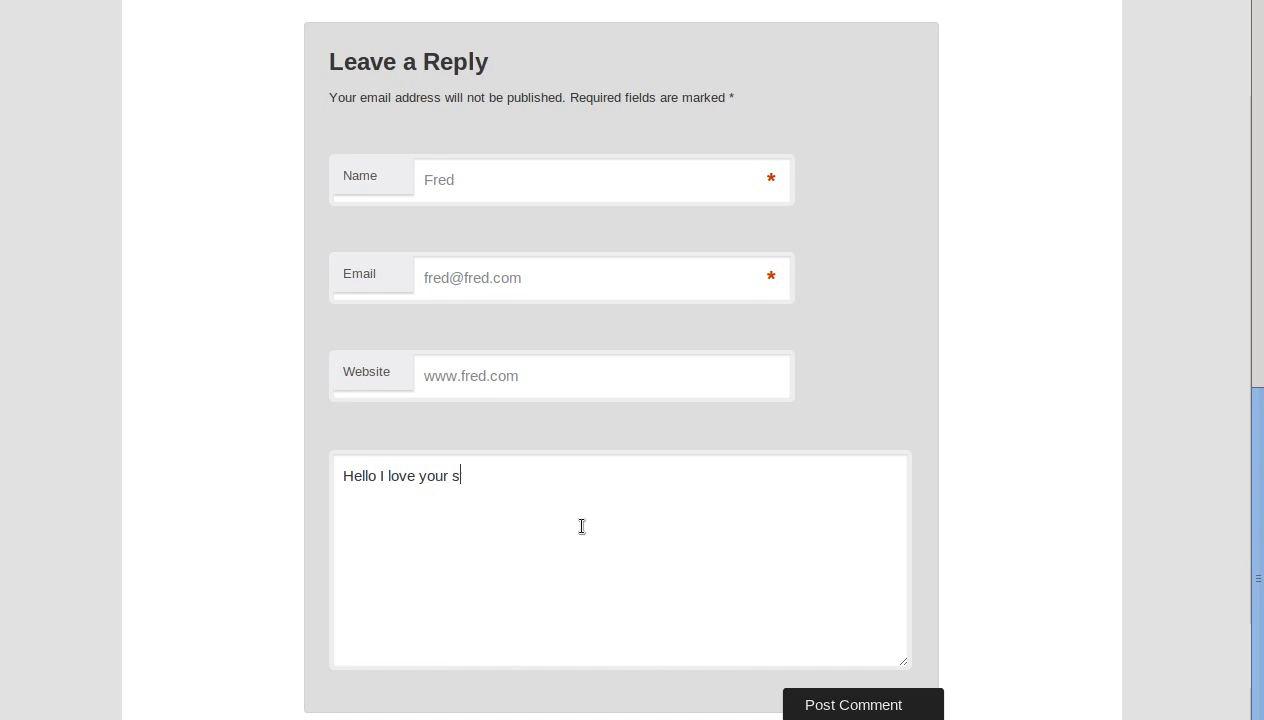
{"action": "type", "text": "ite"}
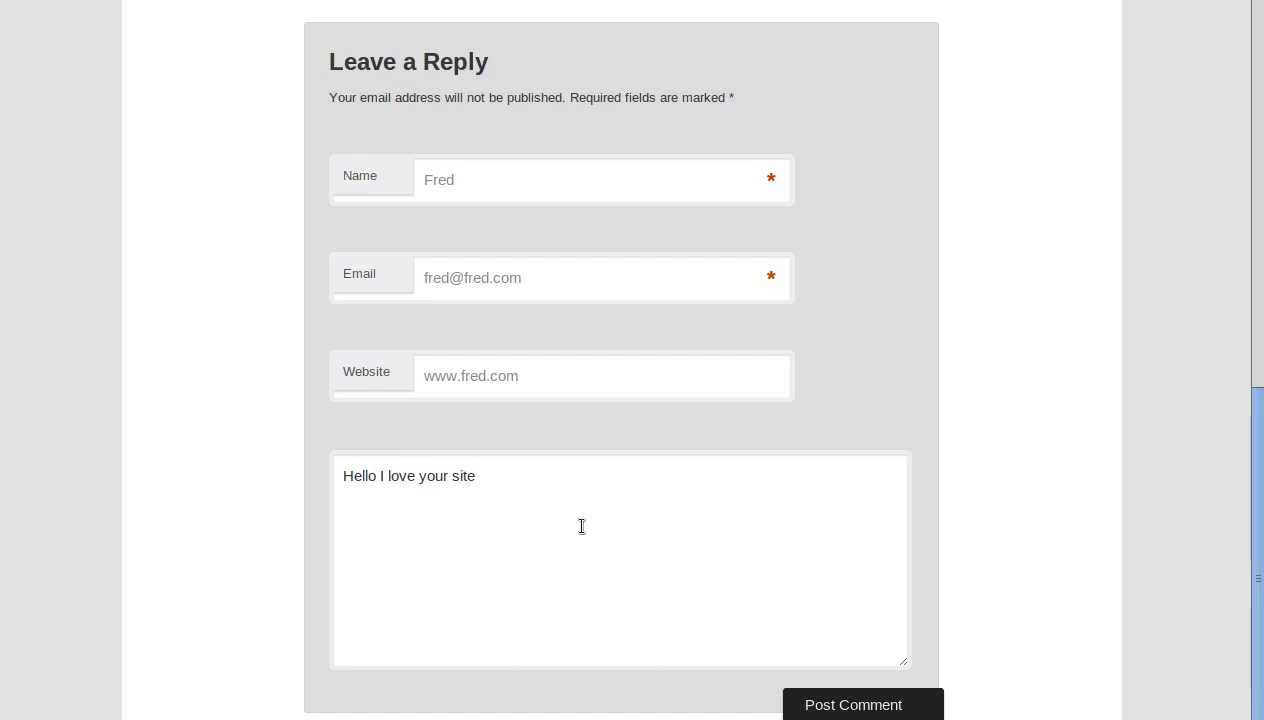
{"action": "type", "text": "."}
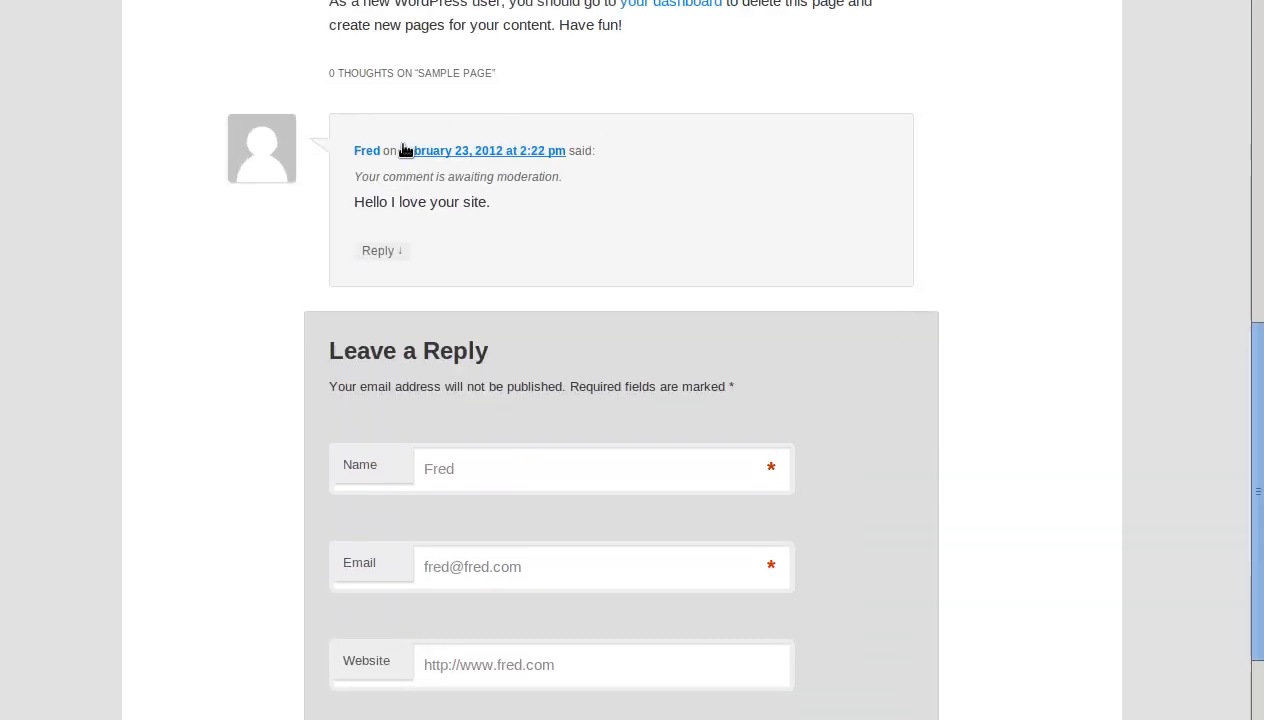
Step: Go from the Sample Page to the admin Installed Plugins list showing Akismet and Captcha
{"action": "left_click_drag", "start_coordinate": [354, 176], "coordinate": [484, 176]}
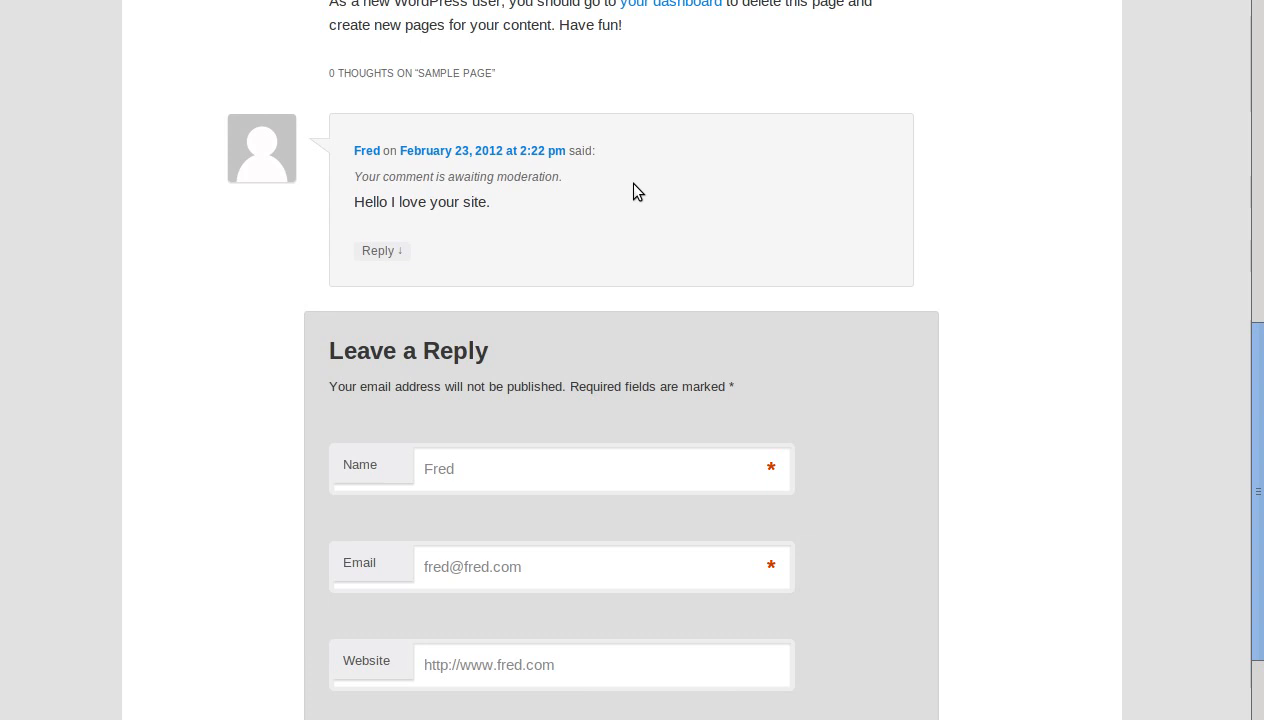
{"action": "mouse_move", "coordinate": [1060, 328]}
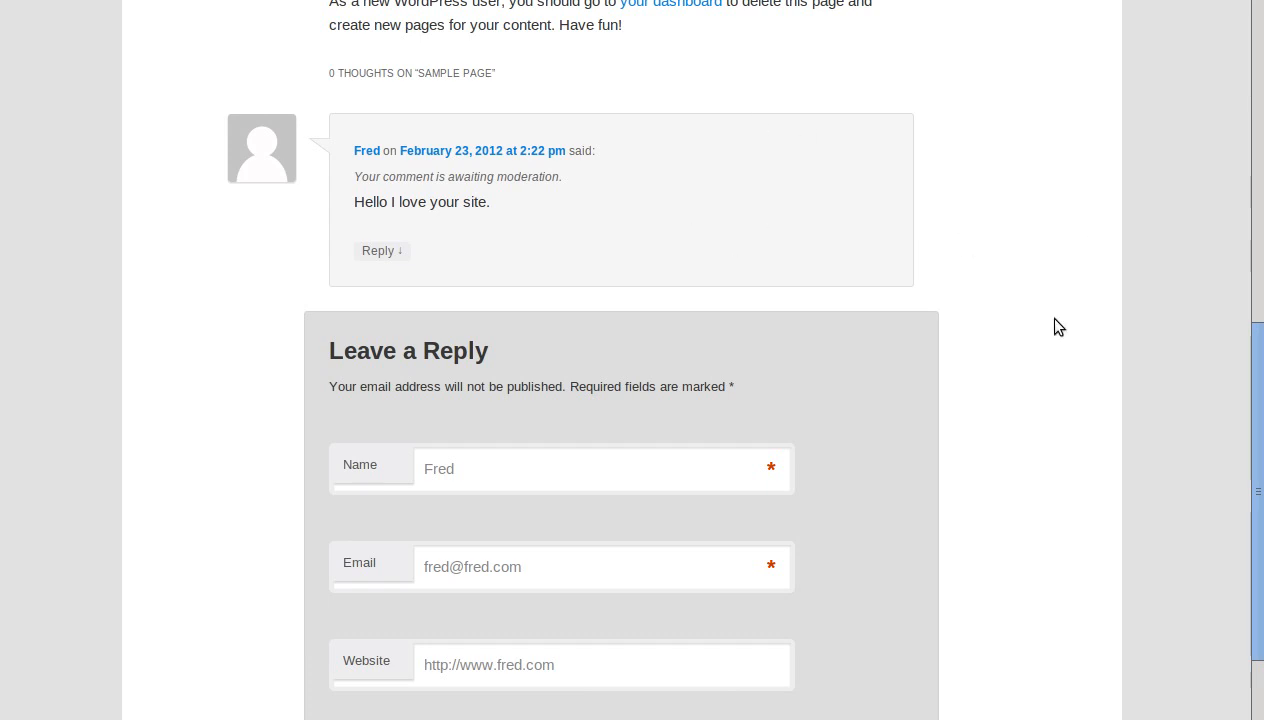
{"action": "mouse_move", "coordinate": [1092, 344]}
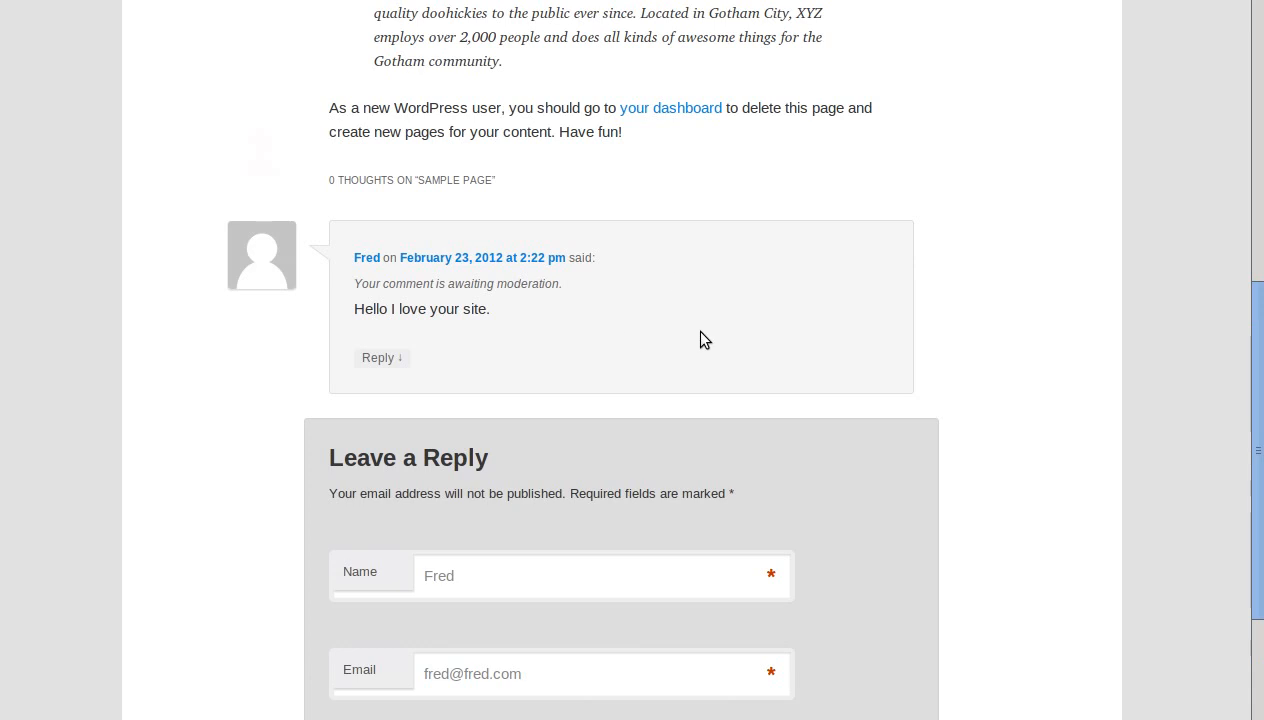
{"action": "mouse_move", "coordinate": [728, 304]}
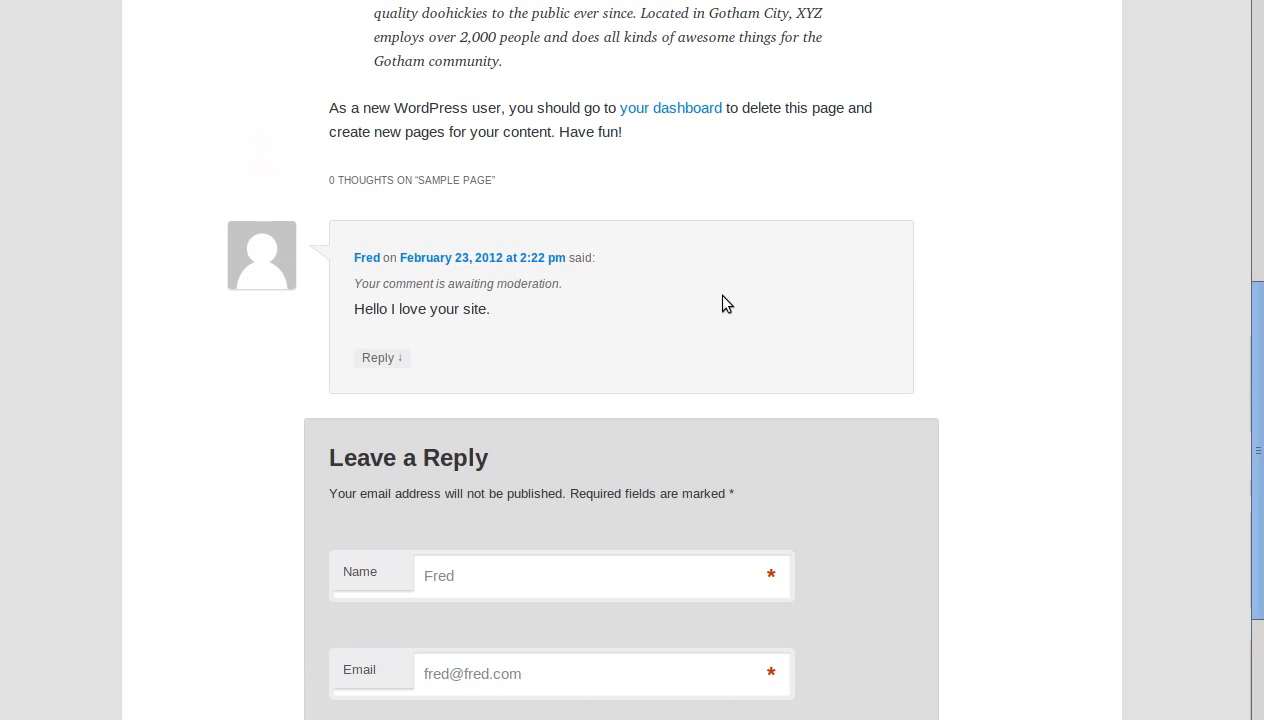
{"action": "mouse_move", "coordinate": [590, 306]}
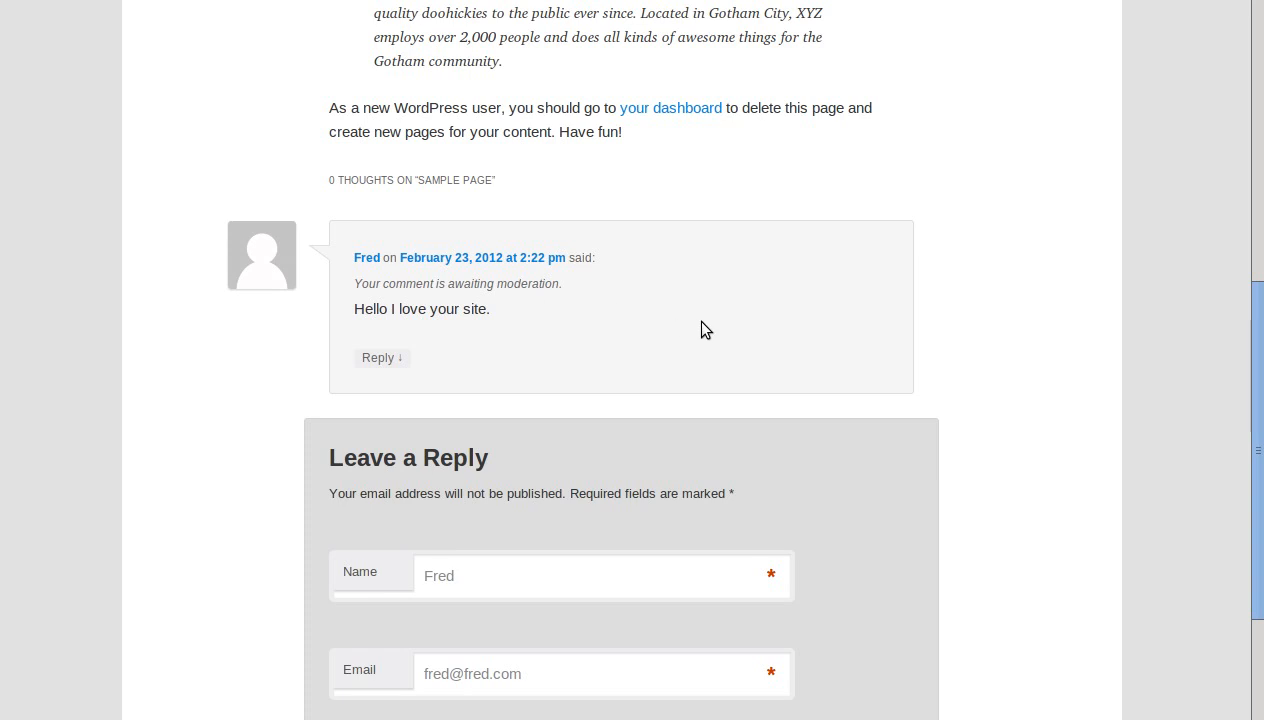
{"action": "mouse_move", "coordinate": [362, 288]}
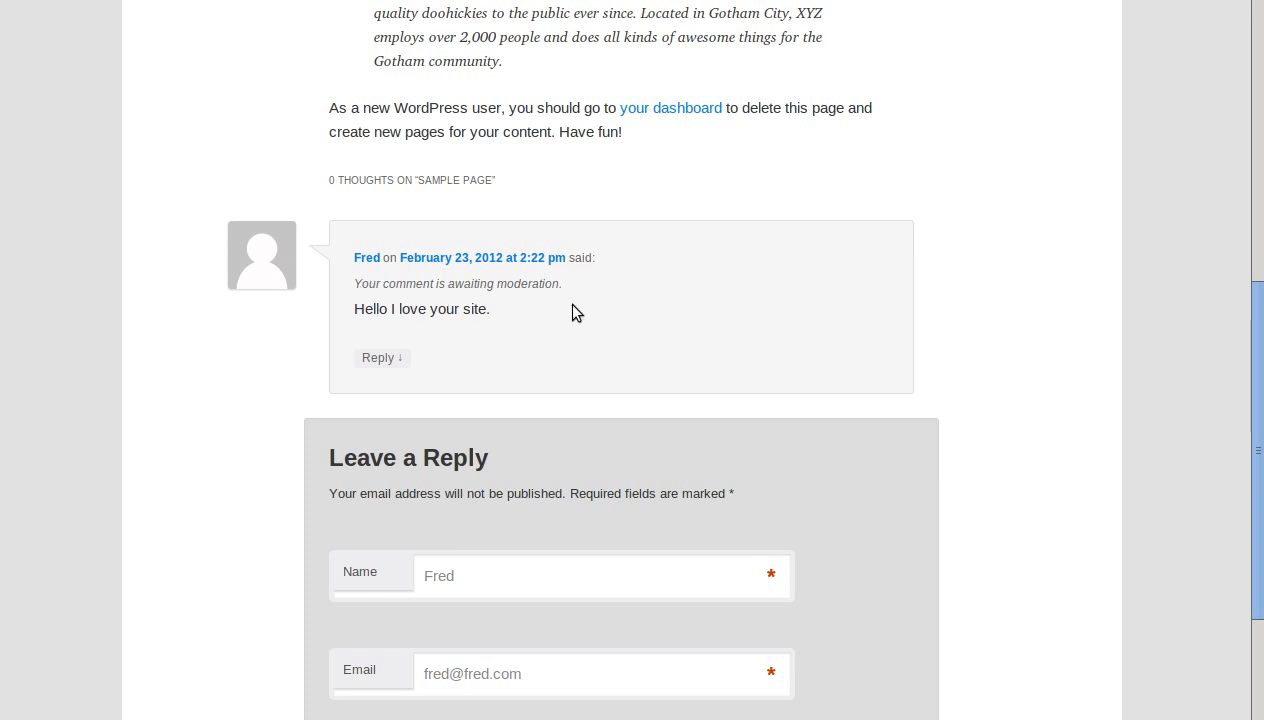
{"action": "double_click", "coordinate": [512, 284]}
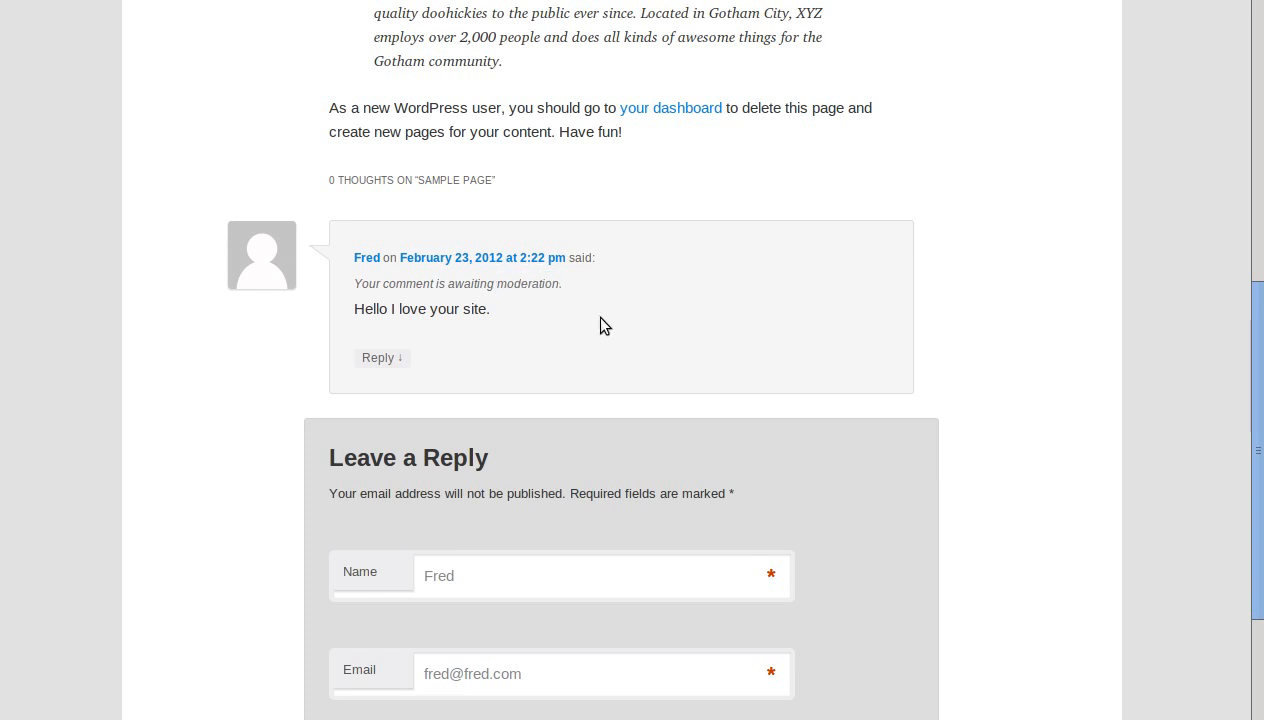
{"action": "mouse_move", "coordinate": [528, 436]}
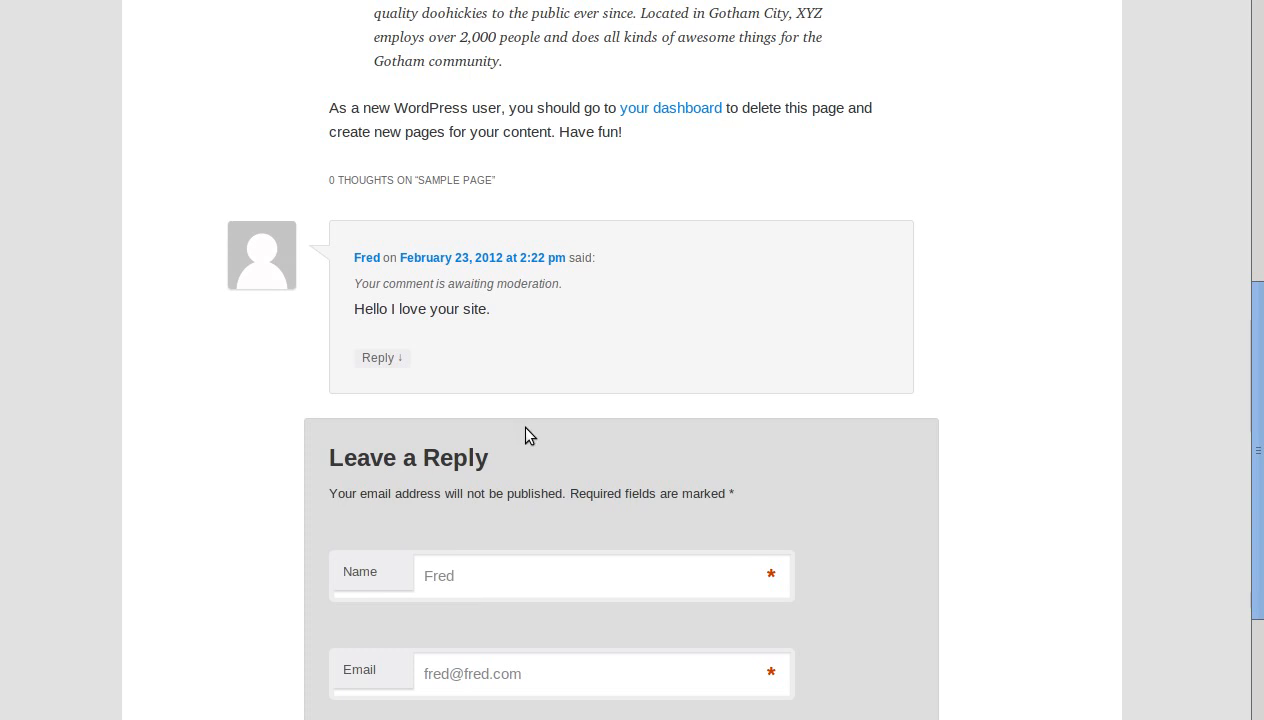
{"action": "mouse_move", "coordinate": [1024, 314]}
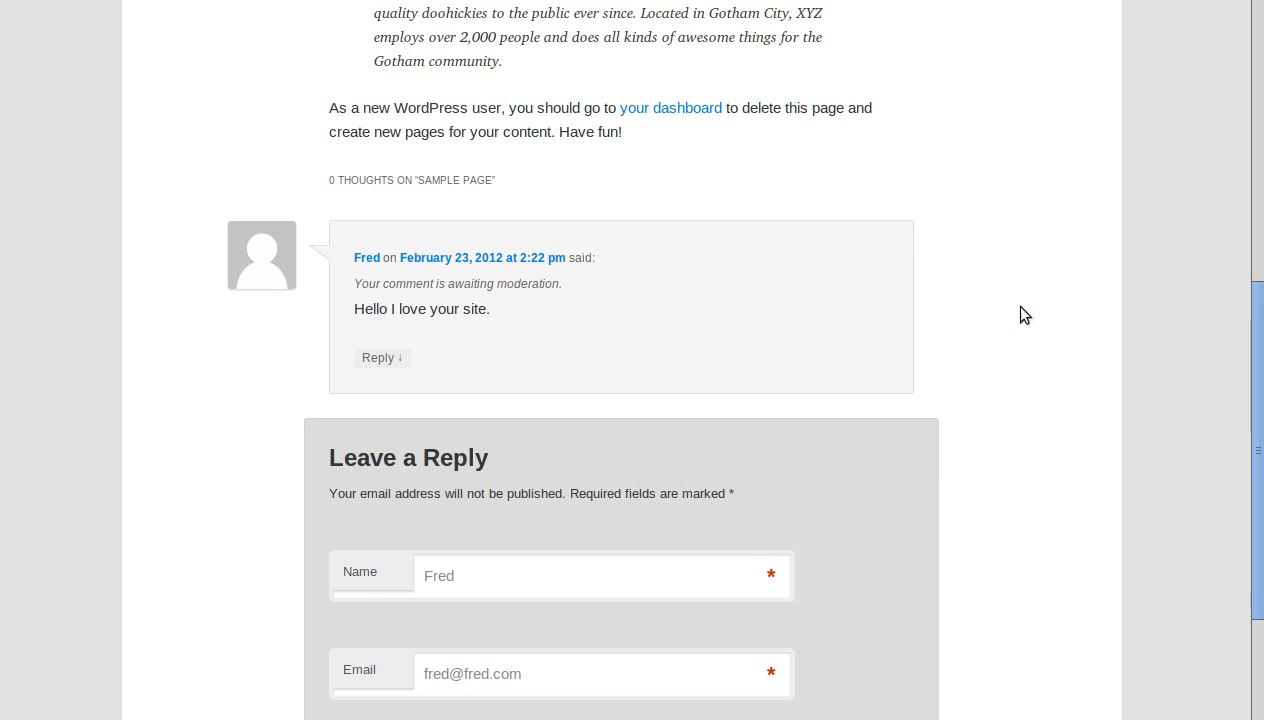
{"action": "mouse_move", "coordinate": [574, 308]}
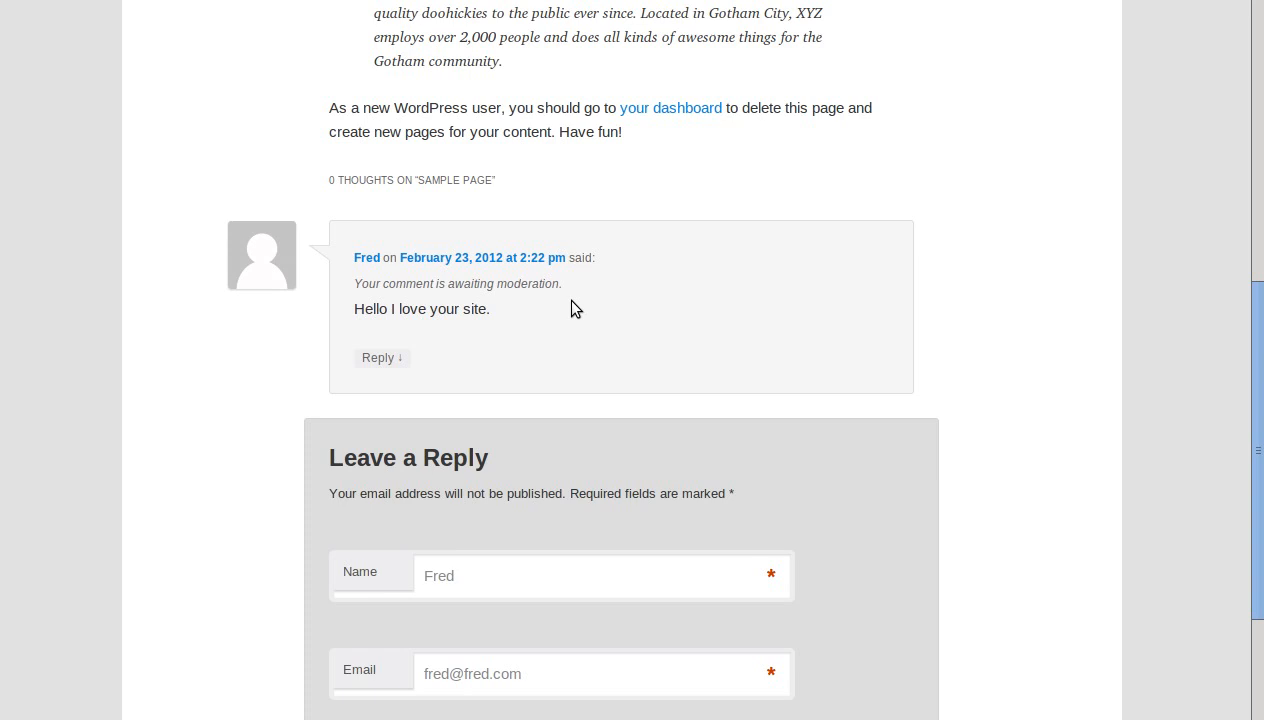
{"action": "mouse_move", "coordinate": [564, 328]}
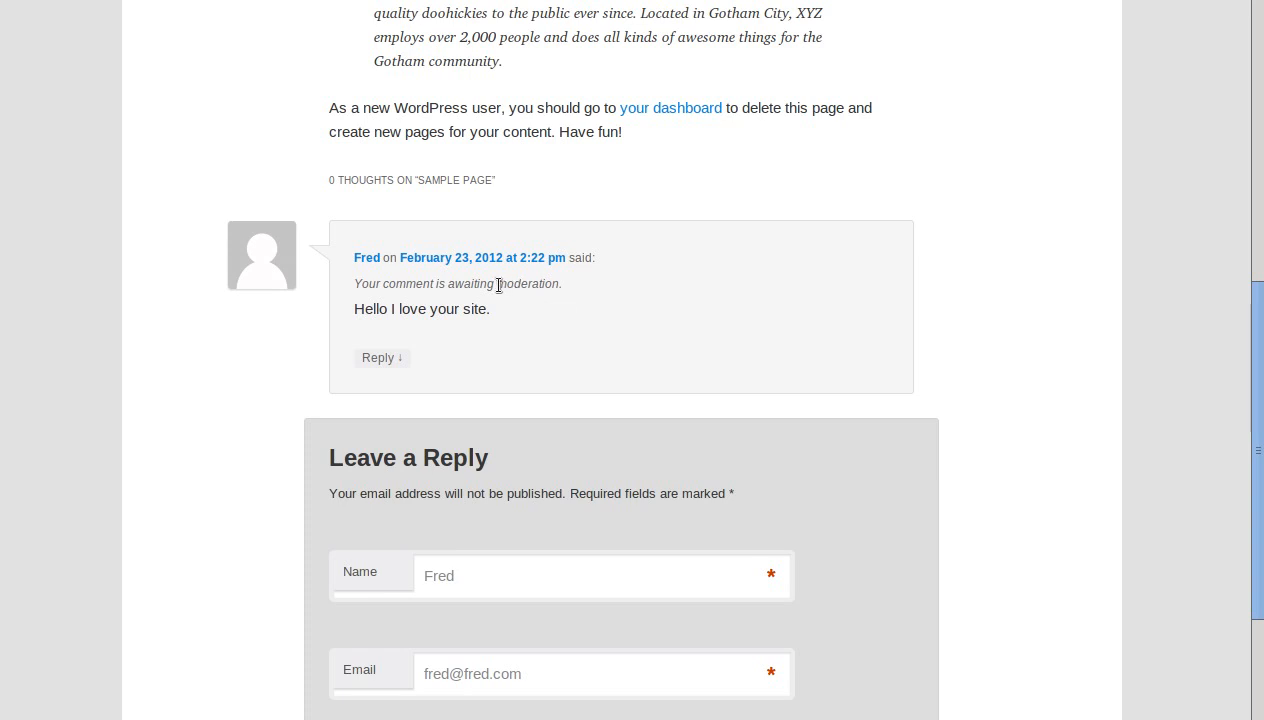
{"action": "mouse_move", "coordinate": [596, 312]}
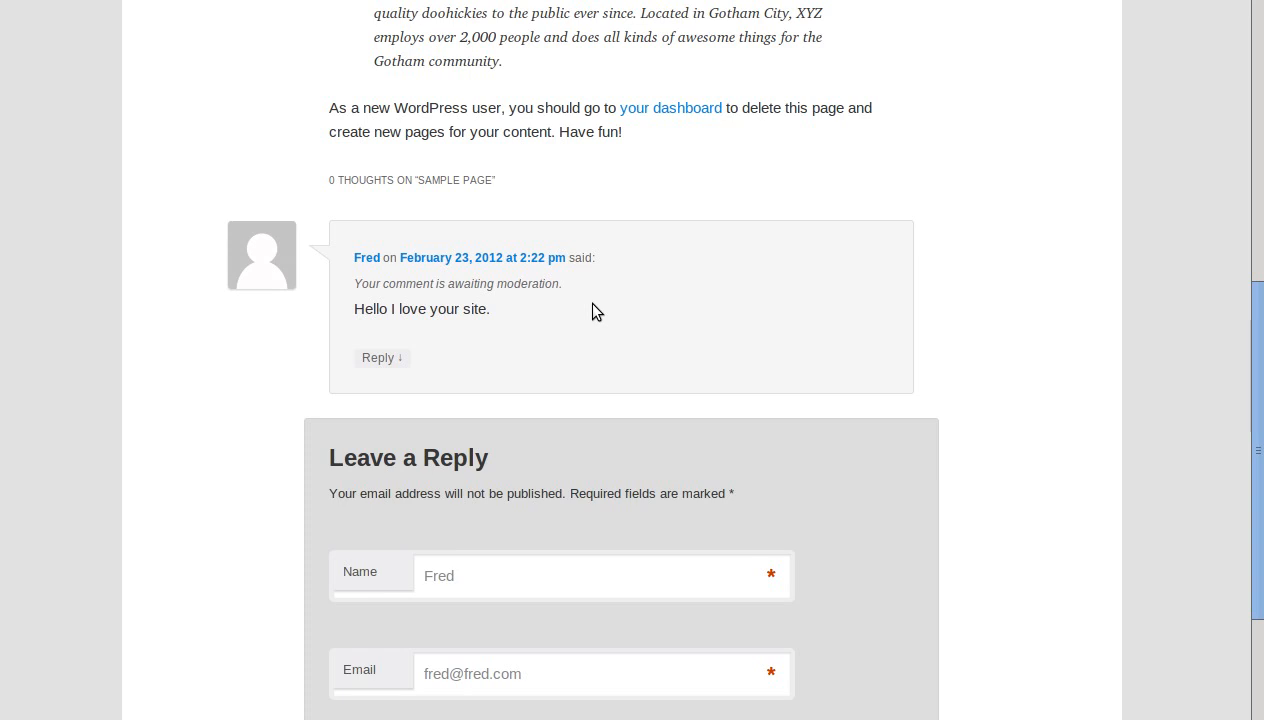
{"action": "mouse_move", "coordinate": [638, 342]}
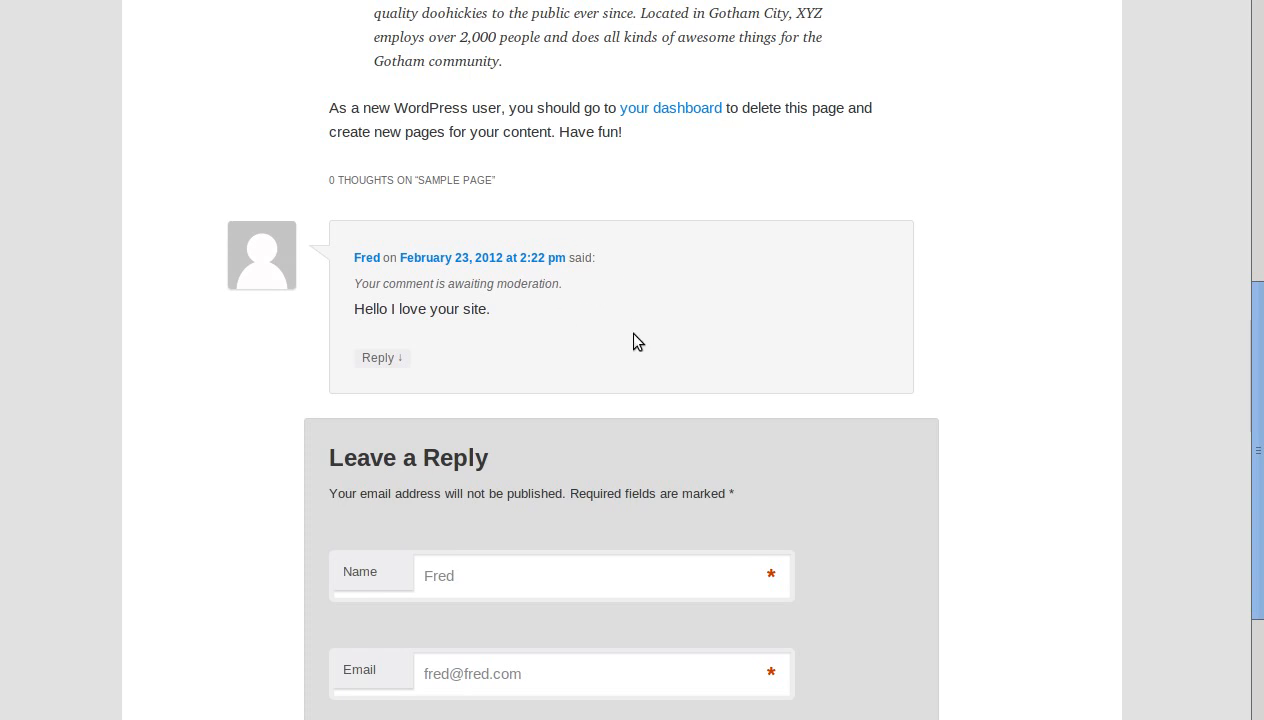
{"action": "mouse_move", "coordinate": [592, 356]}
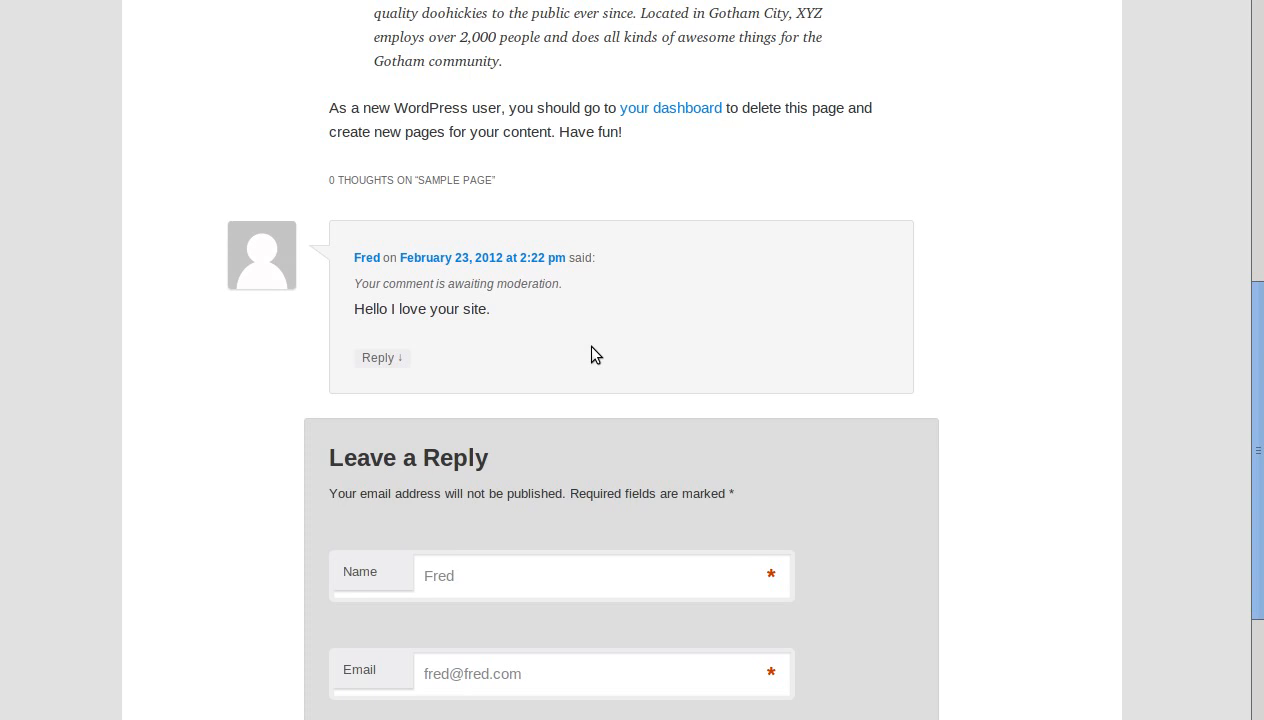
{"action": "double_click", "coordinate": [524, 284]}
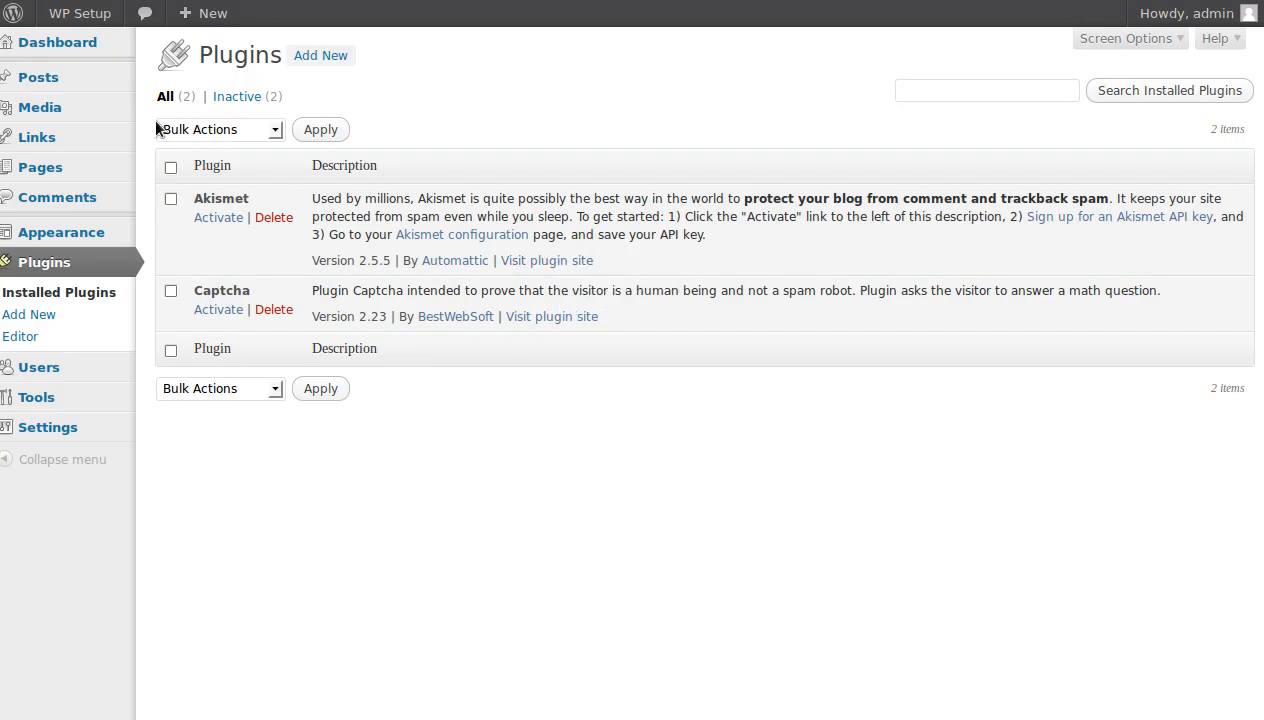
{"action": "mouse_move", "coordinate": [52, 222]}
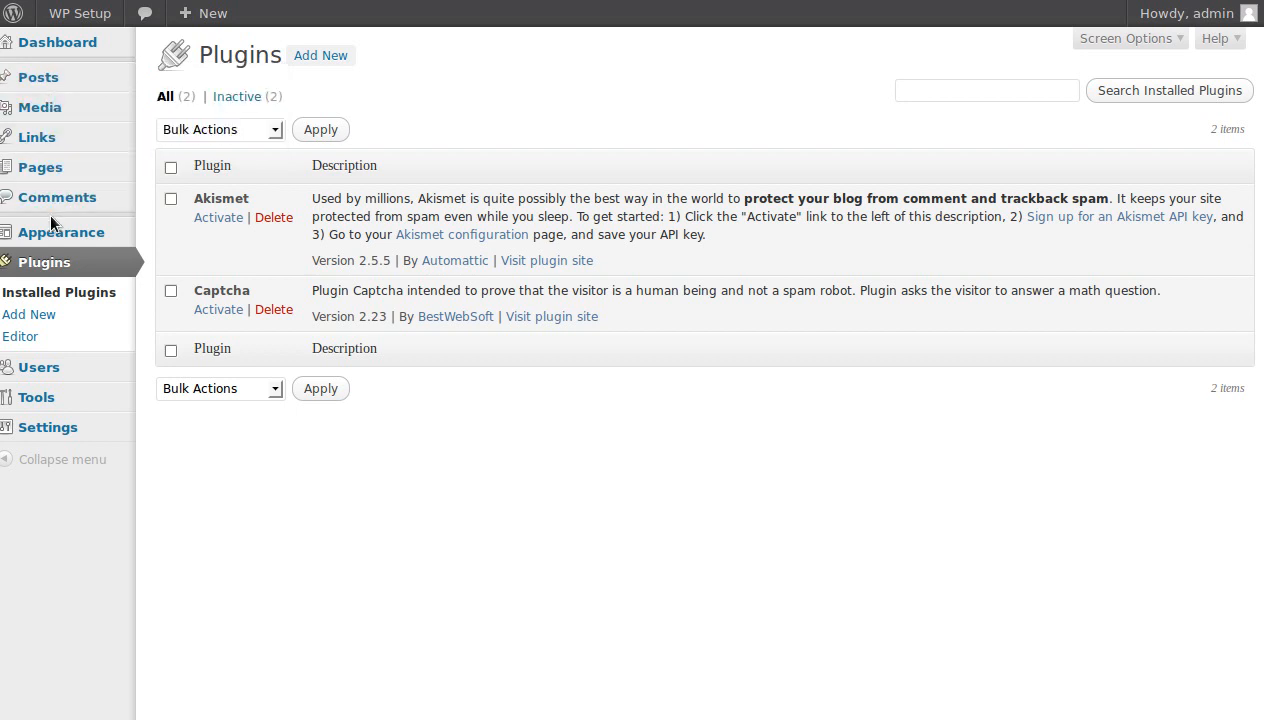
{"action": "mouse_move", "coordinate": [60, 232]}
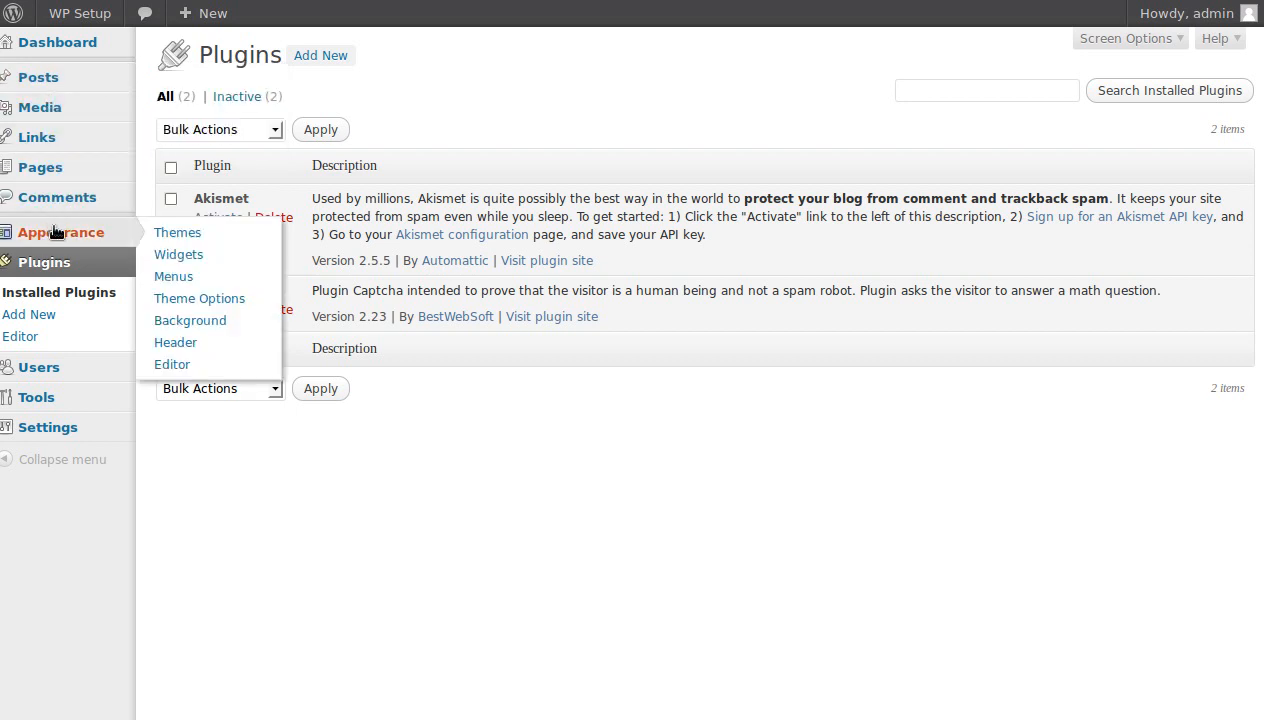
{"action": "mouse_move", "coordinate": [56, 198]}
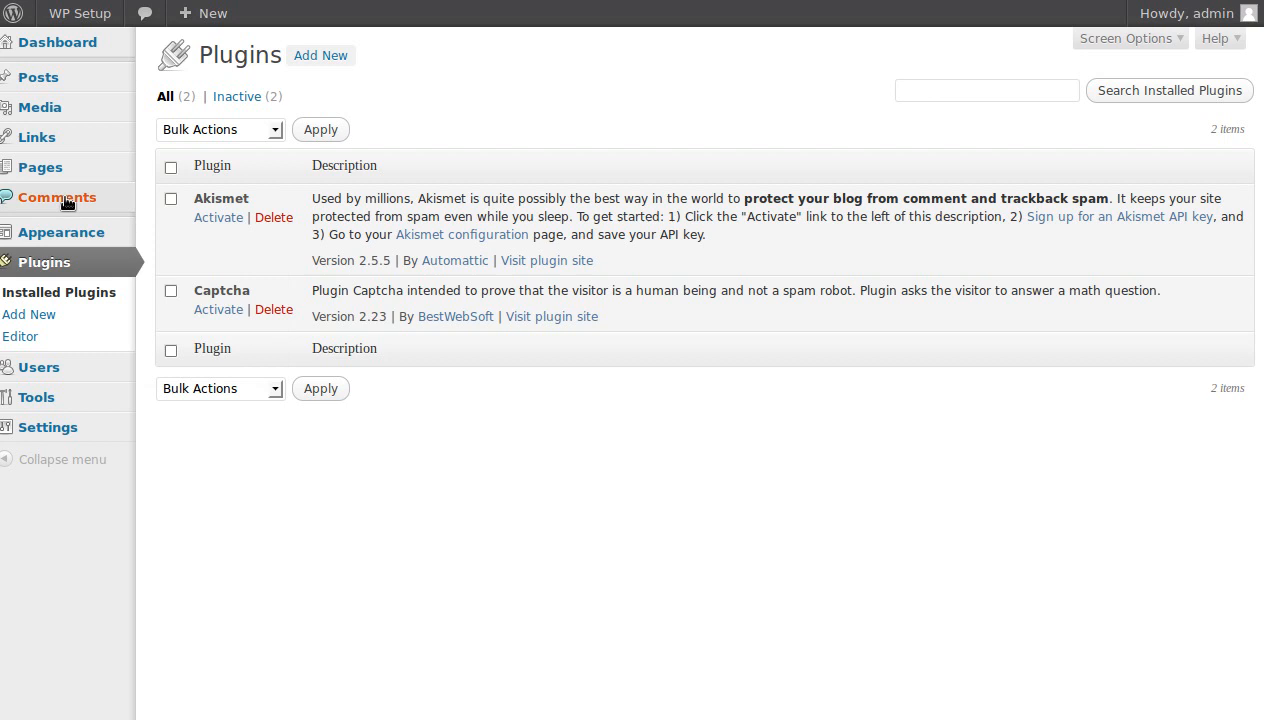
Step: Show the admin Comments list with Fred's pending comment
{"action": "left_click", "coordinate": [56, 198]}
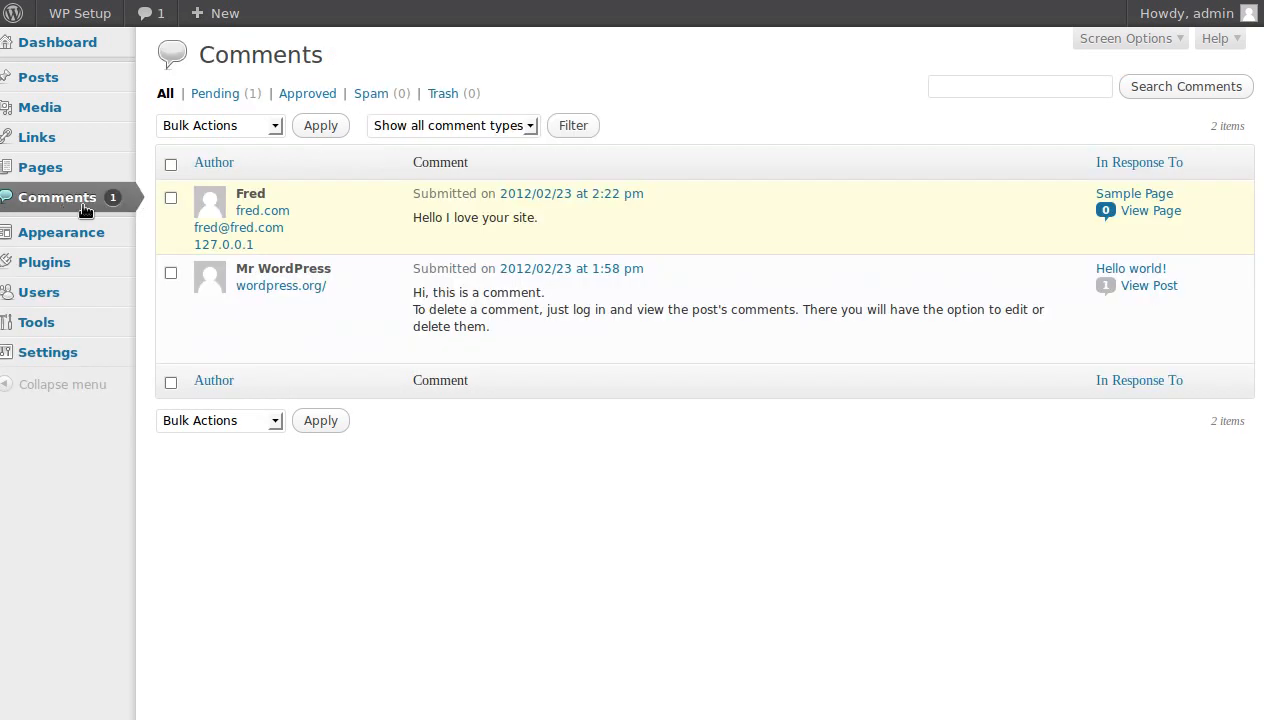
{"action": "mouse_move", "coordinate": [264, 196]}
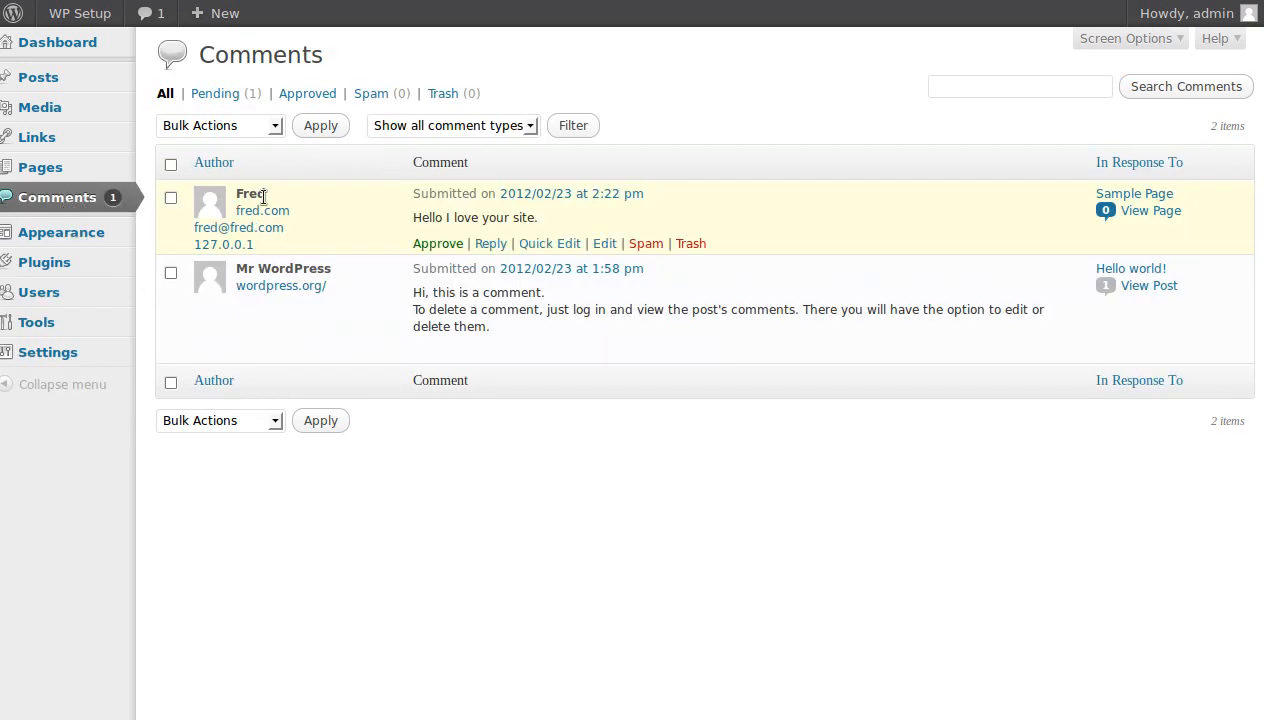
{"action": "mouse_move", "coordinate": [612, 600]}
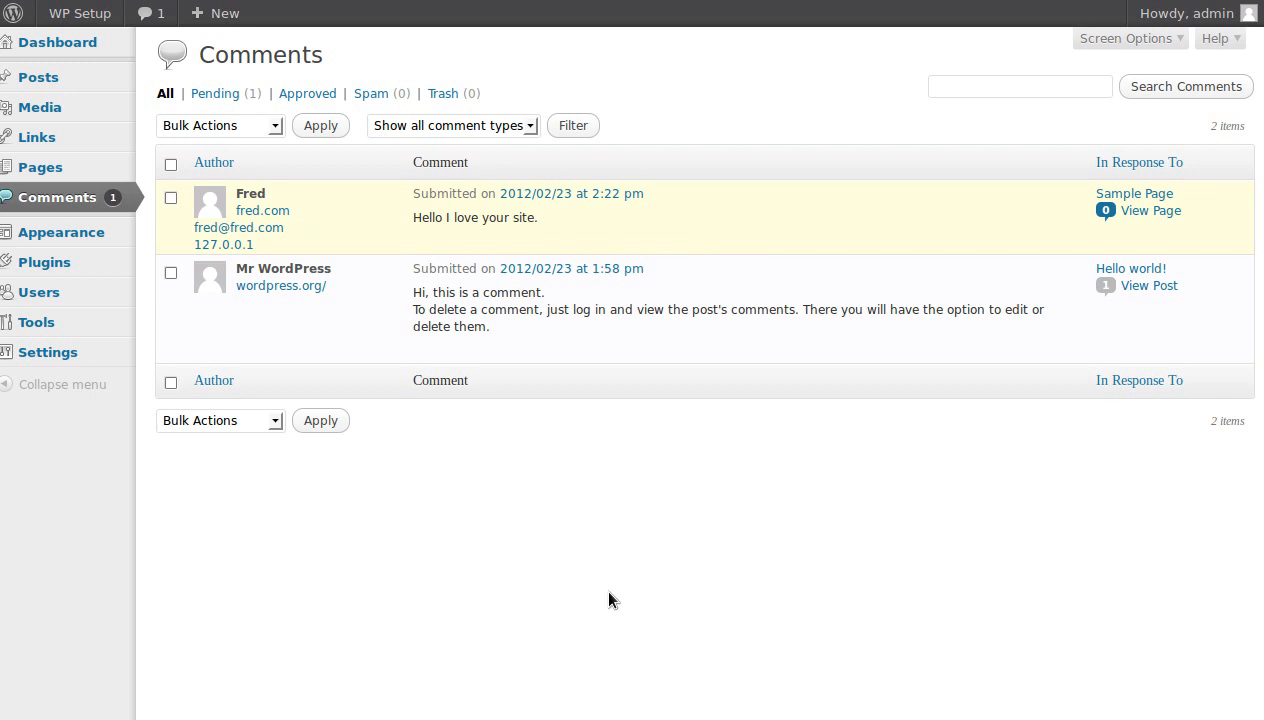
{"action": "mouse_move", "coordinate": [648, 604]}
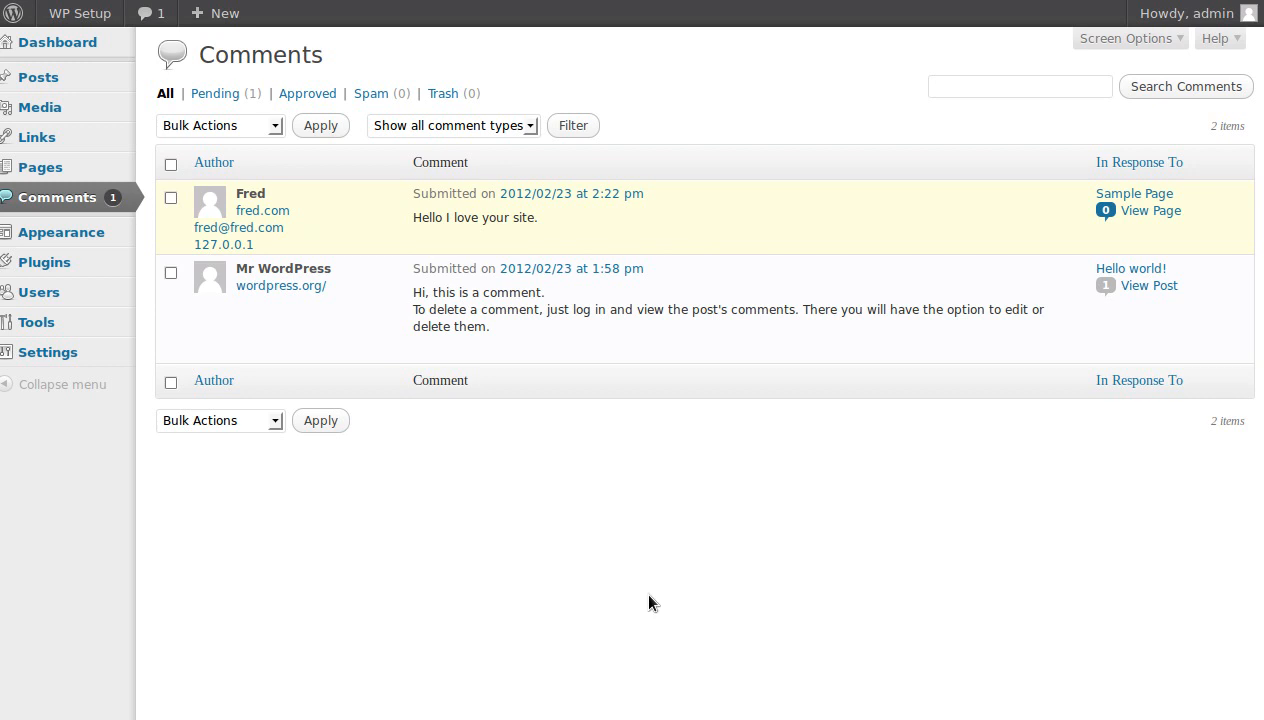
{"action": "mouse_move", "coordinate": [200, 52]}
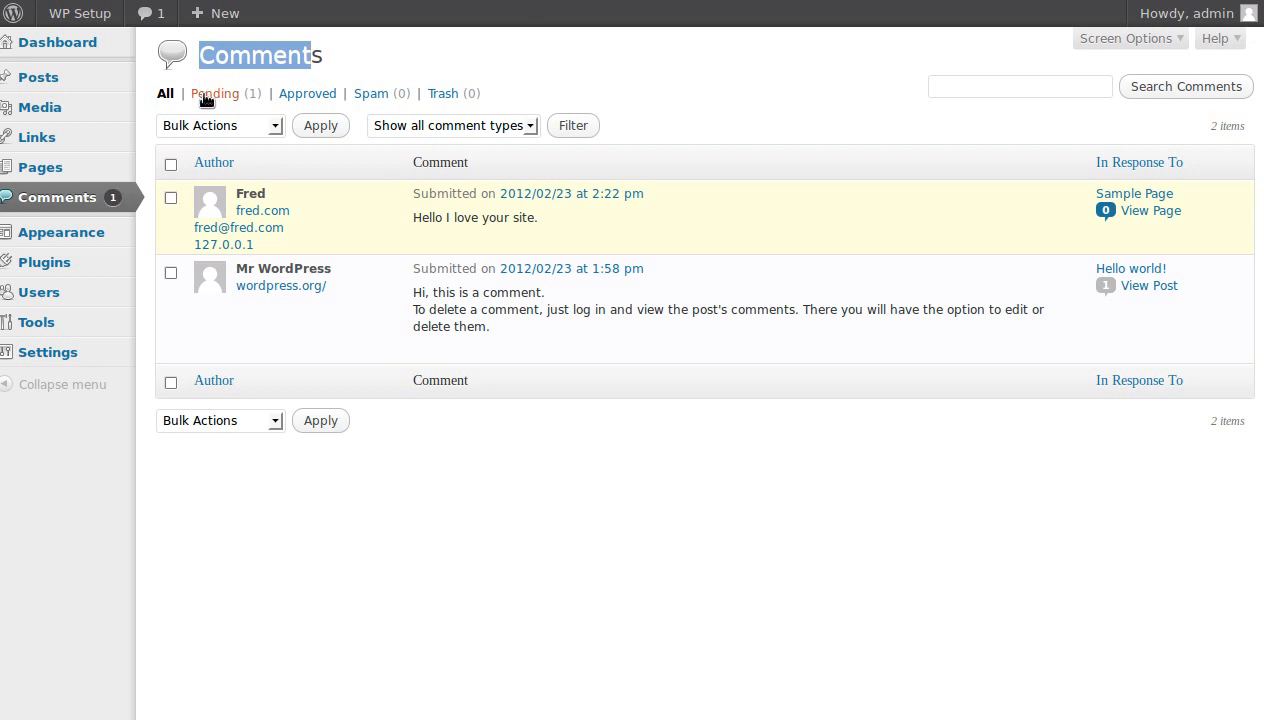
{"action": "mouse_move", "coordinate": [204, 100]}
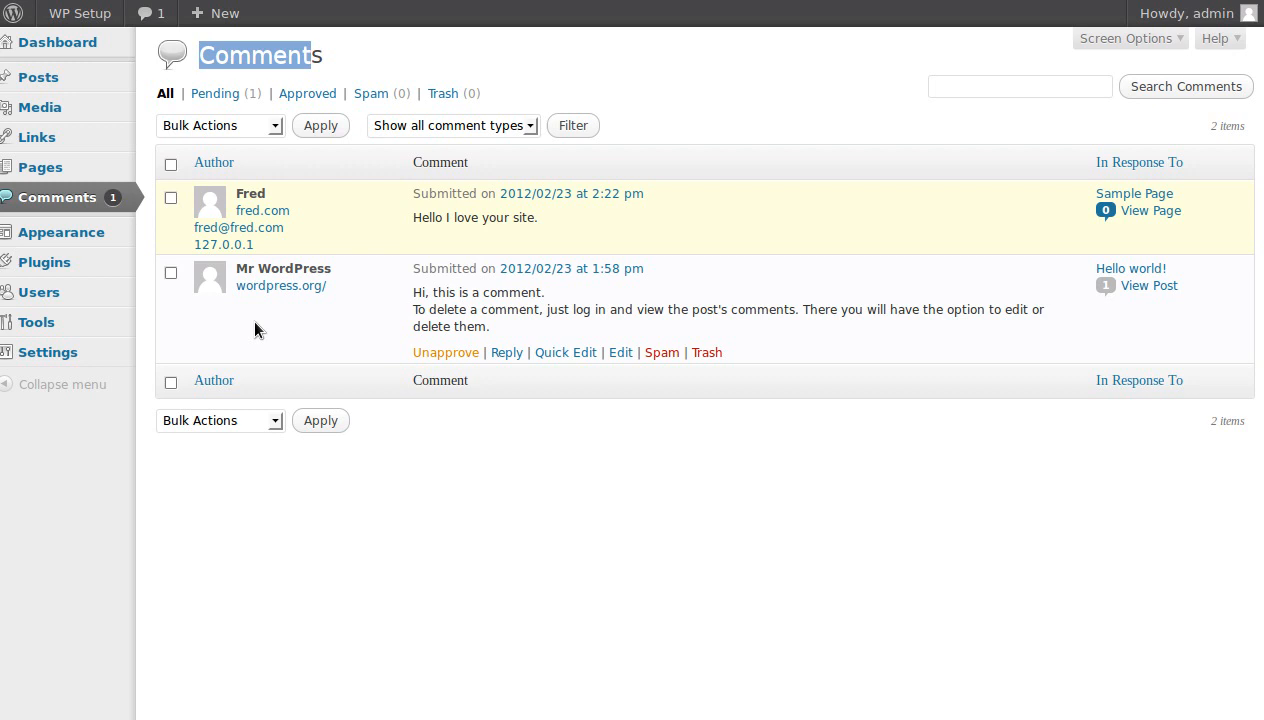
{"action": "mouse_move", "coordinate": [284, 332]}
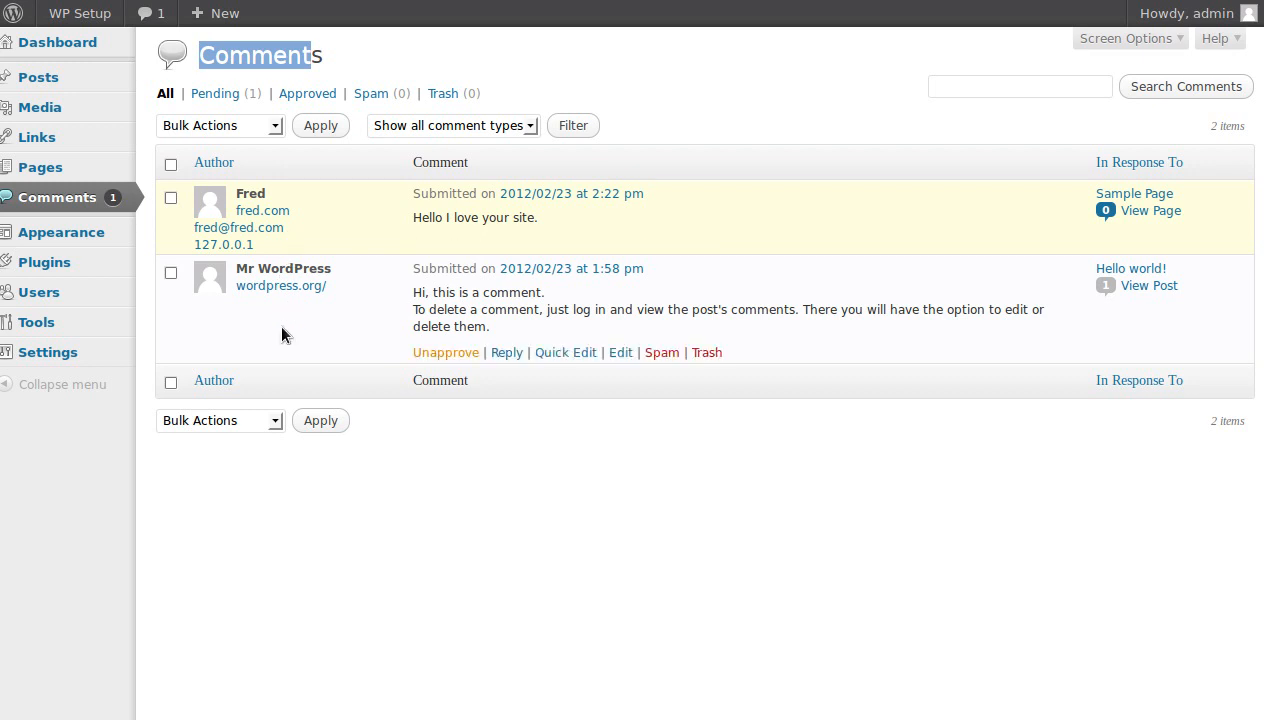
{"action": "mouse_move", "coordinate": [418, 264]}
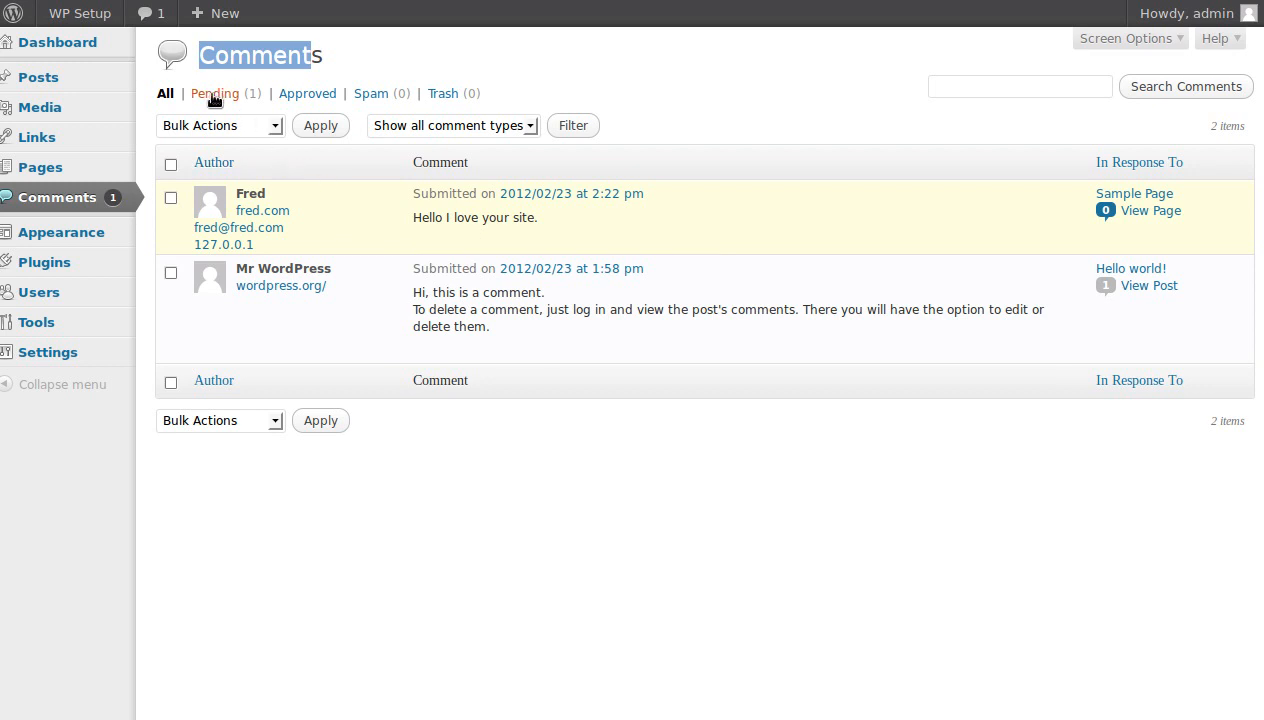
Step: Filter the comments list to the one comment awaiting moderation
{"action": "left_click", "coordinate": [214, 94]}
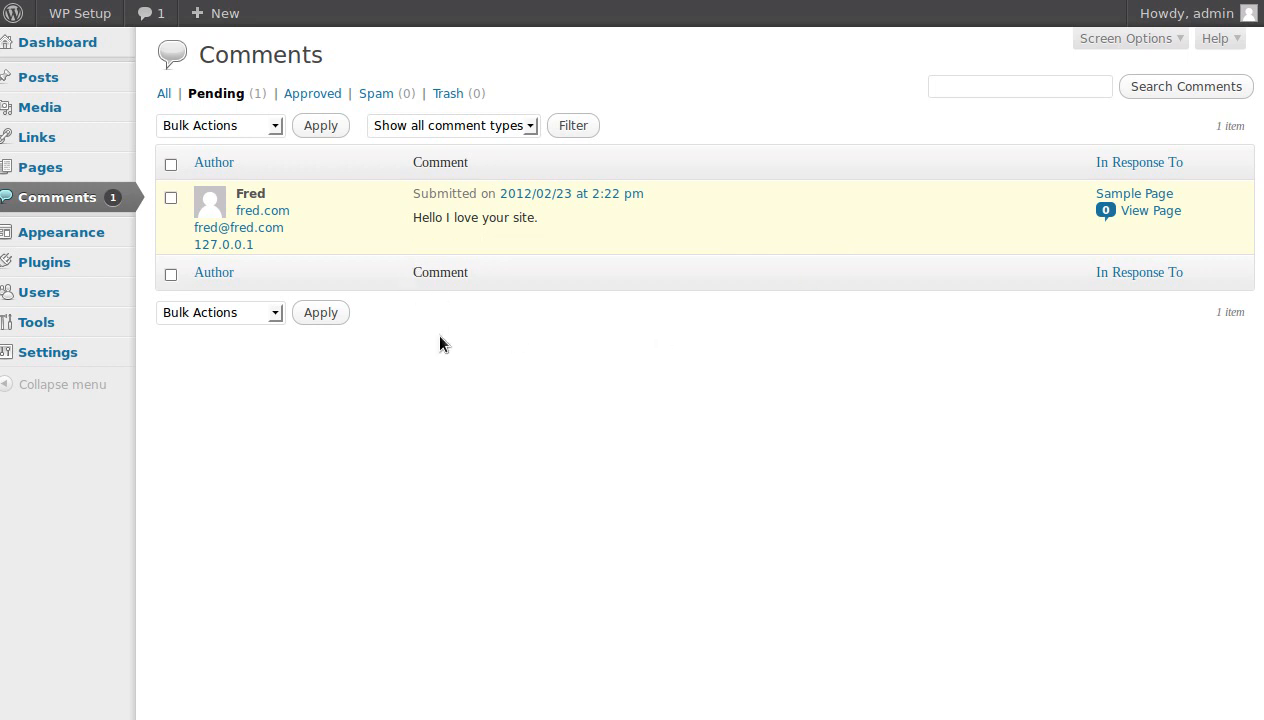
{"action": "mouse_move", "coordinate": [436, 216]}
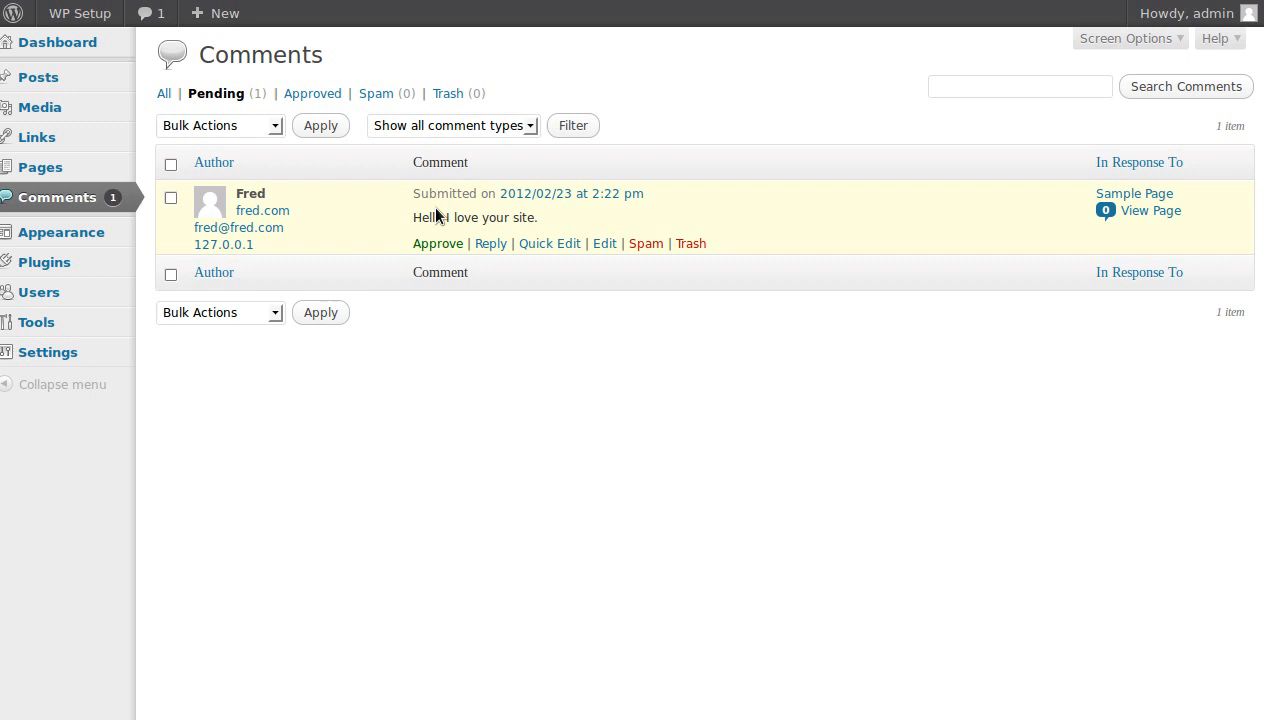
{"action": "mouse_move", "coordinate": [490, 244]}
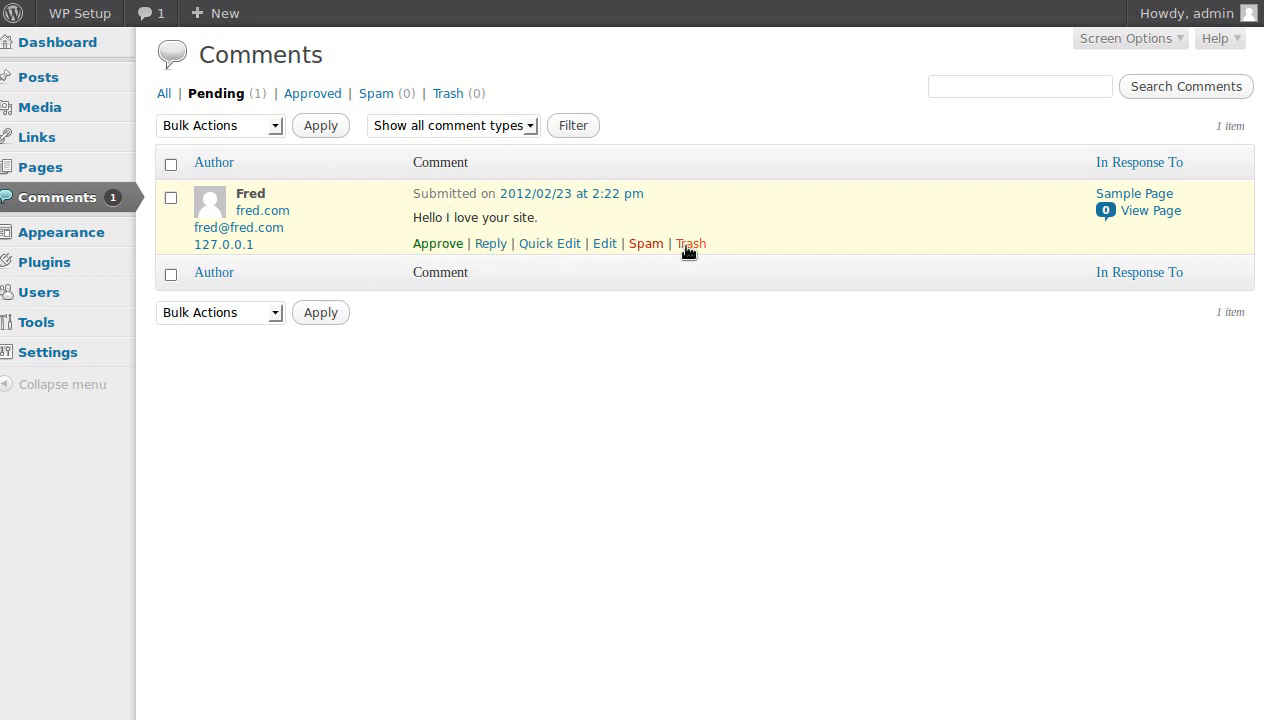
{"action": "mouse_move", "coordinate": [632, 228]}
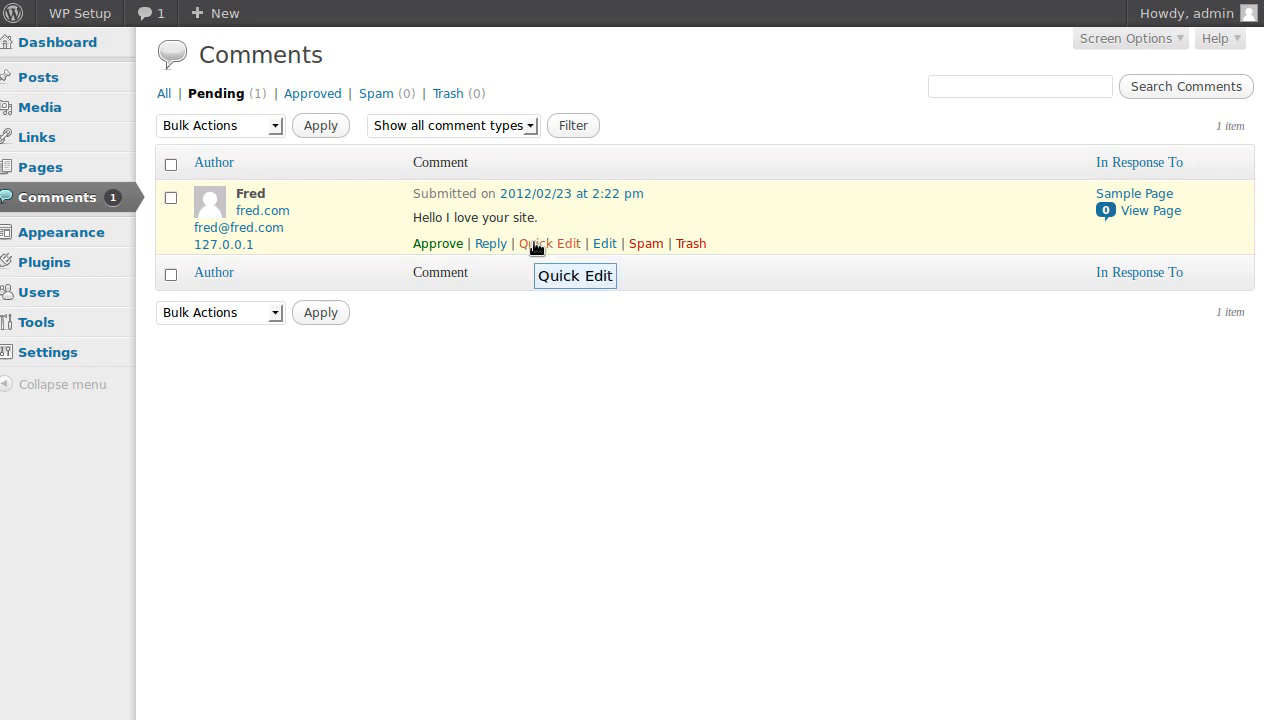
{"action": "mouse_move", "coordinate": [616, 236]}
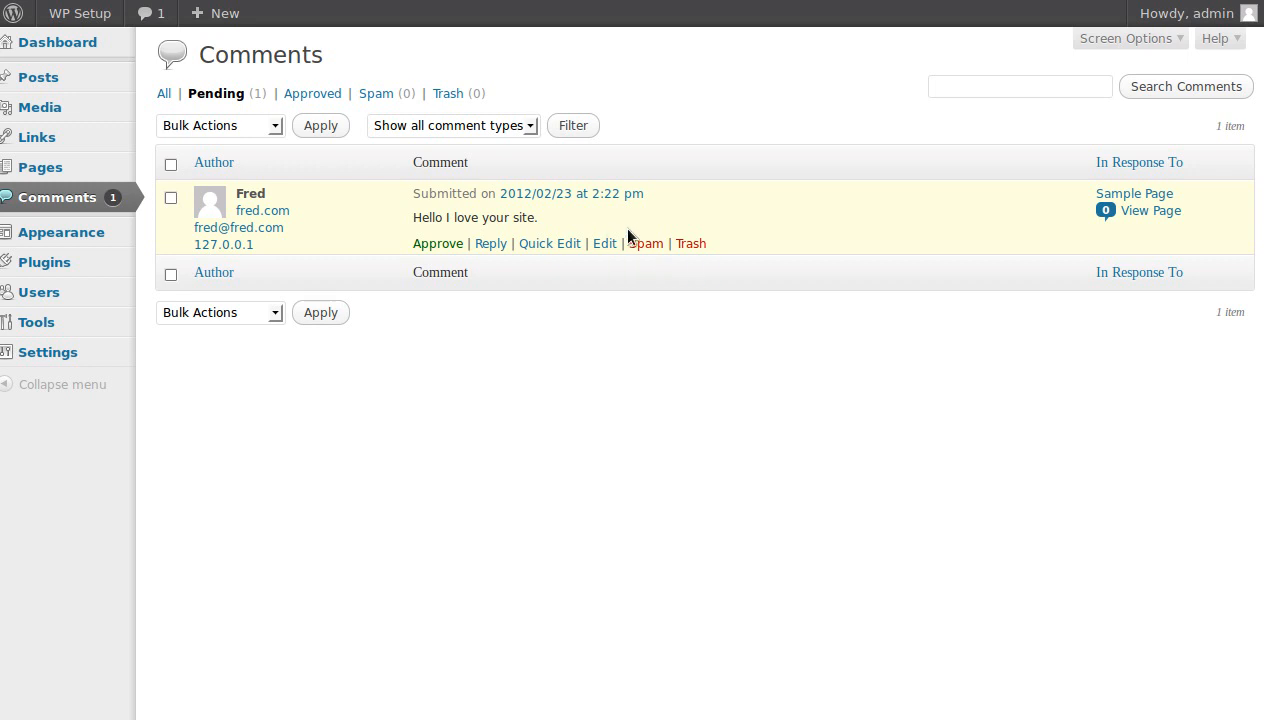
{"action": "mouse_move", "coordinate": [656, 234]}
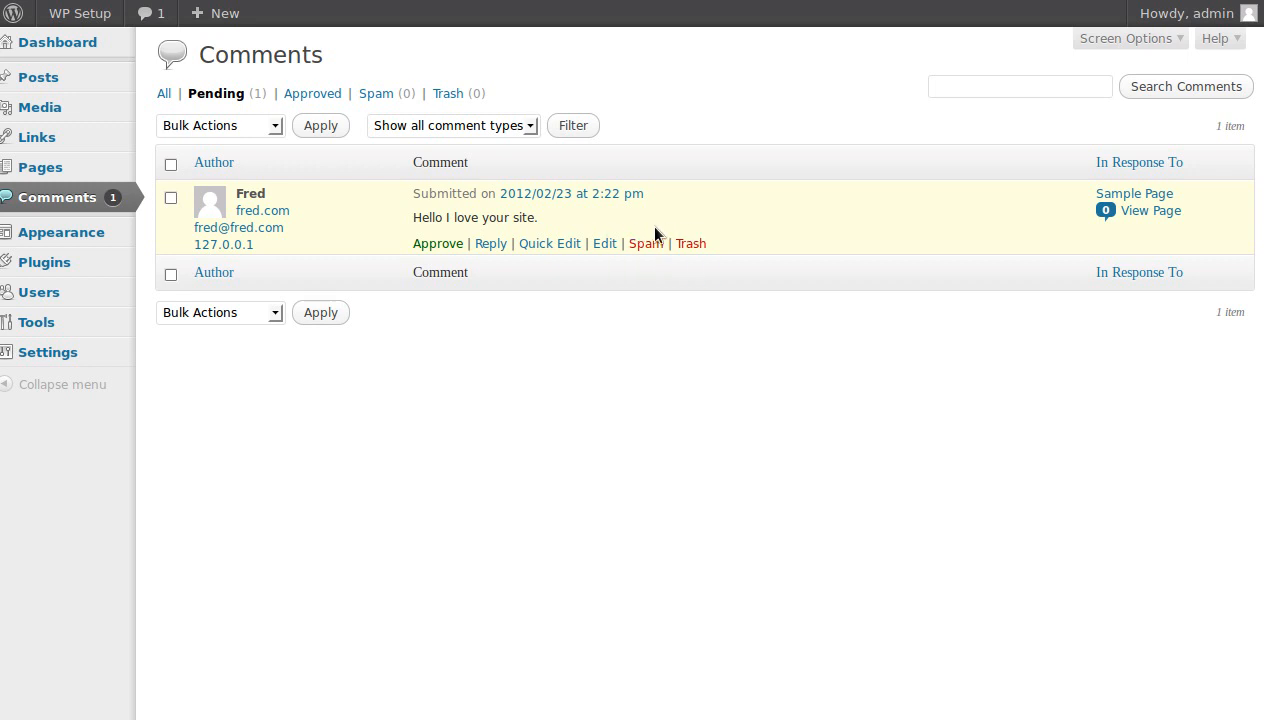
{"action": "mouse_move", "coordinate": [480, 212]}
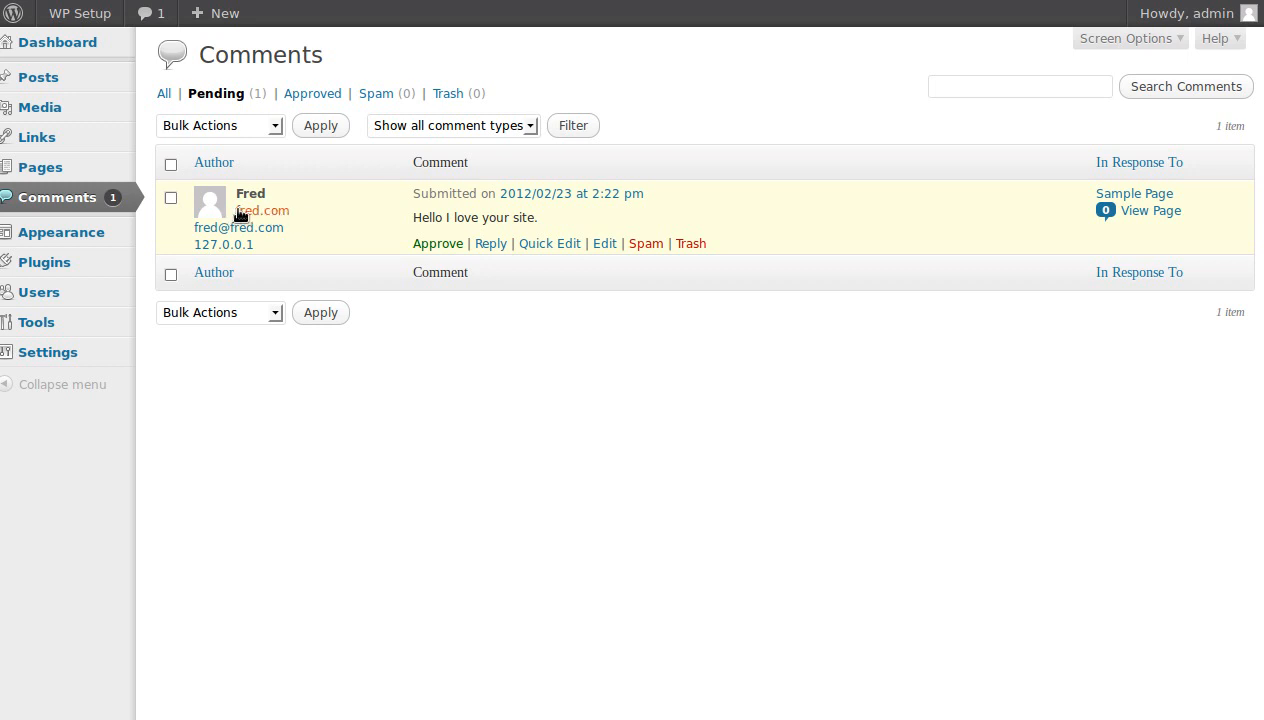
{"action": "mouse_move", "coordinate": [244, 214]}
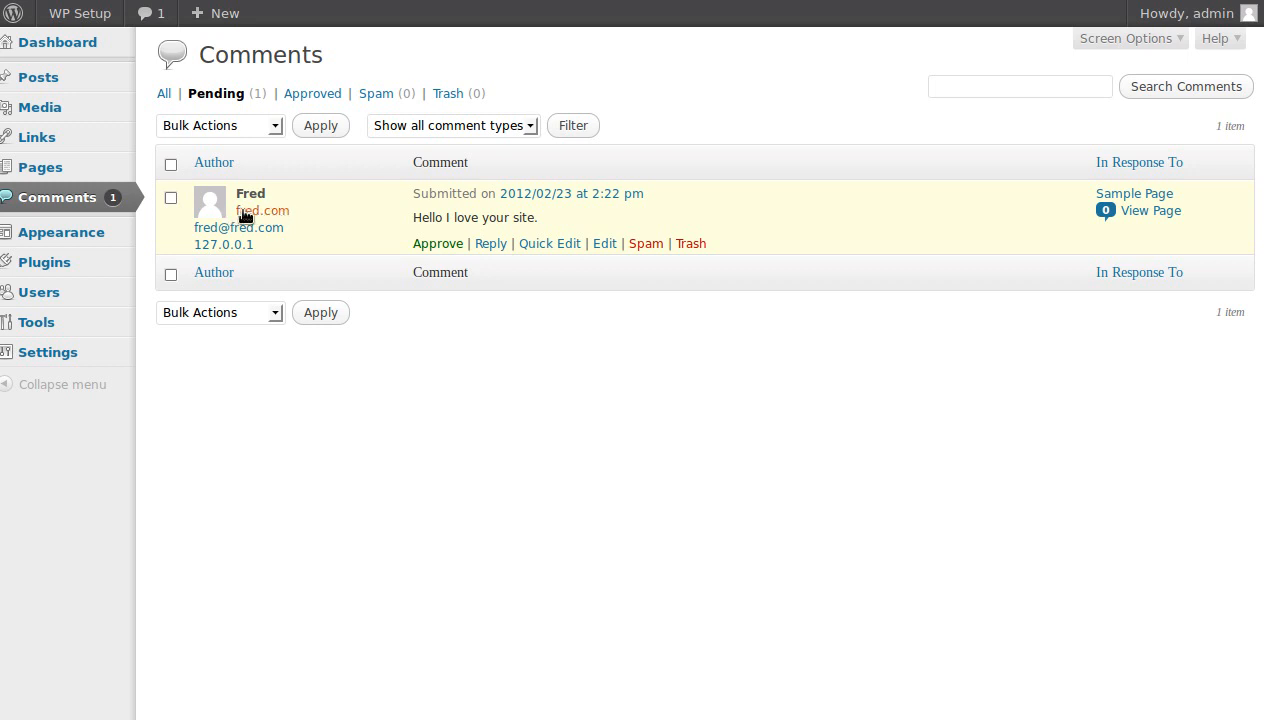
{"action": "mouse_move", "coordinate": [338, 216]}
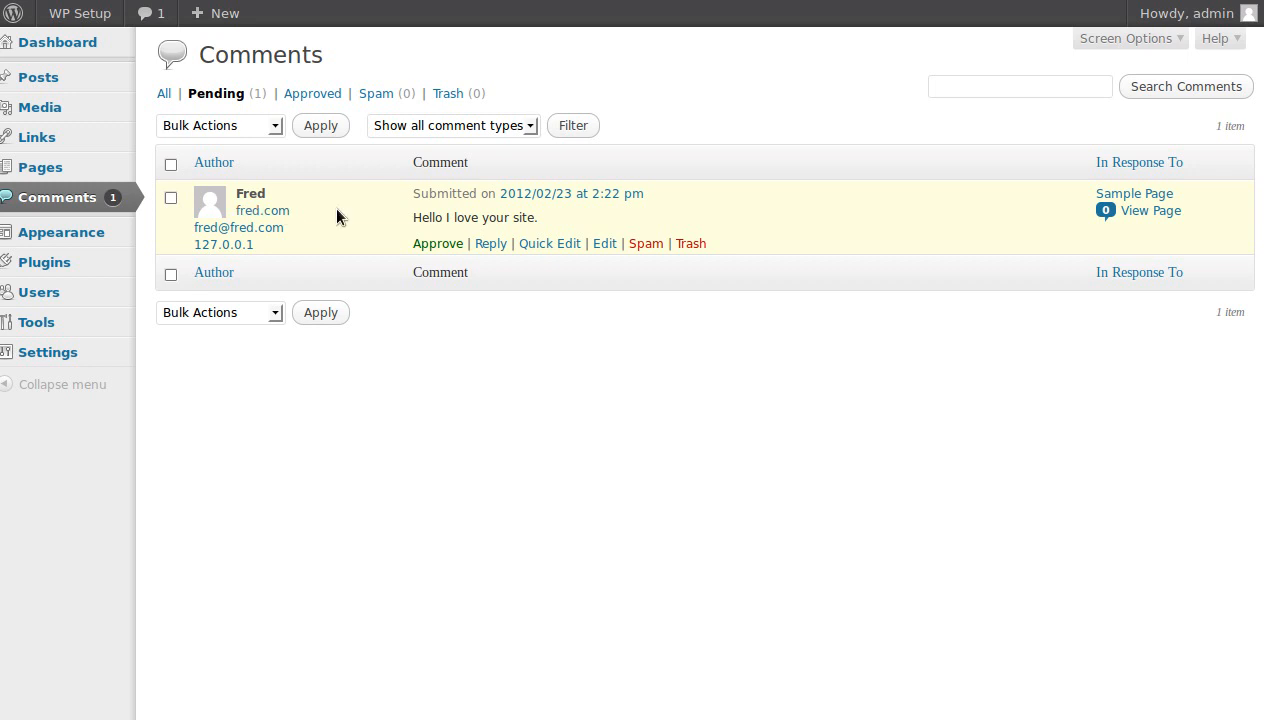
{"action": "mouse_move", "coordinate": [532, 222]}
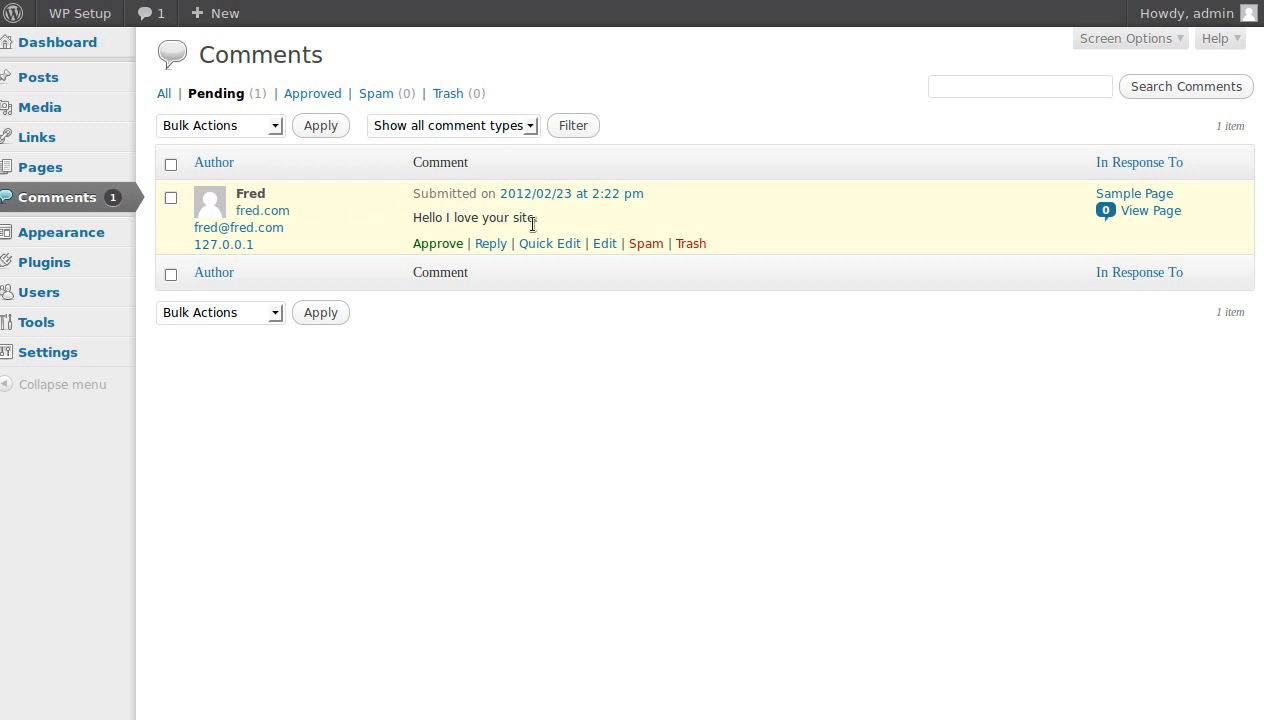
{"action": "mouse_move", "coordinate": [592, 240]}
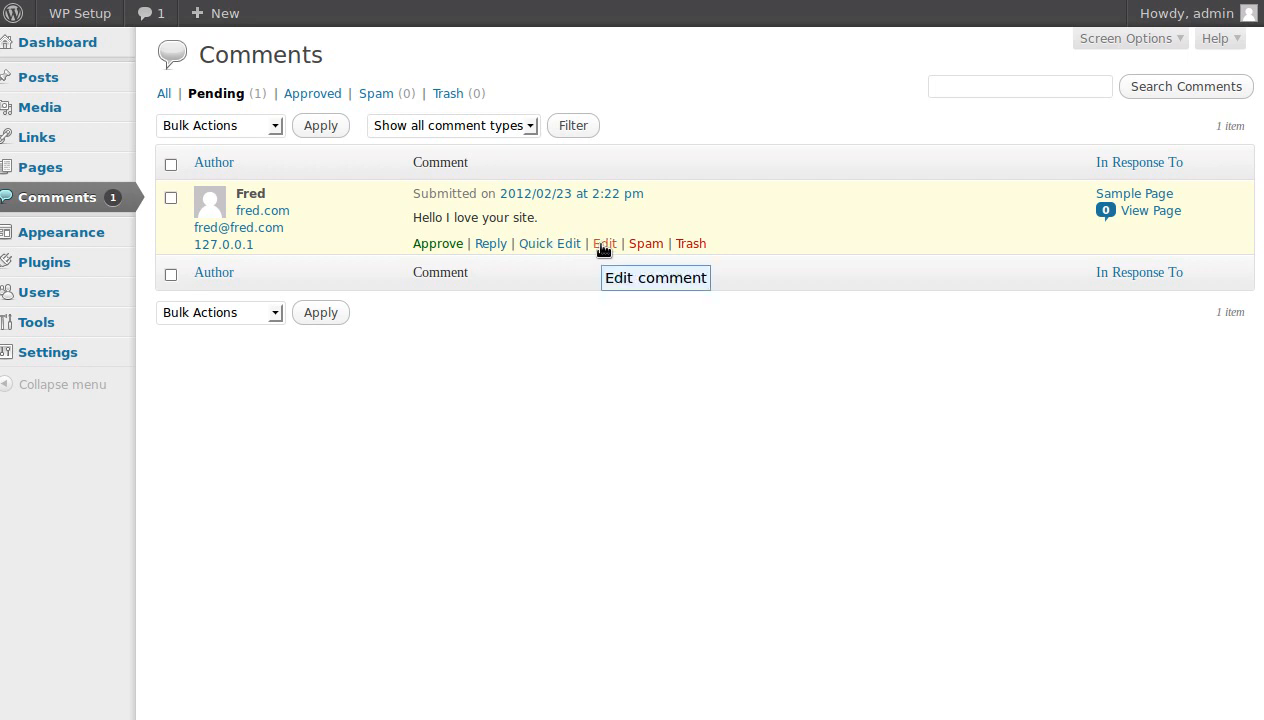
Step: Quick-edit Fred's pending comment to remove its website URL and update it
{"action": "left_click", "coordinate": [604, 244]}
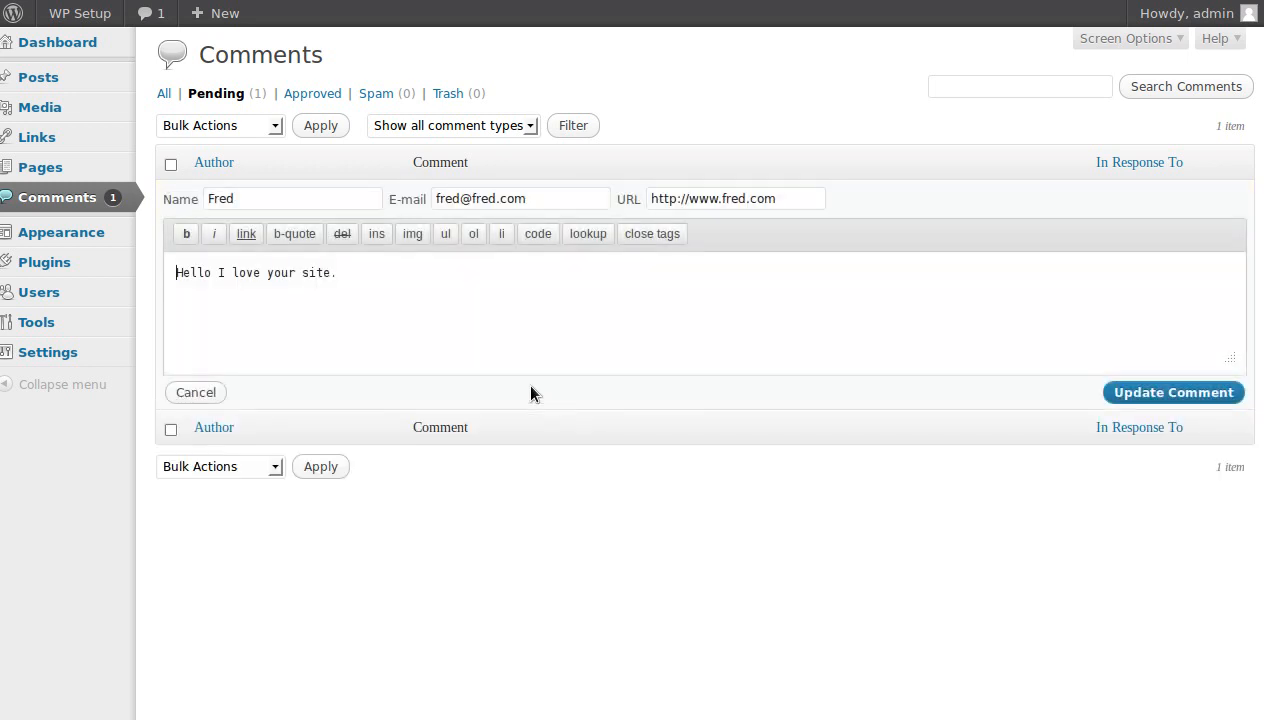
{"action": "left_click", "coordinate": [736, 198]}
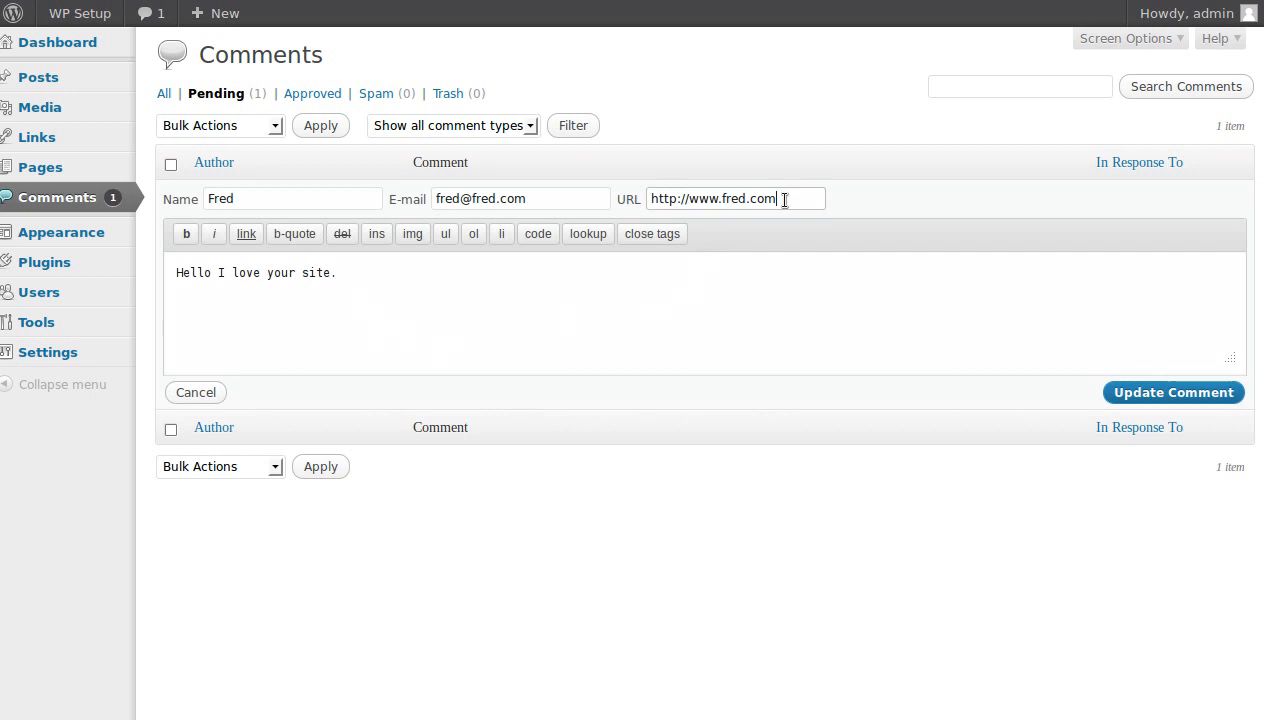
{"action": "triple_click", "coordinate": [712, 198]}
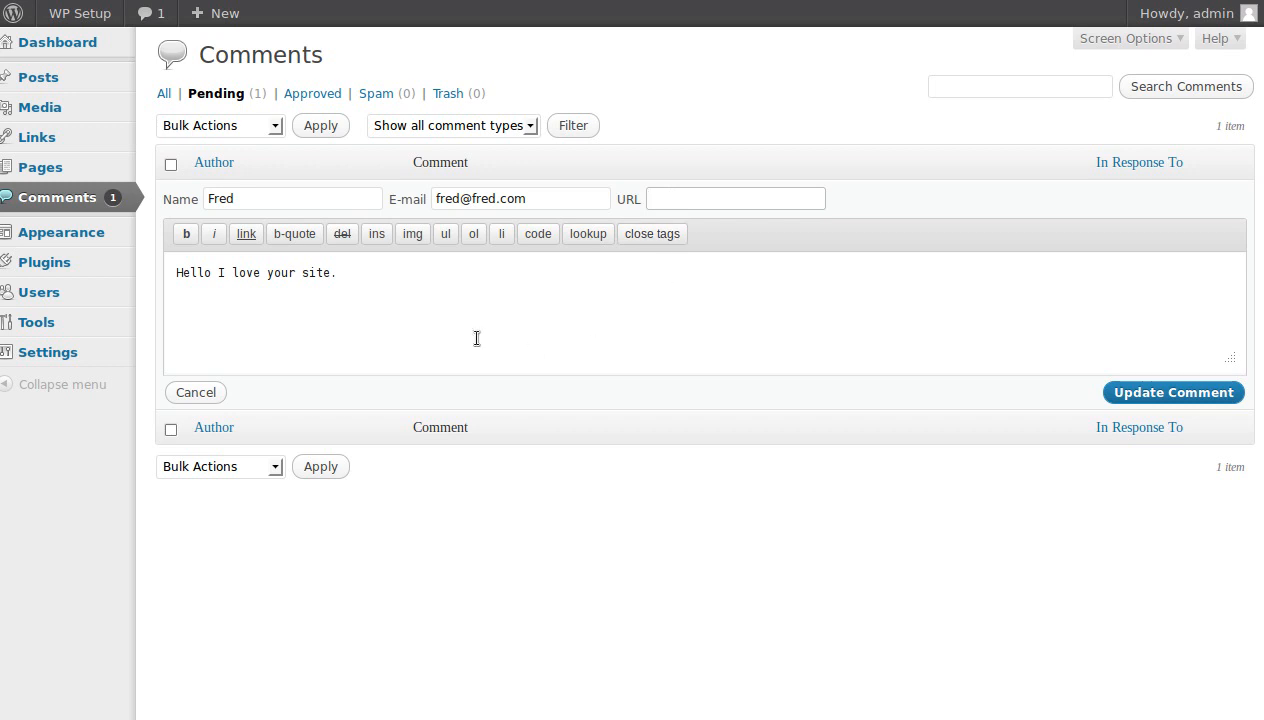
{"action": "left_click", "coordinate": [338, 272]}
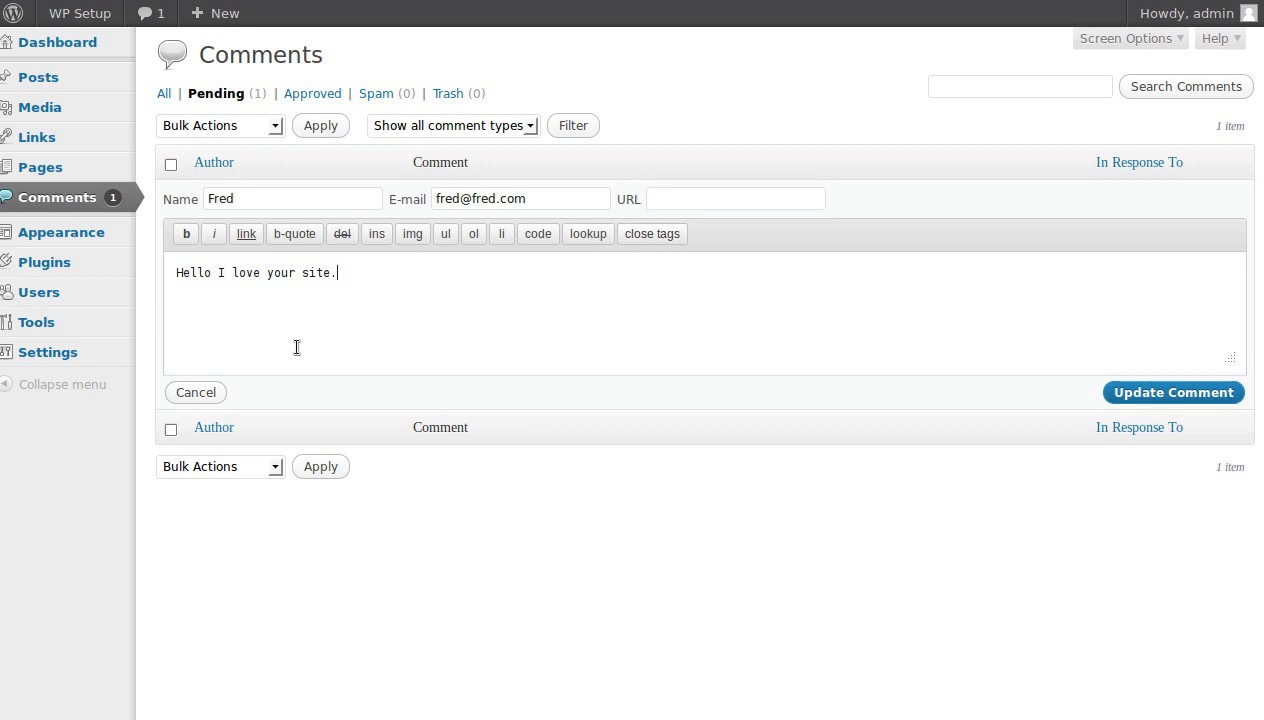
{"action": "mouse_move", "coordinate": [540, 348]}
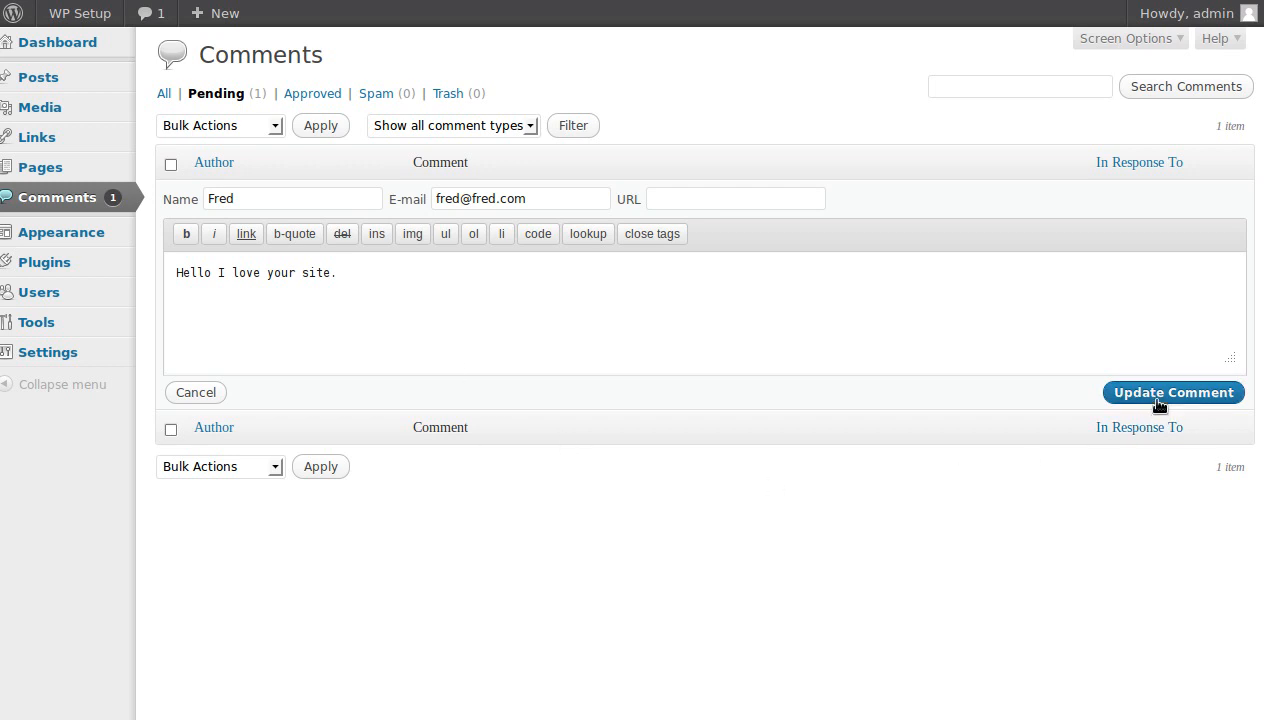
{"action": "left_click", "coordinate": [1172, 392]}
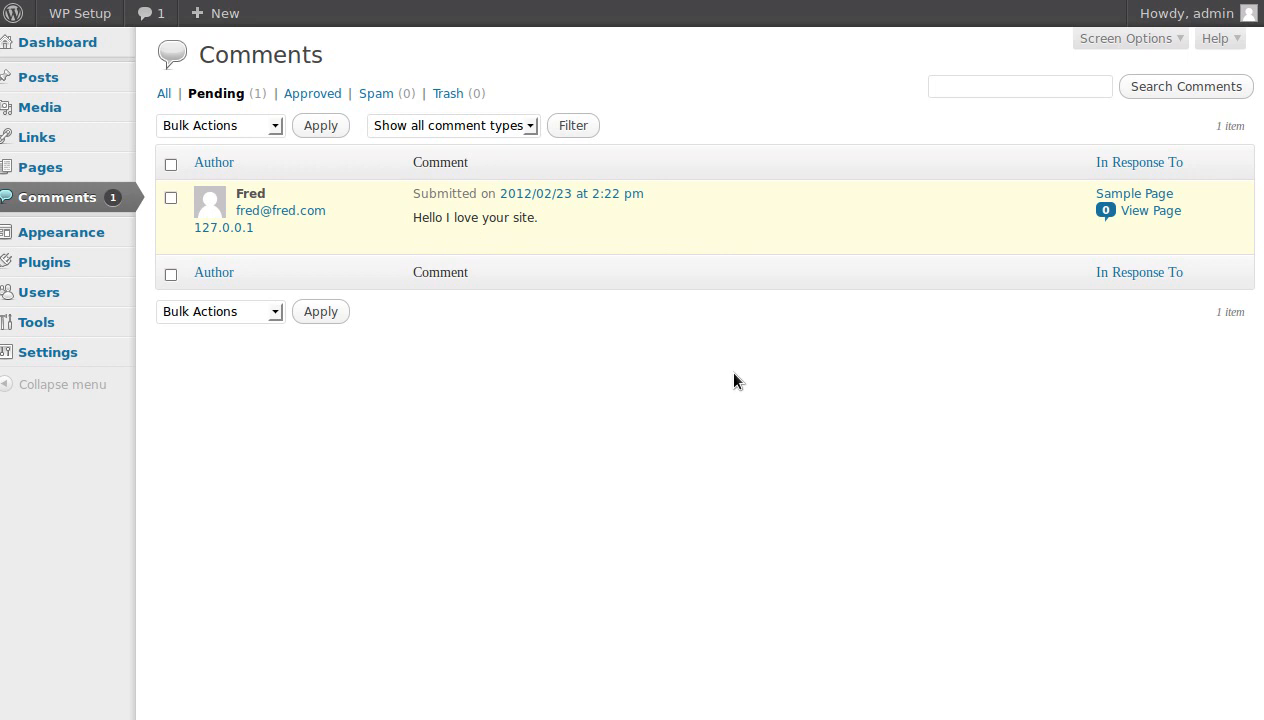
{"action": "mouse_move", "coordinate": [644, 422]}
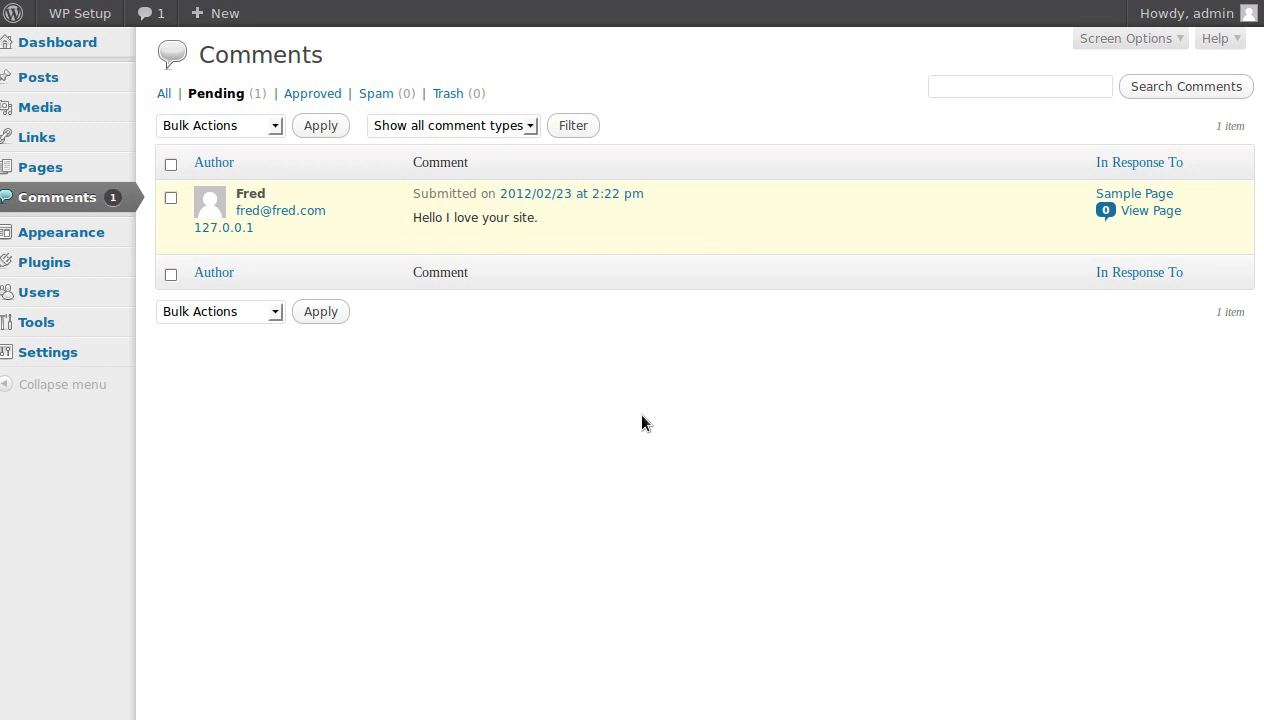
{"action": "mouse_move", "coordinate": [320, 400]}
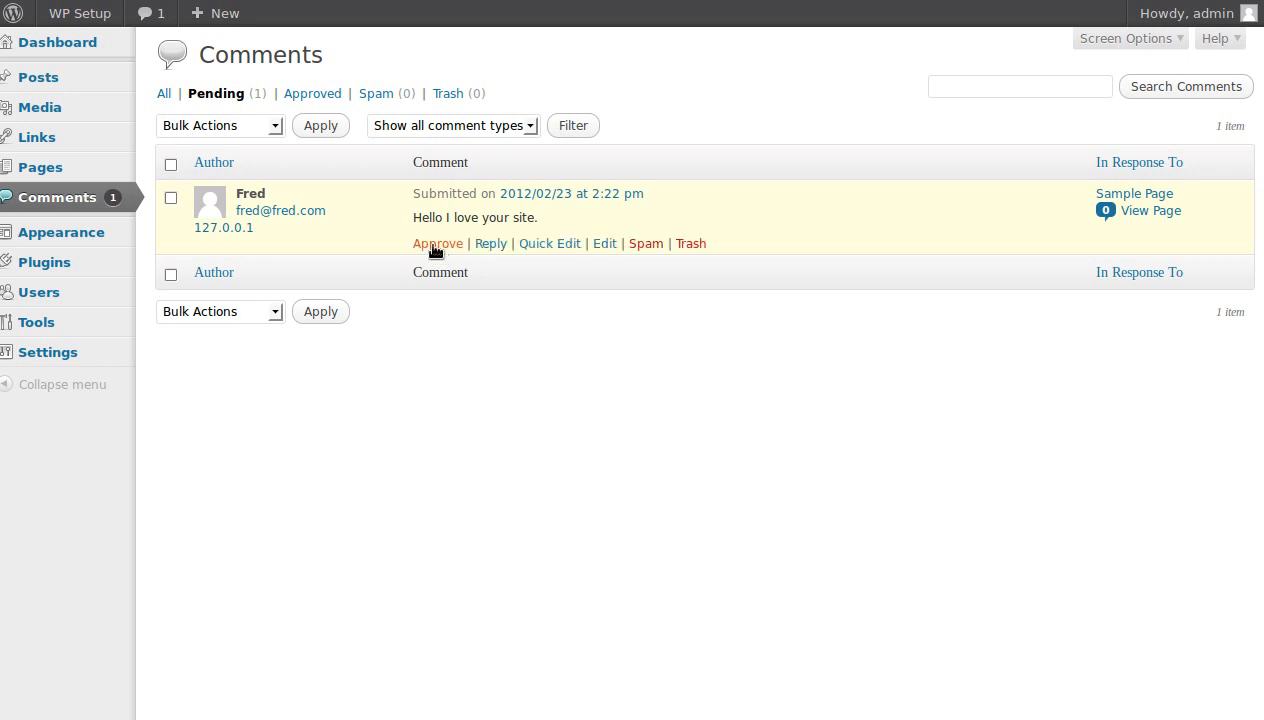
{"action": "mouse_move", "coordinate": [388, 246]}
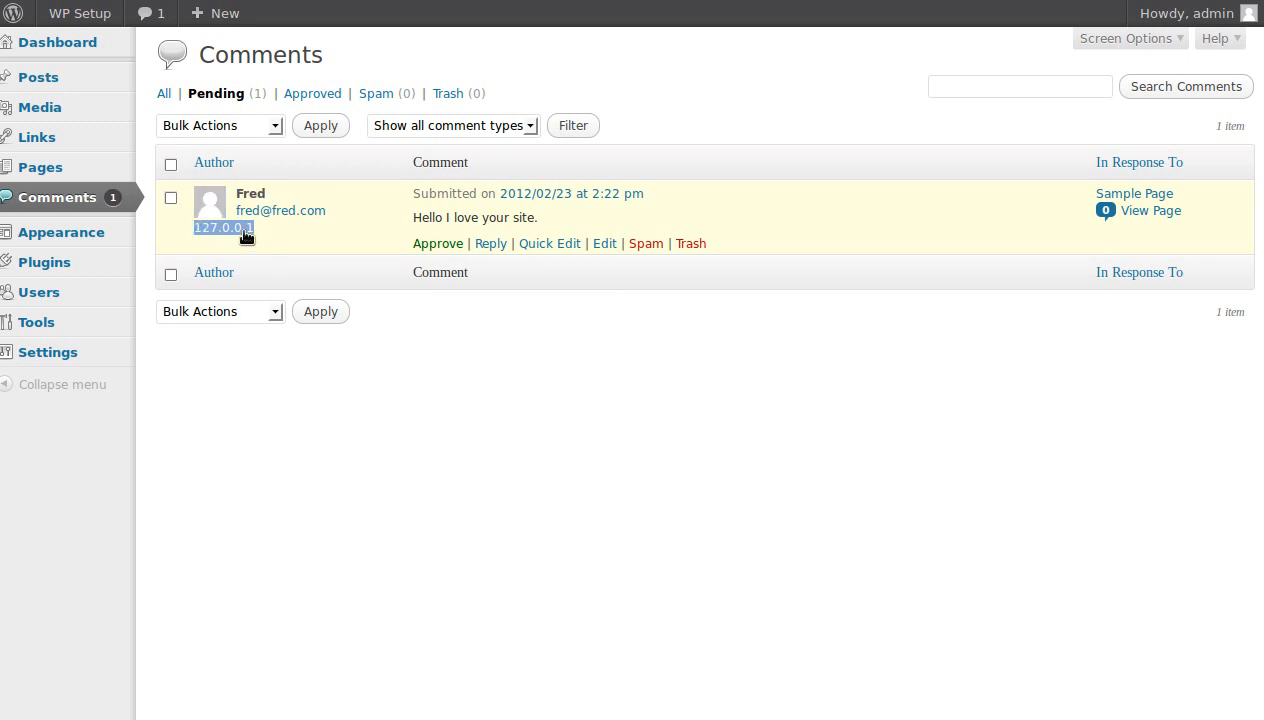
{"action": "mouse_move", "coordinate": [312, 238]}
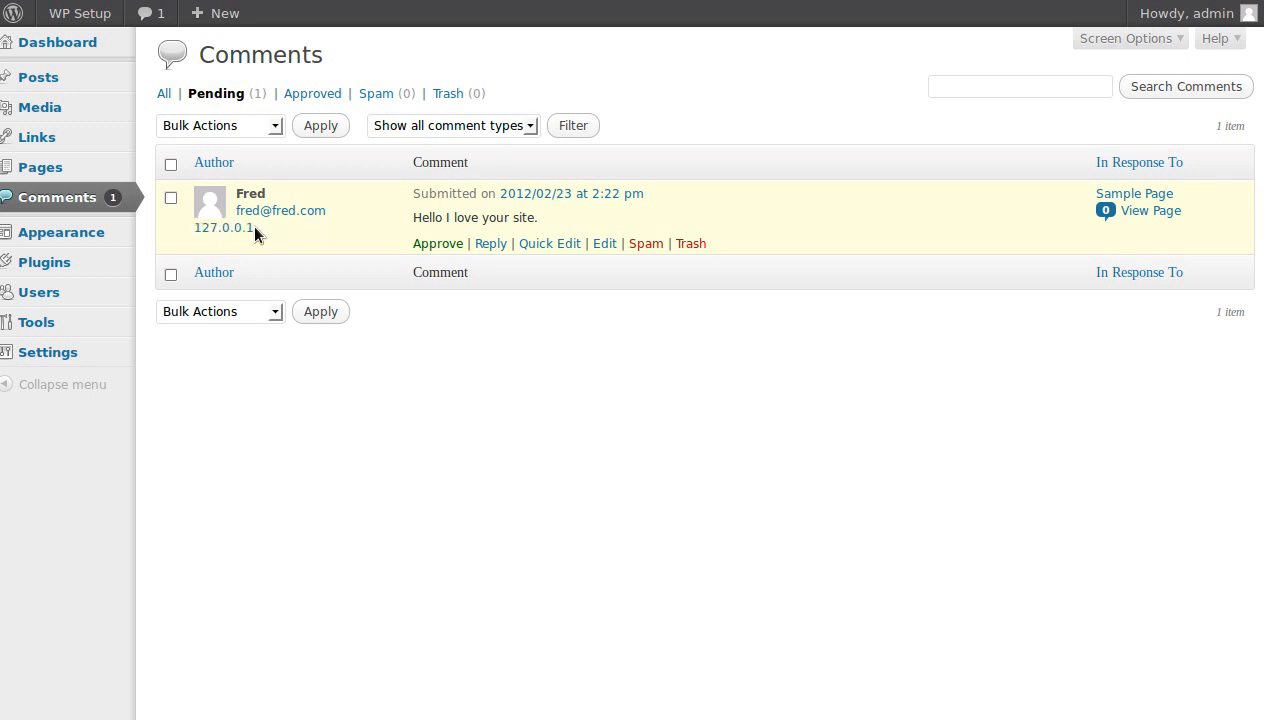
{"action": "mouse_move", "coordinate": [264, 236]}
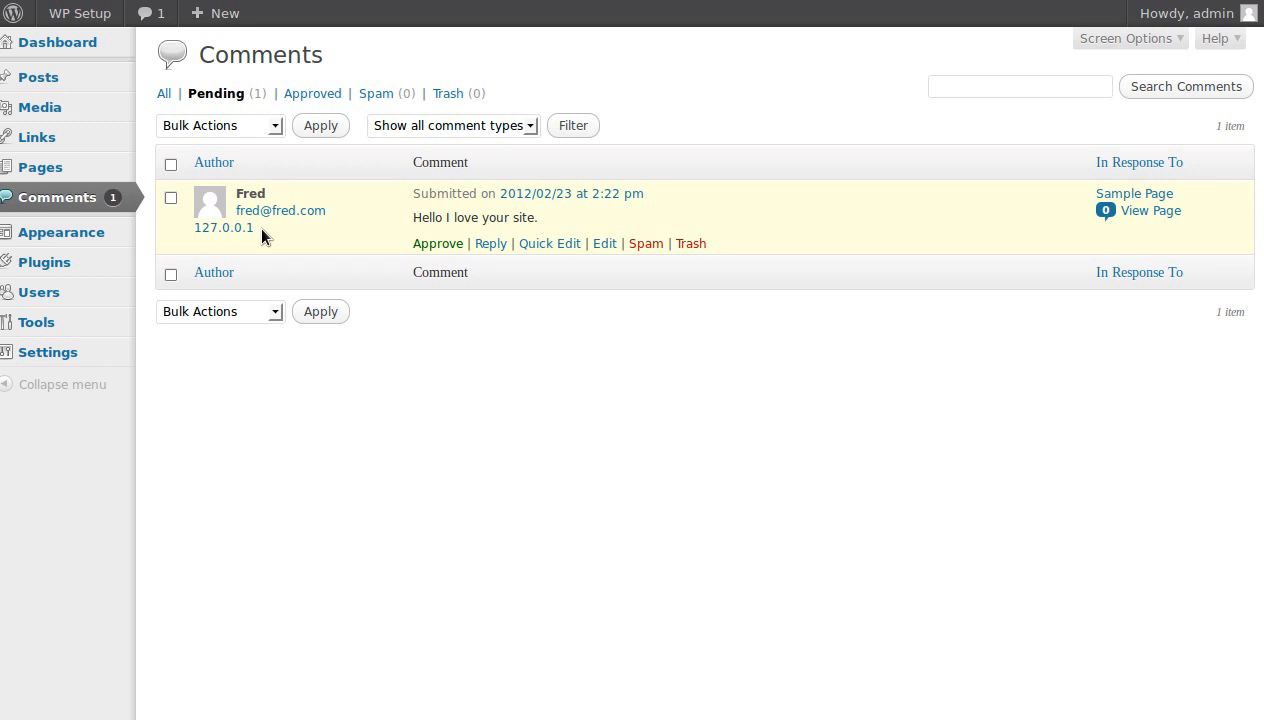
{"action": "mouse_move", "coordinate": [438, 244]}
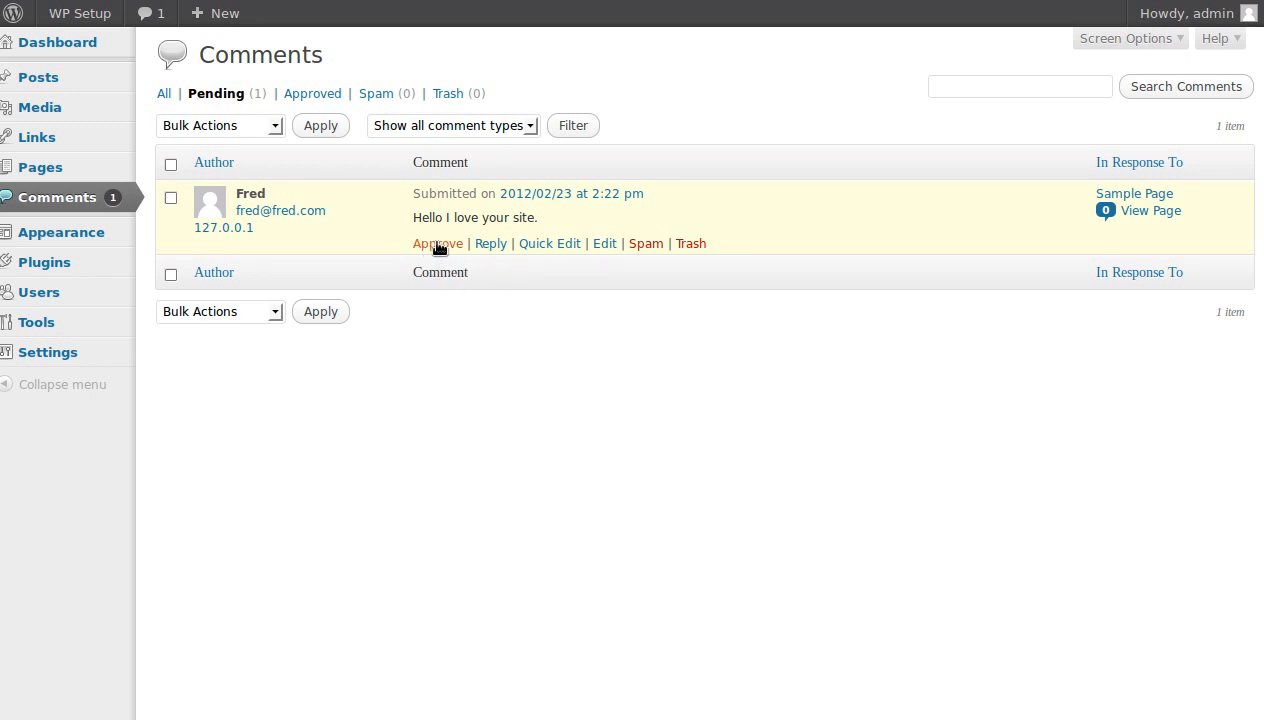
Step: Approve Fred's pending comment, leaving none awaiting moderation
{"action": "left_click", "coordinate": [436, 244]}
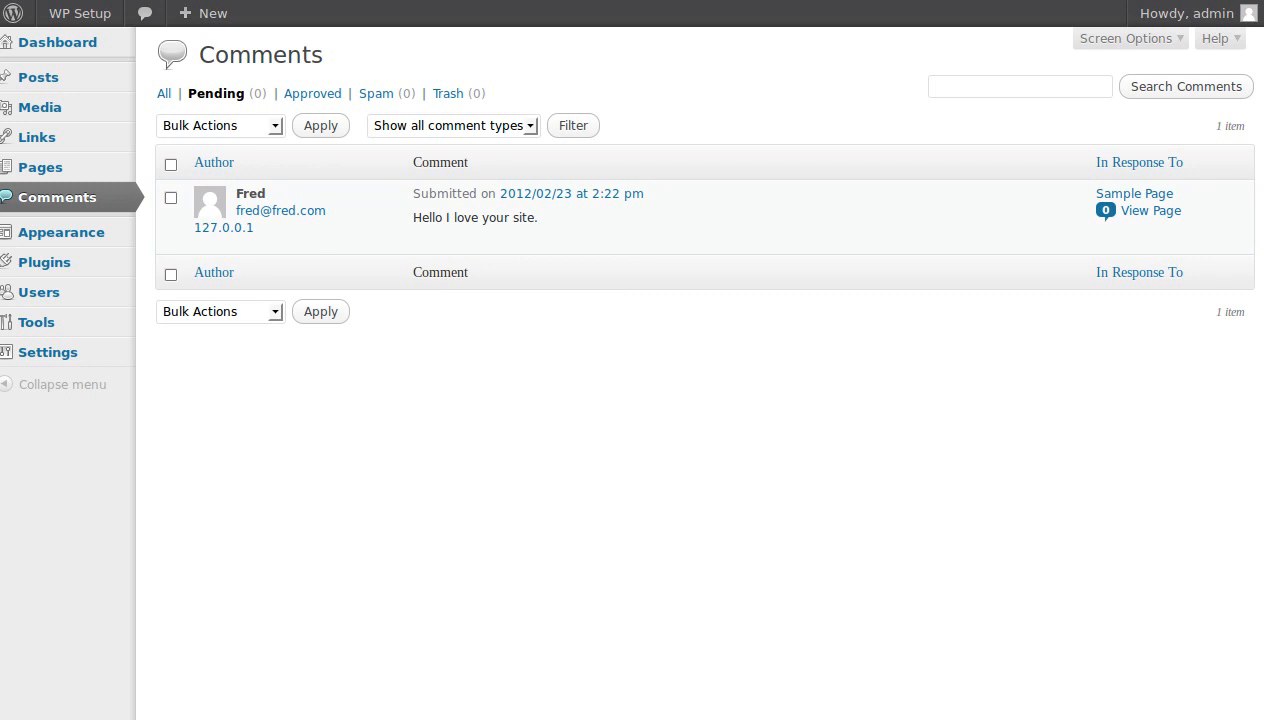
Step: View the Sample Page where Fred's approved comment now appears
{"action": "left_click", "coordinate": [1152, 210]}
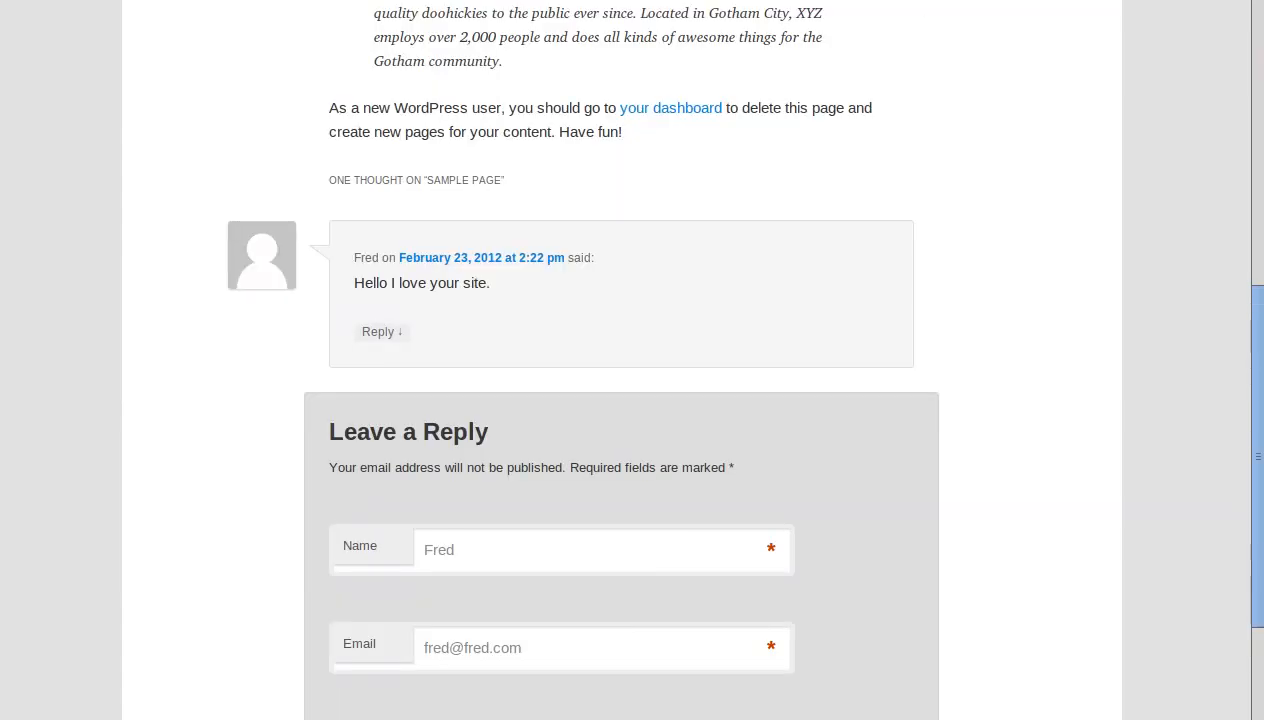
{"action": "mouse_move", "coordinate": [564, 300]}
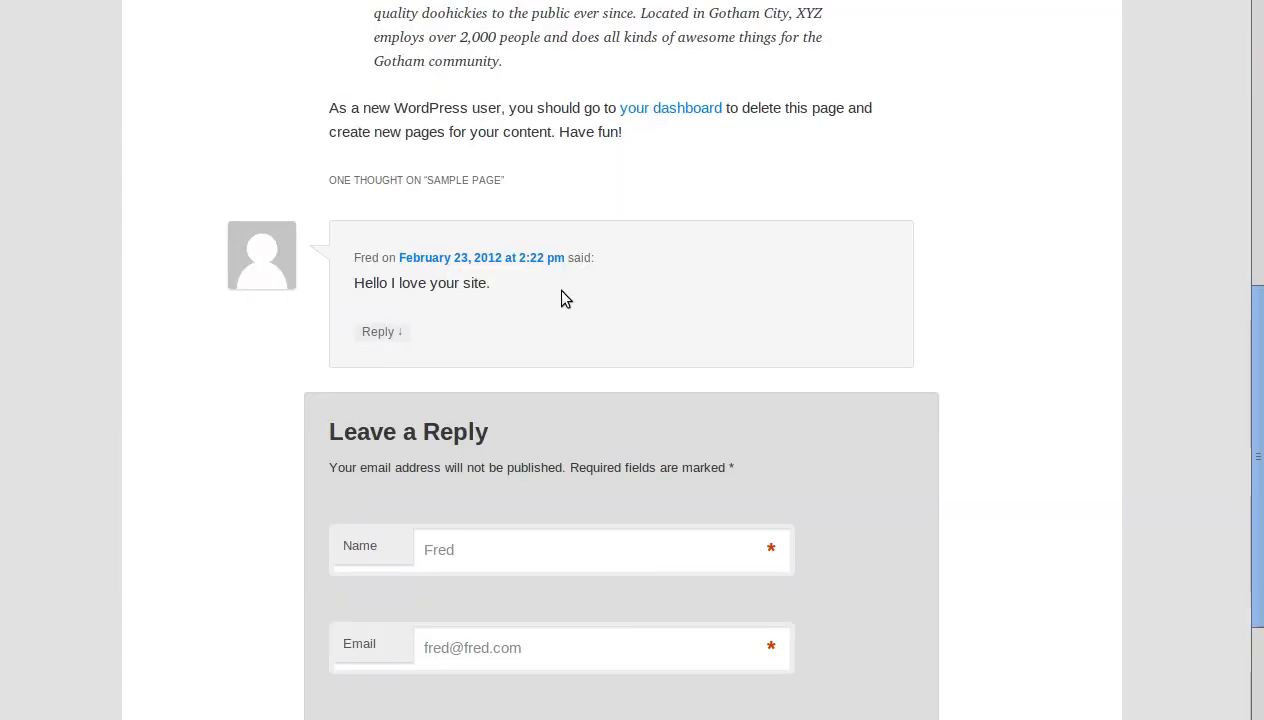
Step: Write a second reply reading 'Thanks for letting me comment on your site.'
{"action": "scroll", "scroll_direction": "down", "scroll_amount": 3}
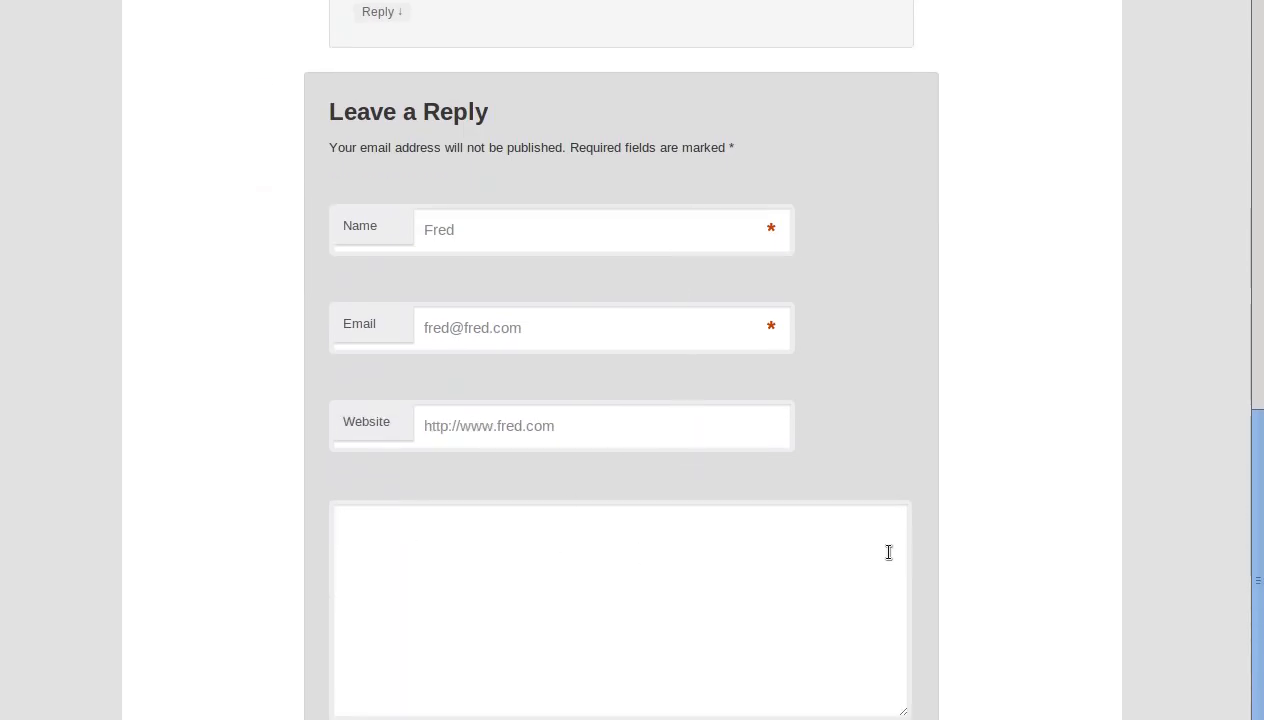
{"action": "type", "text": "Thanks"}
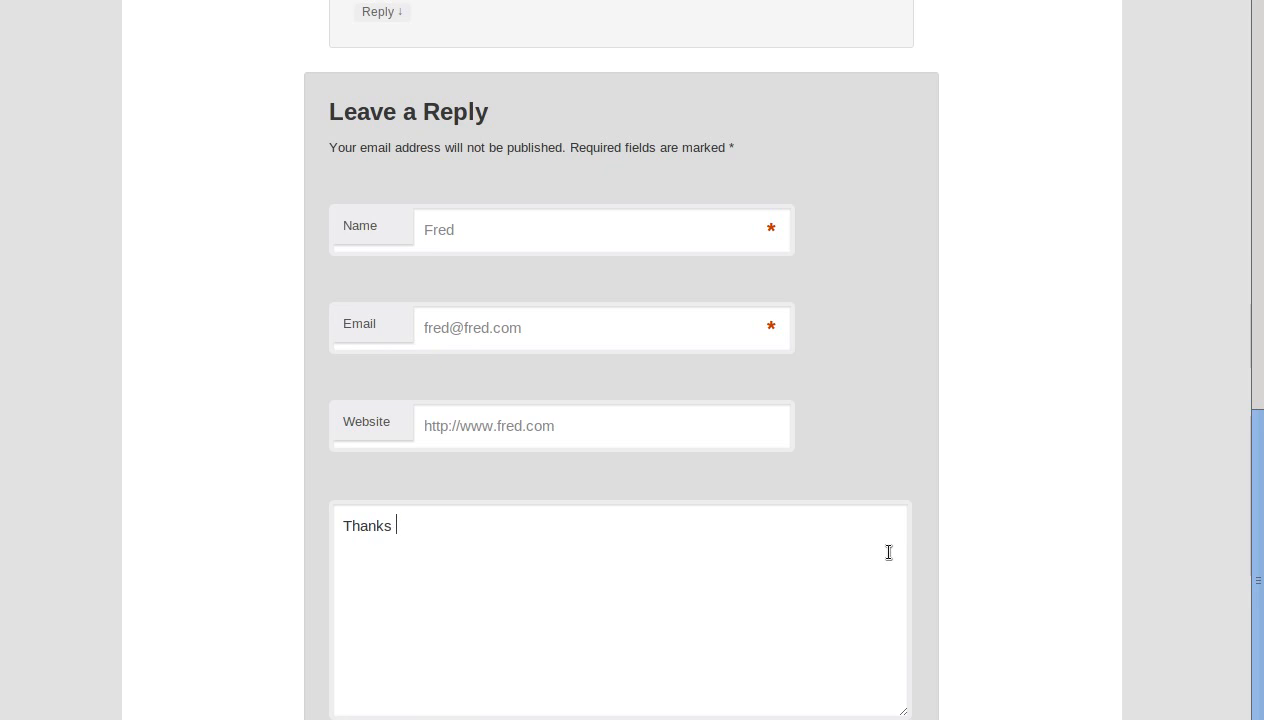
{"action": "type", "text": "for"}
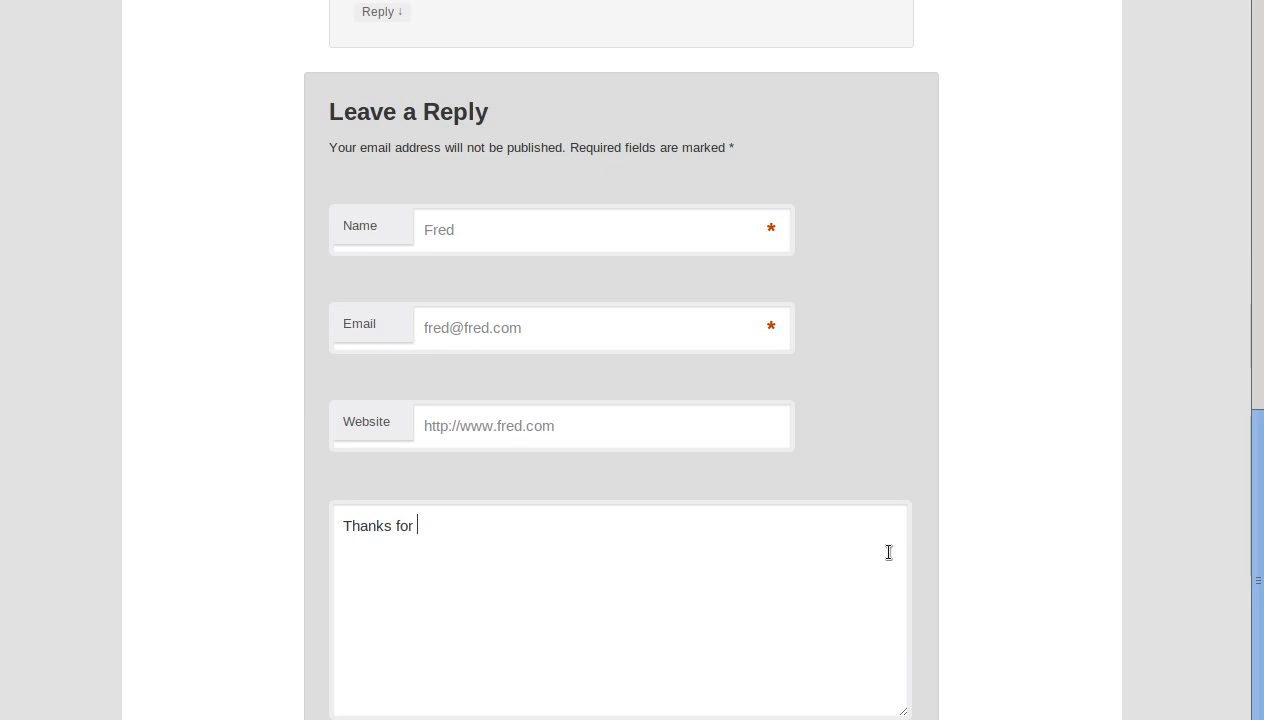
{"action": "type", "text": "le"}
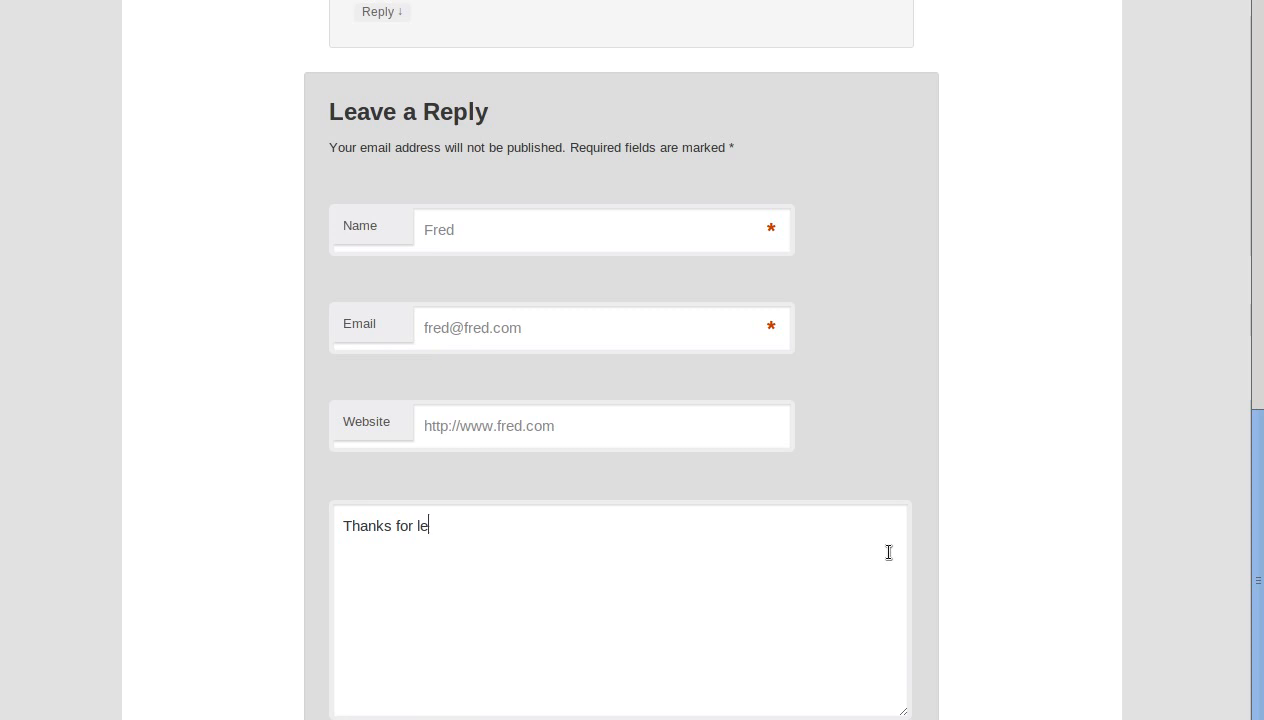
{"action": "type", "text": "ttinmg"}
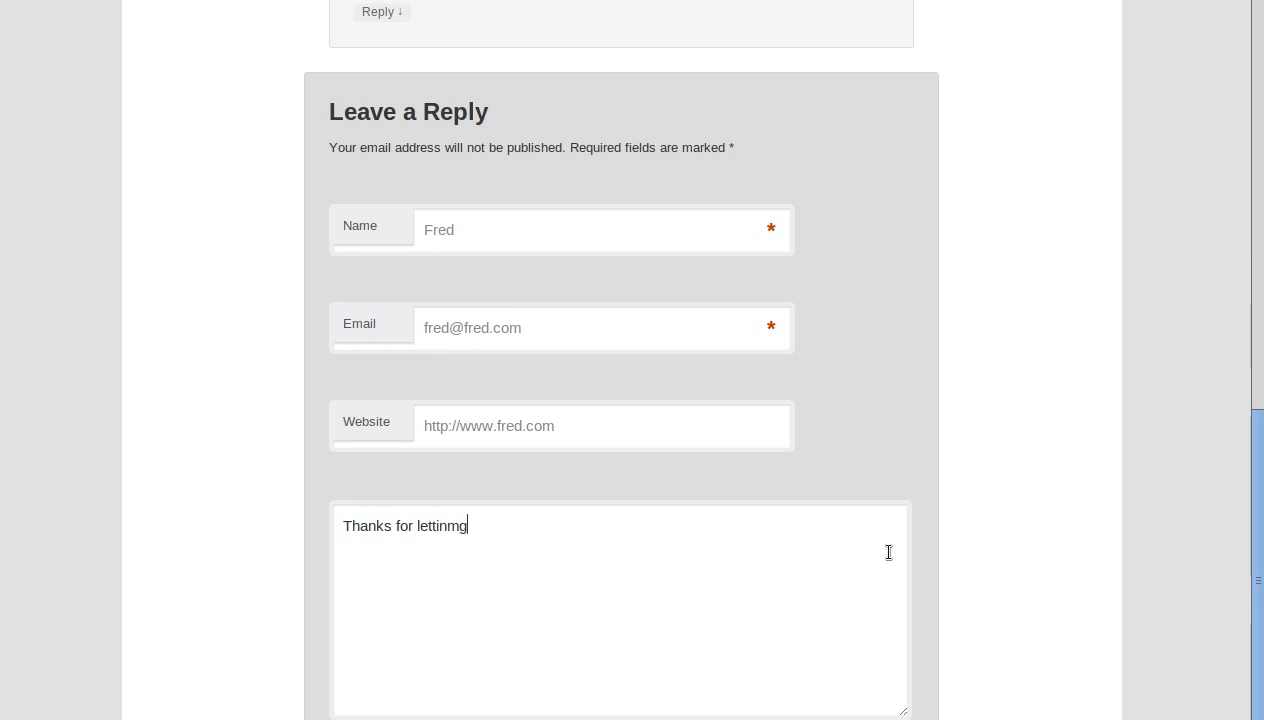
{"action": "key", "text": "Backspace"}
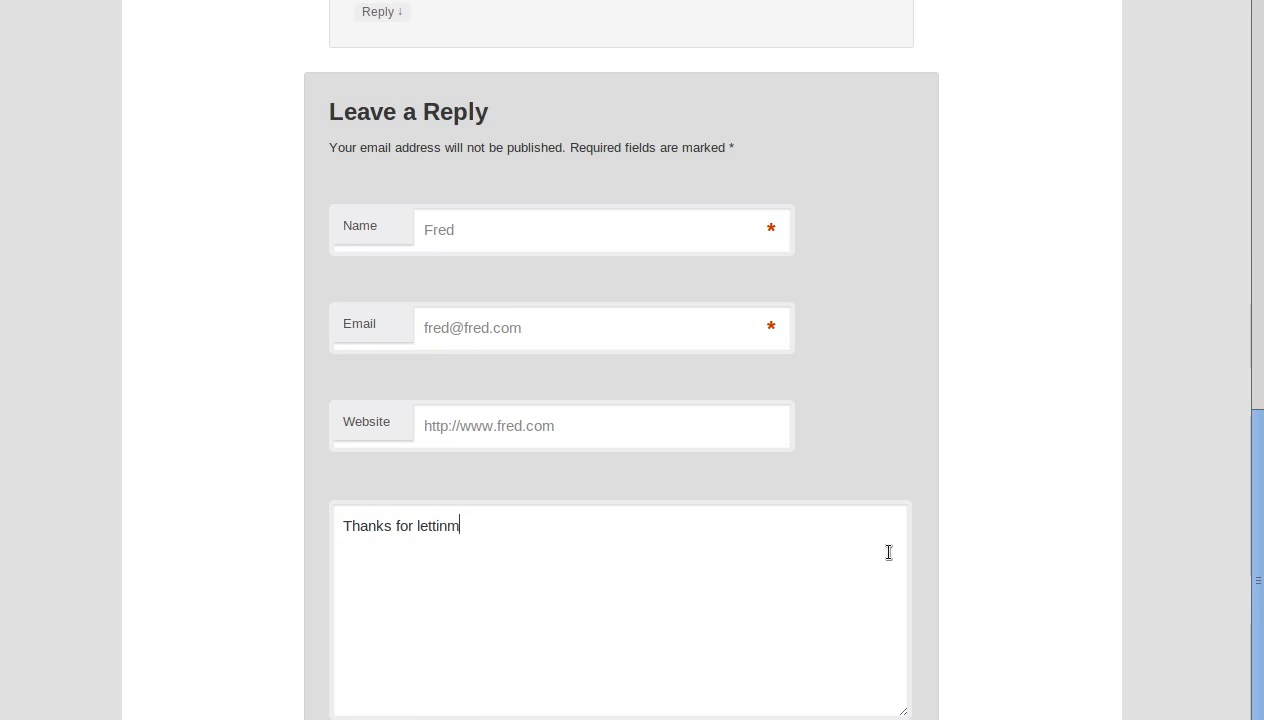
{"action": "key", "text": "Backspace"}
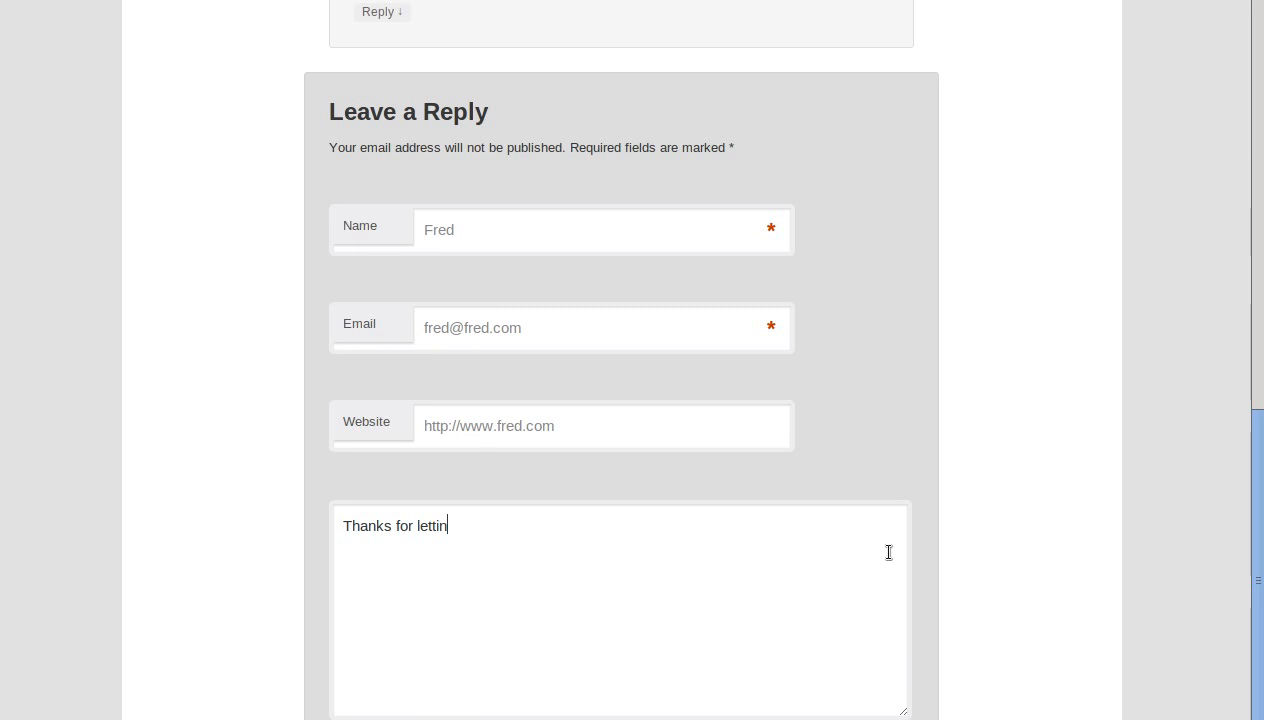
{"action": "type", "text": "g me"}
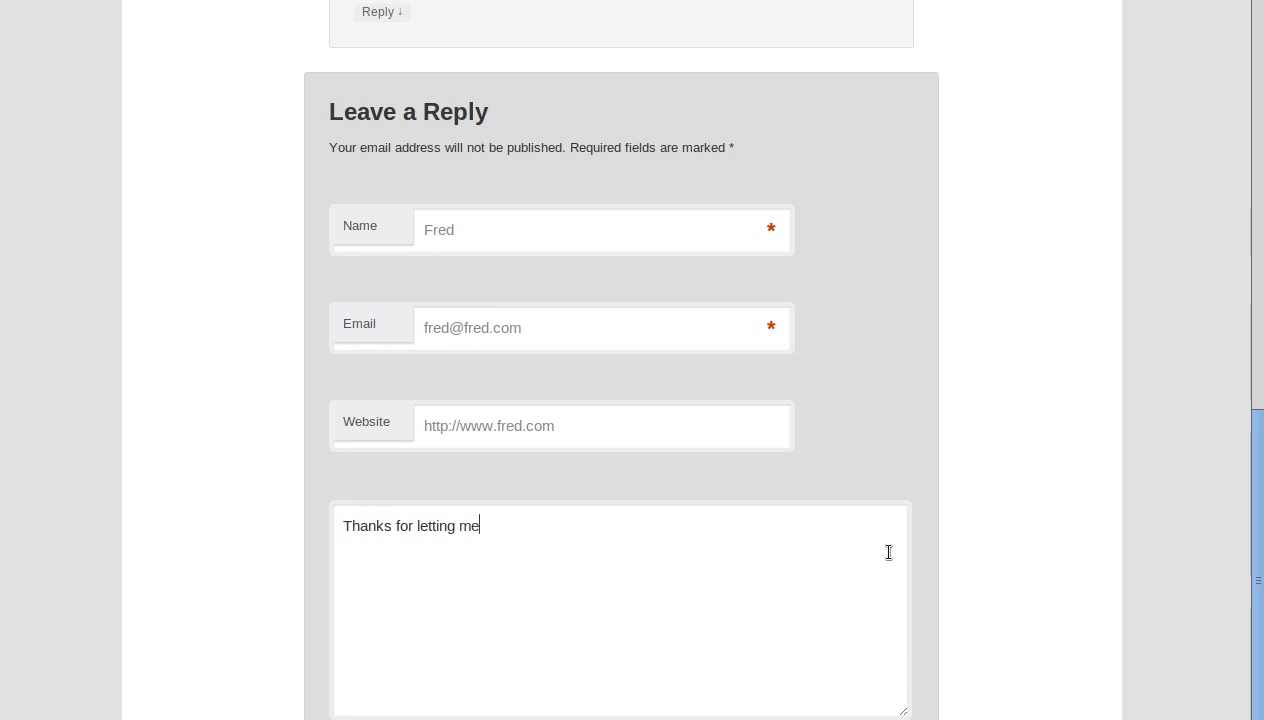
{"action": "type", "text": "comment on"}
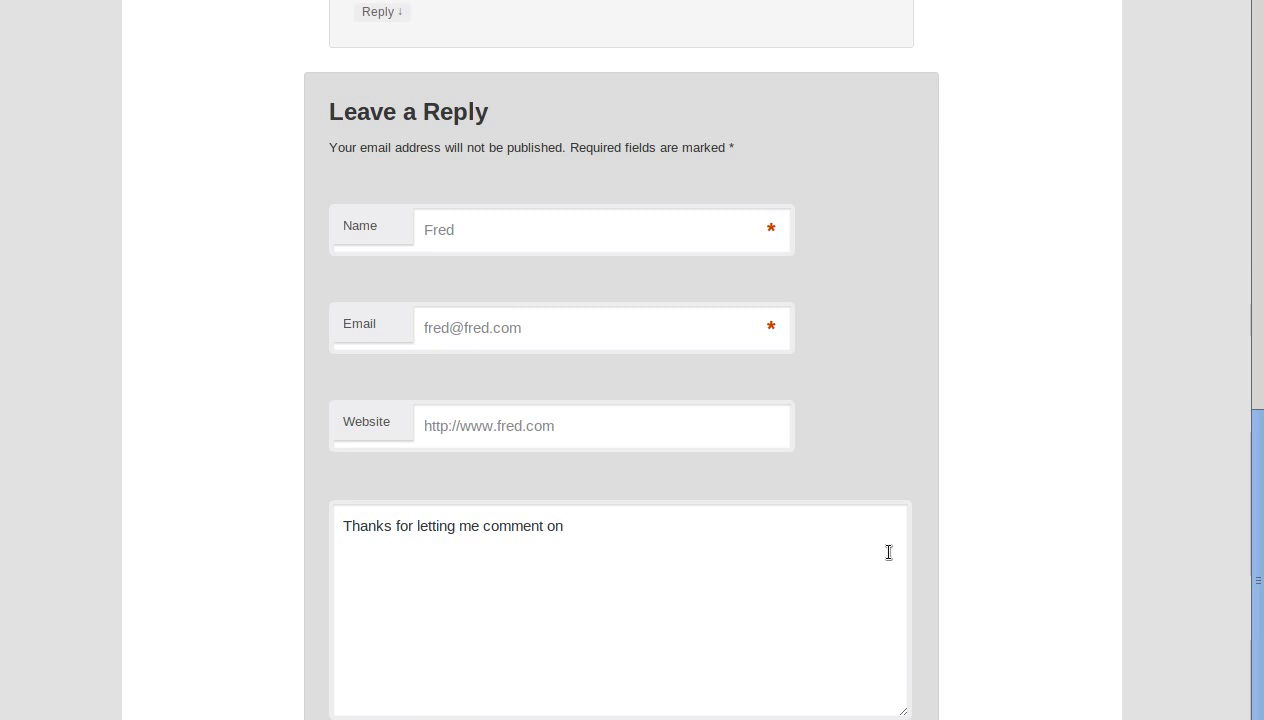
{"action": "type", "text": "your site"}
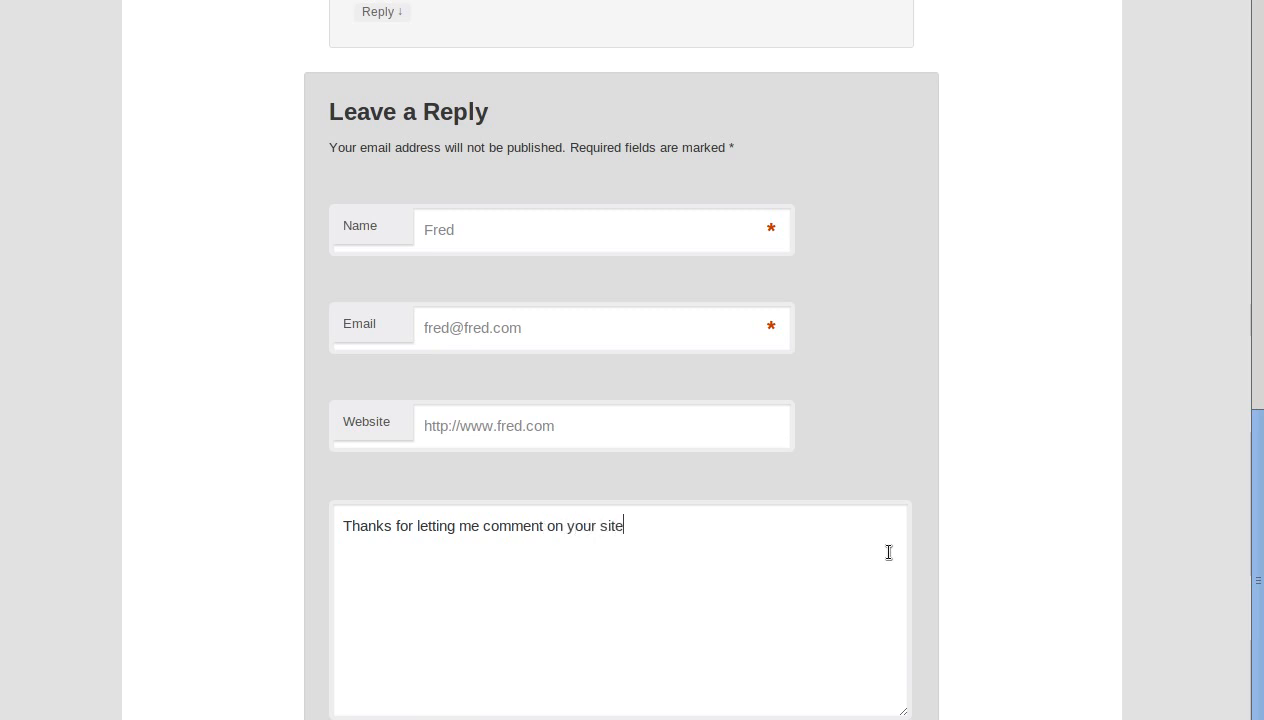
{"action": "type", "text": "."}
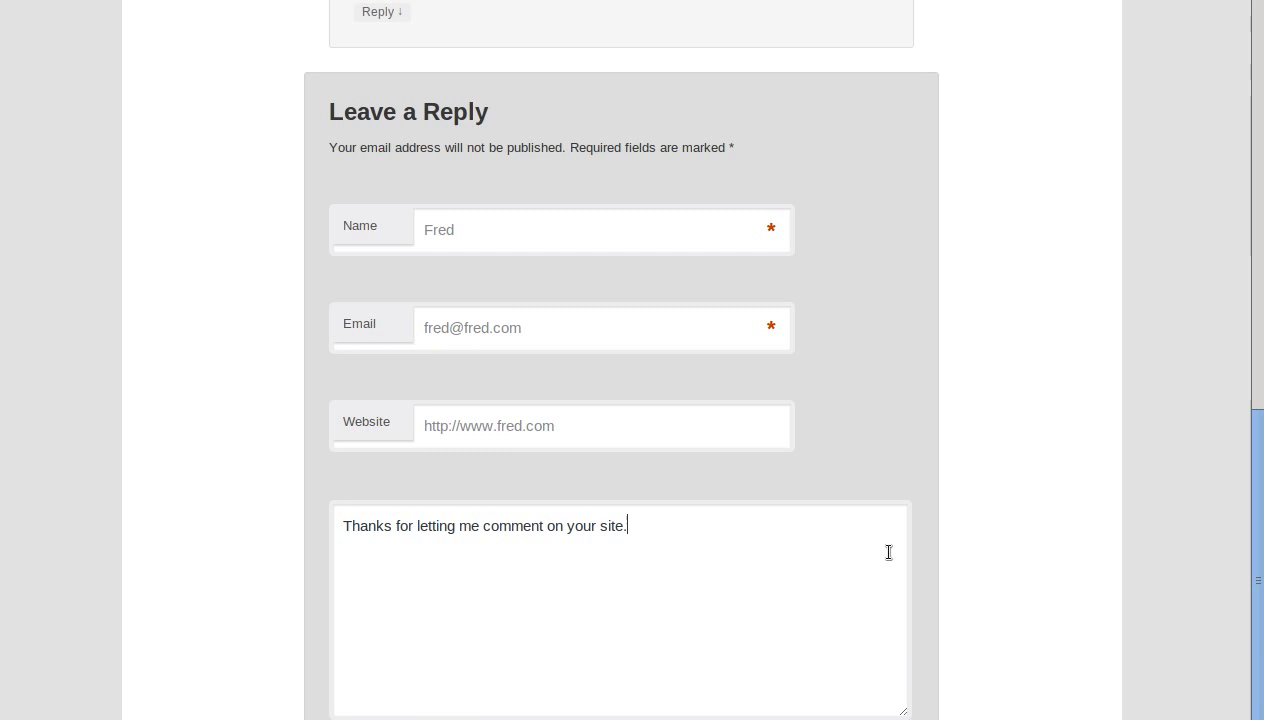
{"action": "mouse_move", "coordinate": [1044, 486]}
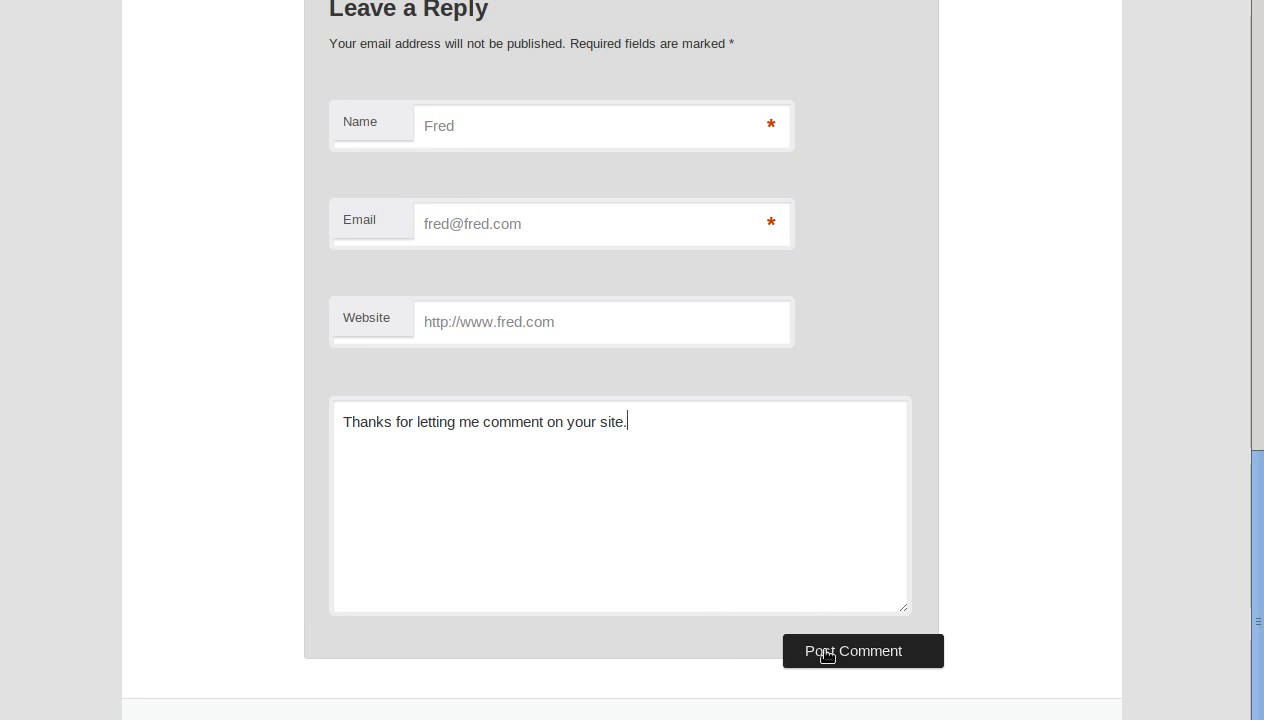
{"action": "mouse_move", "coordinate": [836, 656]}
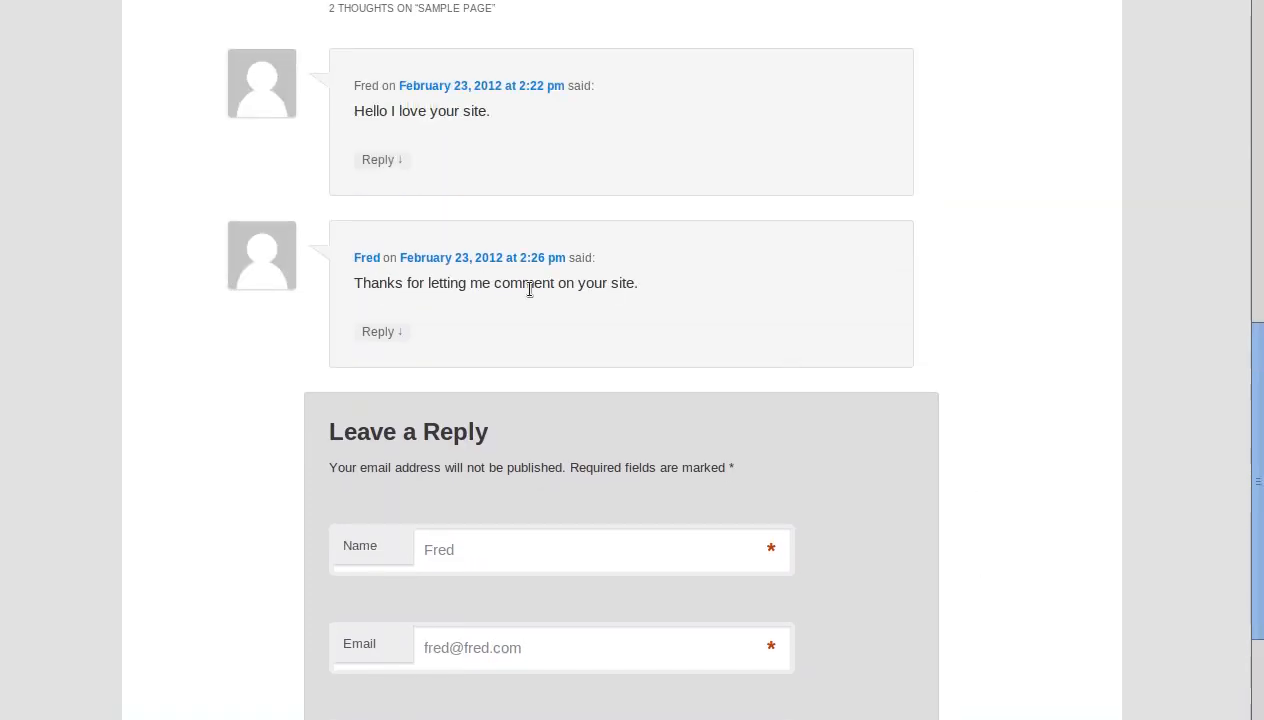
{"action": "mouse_move", "coordinate": [678, 320]}
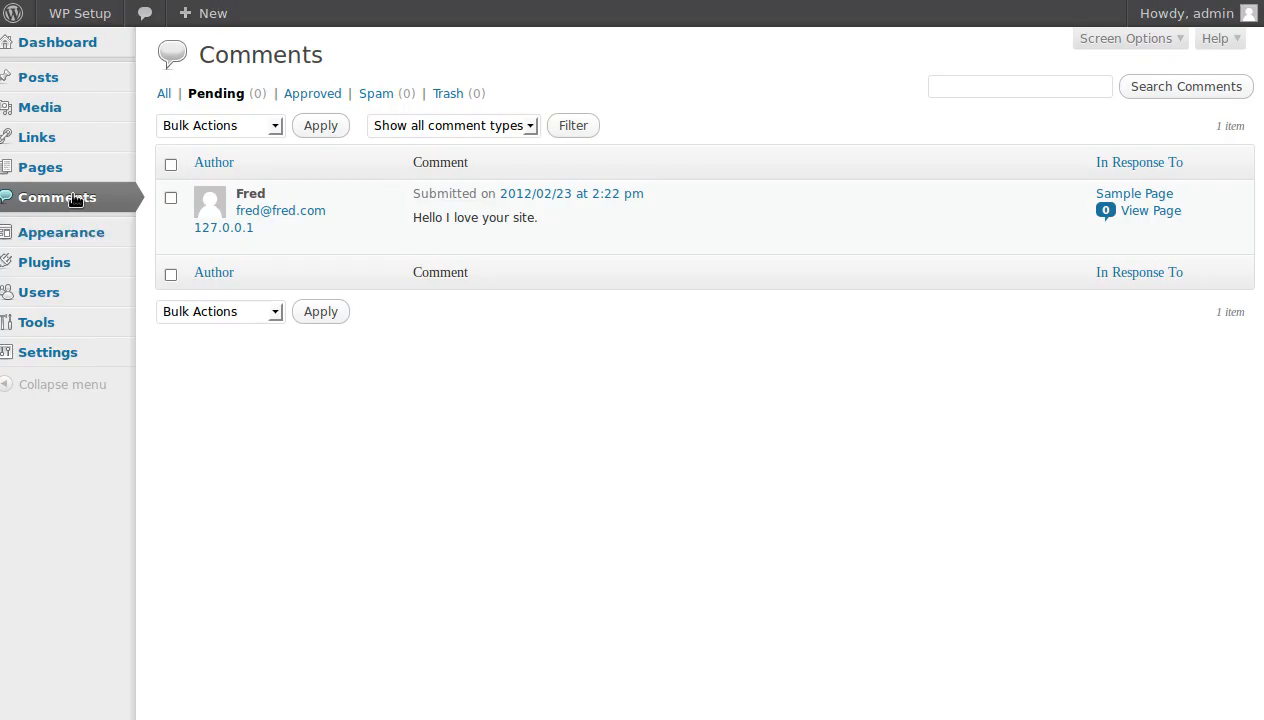
{"action": "left_click", "coordinate": [164, 94]}
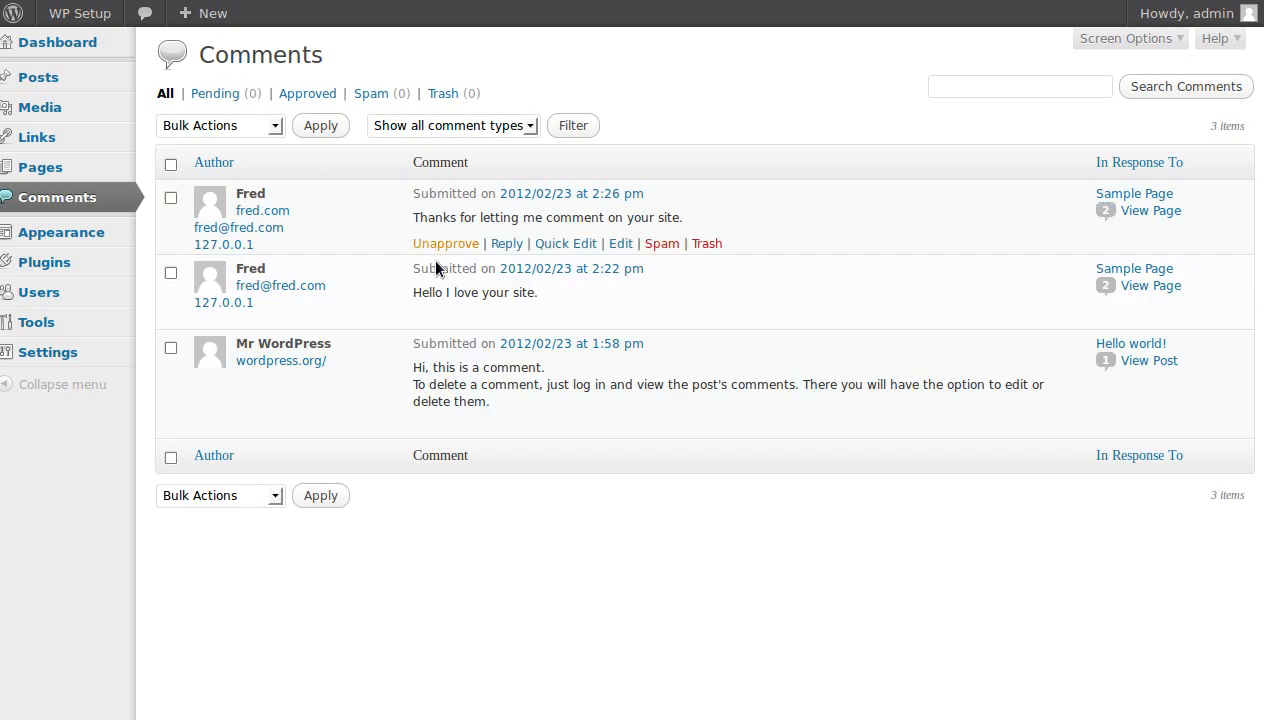
{"action": "mouse_move", "coordinate": [432, 436]}
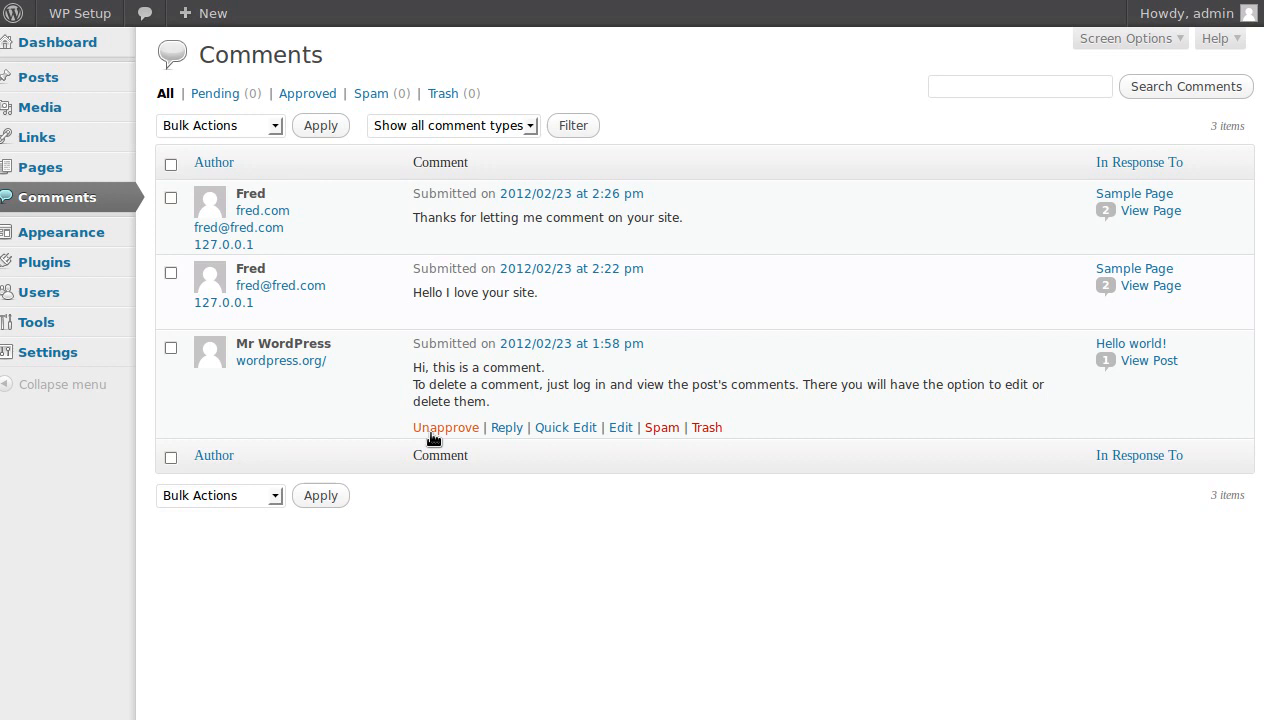
{"action": "mouse_move", "coordinate": [444, 428]}
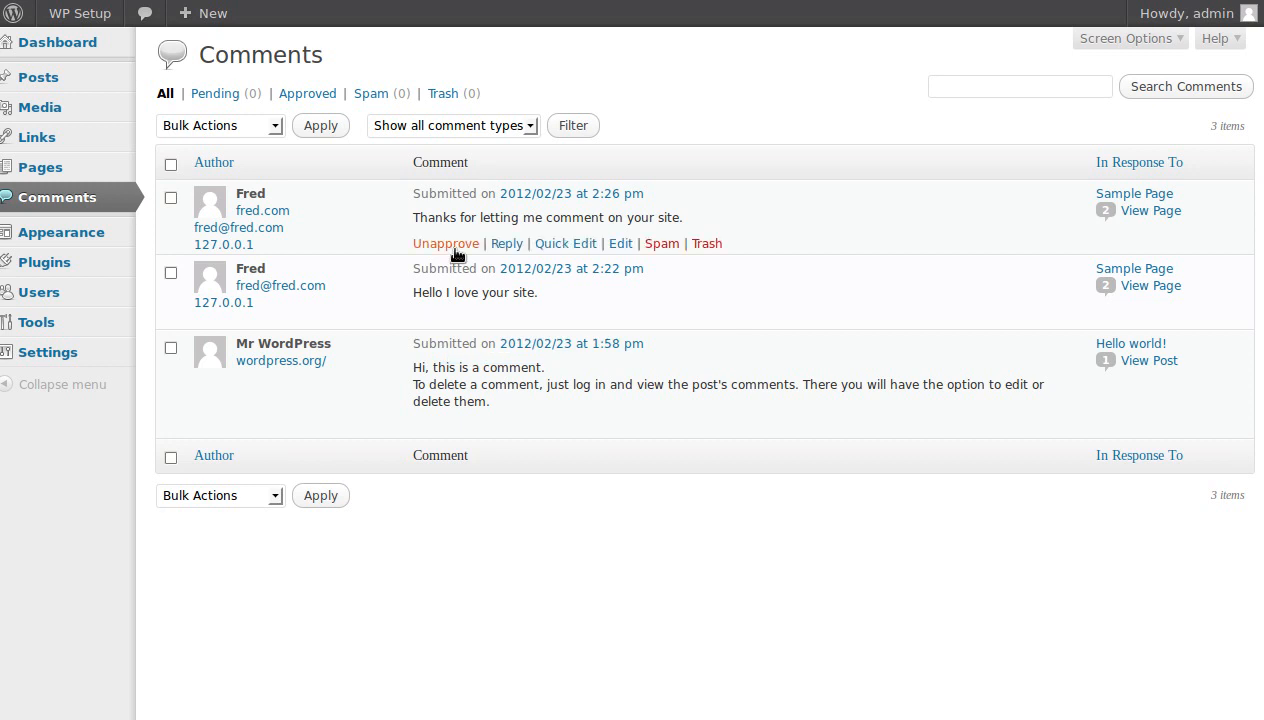
{"action": "mouse_move", "coordinate": [530, 218]}
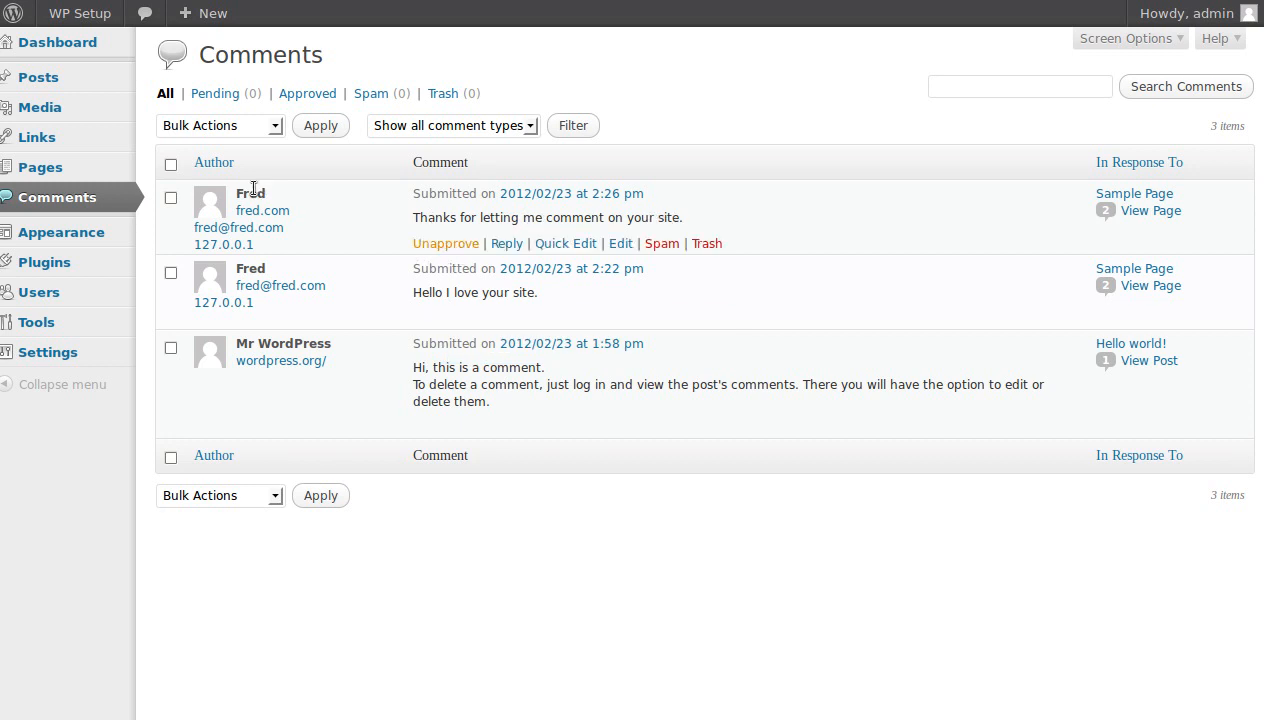
{"action": "mouse_move", "coordinate": [276, 282]}
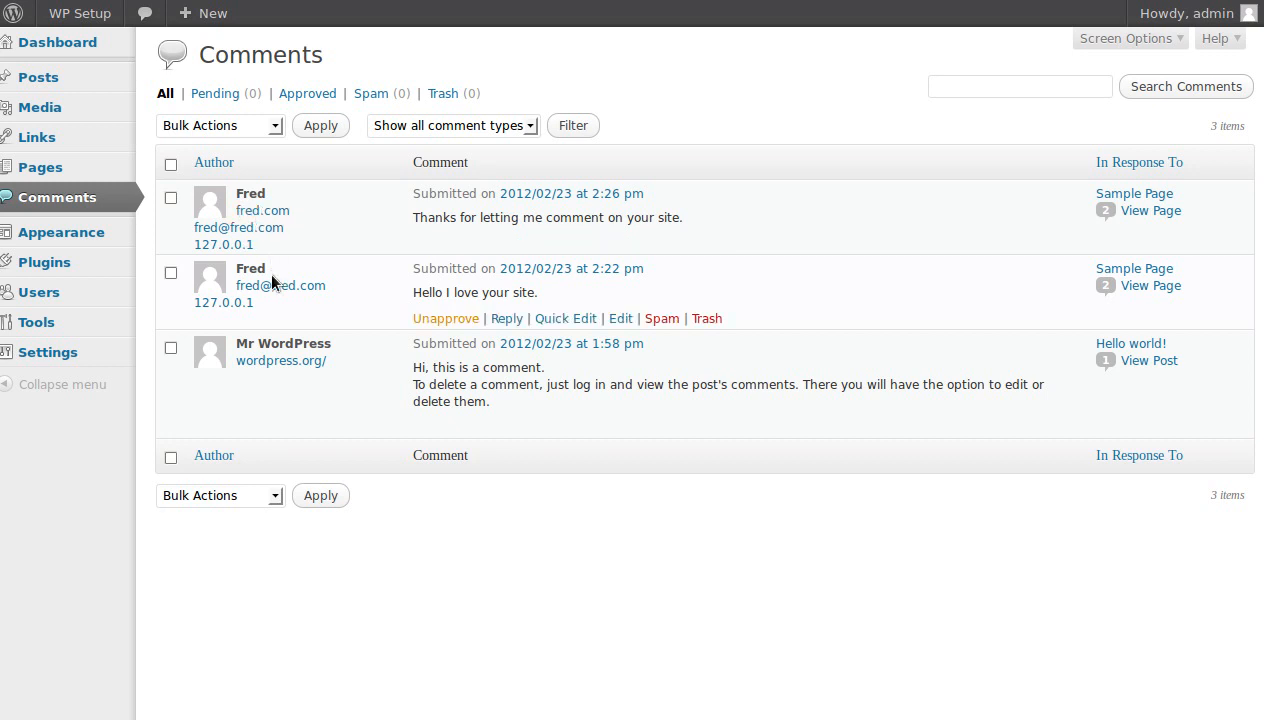
{"action": "mouse_move", "coordinate": [352, 356]}
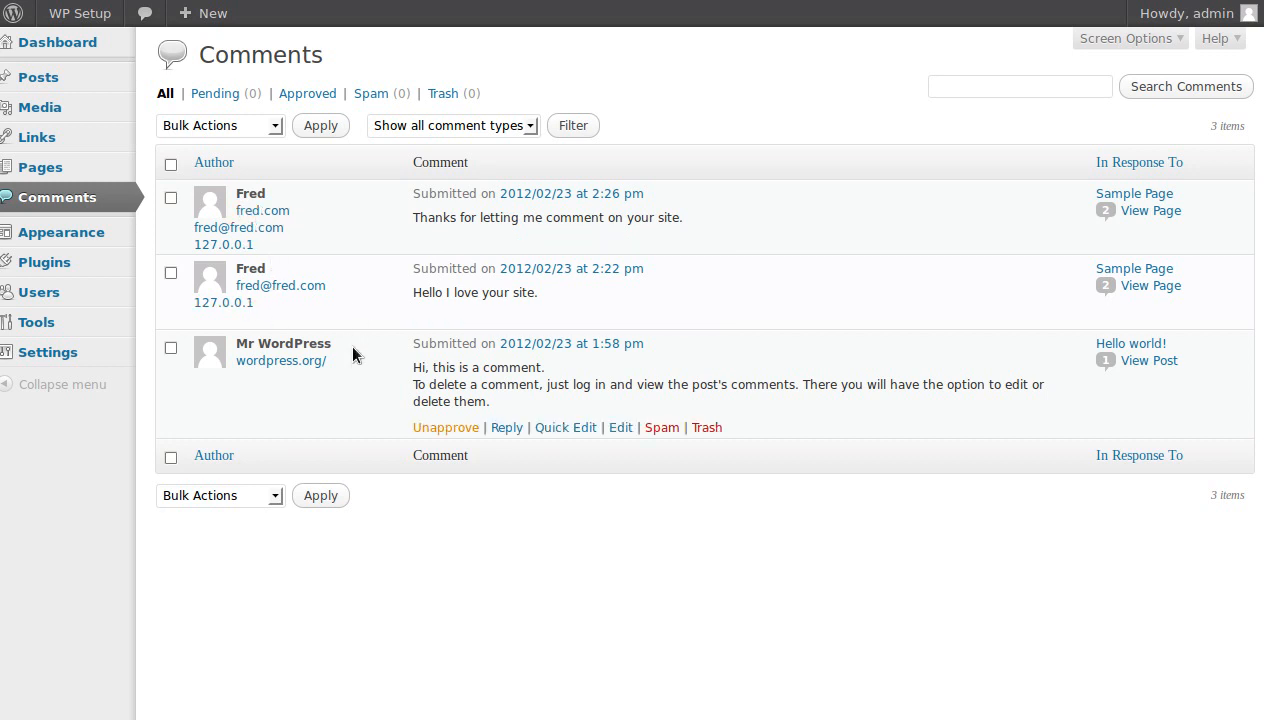
{"action": "mouse_move", "coordinate": [428, 498]}
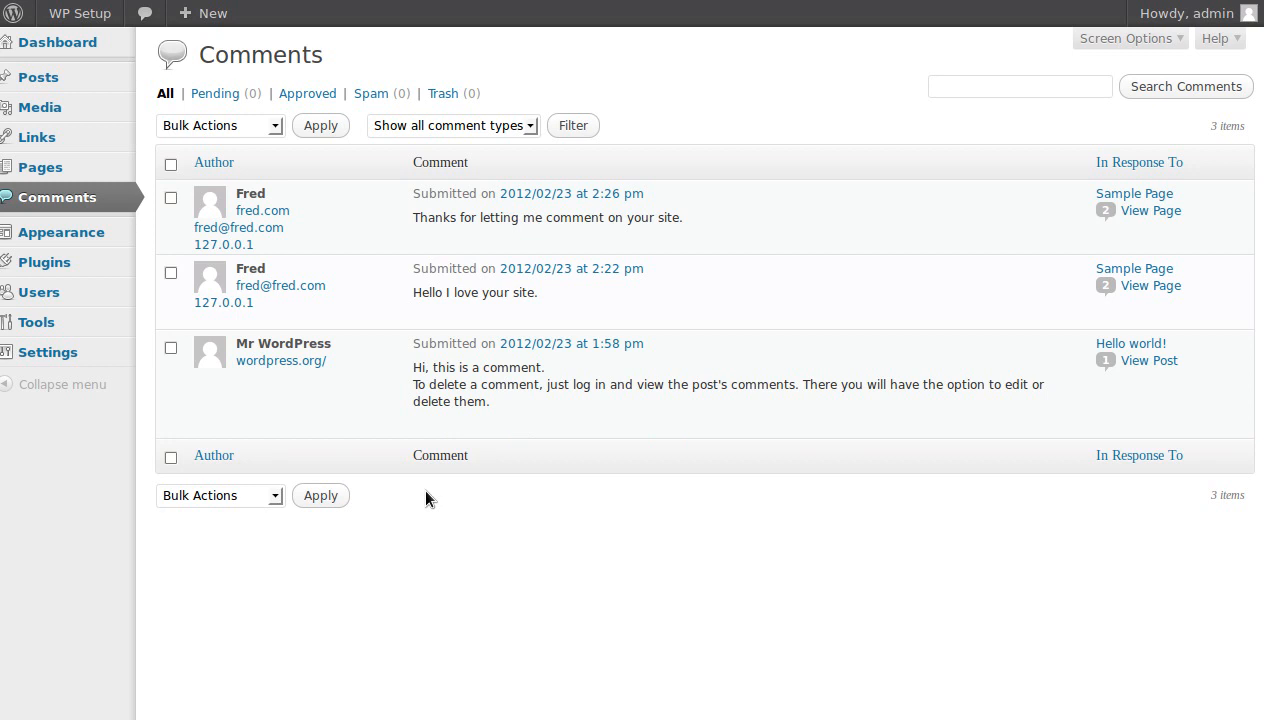
{"action": "mouse_move", "coordinate": [440, 512]}
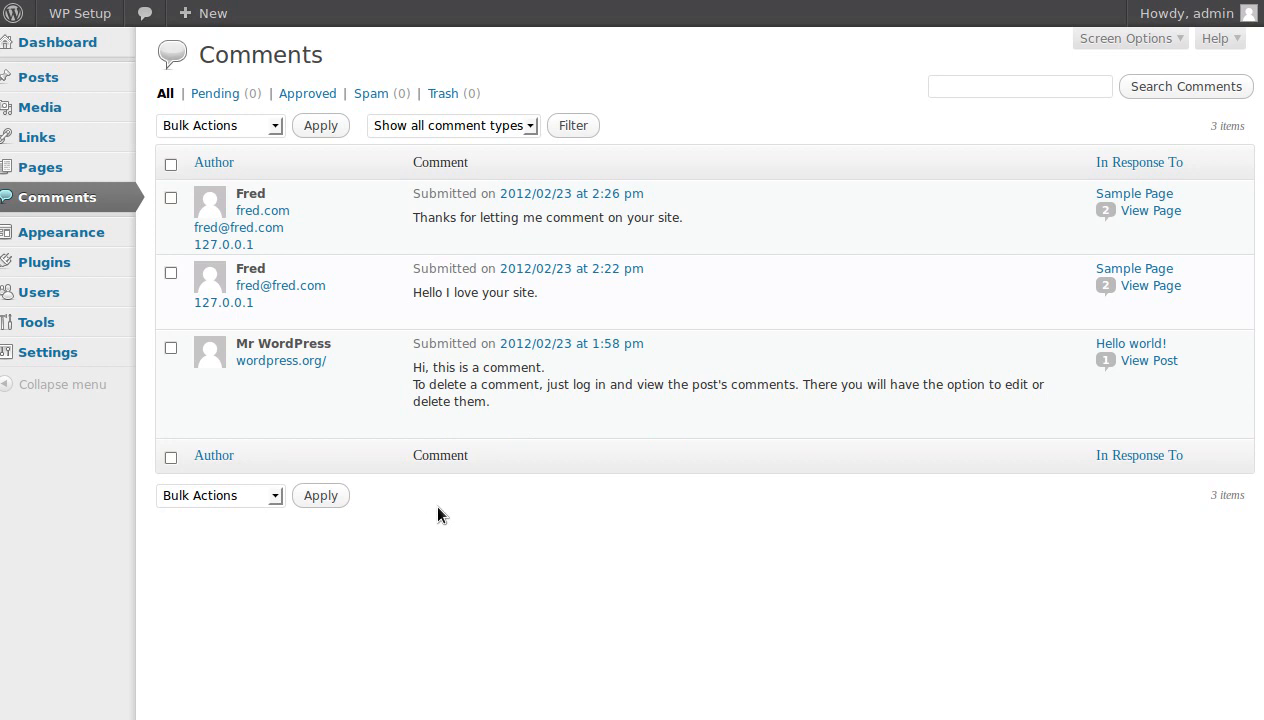
{"action": "mouse_move", "coordinate": [448, 532]}
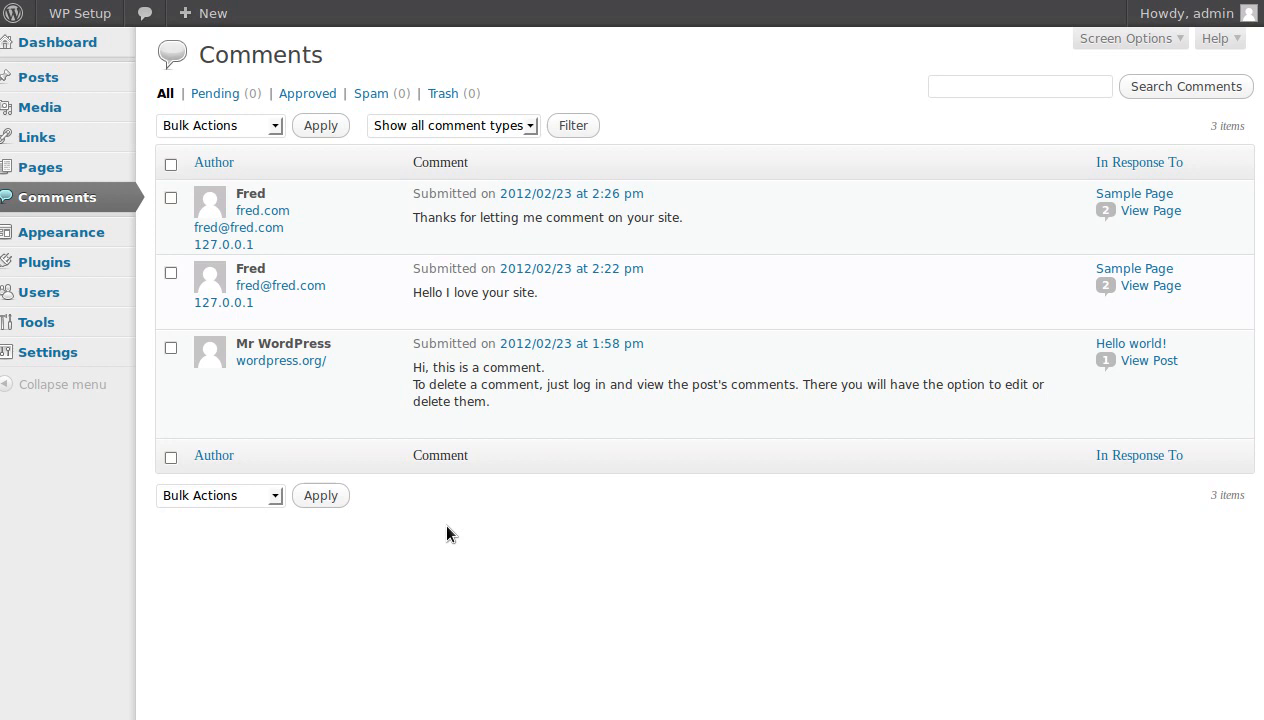
{"action": "mouse_move", "coordinate": [452, 492]}
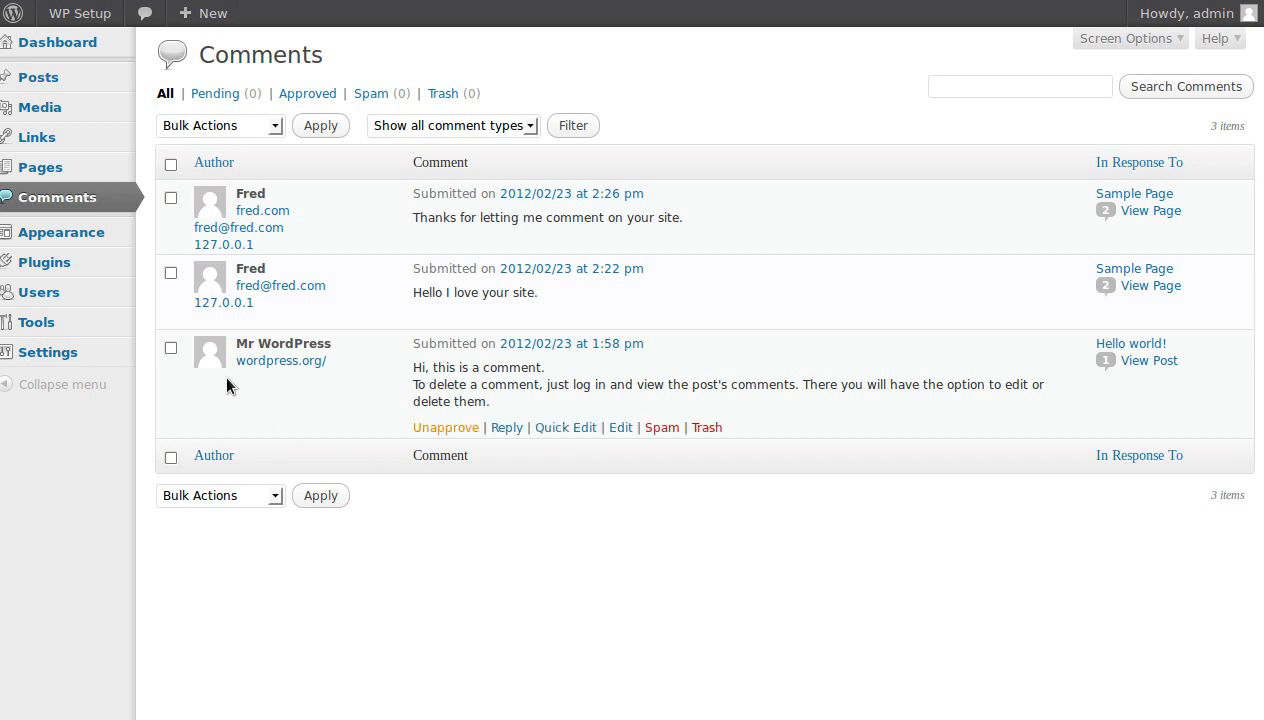
Step: In Discussion Settings, turn on 'An administrator must always approve the comment'
{"action": "left_click", "coordinate": [46, 352]}
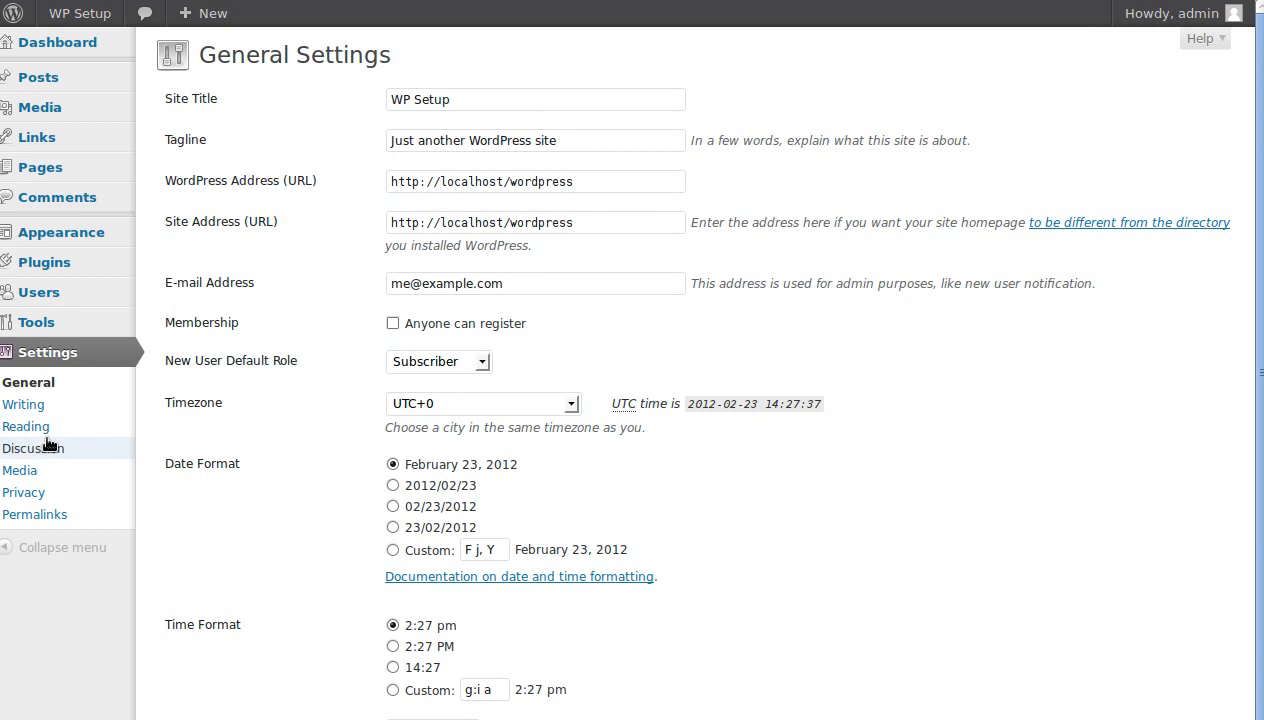
{"action": "mouse_move", "coordinate": [46, 452]}
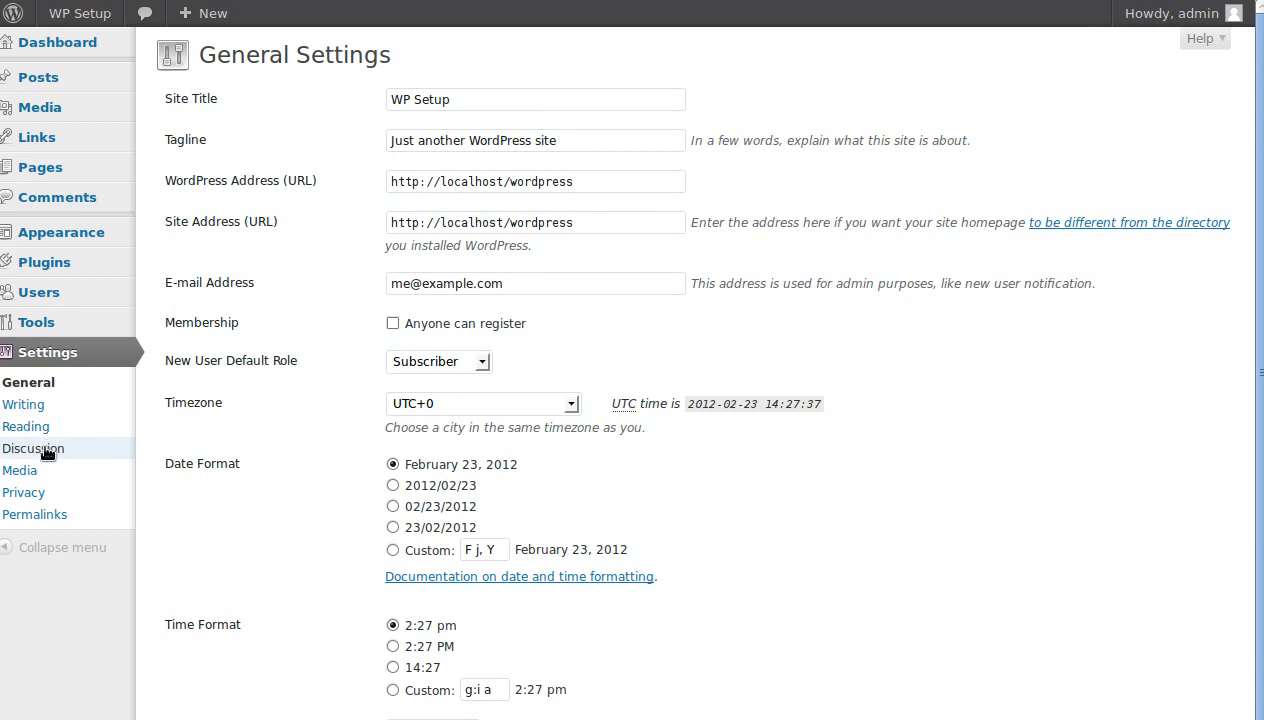
{"action": "left_click", "coordinate": [32, 448]}
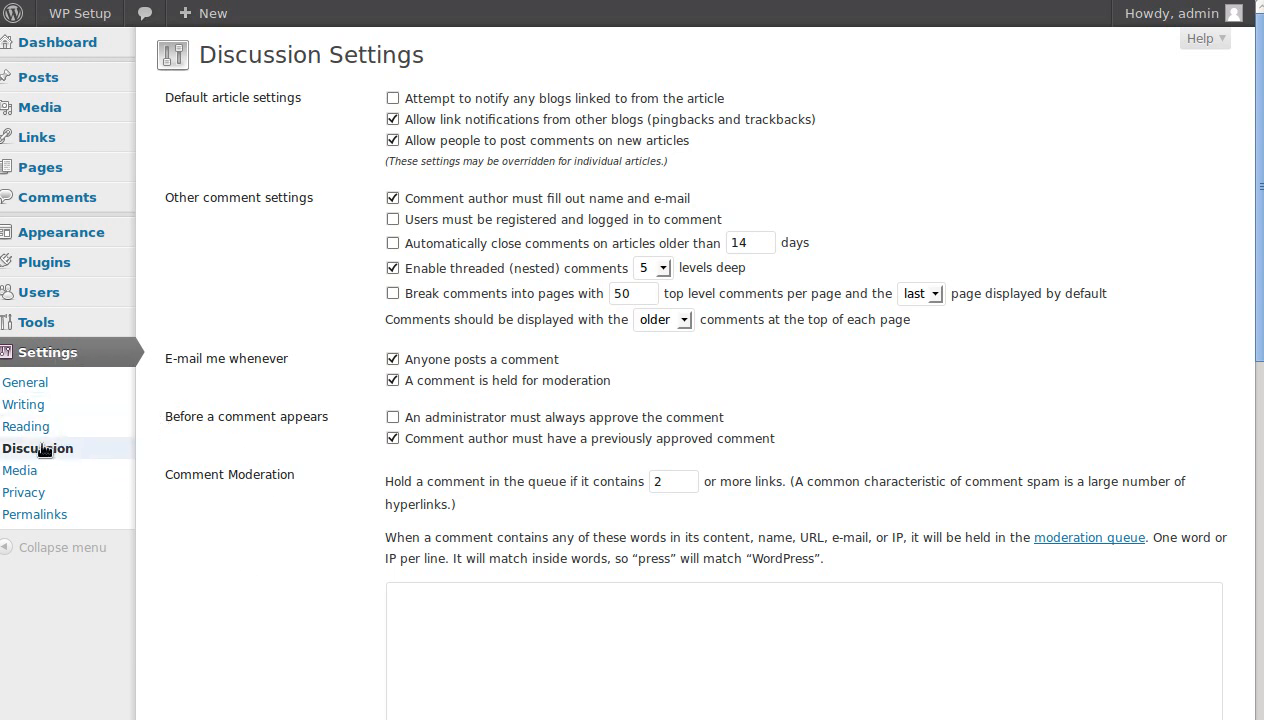
{"action": "mouse_move", "coordinate": [36, 322]}
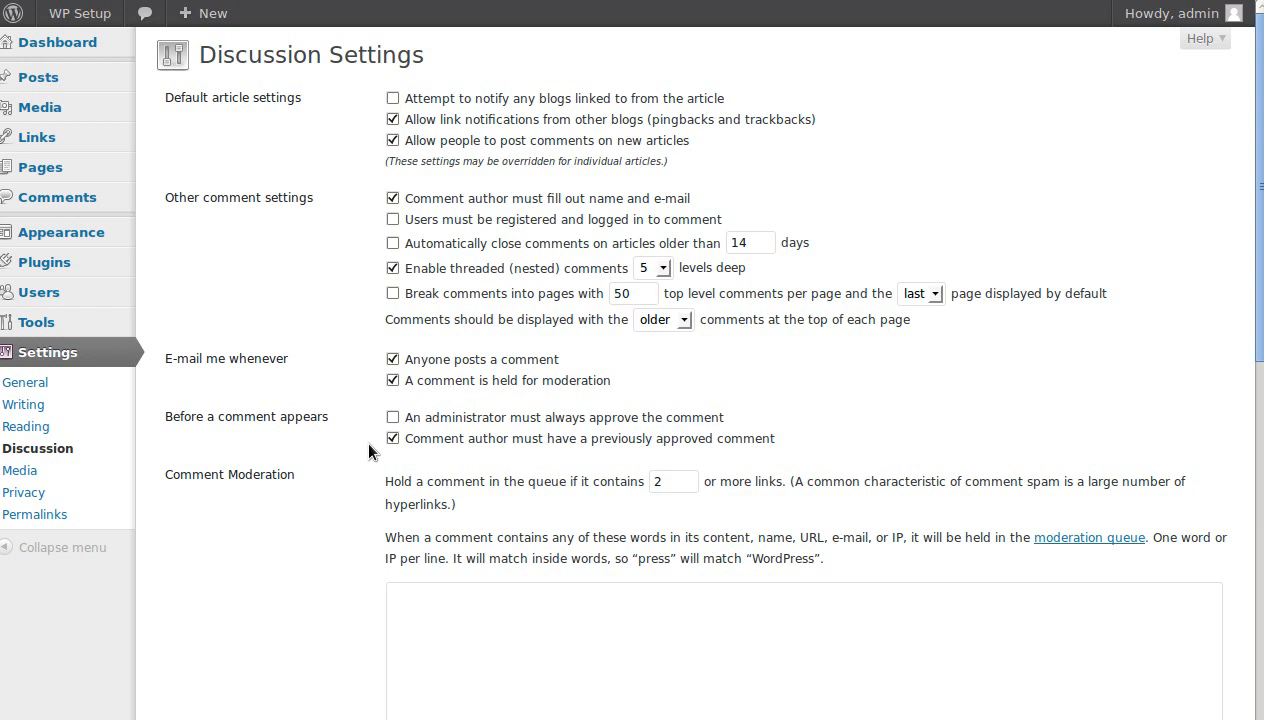
{"action": "mouse_move", "coordinate": [518, 428]}
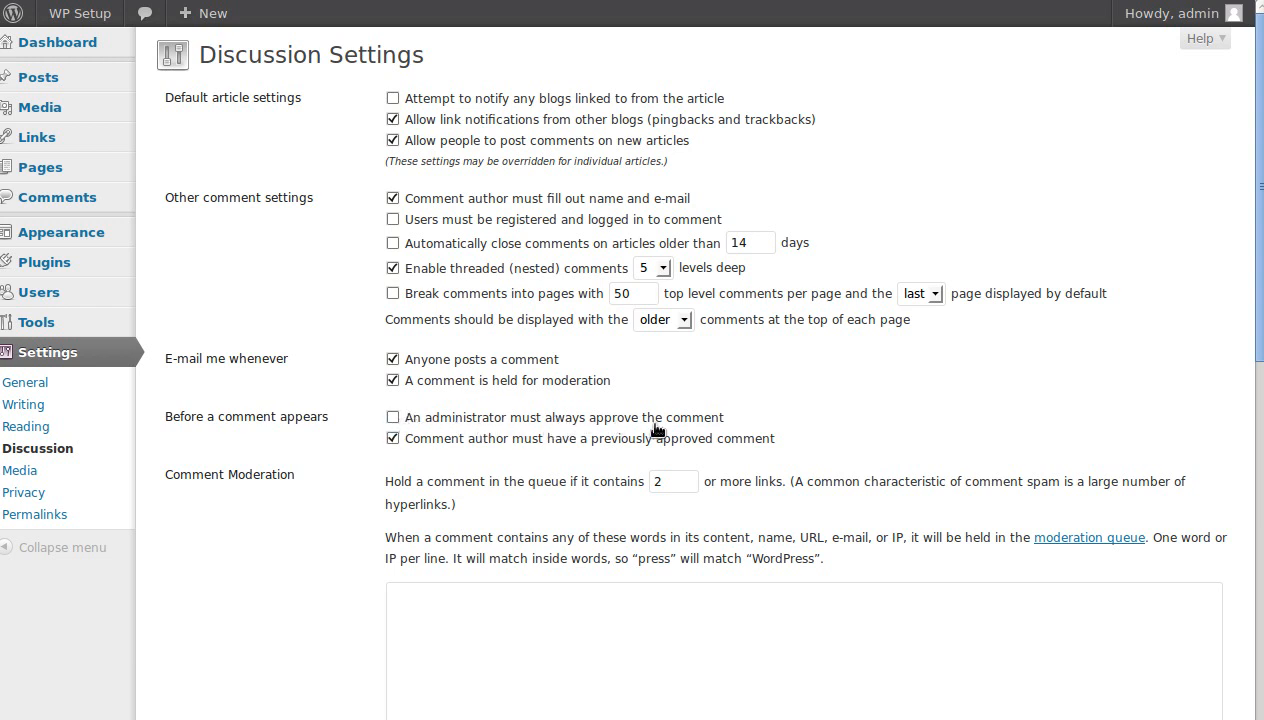
{"action": "left_click", "coordinate": [392, 418]}
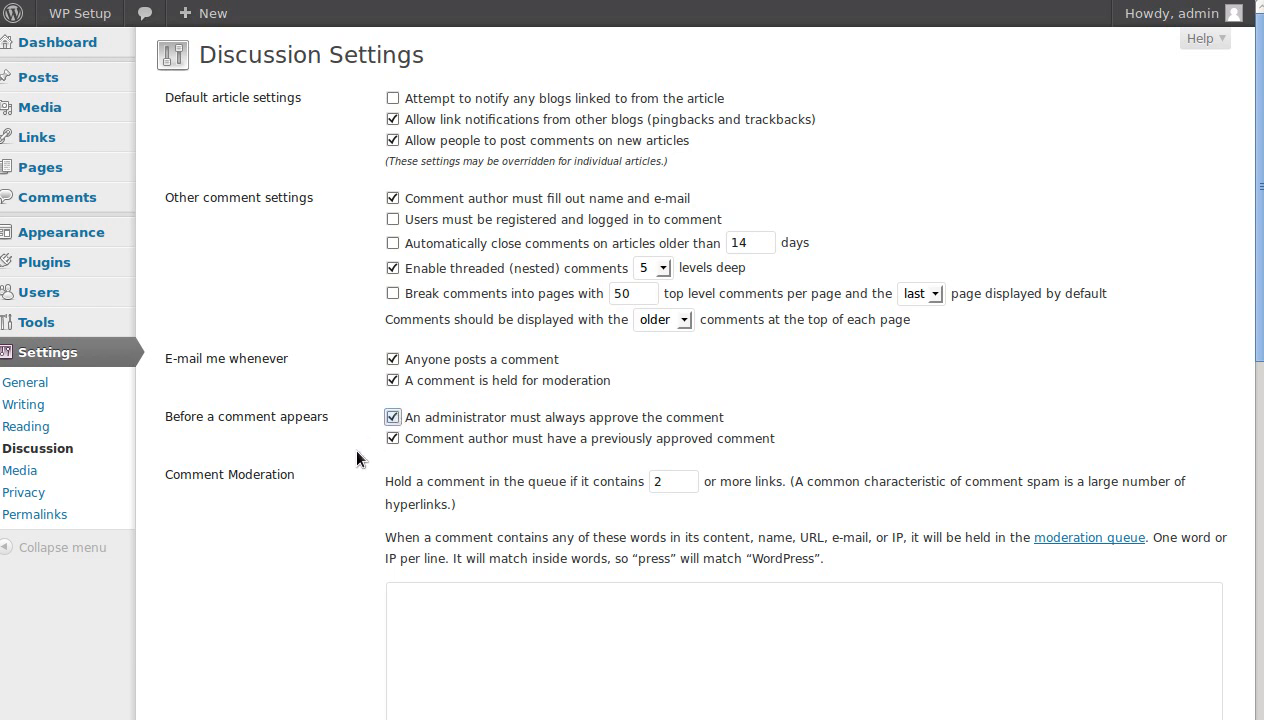
{"action": "mouse_move", "coordinate": [332, 470]}
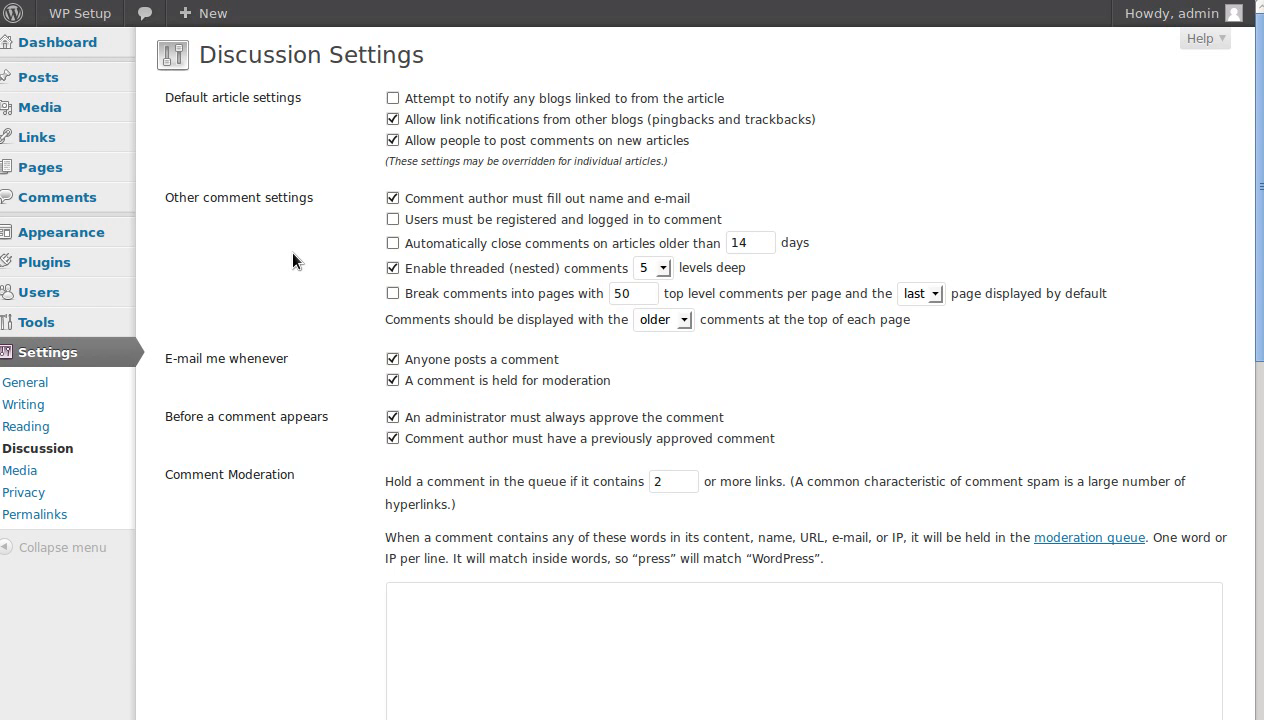
{"action": "mouse_move", "coordinate": [222, 228]}
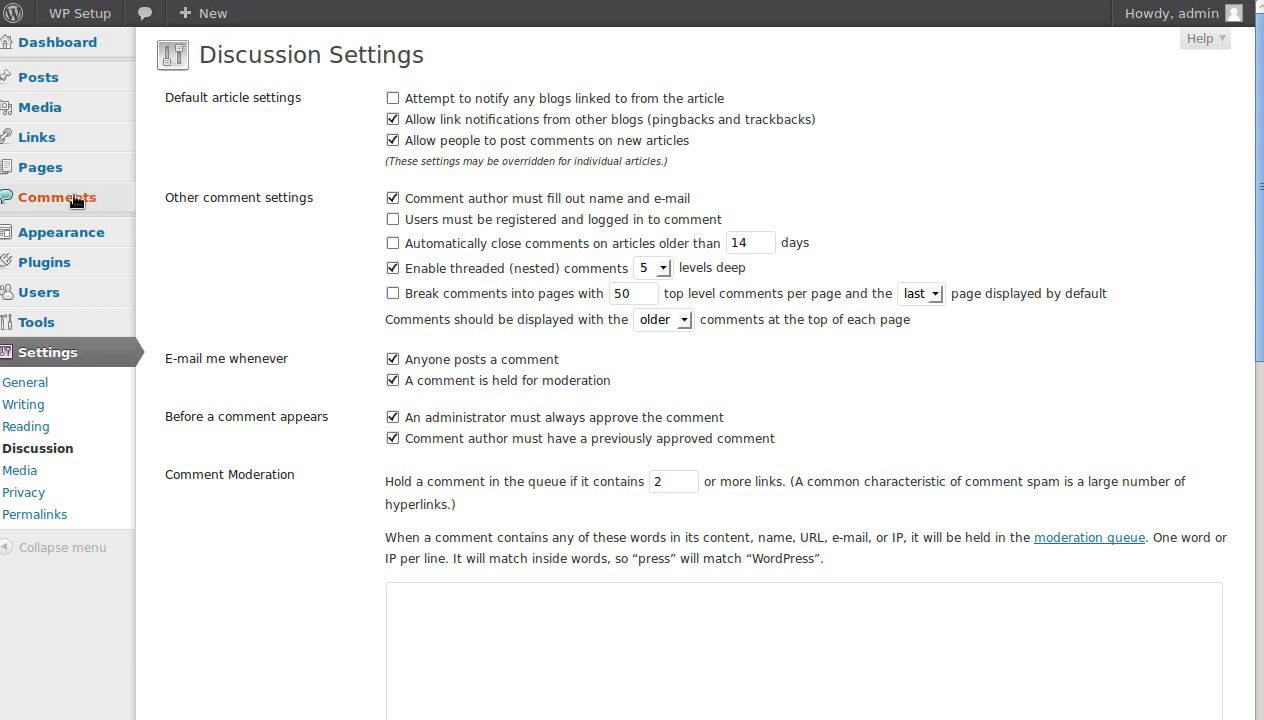
Step: Return via Comments to the Installed Plugins list and point out the Akismet entry
{"action": "left_click", "coordinate": [56, 198]}
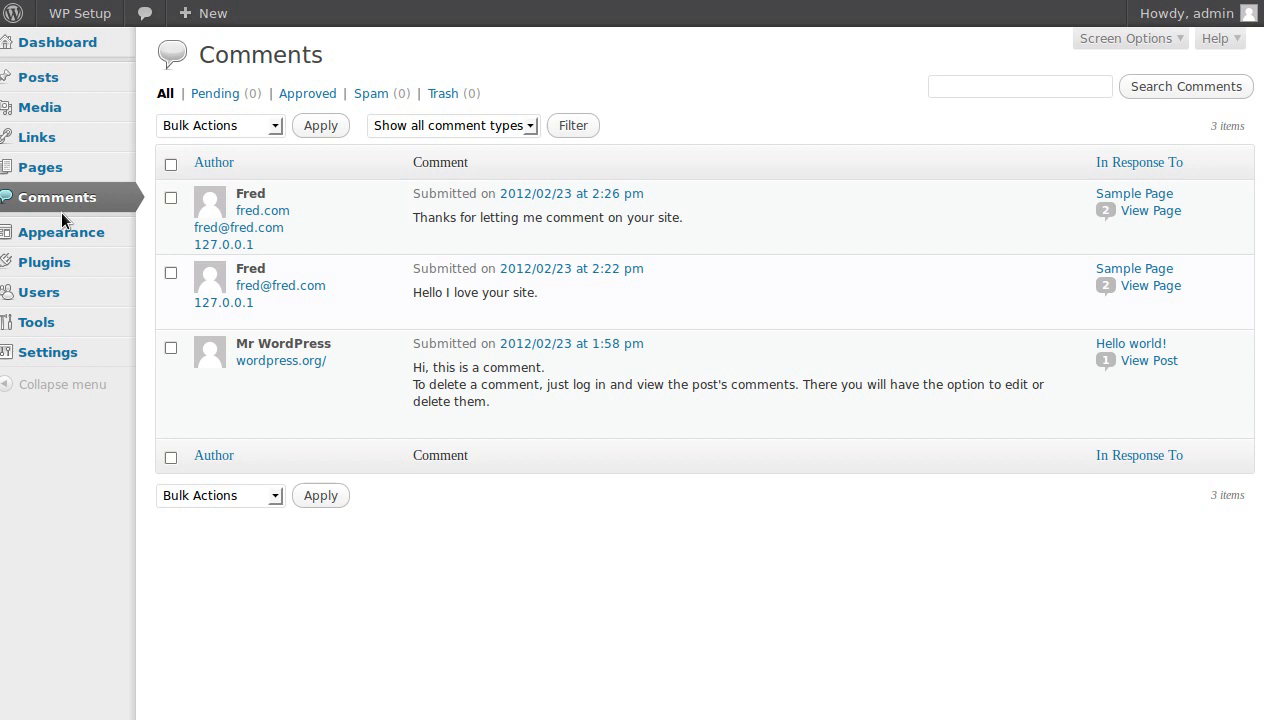
{"action": "mouse_move", "coordinate": [40, 168]}
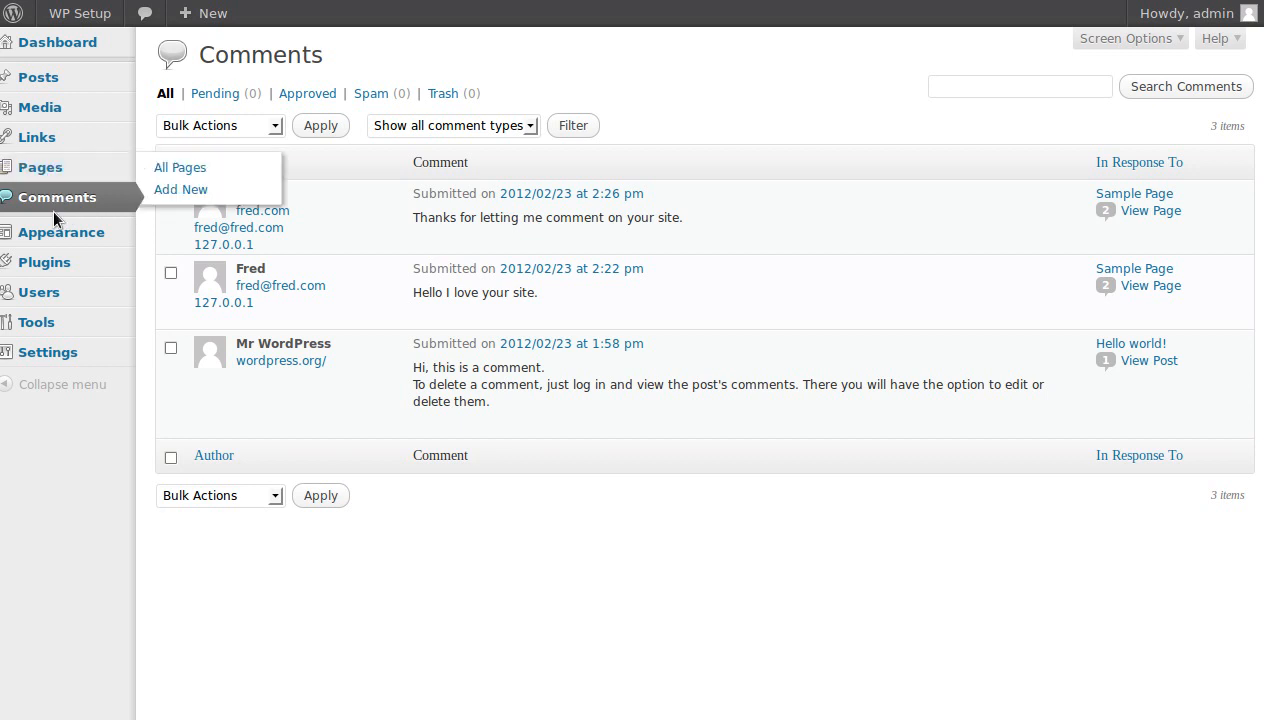
{"action": "mouse_move", "coordinate": [60, 232]}
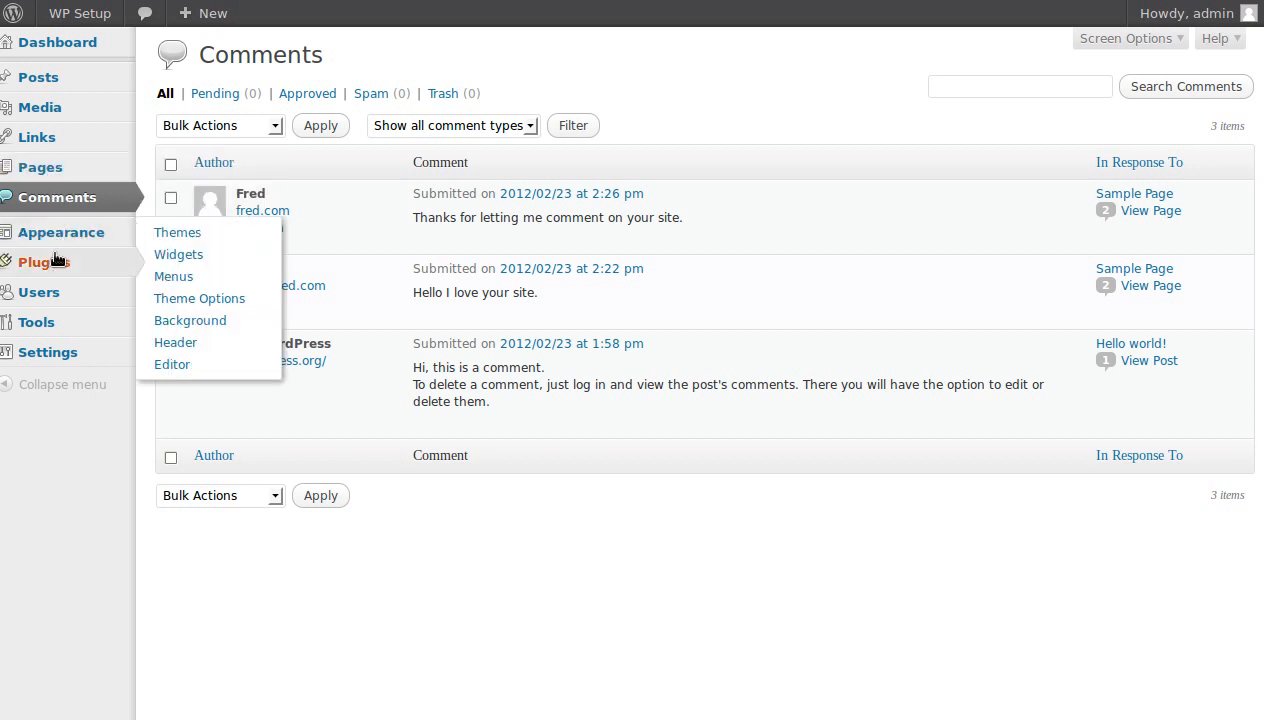
{"action": "mouse_move", "coordinate": [44, 260]}
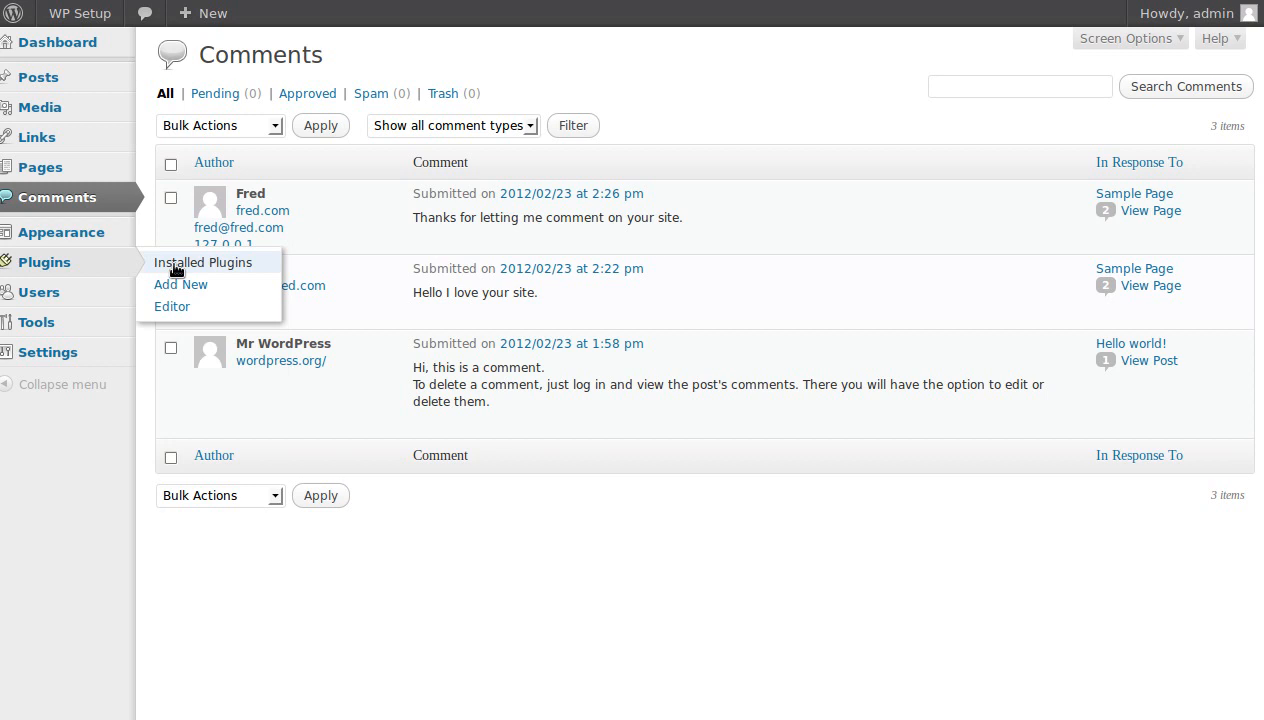
{"action": "left_click", "coordinate": [204, 262]}
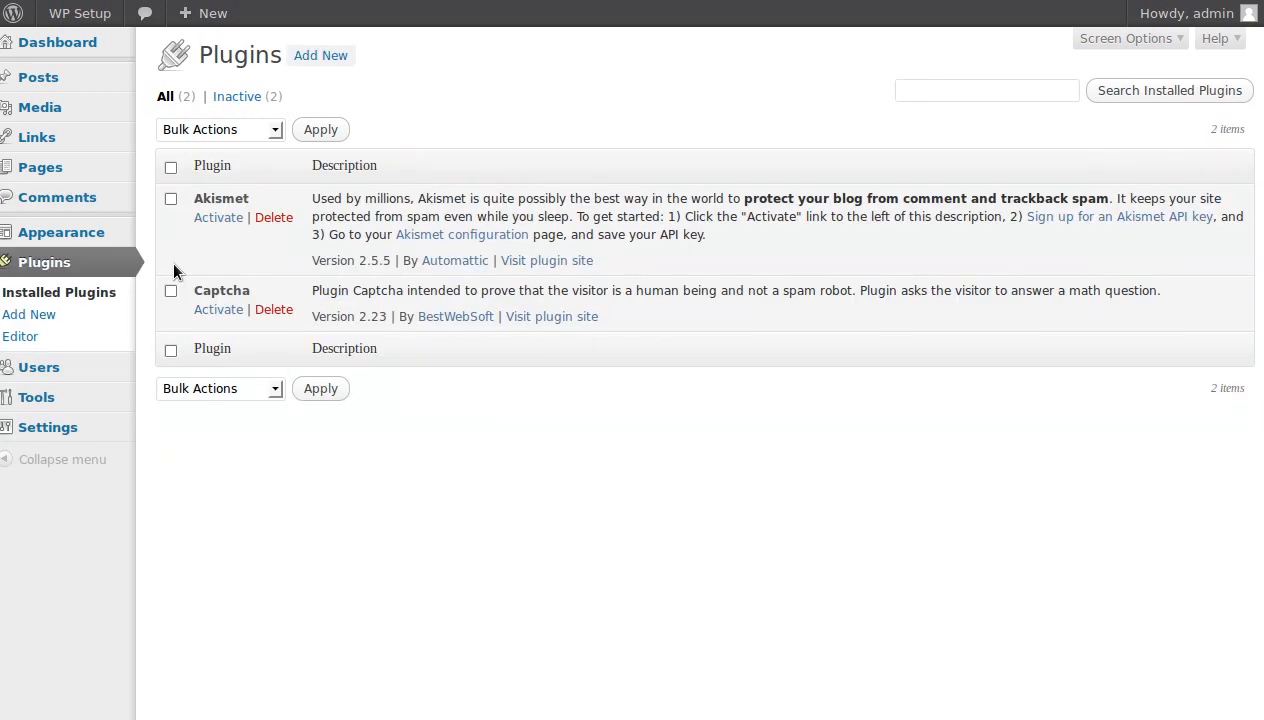
{"action": "mouse_move", "coordinate": [200, 200]}
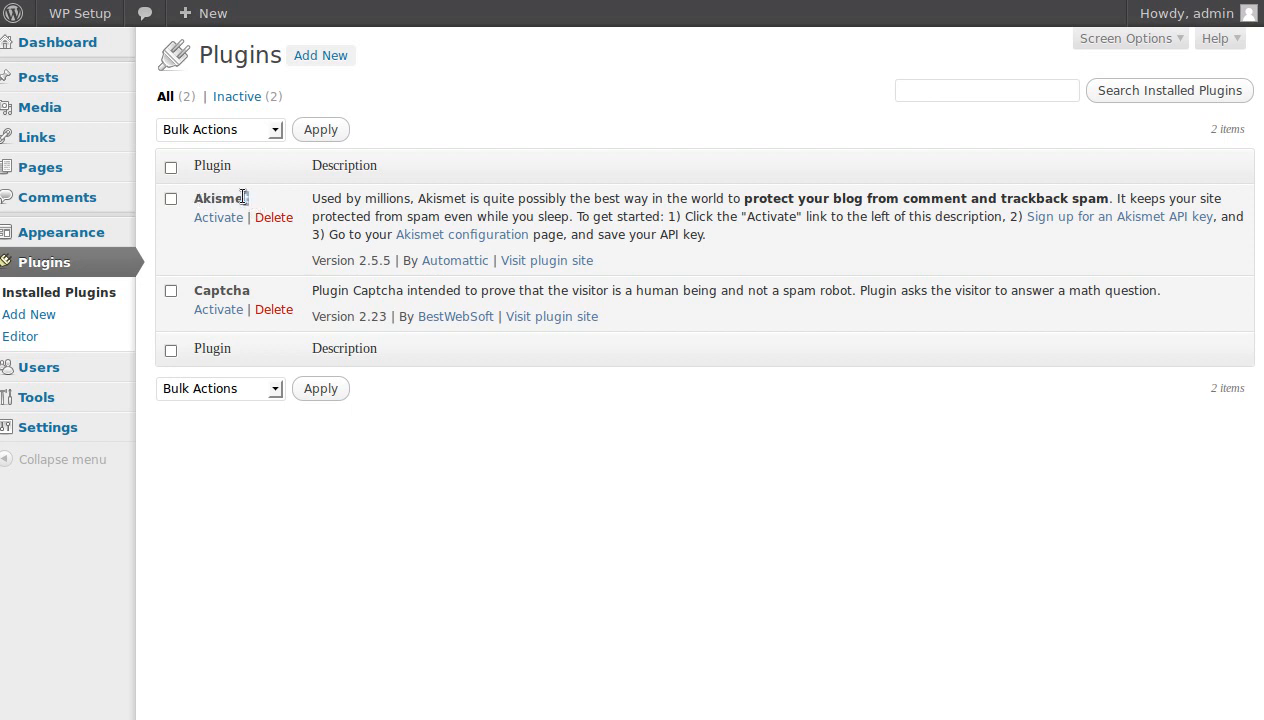
{"action": "double_click", "coordinate": [220, 198]}
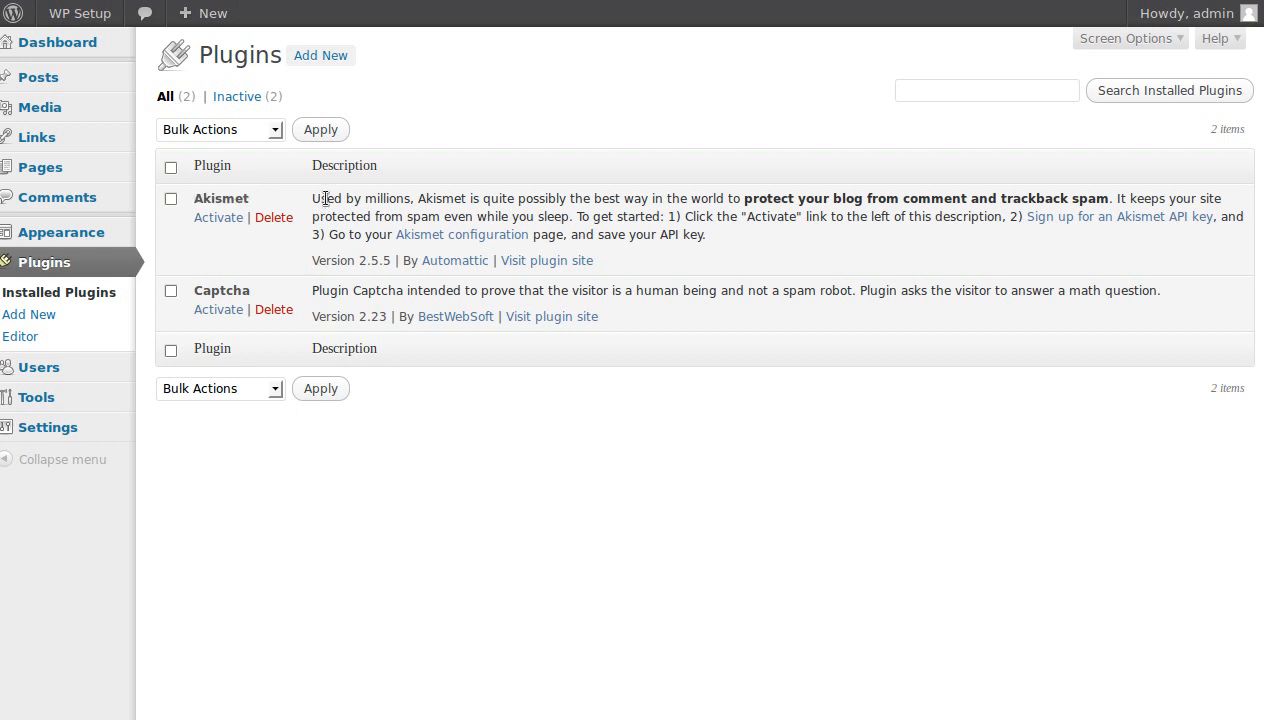
{"action": "mouse_move", "coordinate": [274, 204]}
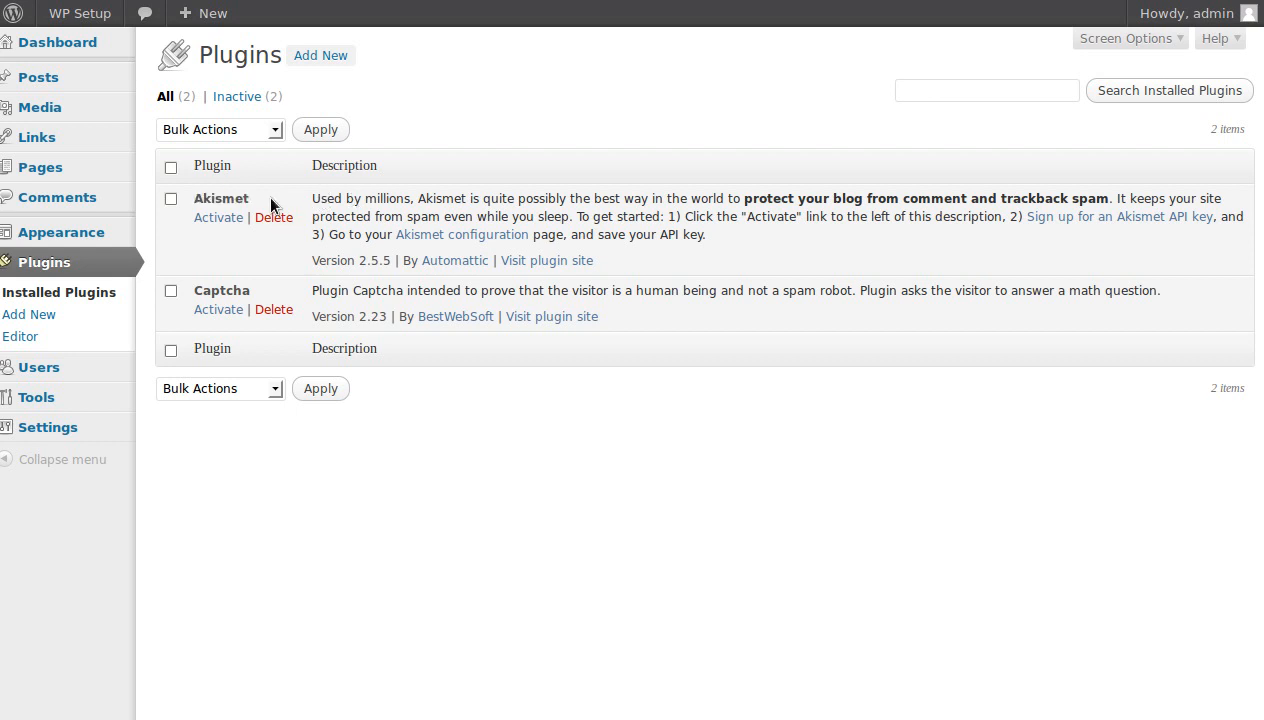
{"action": "mouse_move", "coordinate": [254, 204]}
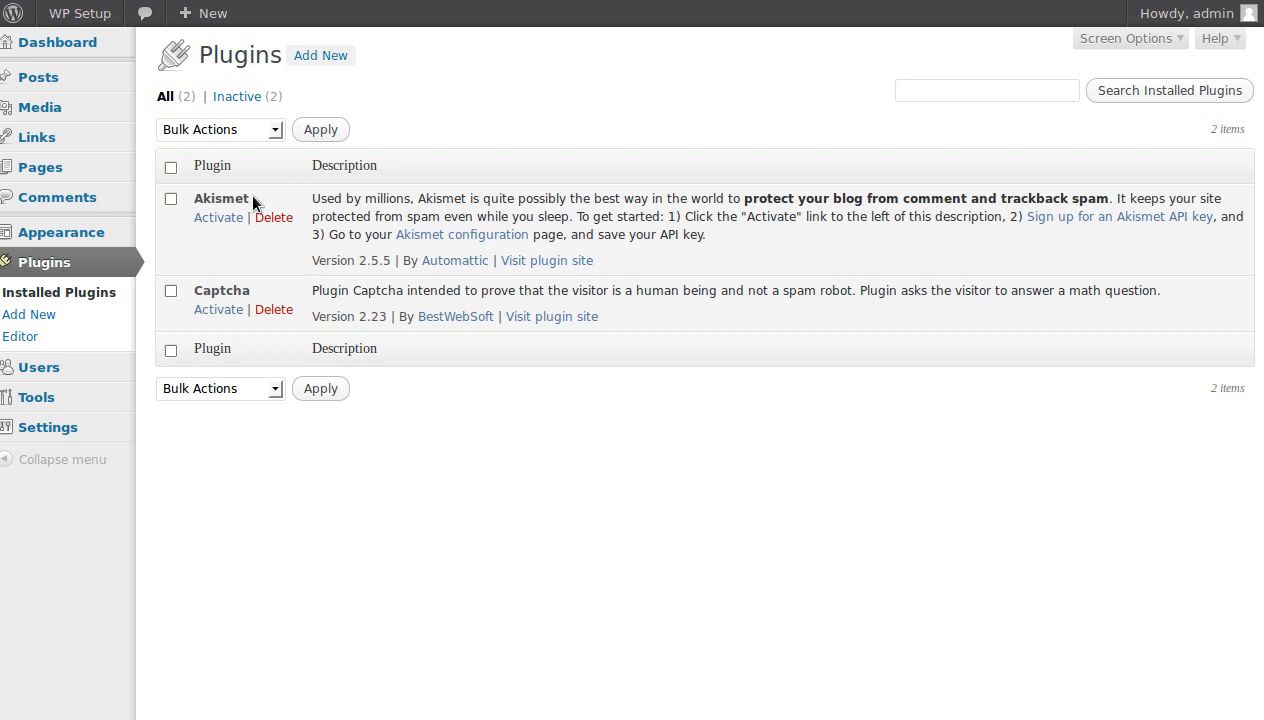
{"action": "mouse_move", "coordinate": [266, 210]}
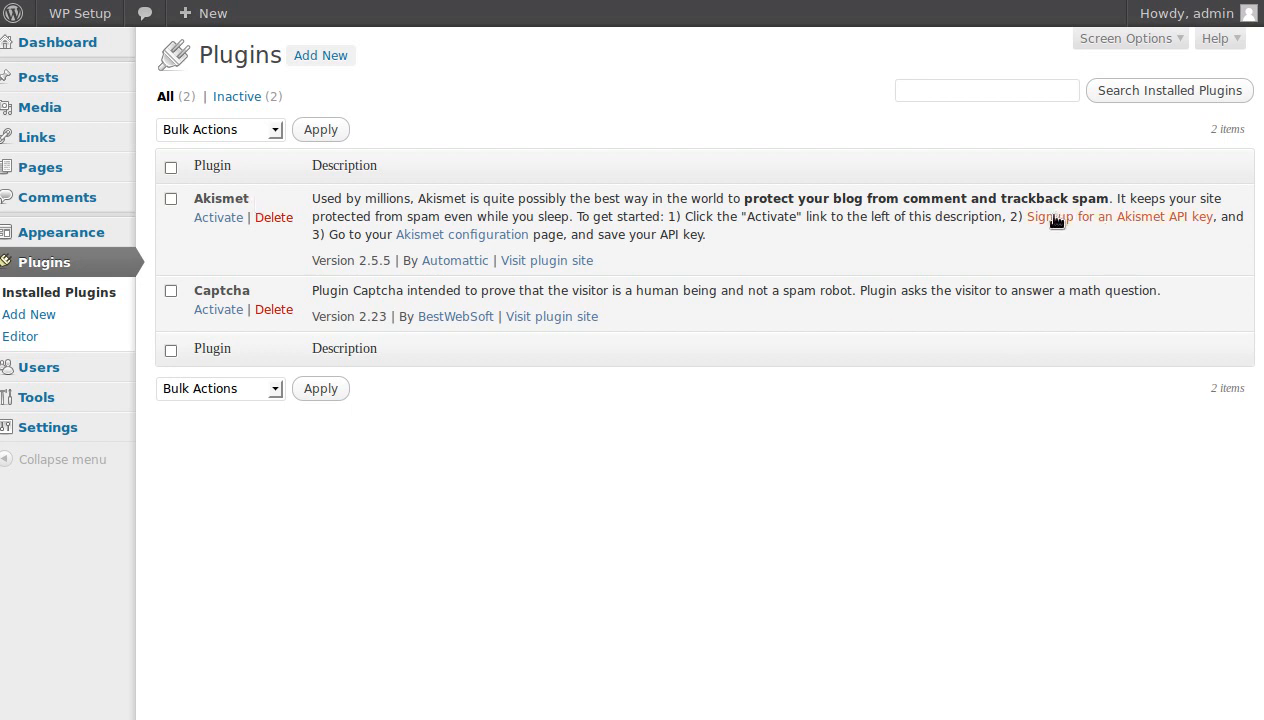
{"action": "mouse_move", "coordinate": [1156, 222]}
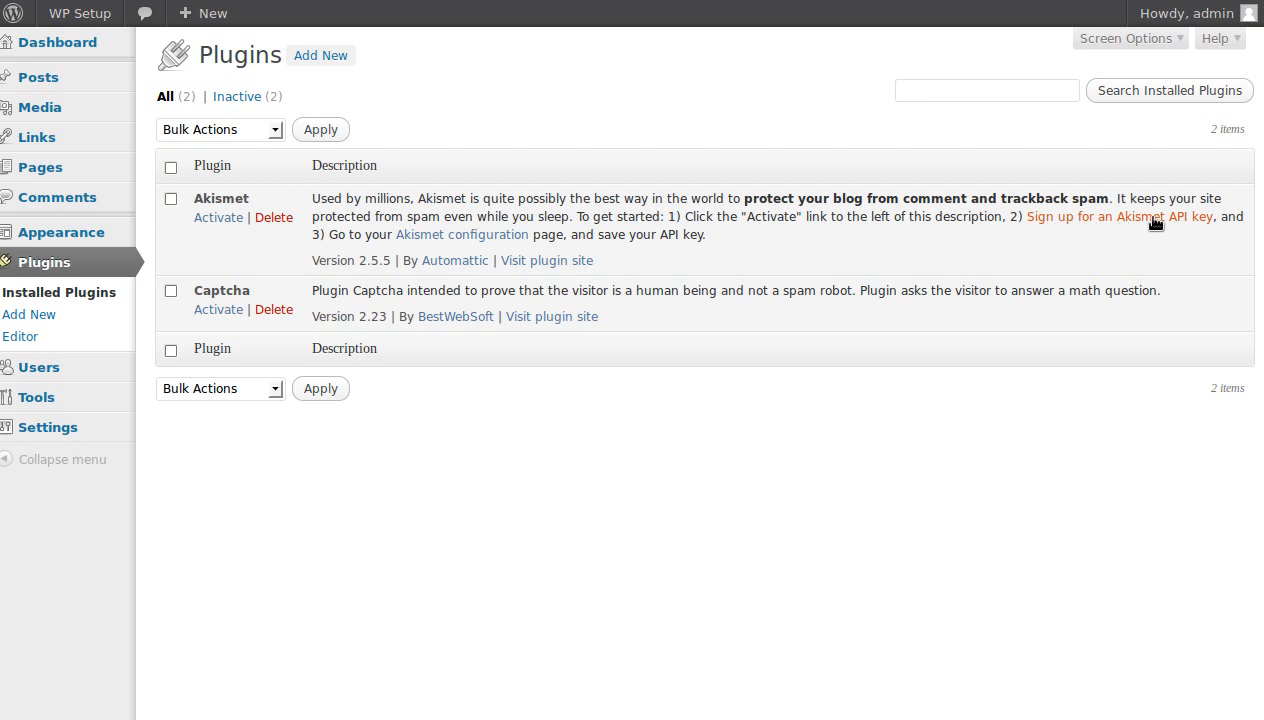
Step: Start the Akismet API key signup and choose the Personal blogs plan
{"action": "left_click", "coordinate": [1120, 216]}
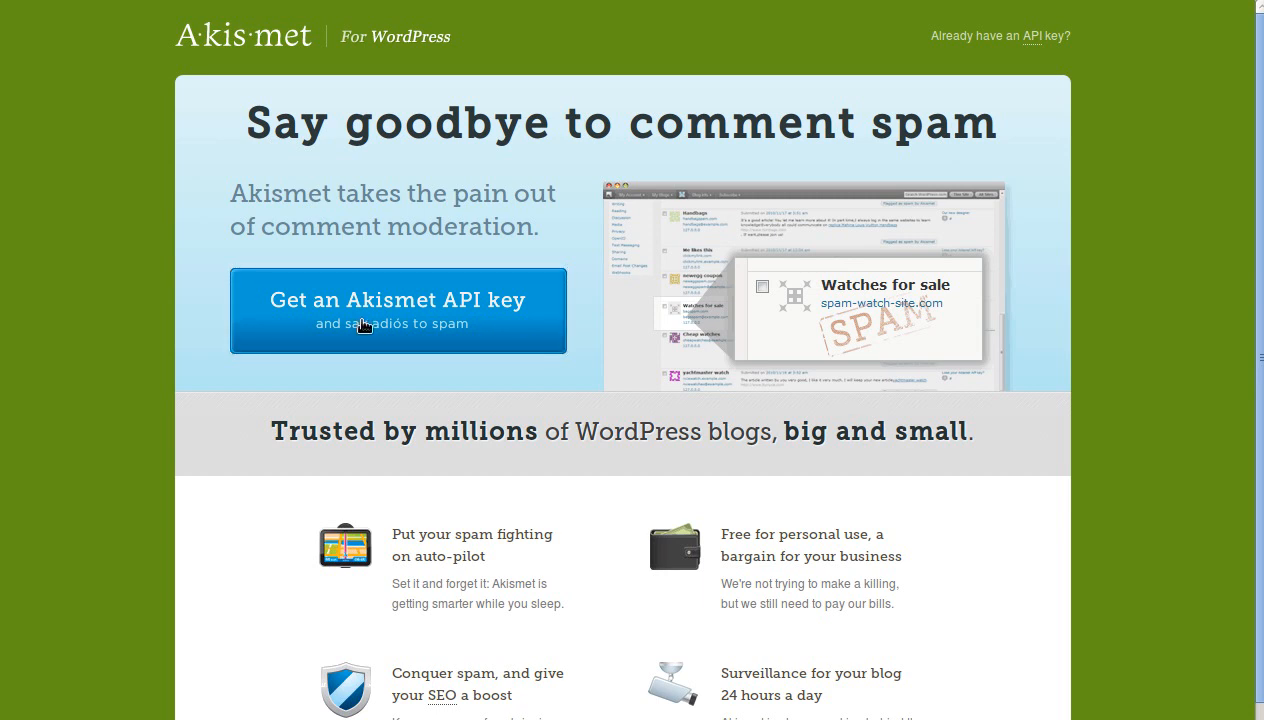
{"action": "left_click", "coordinate": [398, 300]}
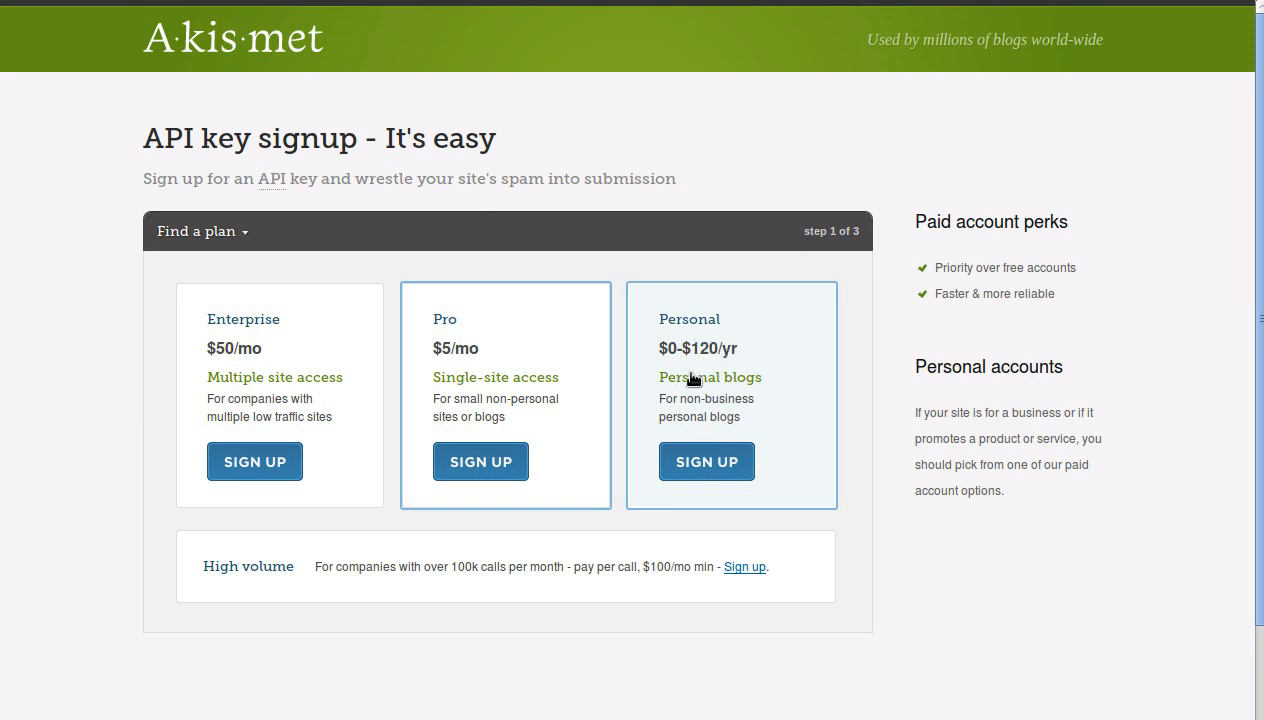
{"action": "left_click", "coordinate": [706, 460]}
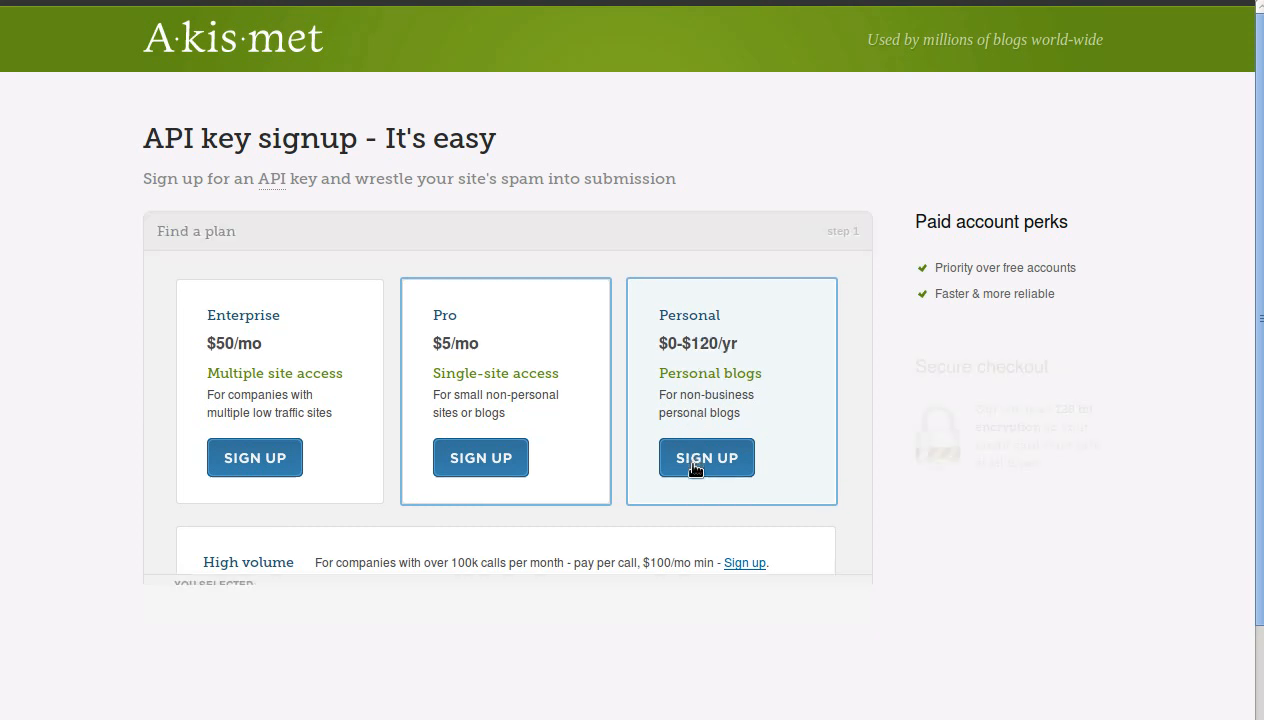
{"action": "left_click", "coordinate": [706, 456]}
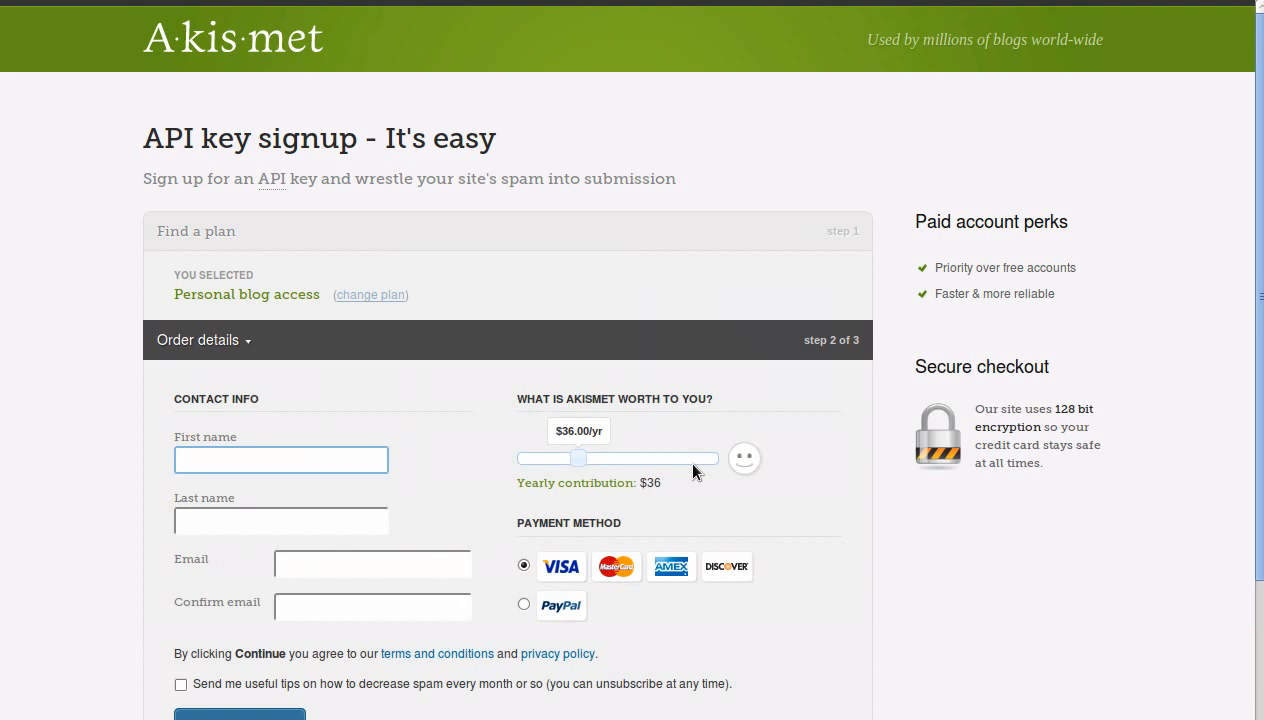
{"action": "left_click", "coordinate": [280, 458]}
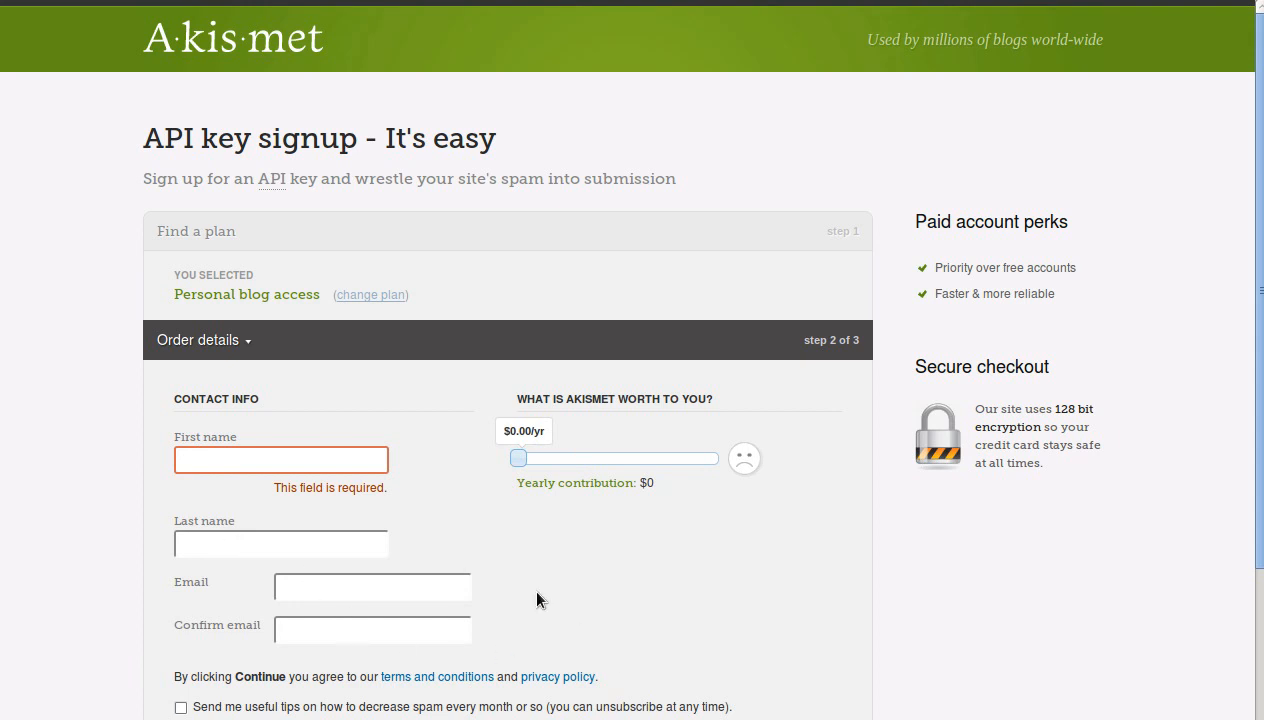
{"action": "mouse_move", "coordinate": [672, 488]}
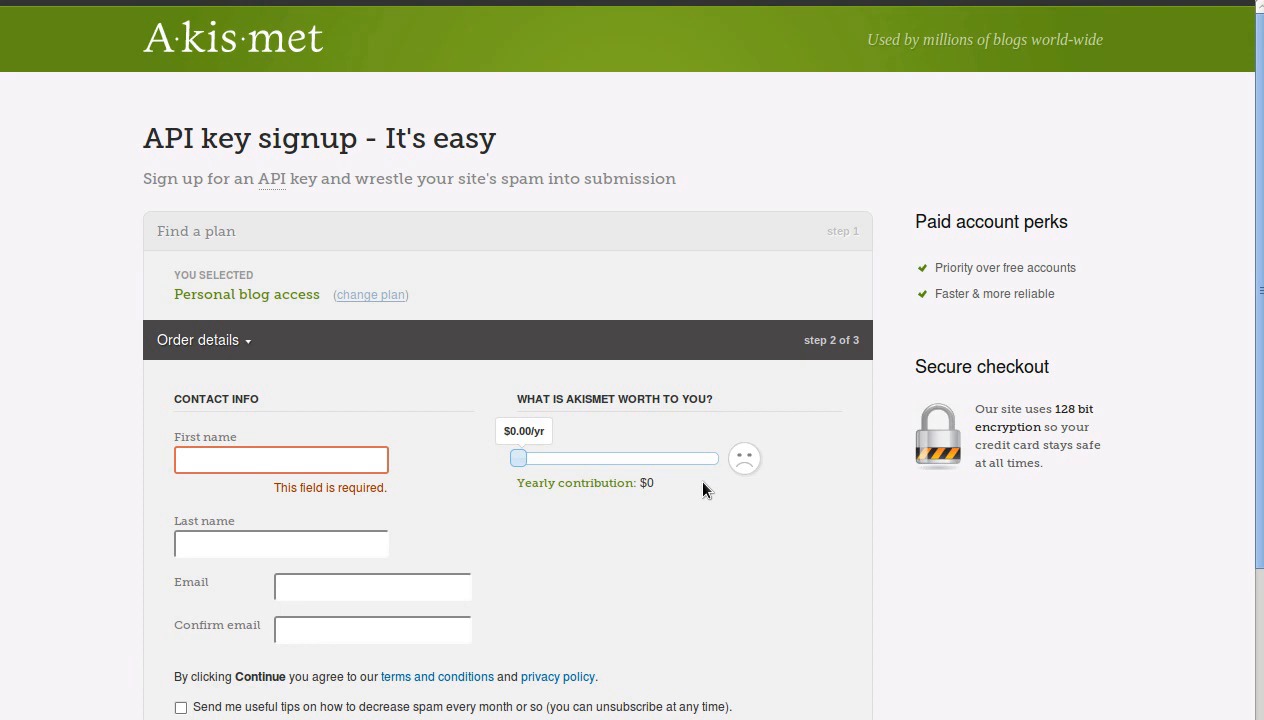
{"action": "mouse_move", "coordinate": [744, 458]}
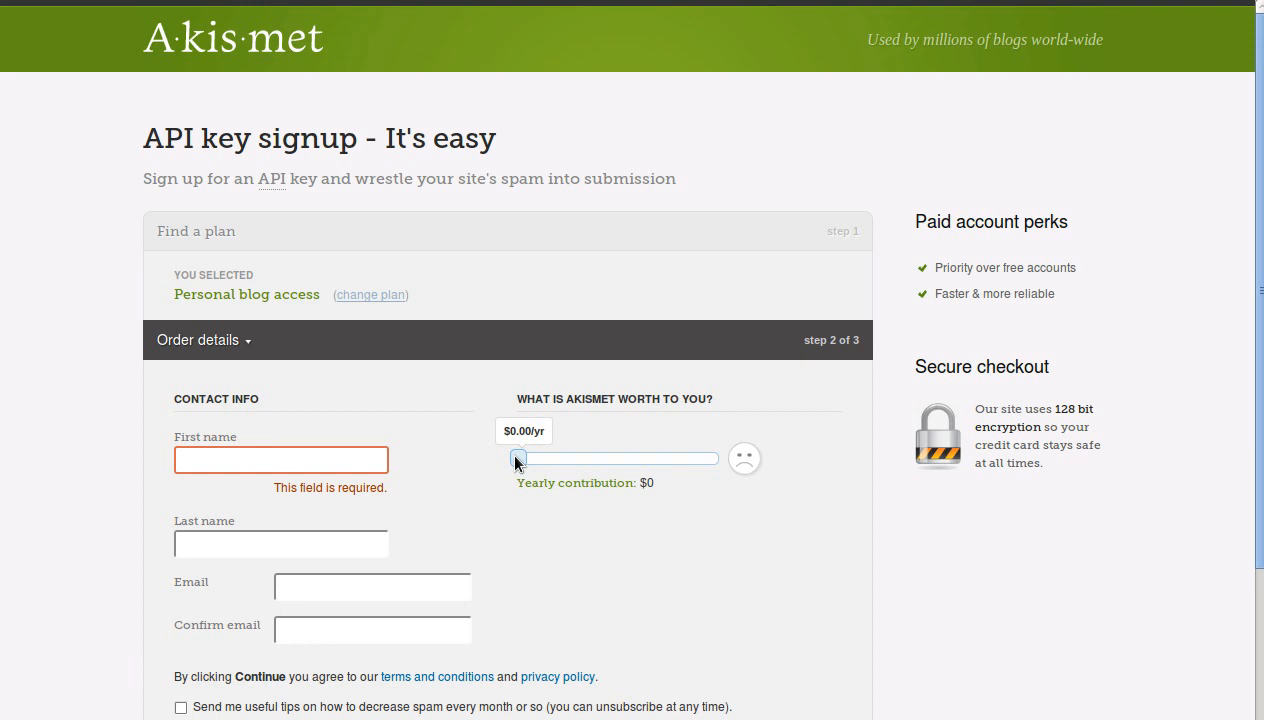
Step: Adjust the yearly contribution slider between $66 and $48
{"action": "left_click_drag", "start_coordinate": [516, 458], "coordinate": [628, 458]}
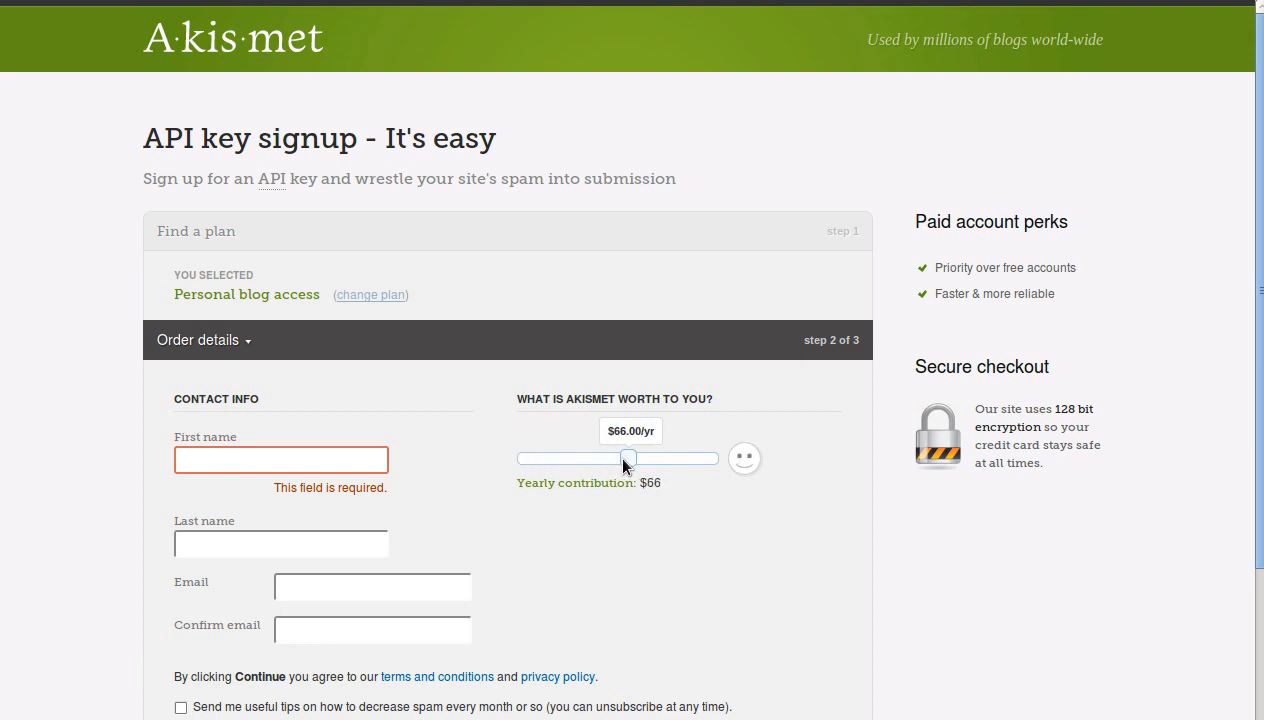
{"action": "left_click_drag", "start_coordinate": [626, 458], "coordinate": [568, 458]}
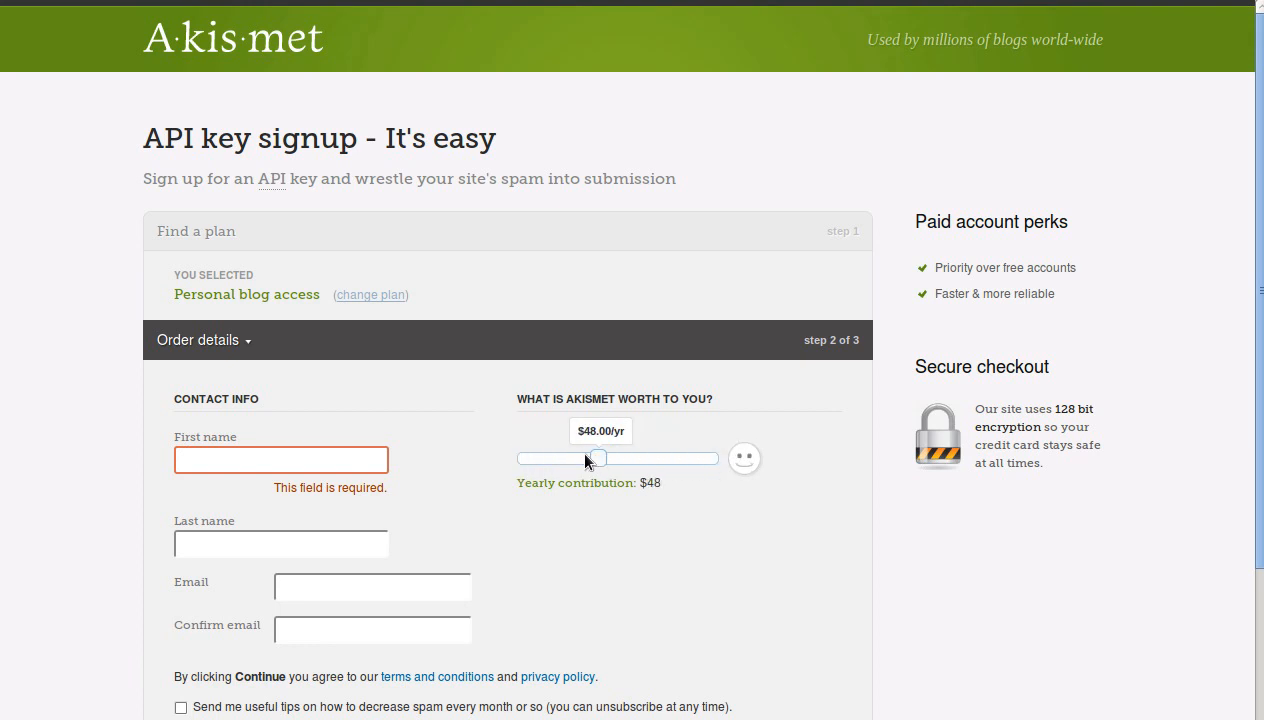
{"action": "left_click_drag", "start_coordinate": [596, 458], "coordinate": [518, 458]}
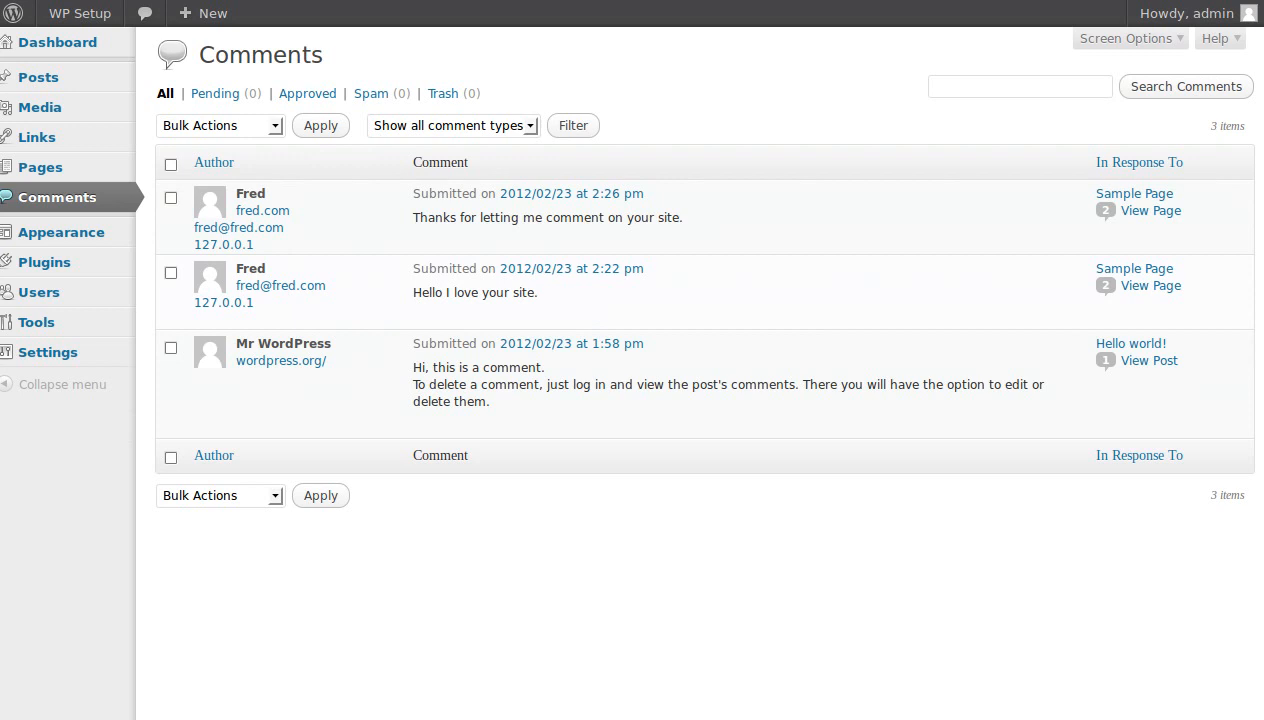
Step: View installed plugins Akismet and Captcha, visit Captcha author BestWebSoft's site, and return
{"action": "left_click", "coordinate": [44, 262]}
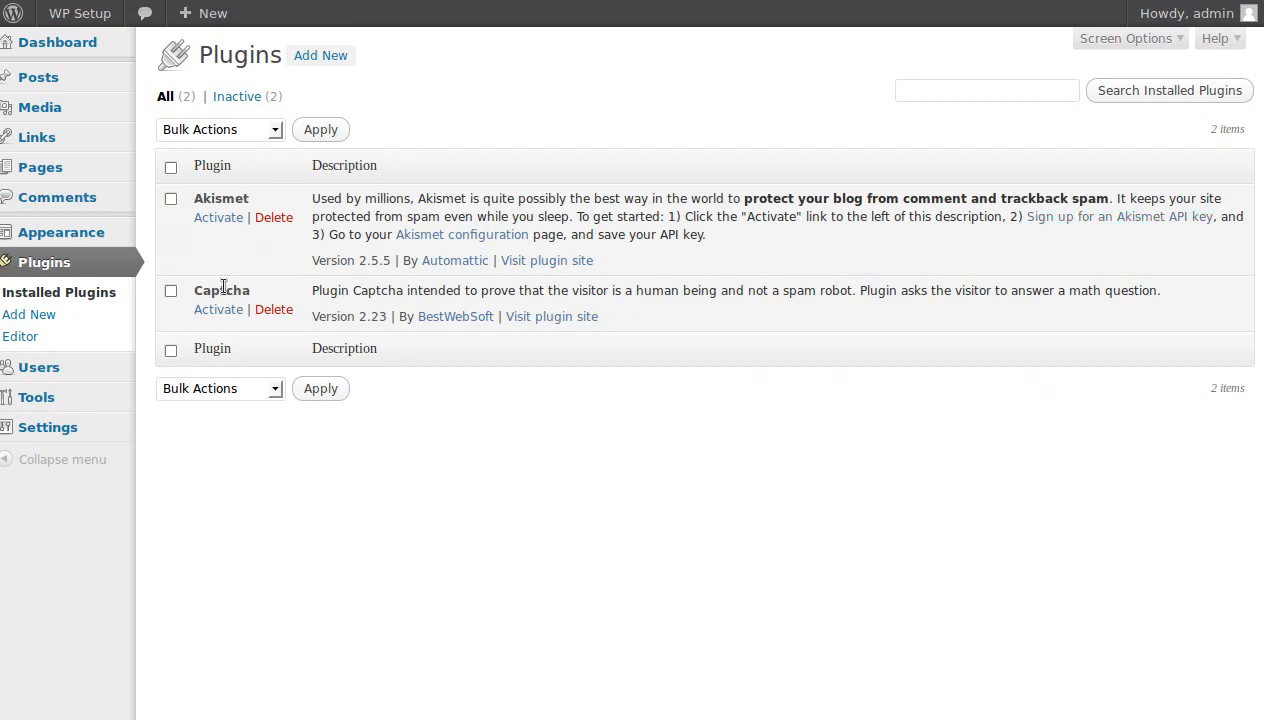
{"action": "mouse_move", "coordinate": [532, 388]}
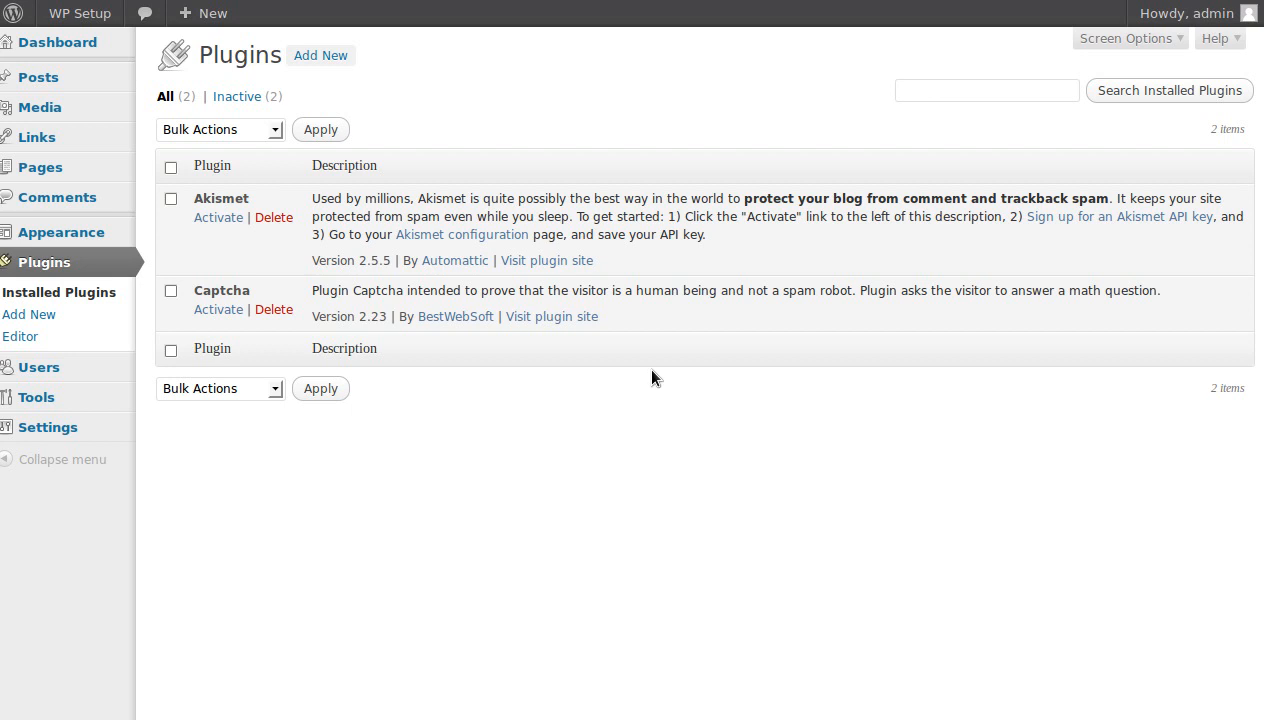
{"action": "mouse_move", "coordinate": [672, 340]}
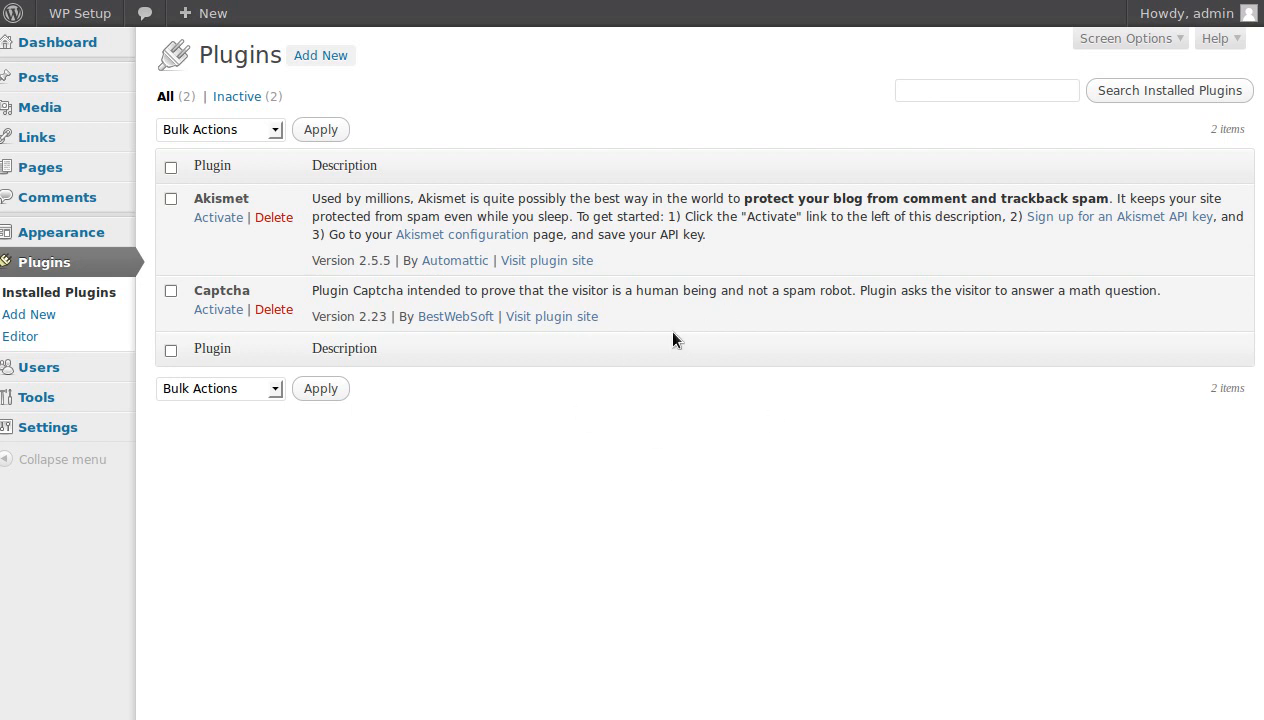
{"action": "mouse_move", "coordinate": [552, 316]}
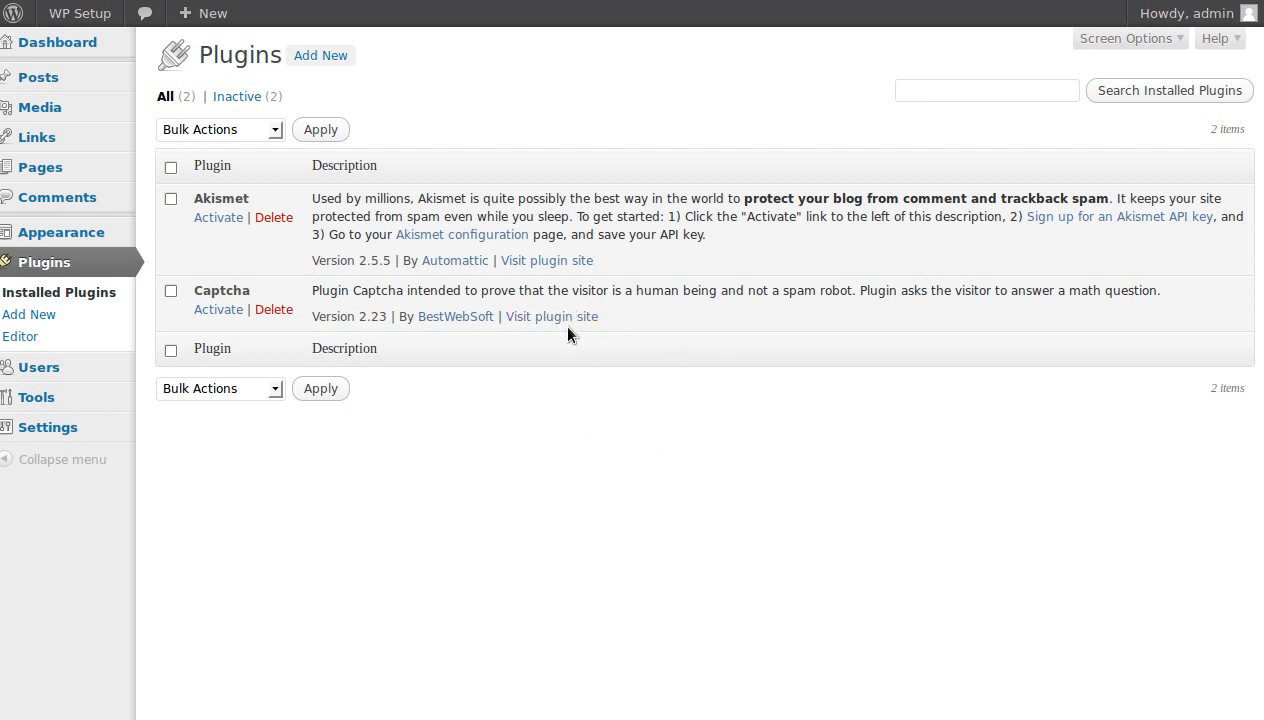
{"action": "mouse_move", "coordinate": [536, 410]}
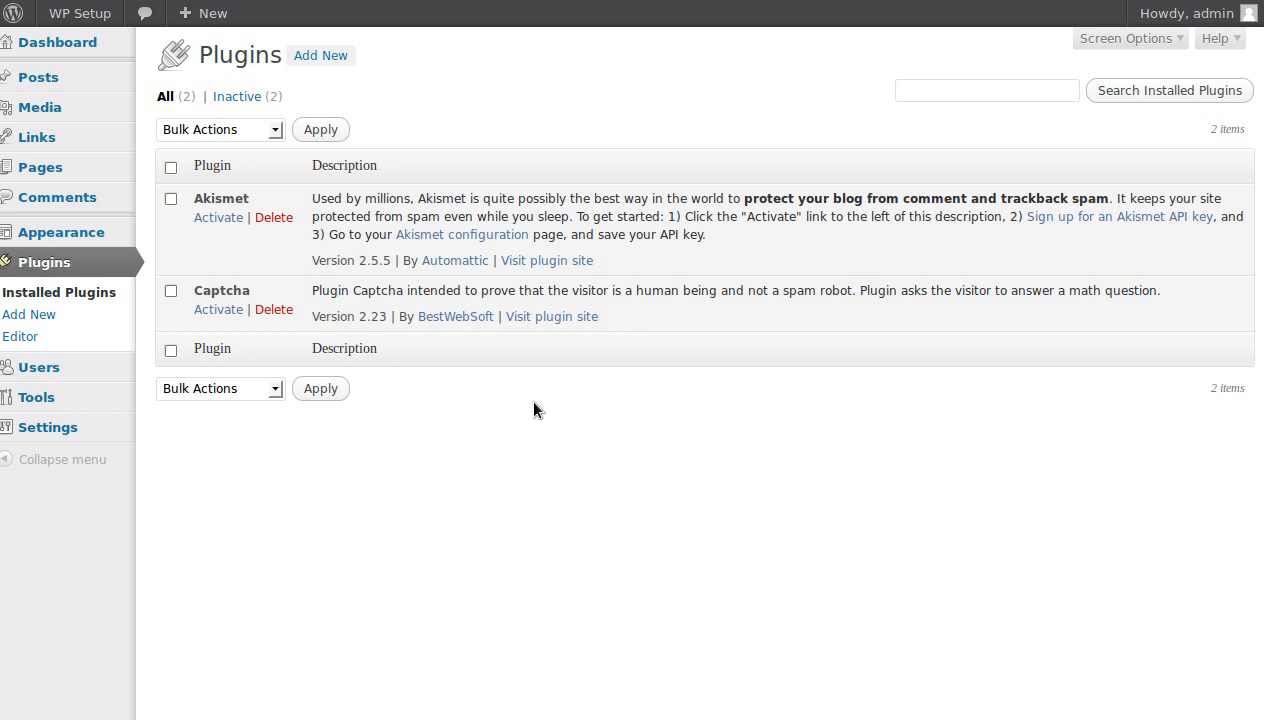
{"action": "mouse_move", "coordinate": [218, 308]}
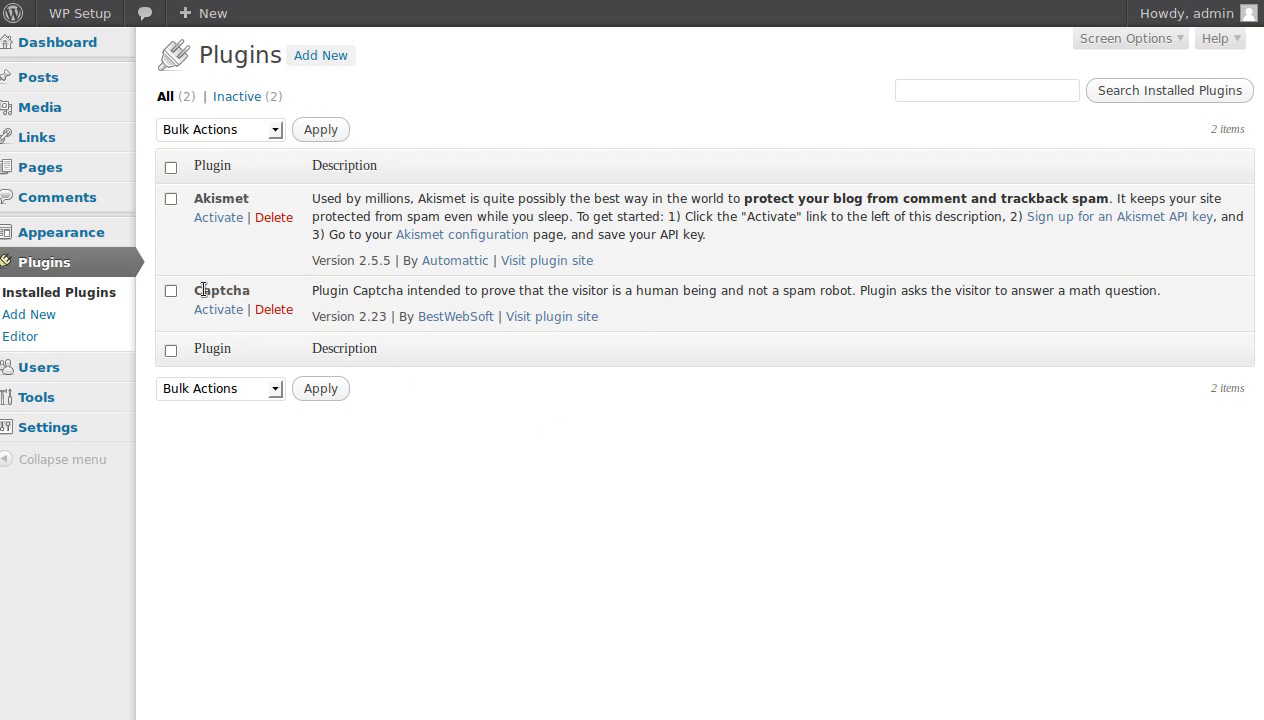
{"action": "double_click", "coordinate": [220, 290]}
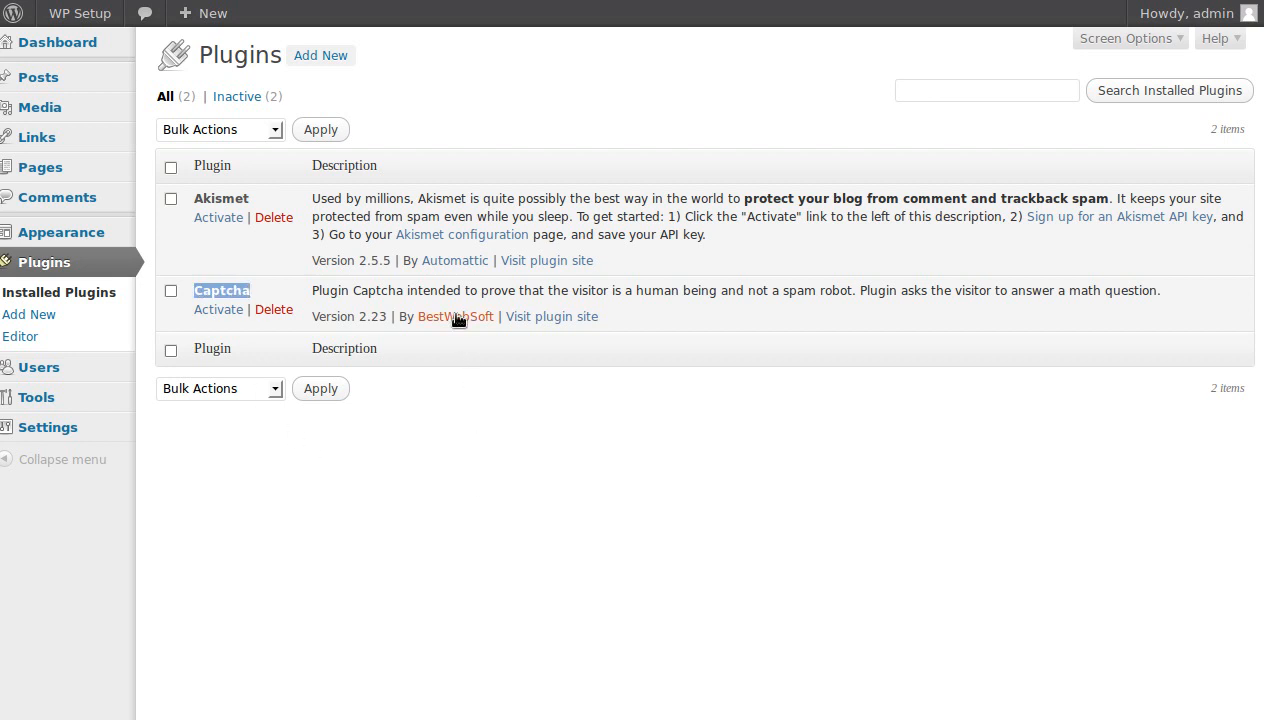
{"action": "left_click", "coordinate": [456, 316]}
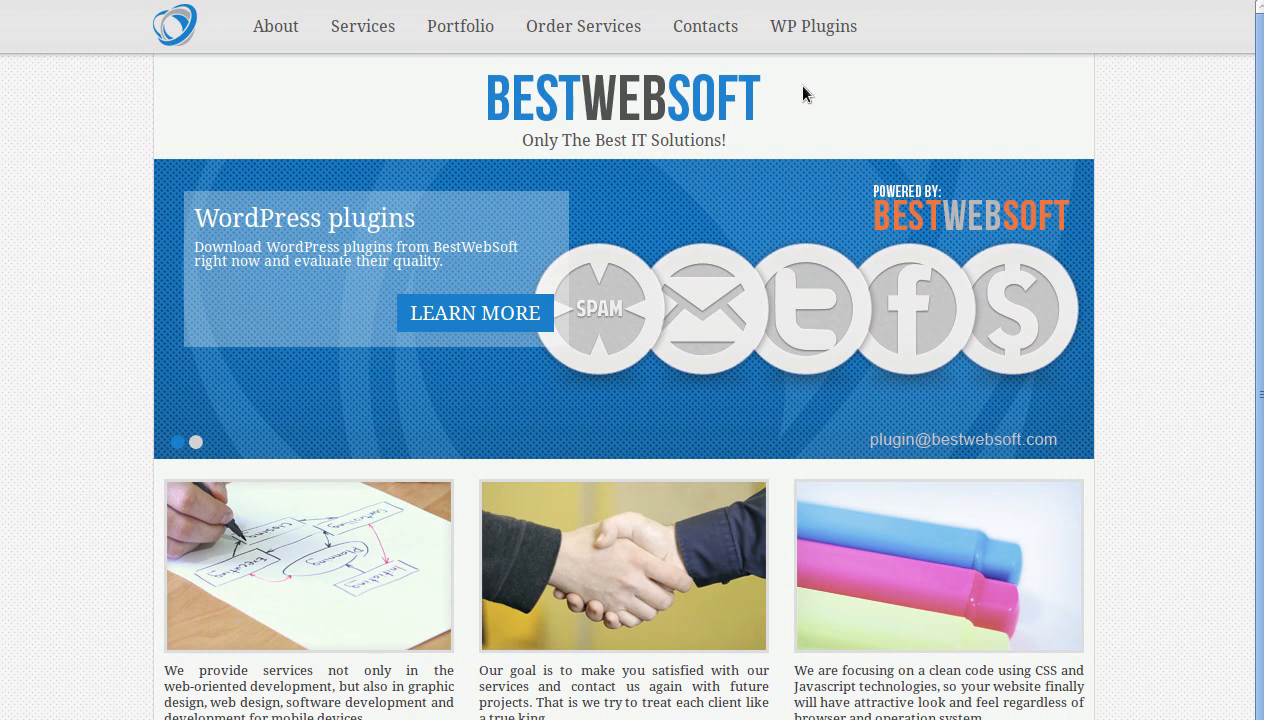
{"action": "left_click", "coordinate": [812, 26]}
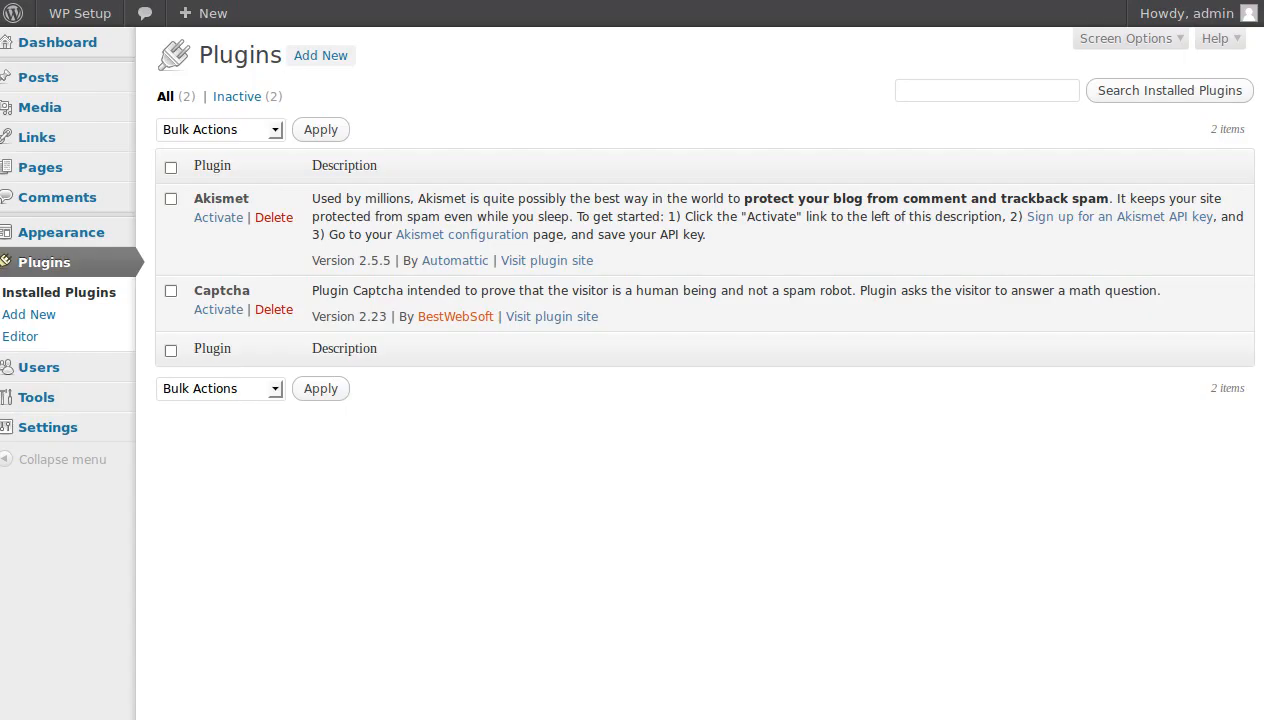
{"action": "mouse_move", "coordinate": [260, 220]}
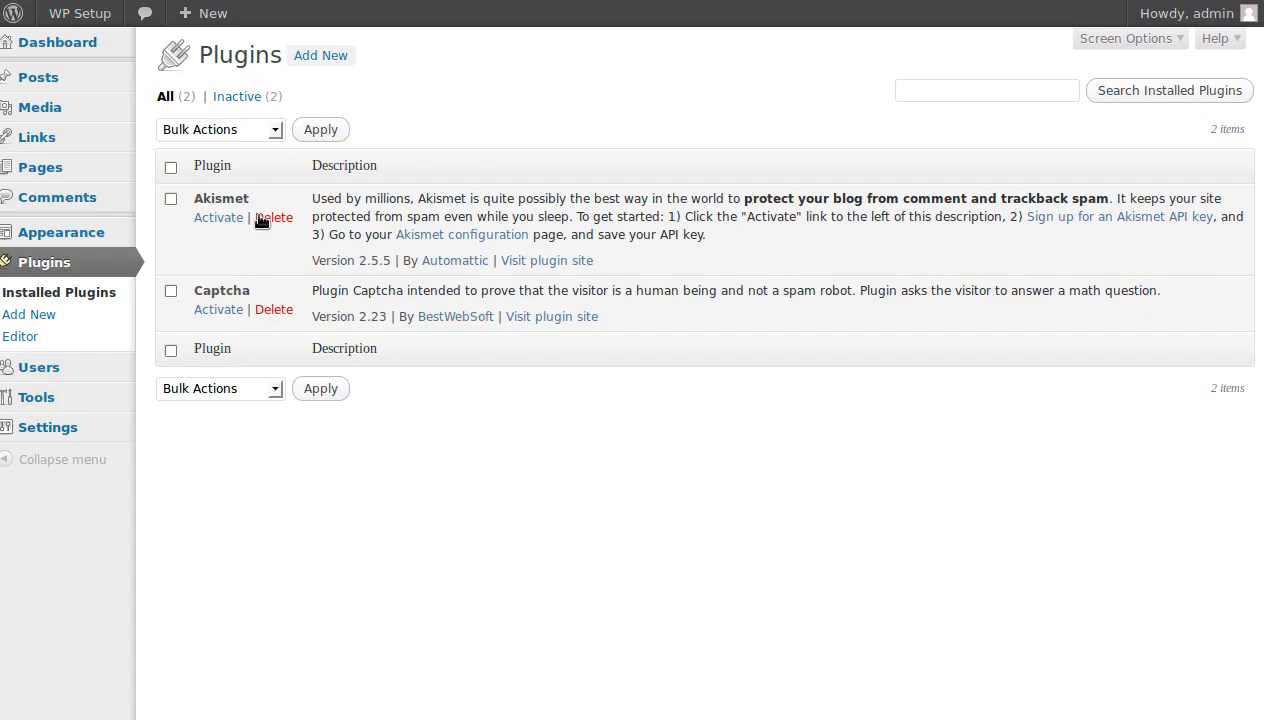
{"action": "mouse_move", "coordinate": [258, 210]}
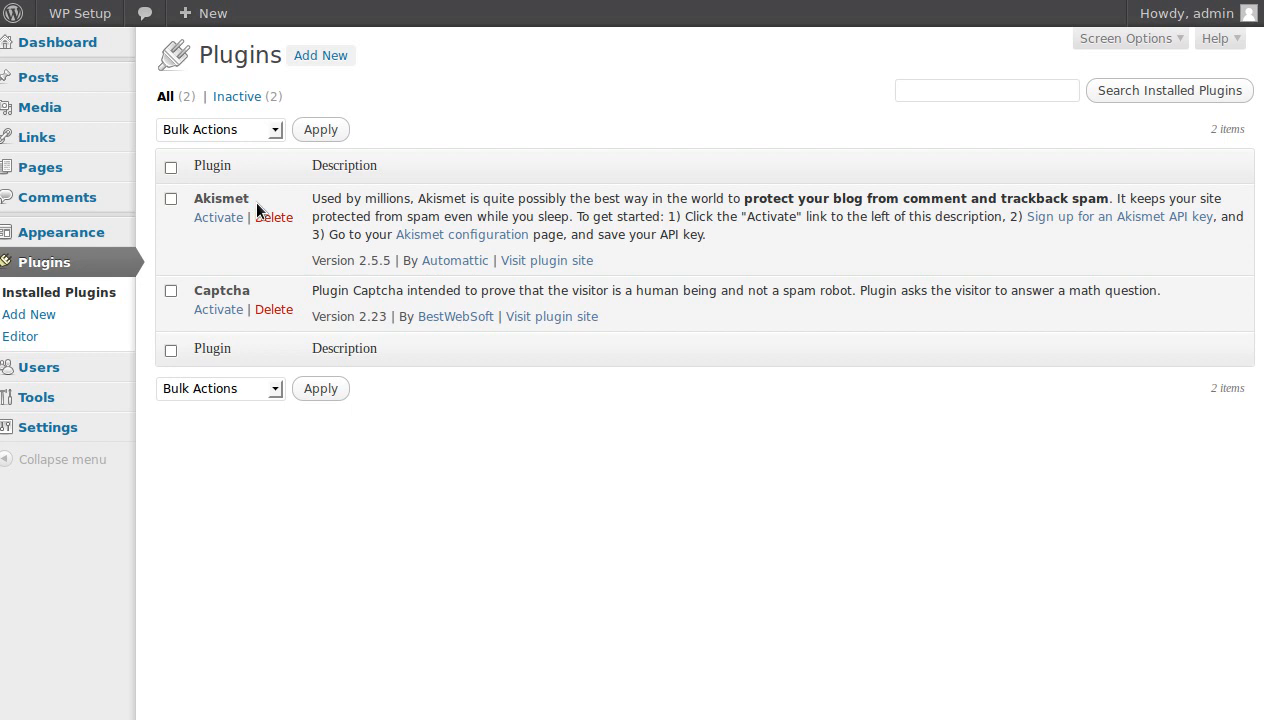
{"action": "mouse_move", "coordinate": [28, 314]}
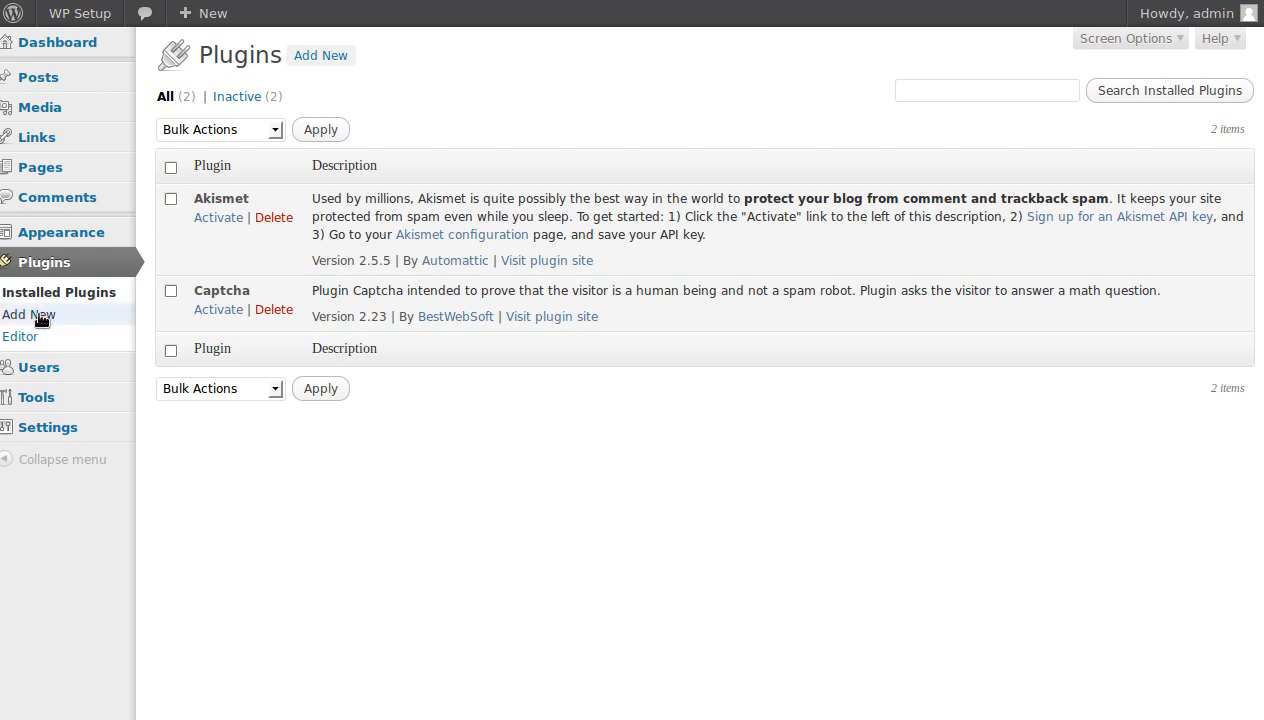
Step: Search Add New plugins for captcha and see Captcha listed as already installed
{"action": "left_click", "coordinate": [28, 314]}
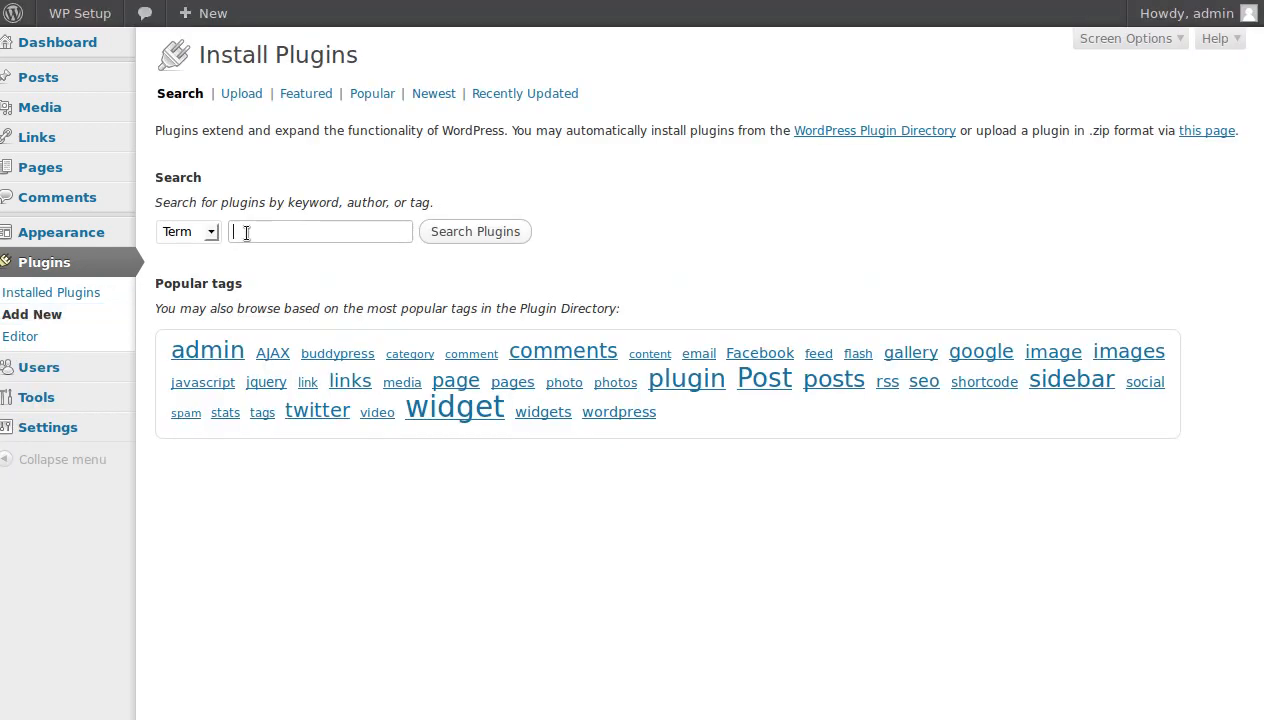
{"action": "type", "text": "captcha"}
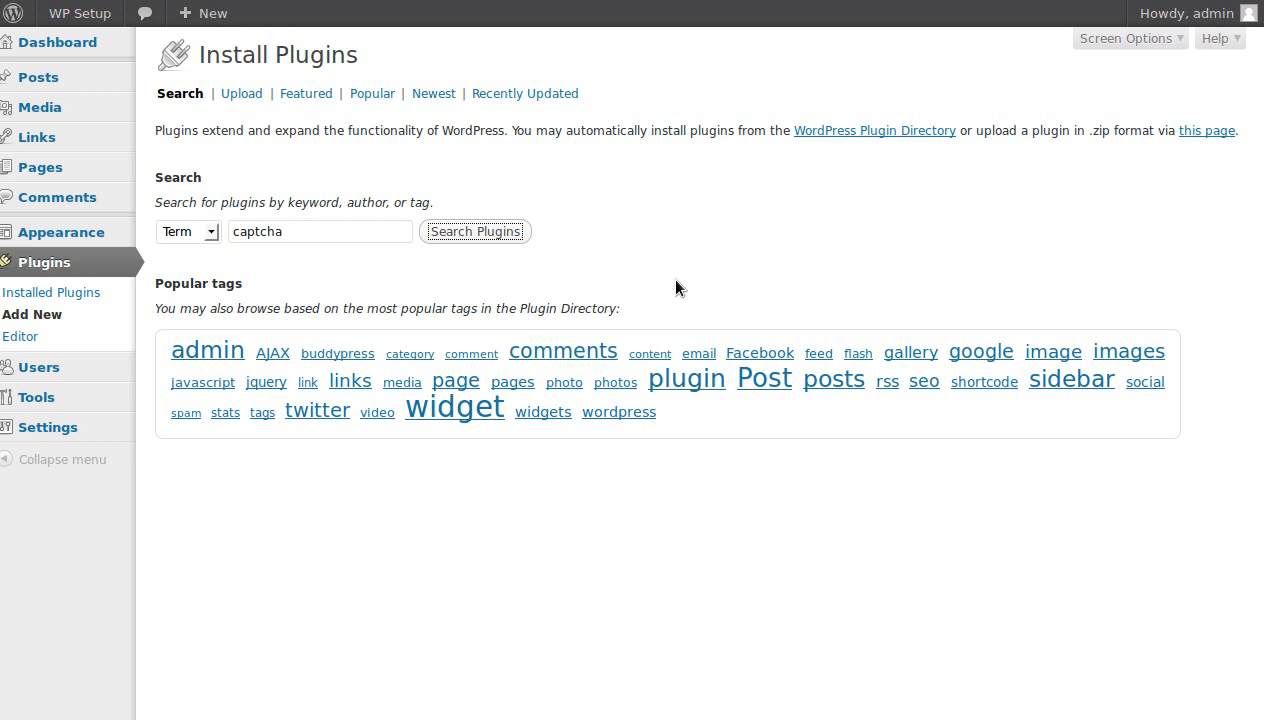
{"action": "left_click", "coordinate": [476, 232]}
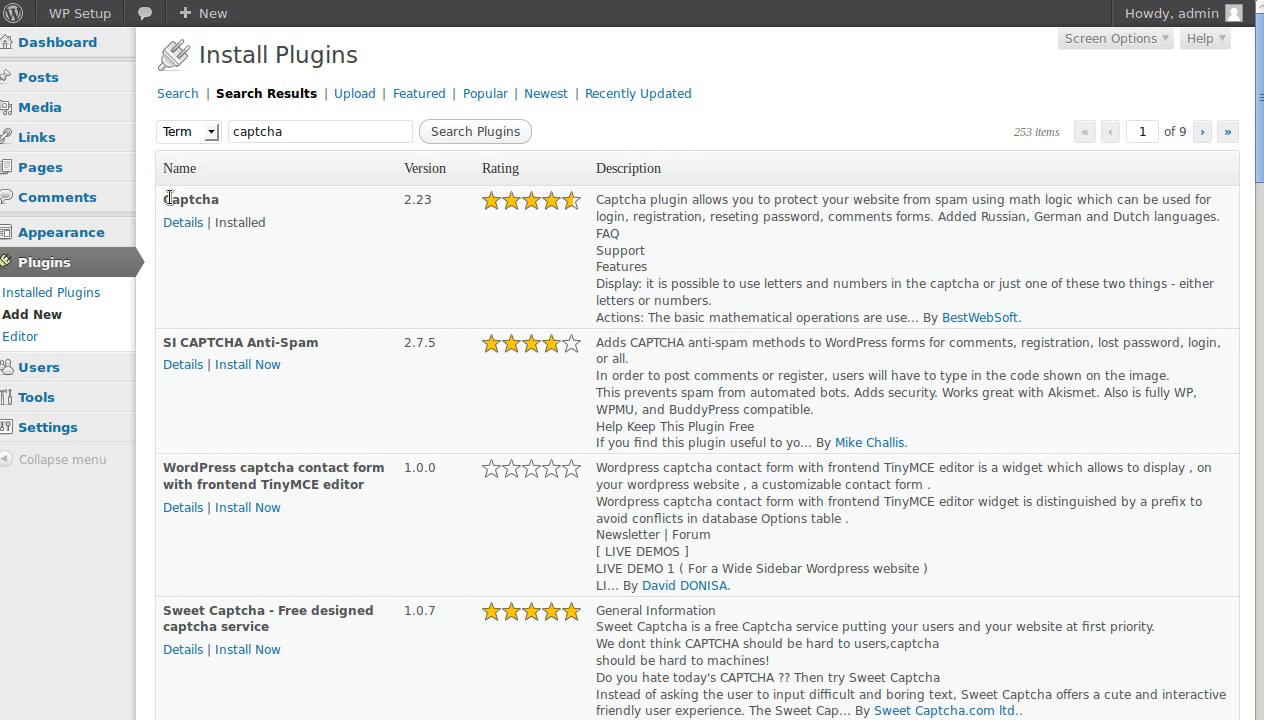
{"action": "double_click", "coordinate": [190, 200]}
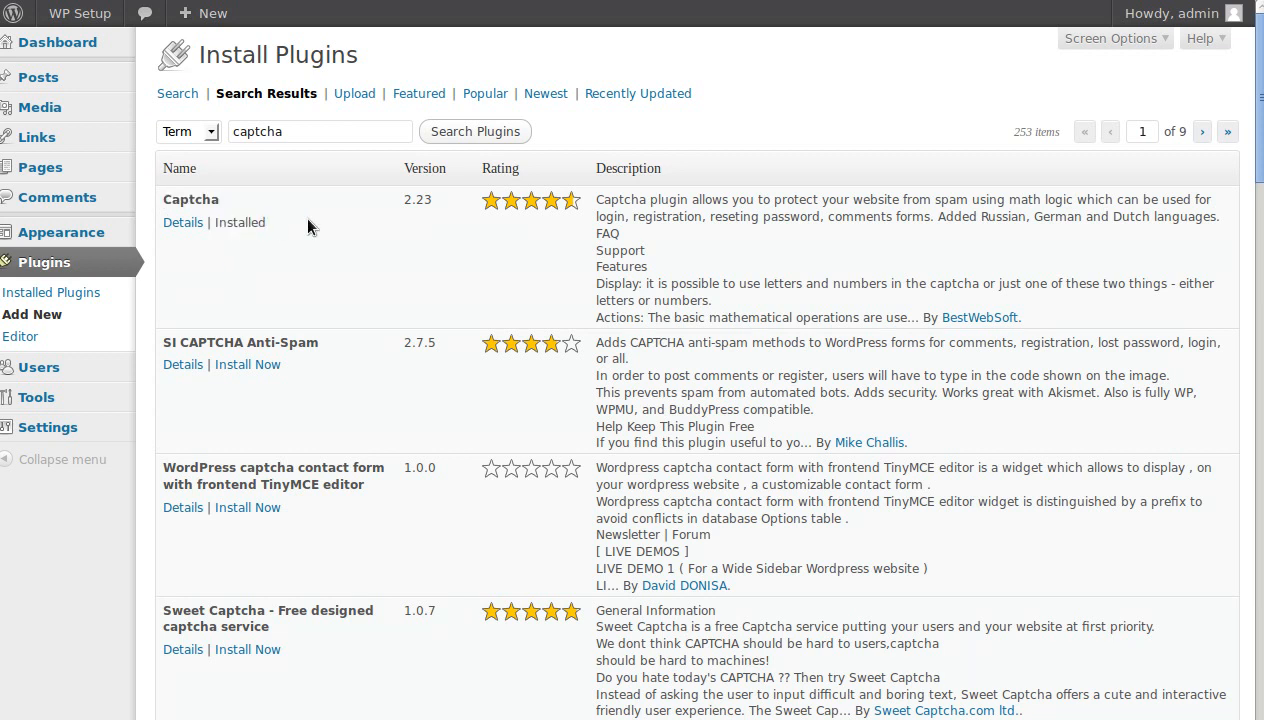
{"action": "mouse_move", "coordinate": [436, 272]}
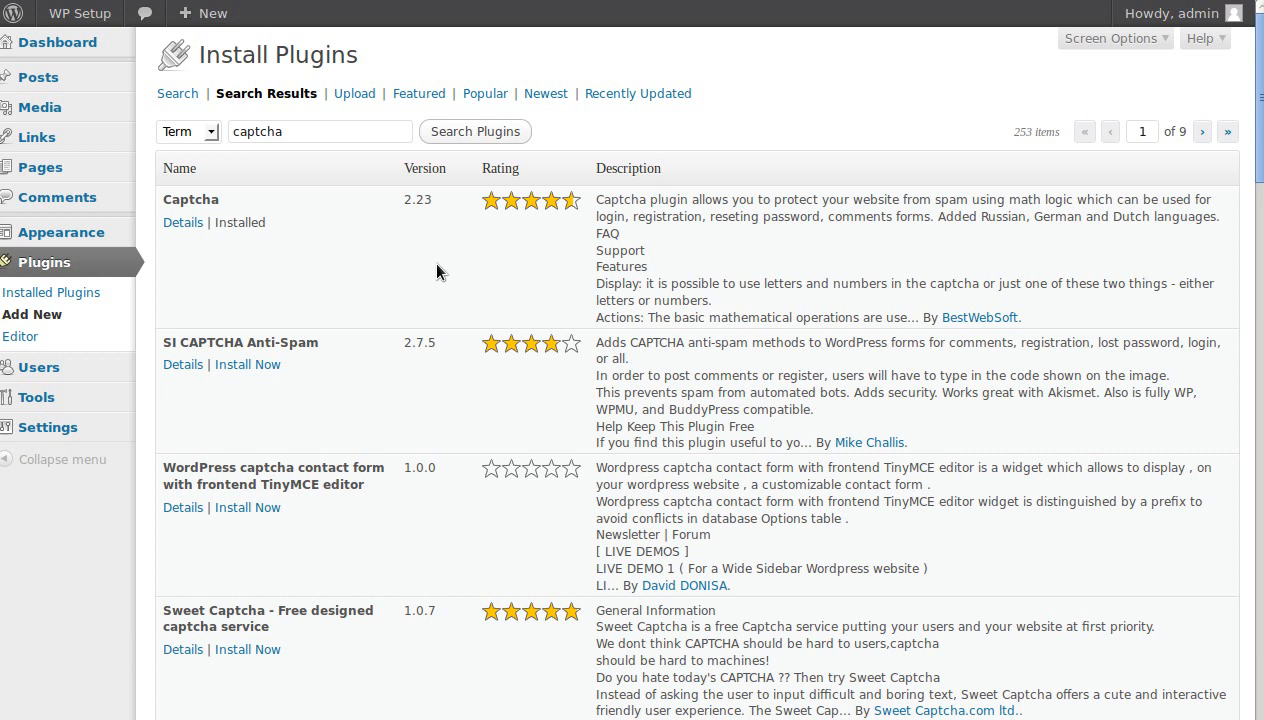
{"action": "mouse_move", "coordinate": [220, 240]}
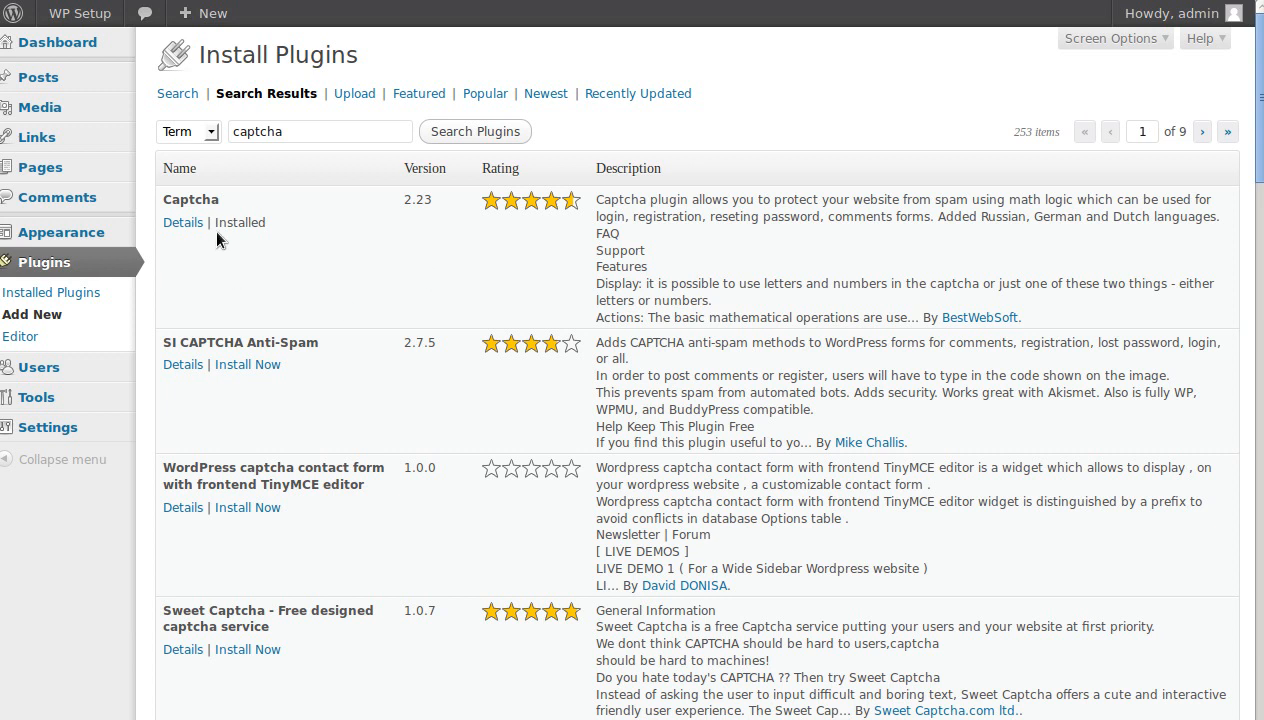
{"action": "mouse_move", "coordinate": [240, 222]}
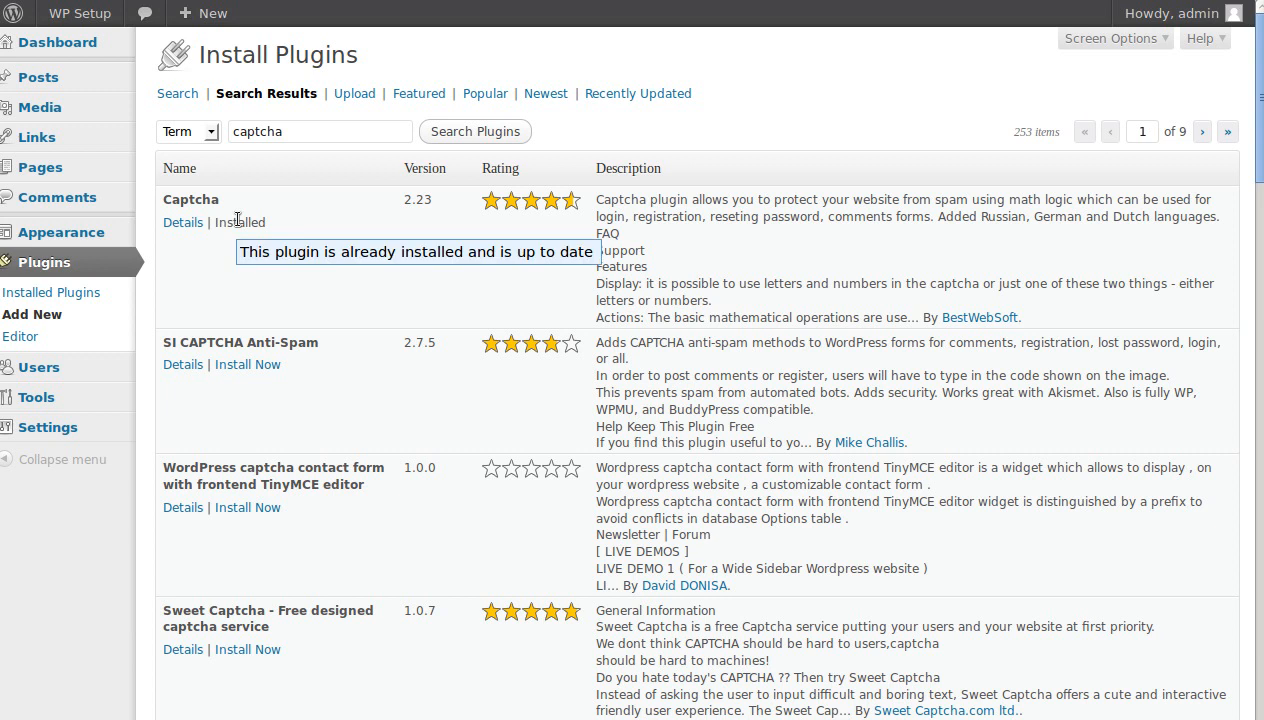
{"action": "mouse_move", "coordinate": [480, 260]}
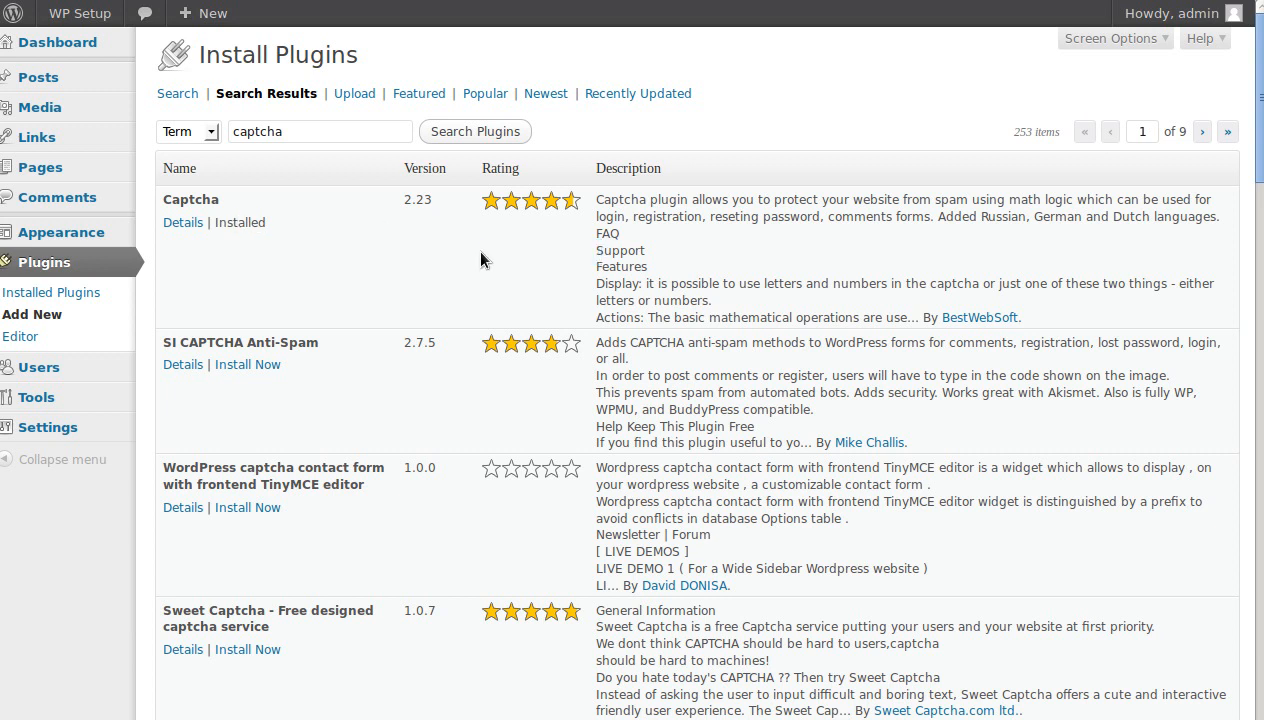
{"action": "mouse_move", "coordinate": [680, 244]}
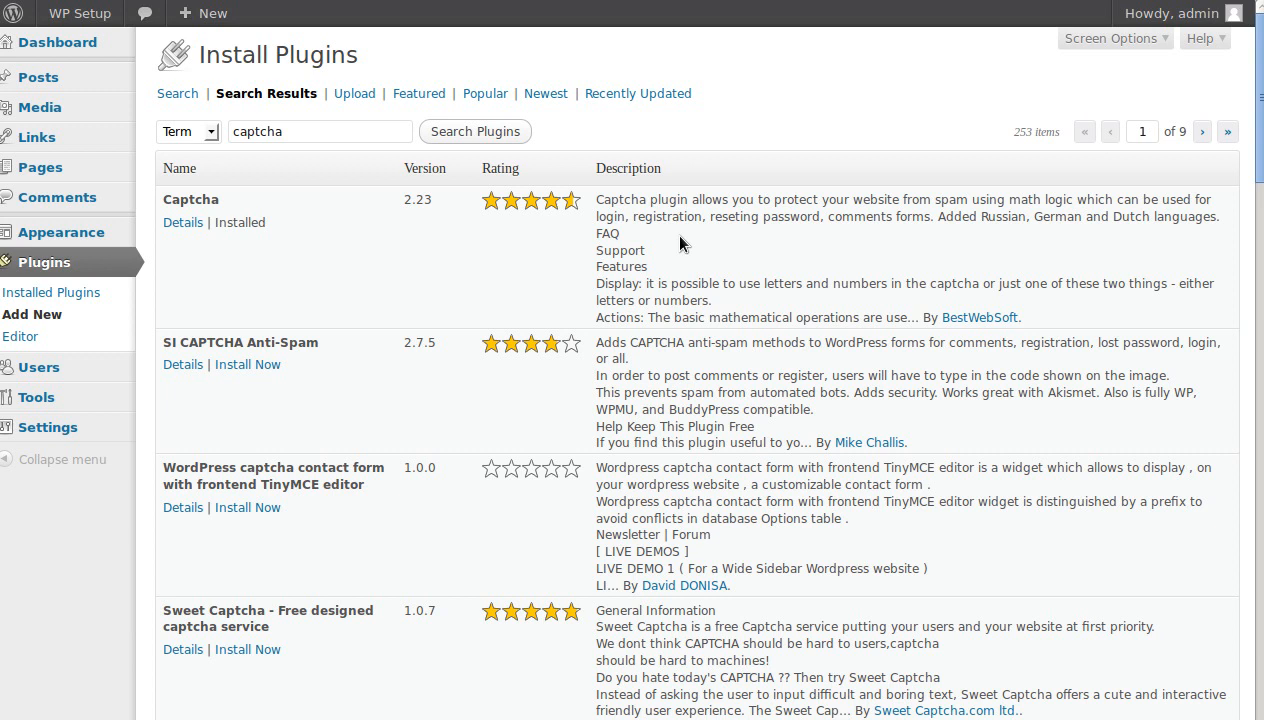
{"action": "mouse_move", "coordinate": [548, 398]}
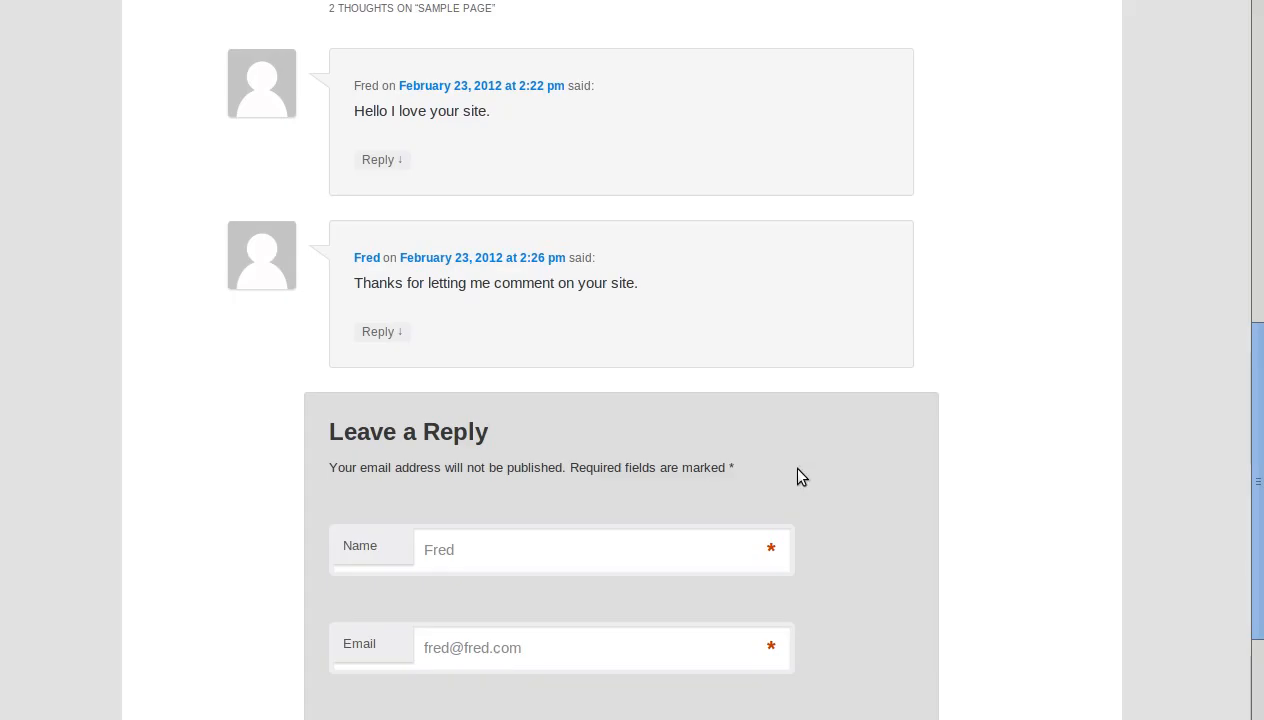
{"action": "scroll", "scroll_direction": "down", "scroll_amount": 3}
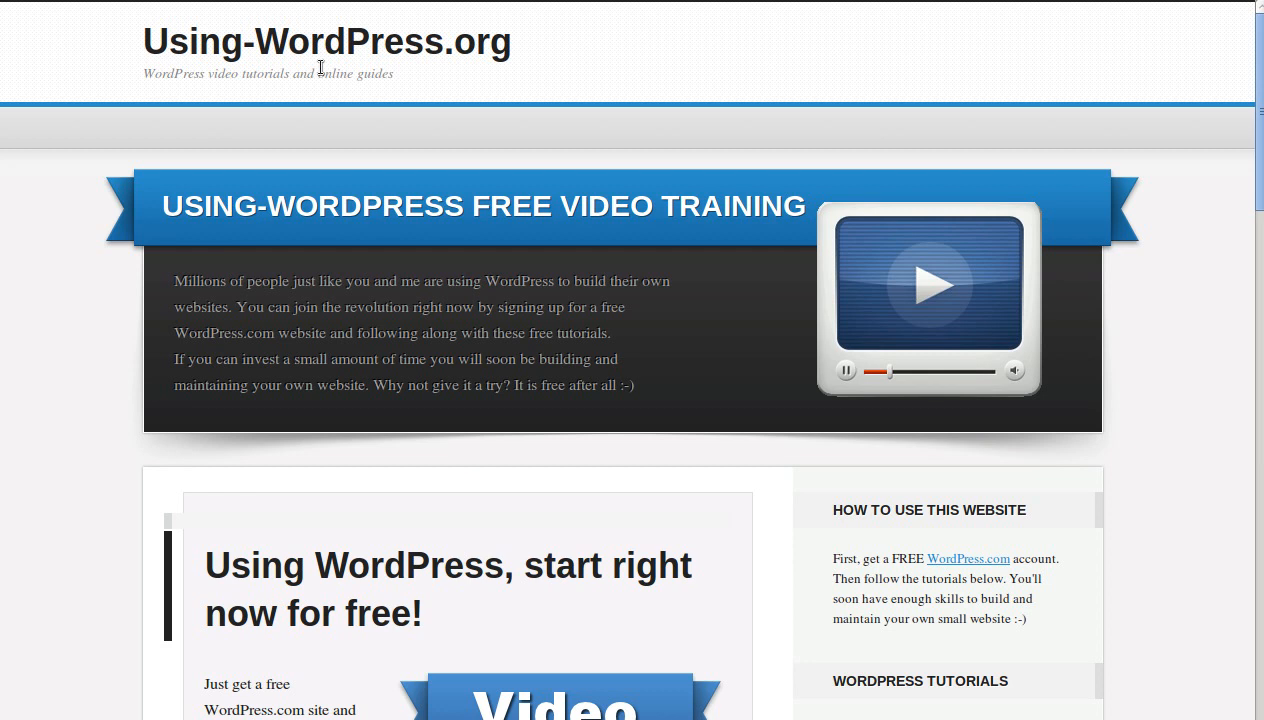
{"action": "mouse_move", "coordinate": [712, 514]}
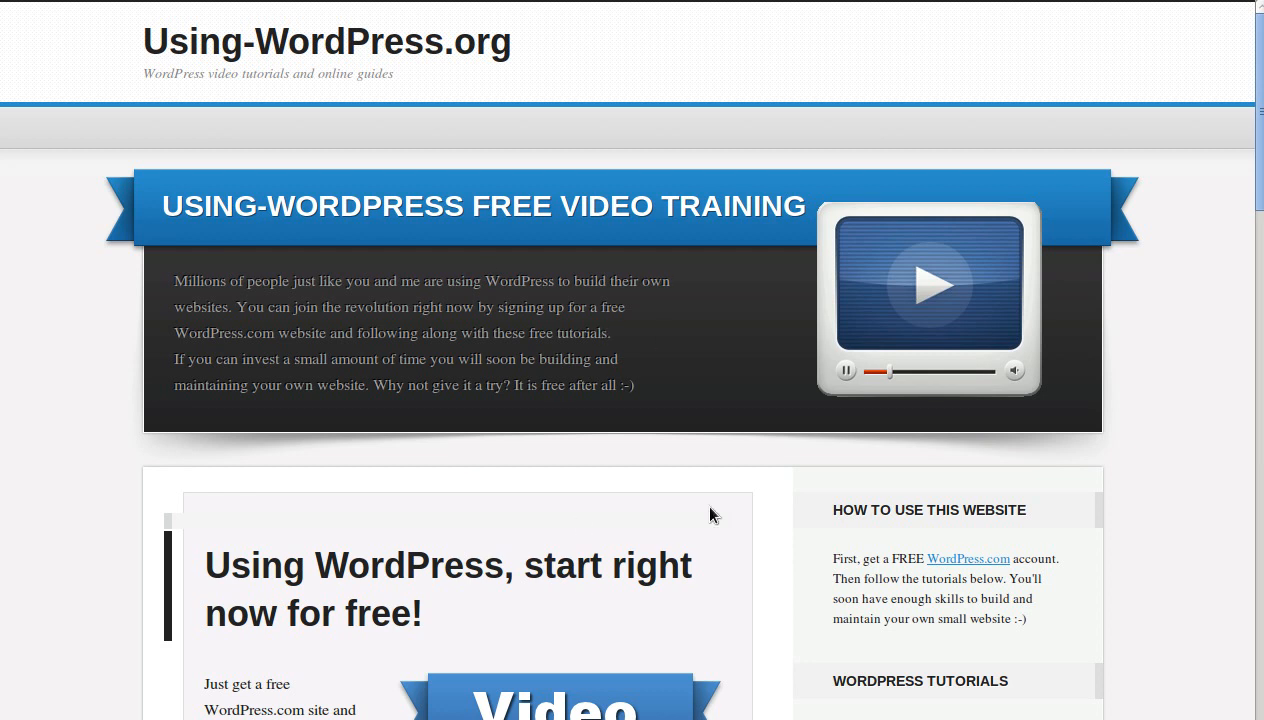
{"action": "mouse_move", "coordinate": [388, 152]}
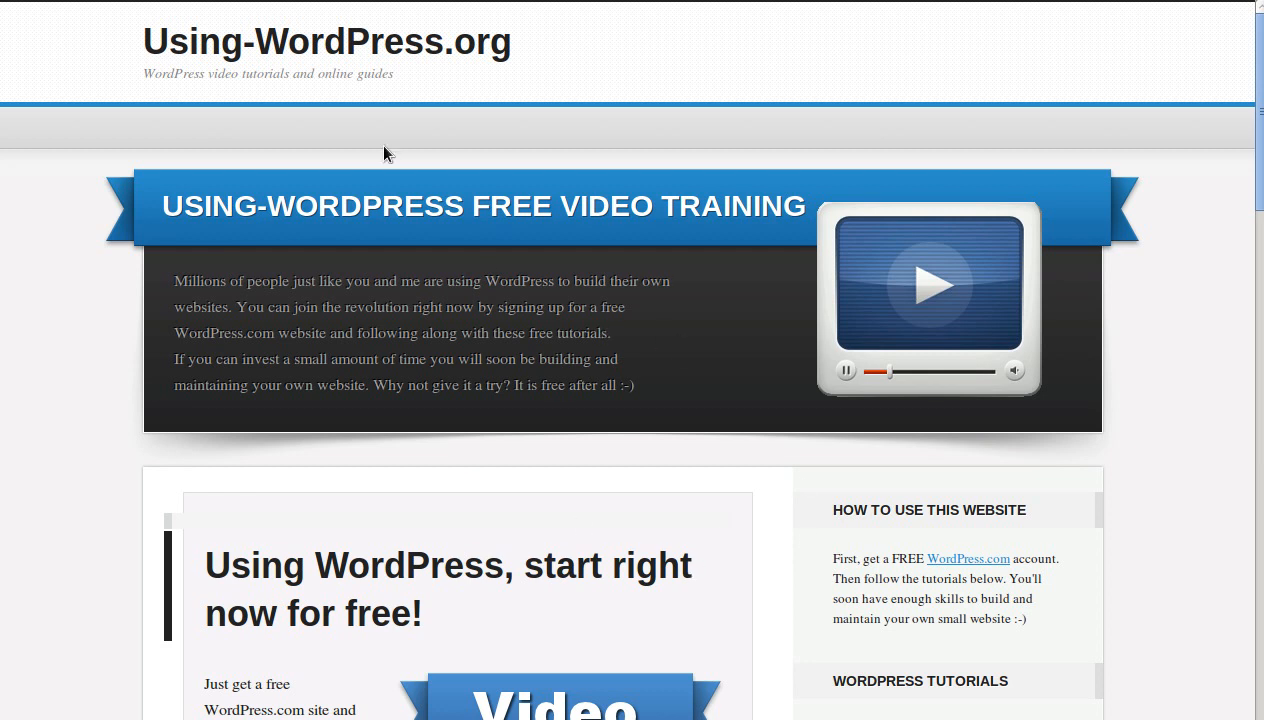
{"action": "mouse_move", "coordinate": [280, 50]}
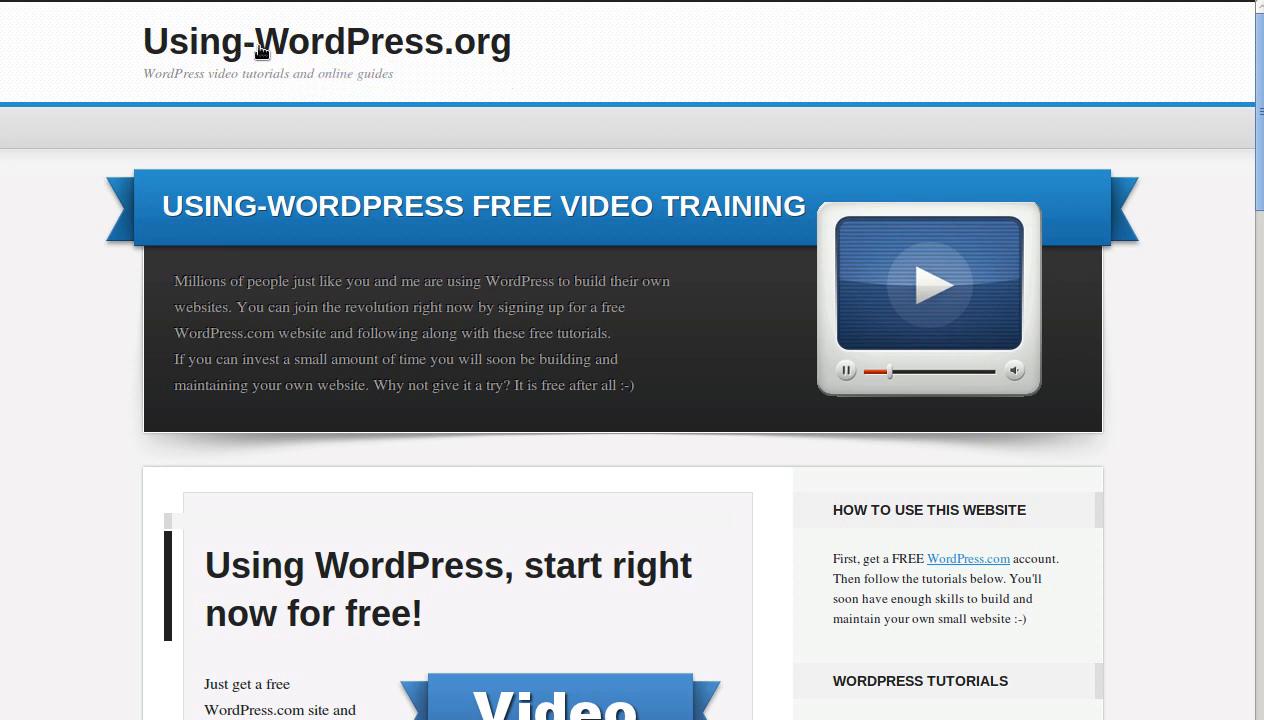
{"action": "mouse_move", "coordinate": [640, 94]}
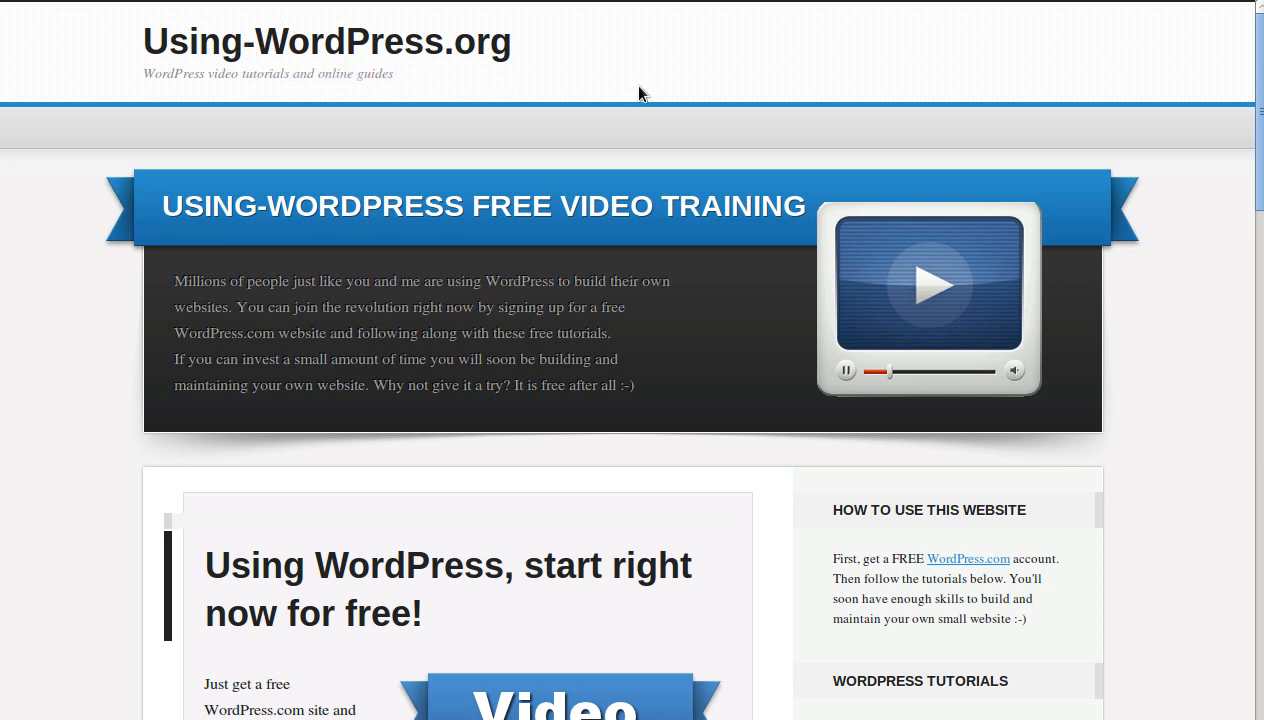
{"action": "mouse_move", "coordinate": [664, 210]}
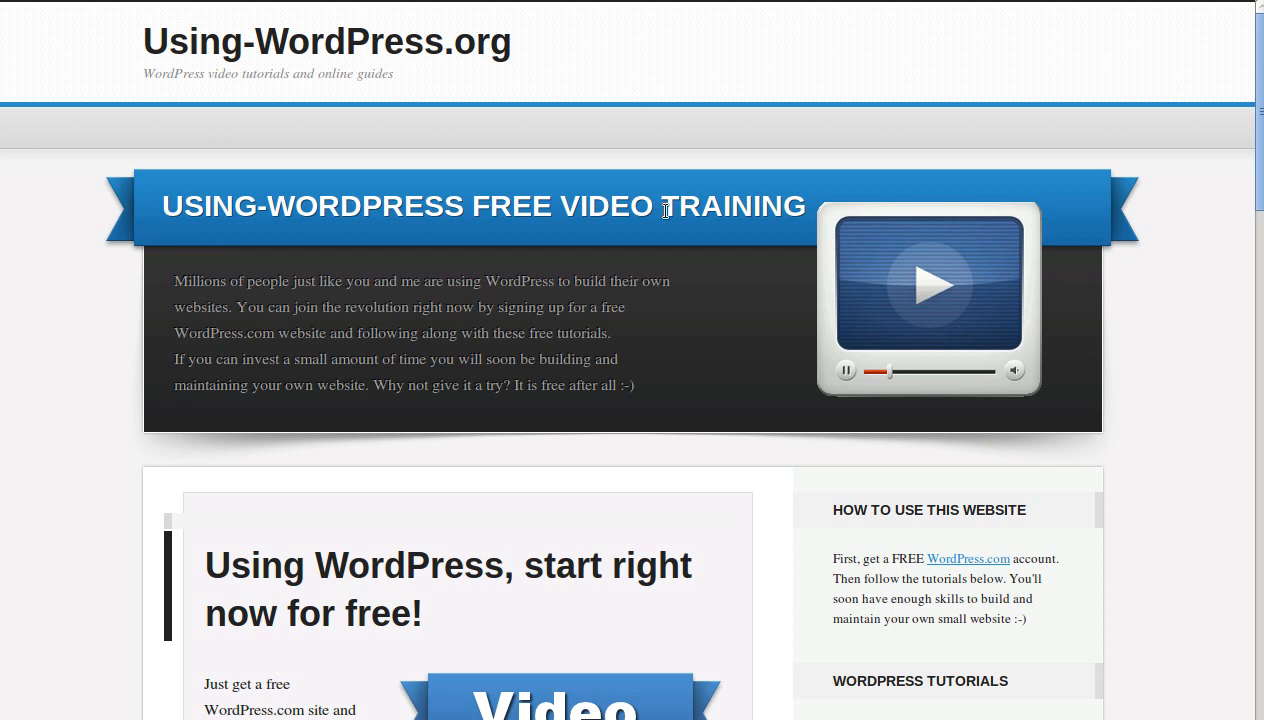